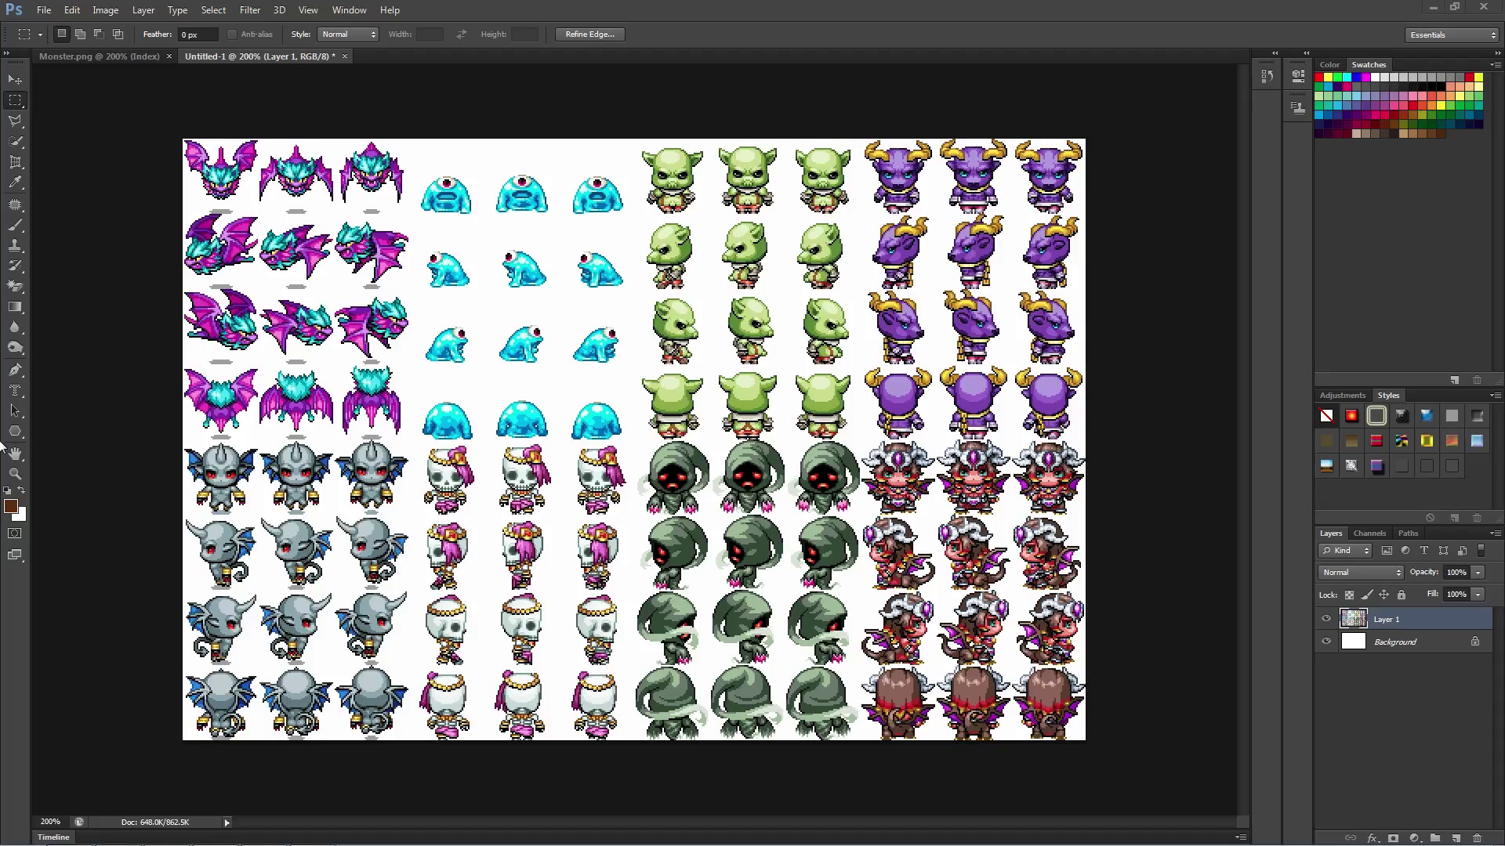
mouse_move(326, 506)
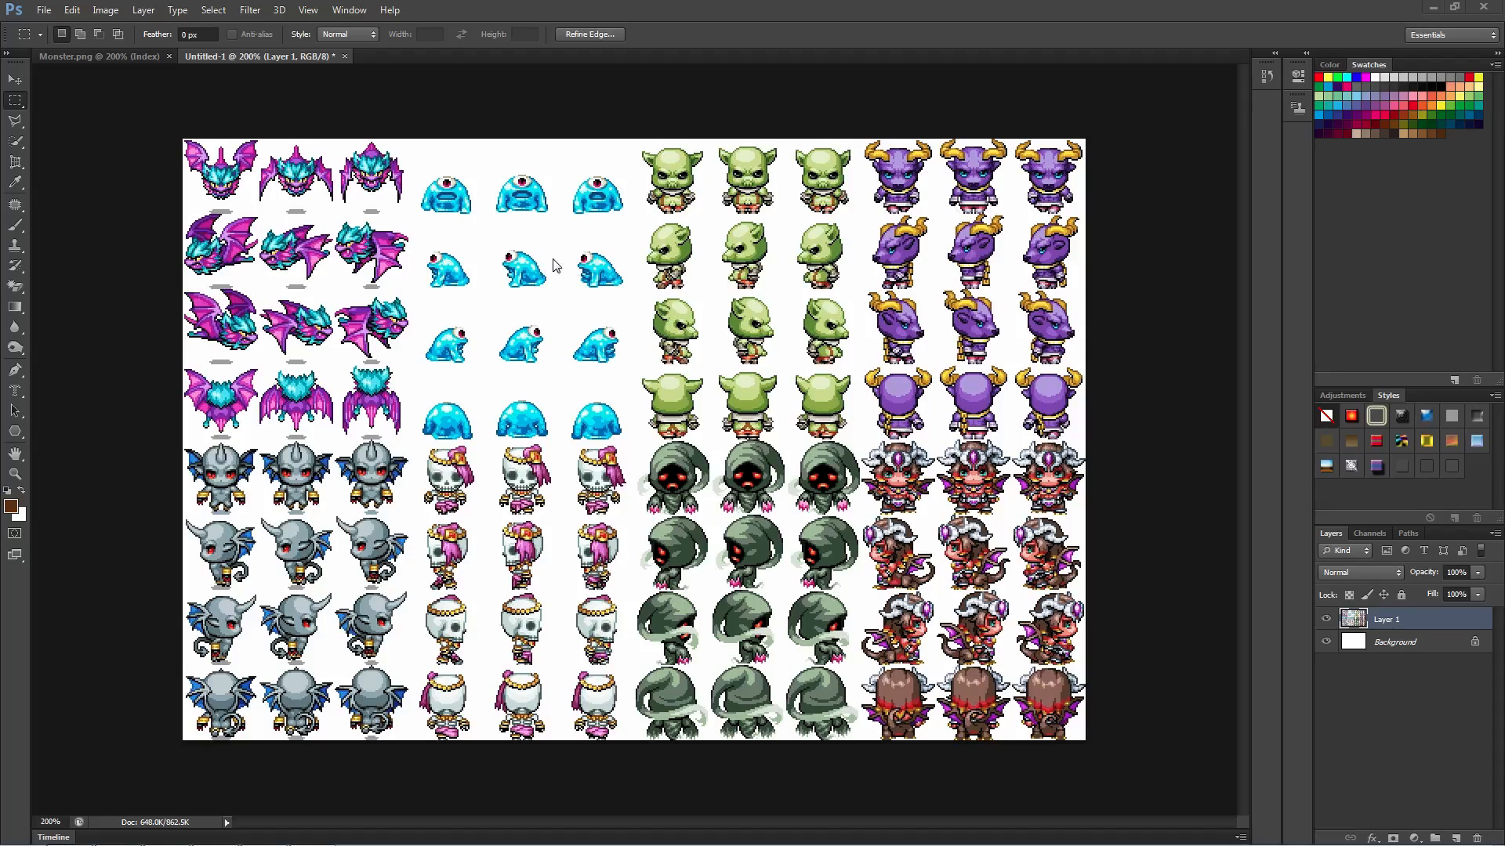
mouse_move(493, 280)
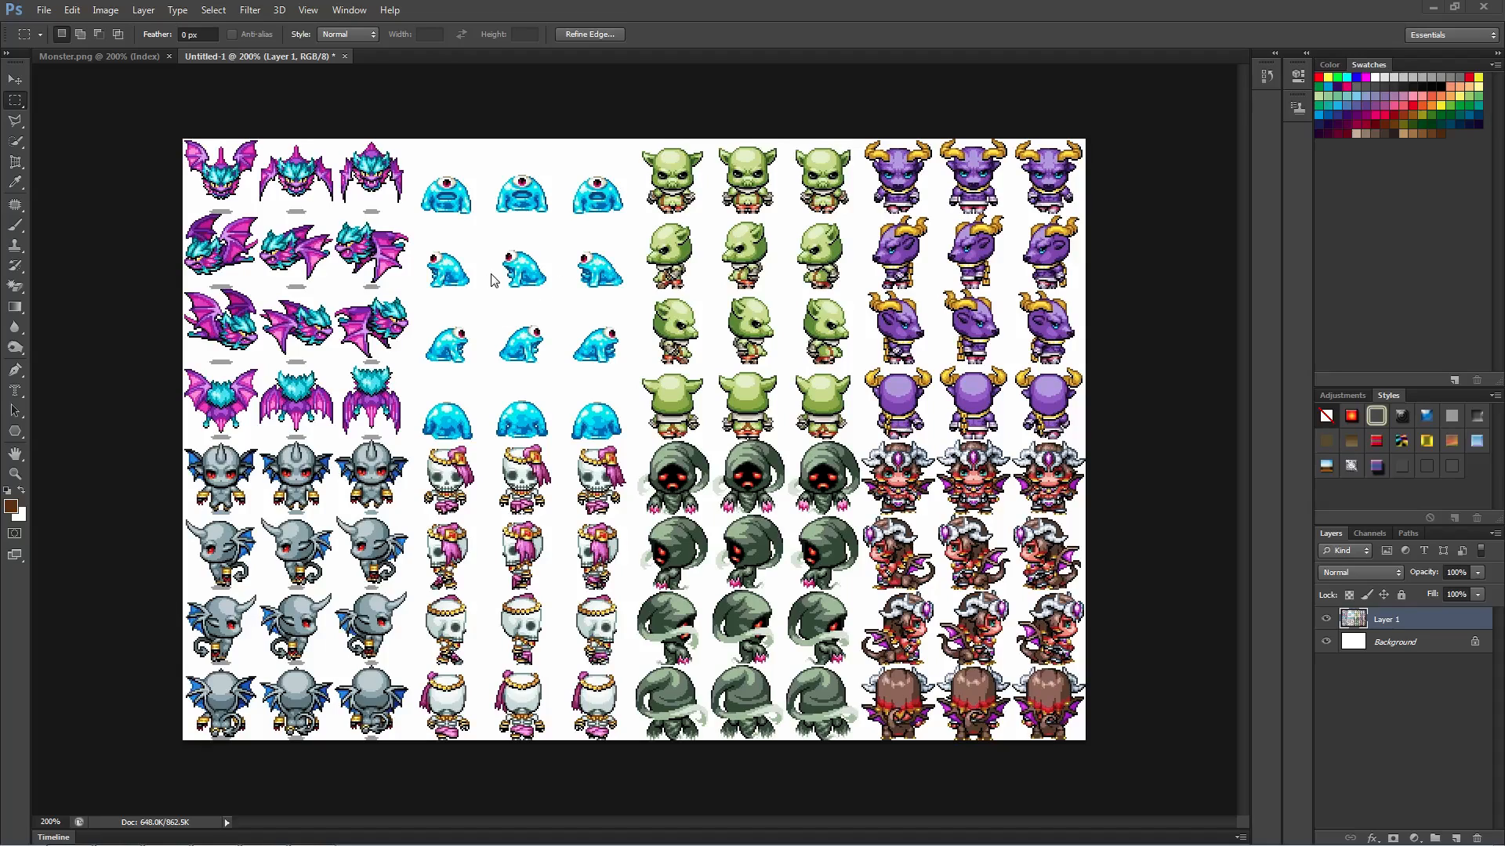
mouse_move(433, 417)
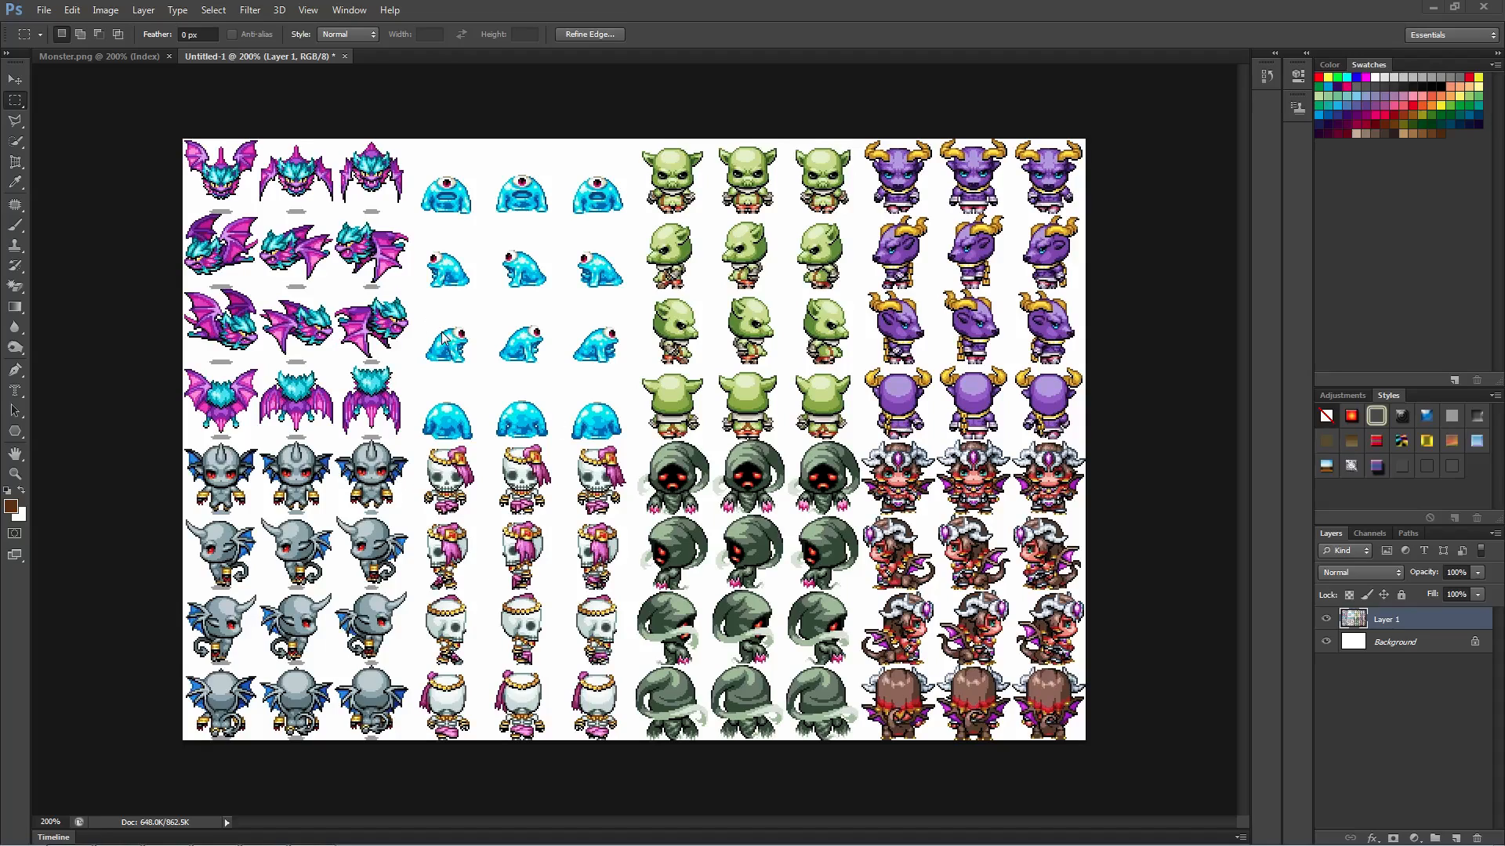
mouse_move(405, 403)
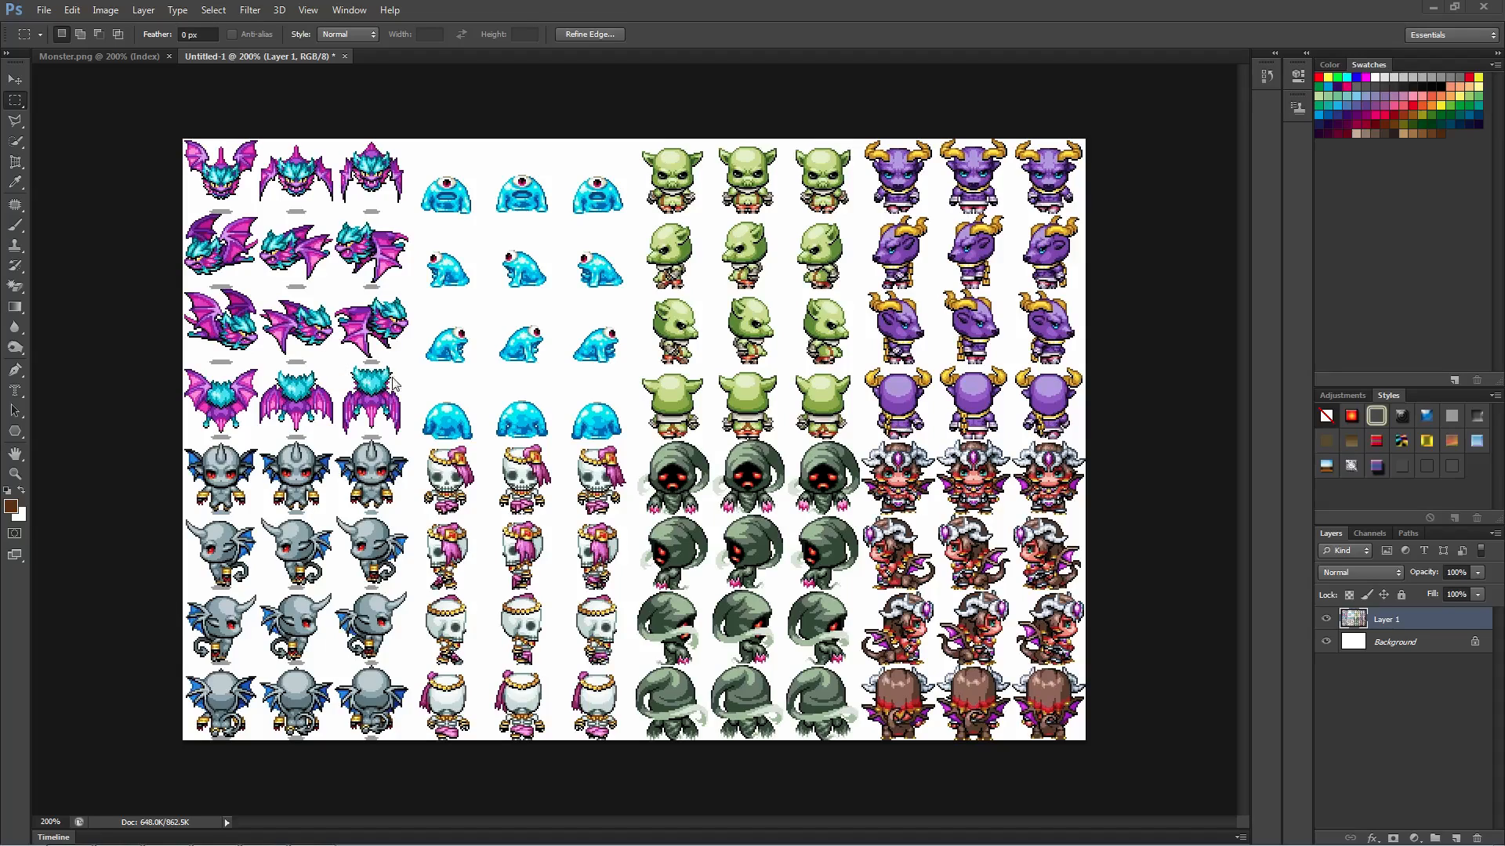
Bring up File > Open, browsing the characters folder of sprite sheet images.
left_click(44, 10)
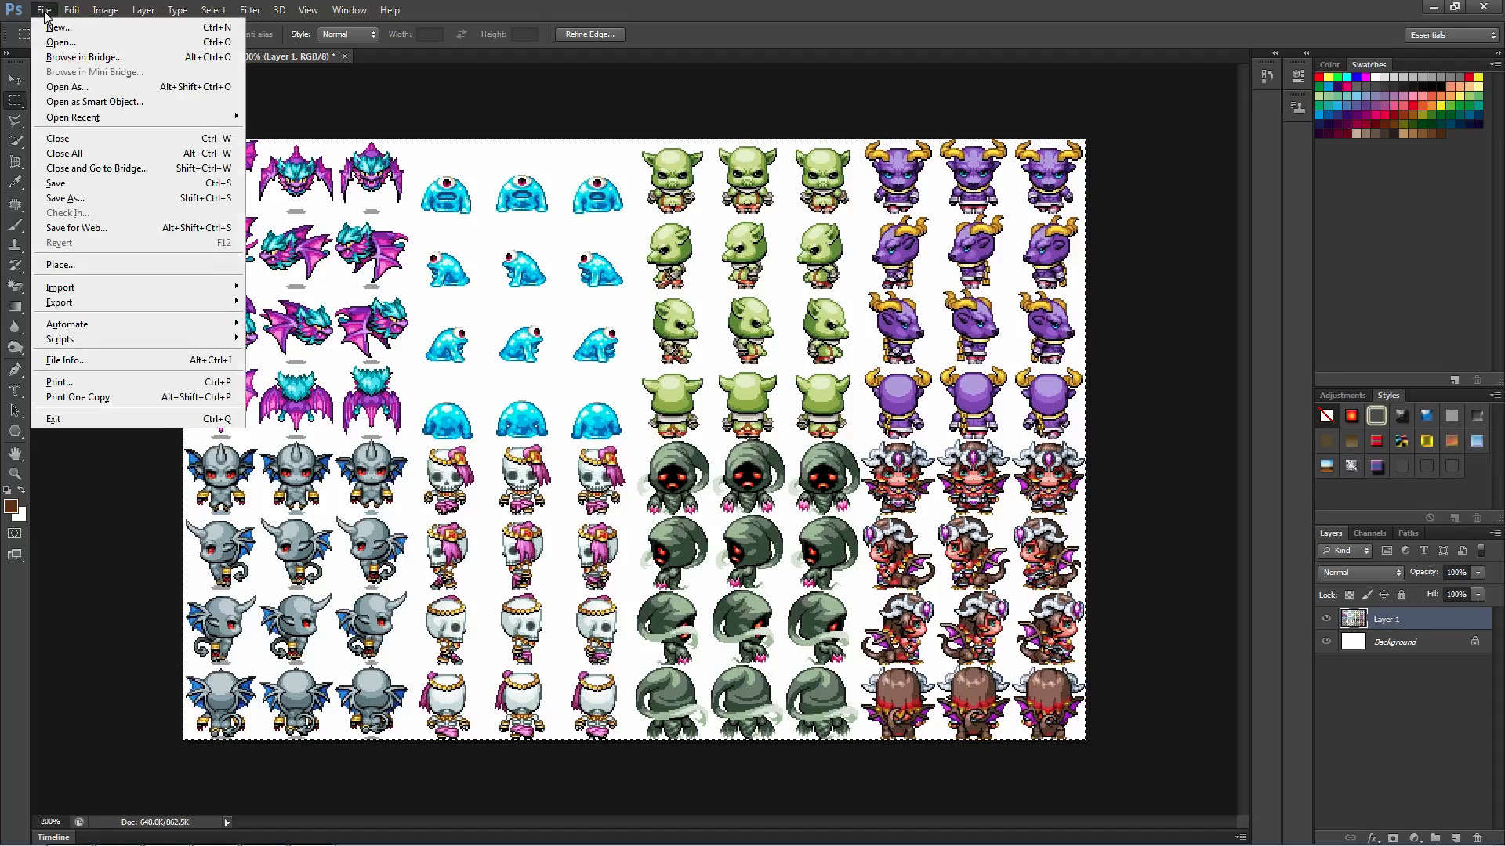
mouse_move(61, 42)
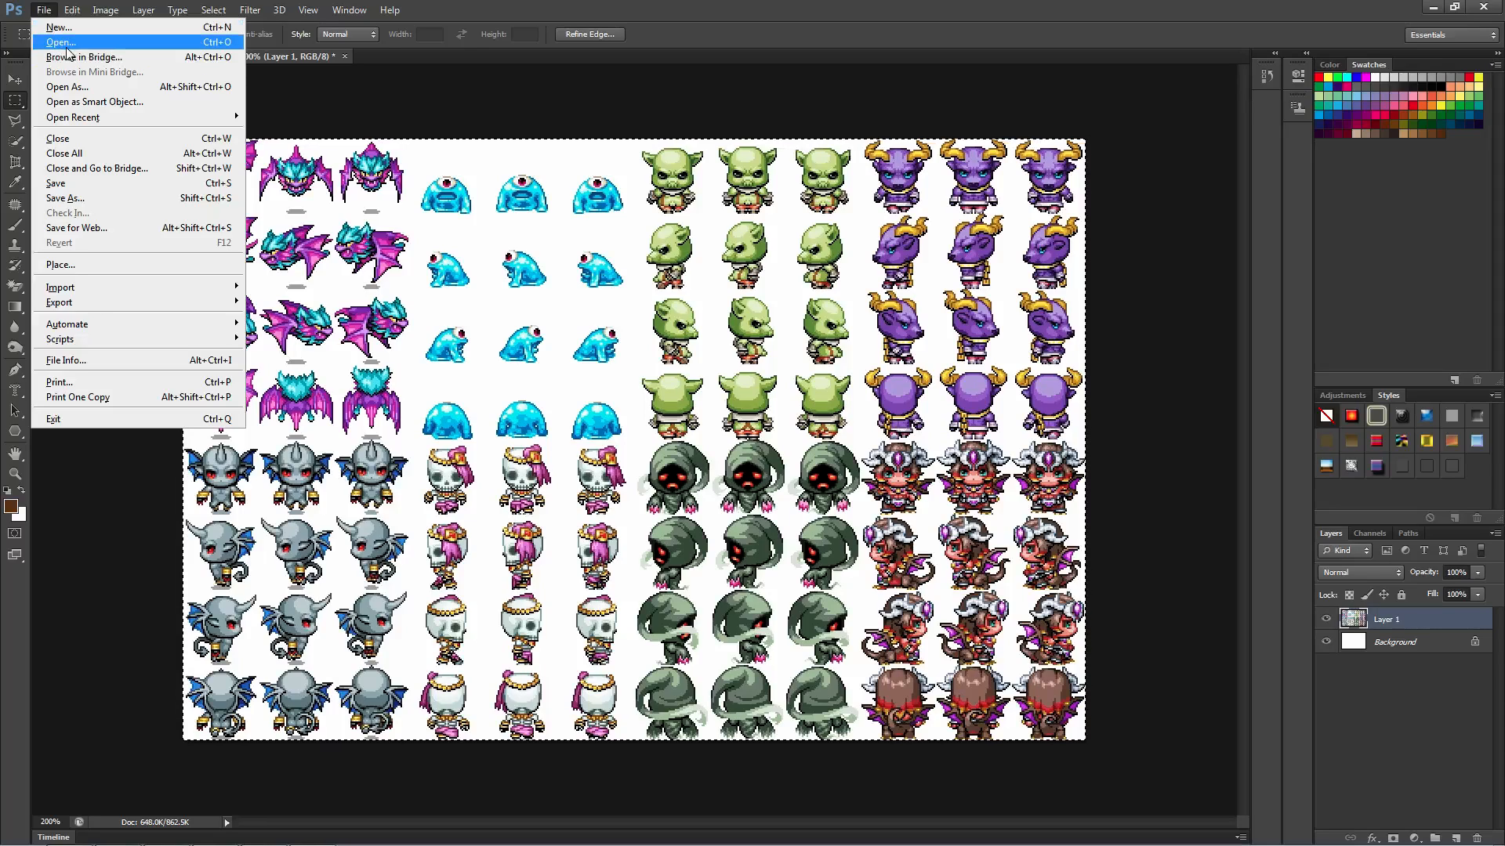
left_click(58, 42)
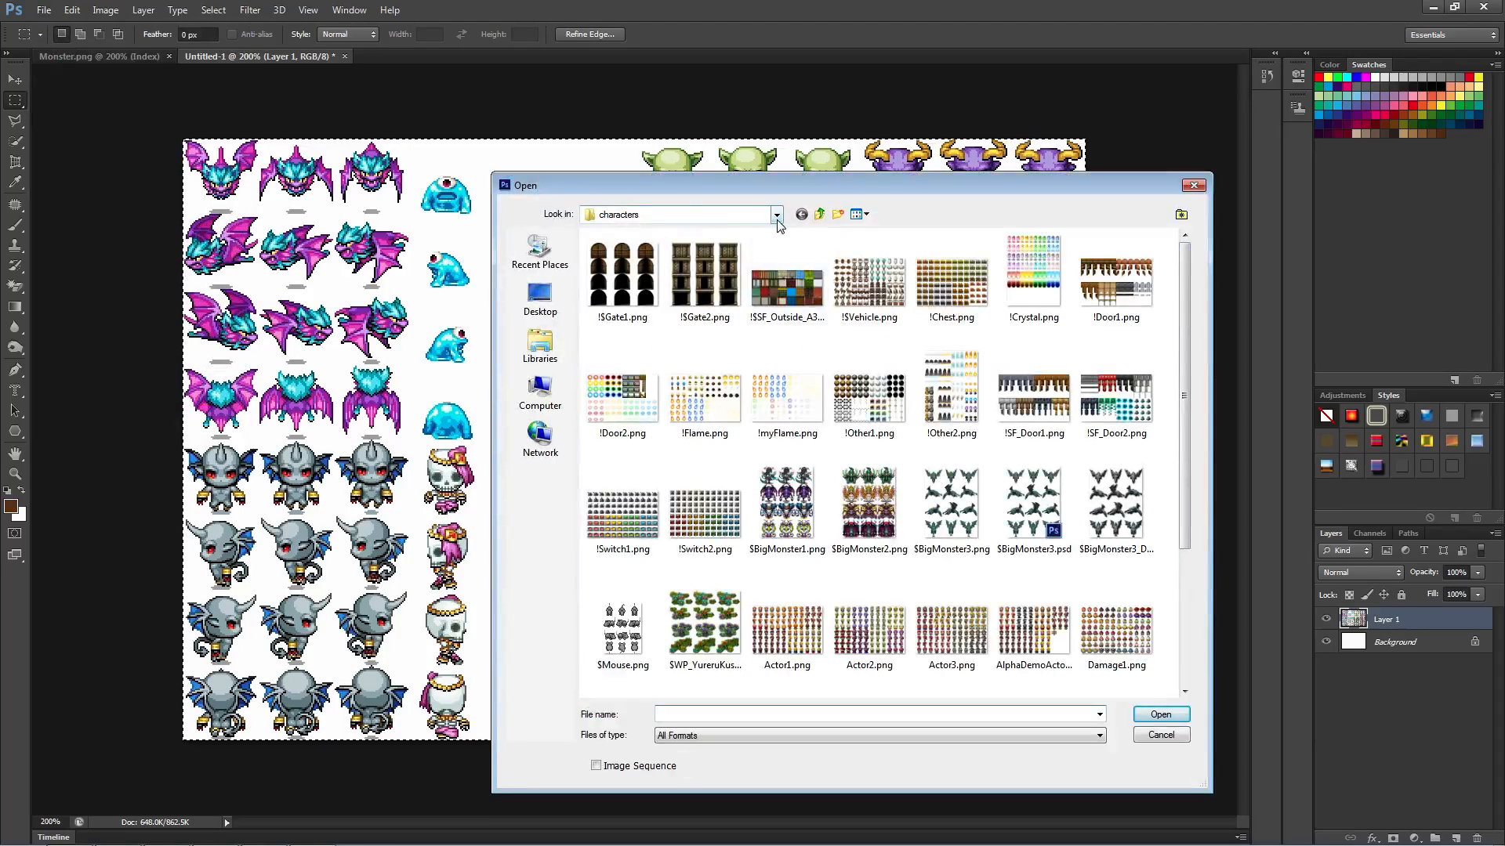
left_click(776, 215)
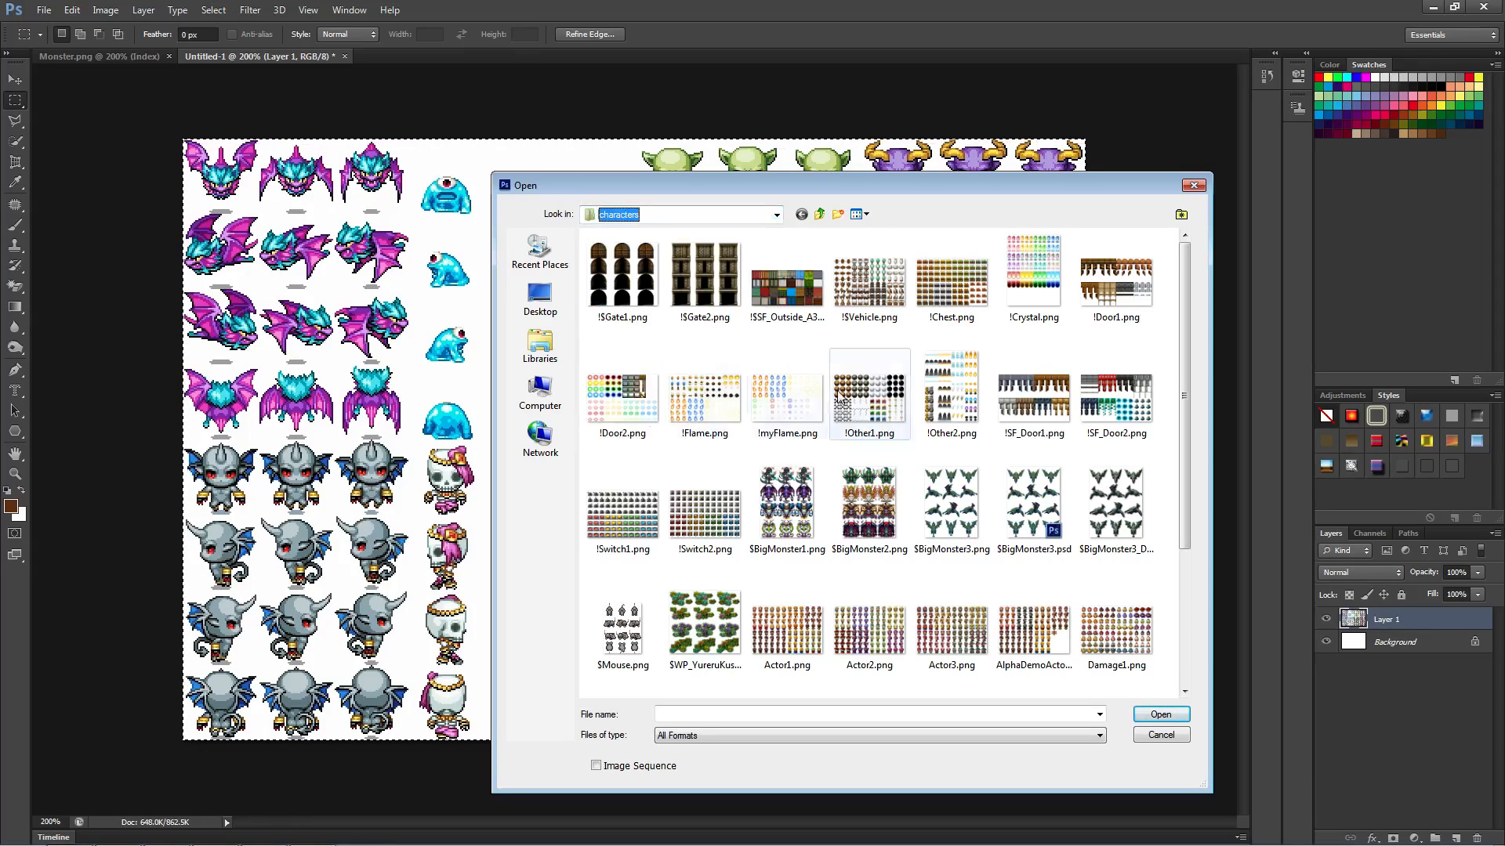
left_click(622, 505)
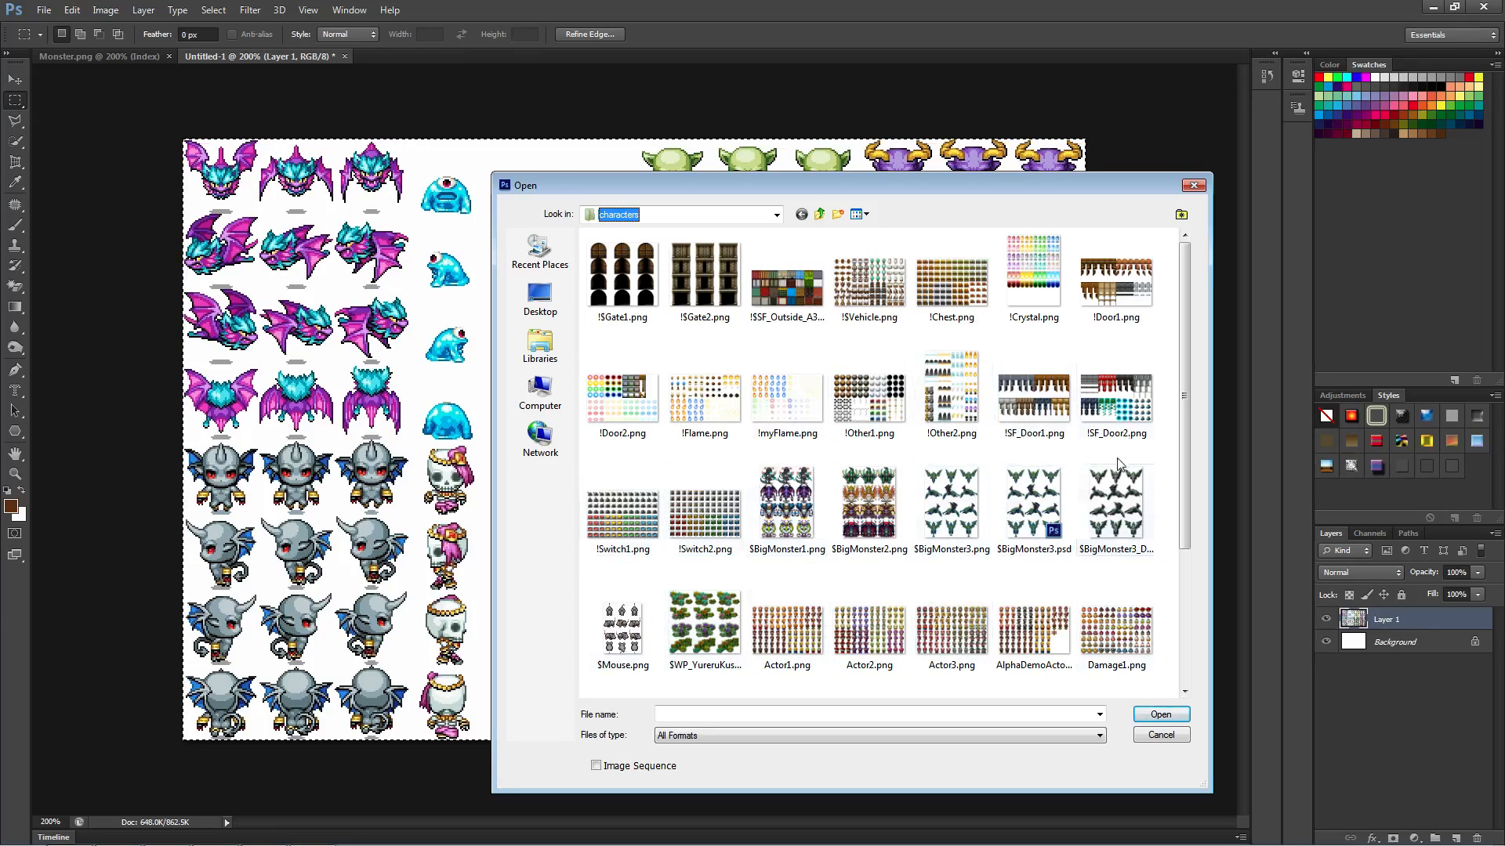
mouse_move(1206, 753)
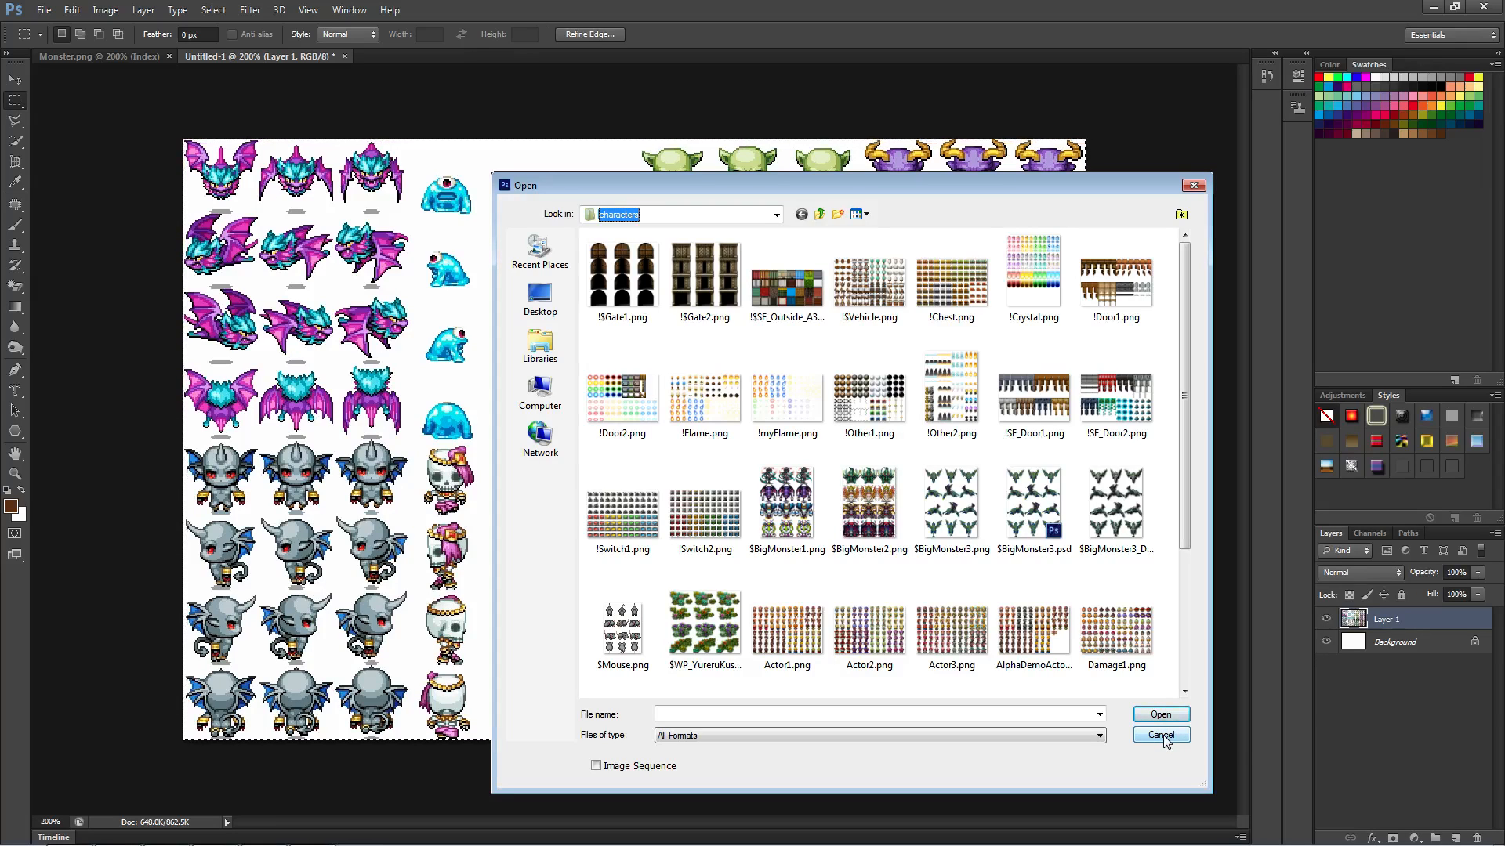
Cancel the Open dialog and return to the transparent Monster.png sprite sheet.
left_click(1160, 734)
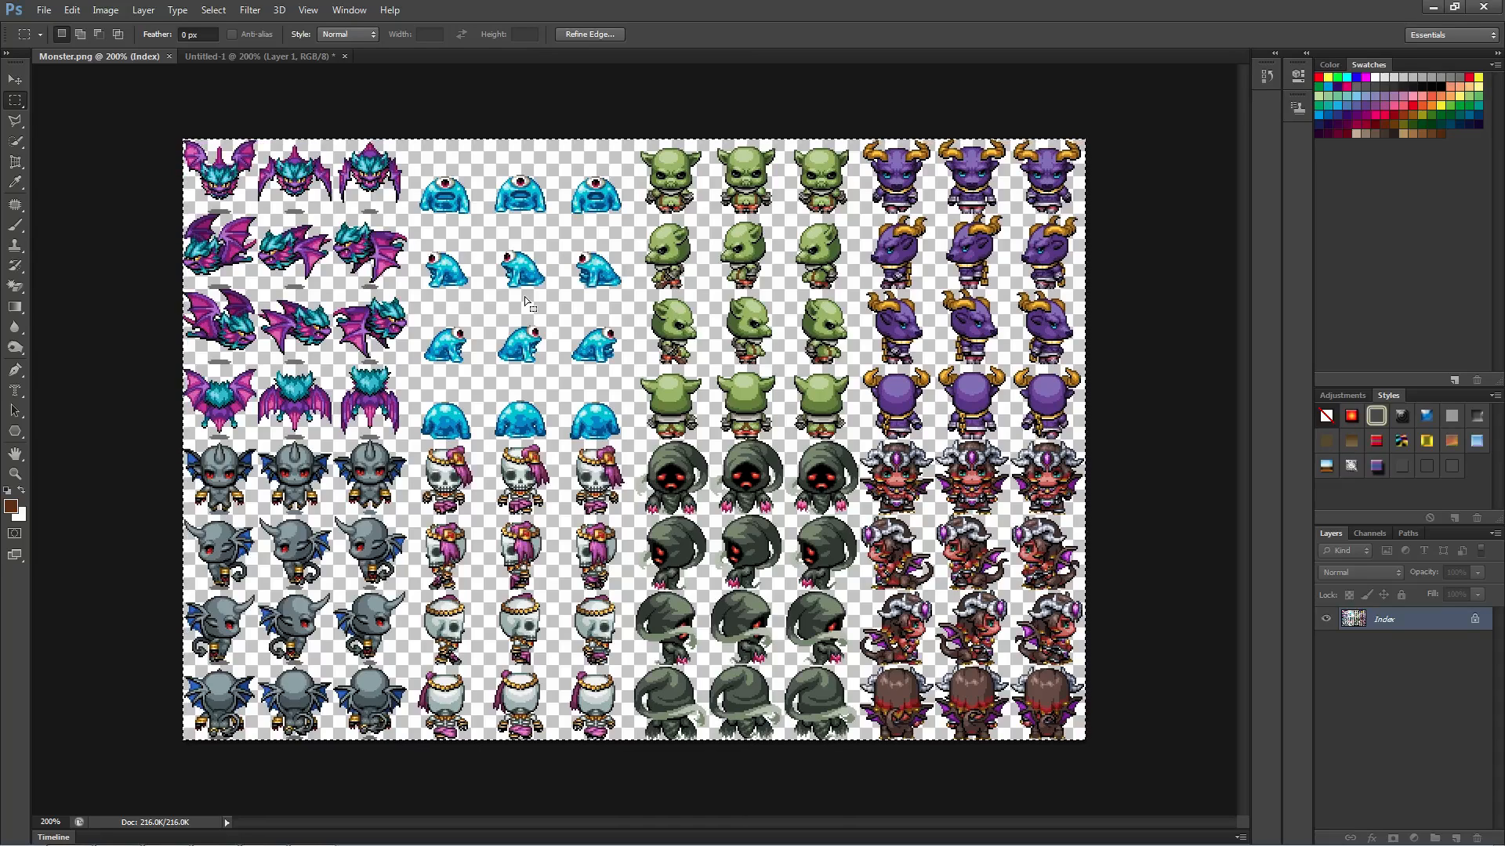
mouse_move(503, 149)
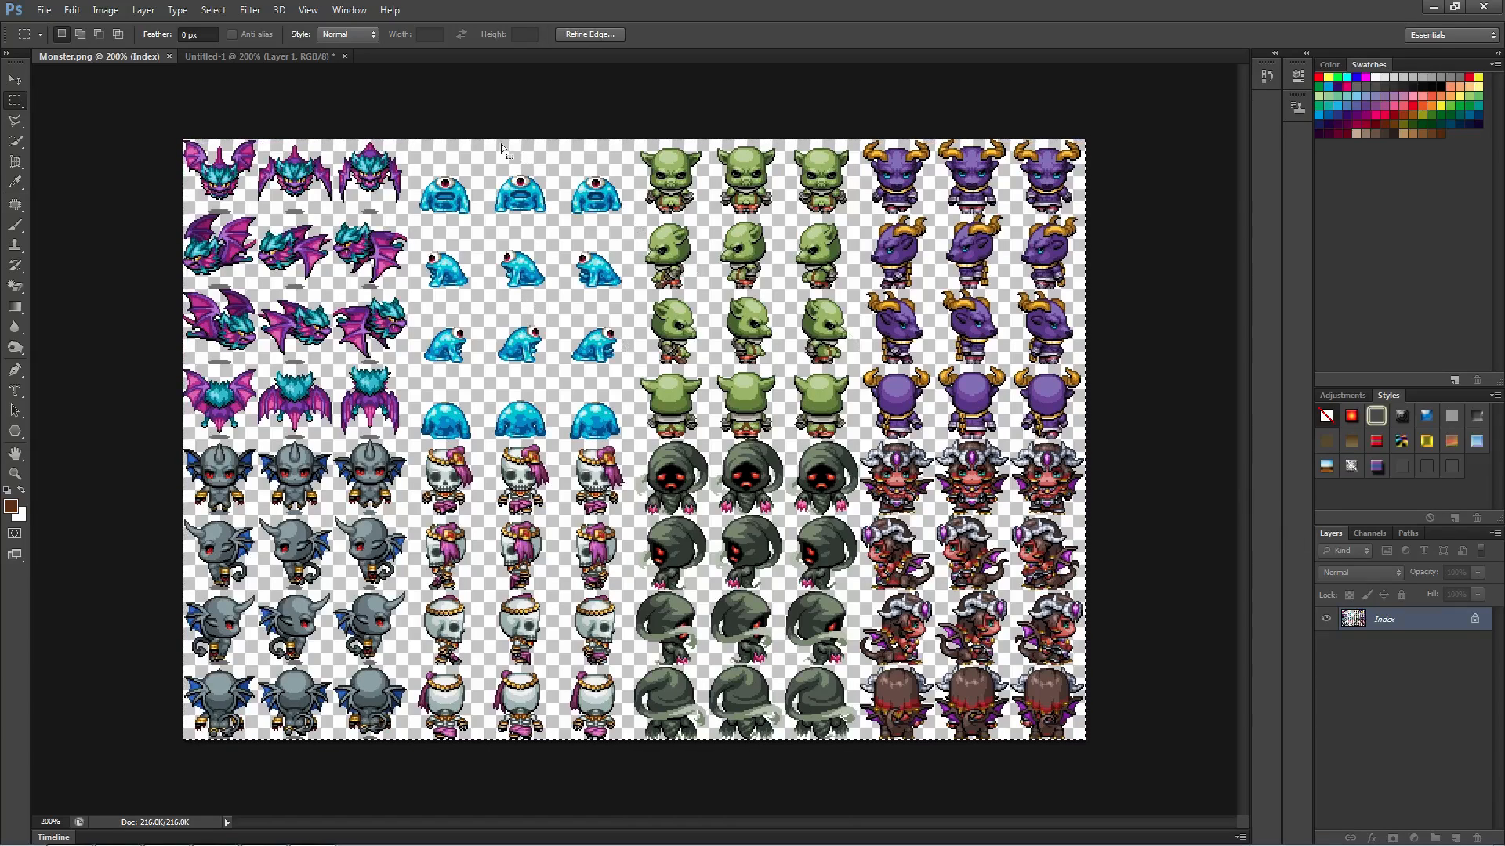
left_click(249, 9)
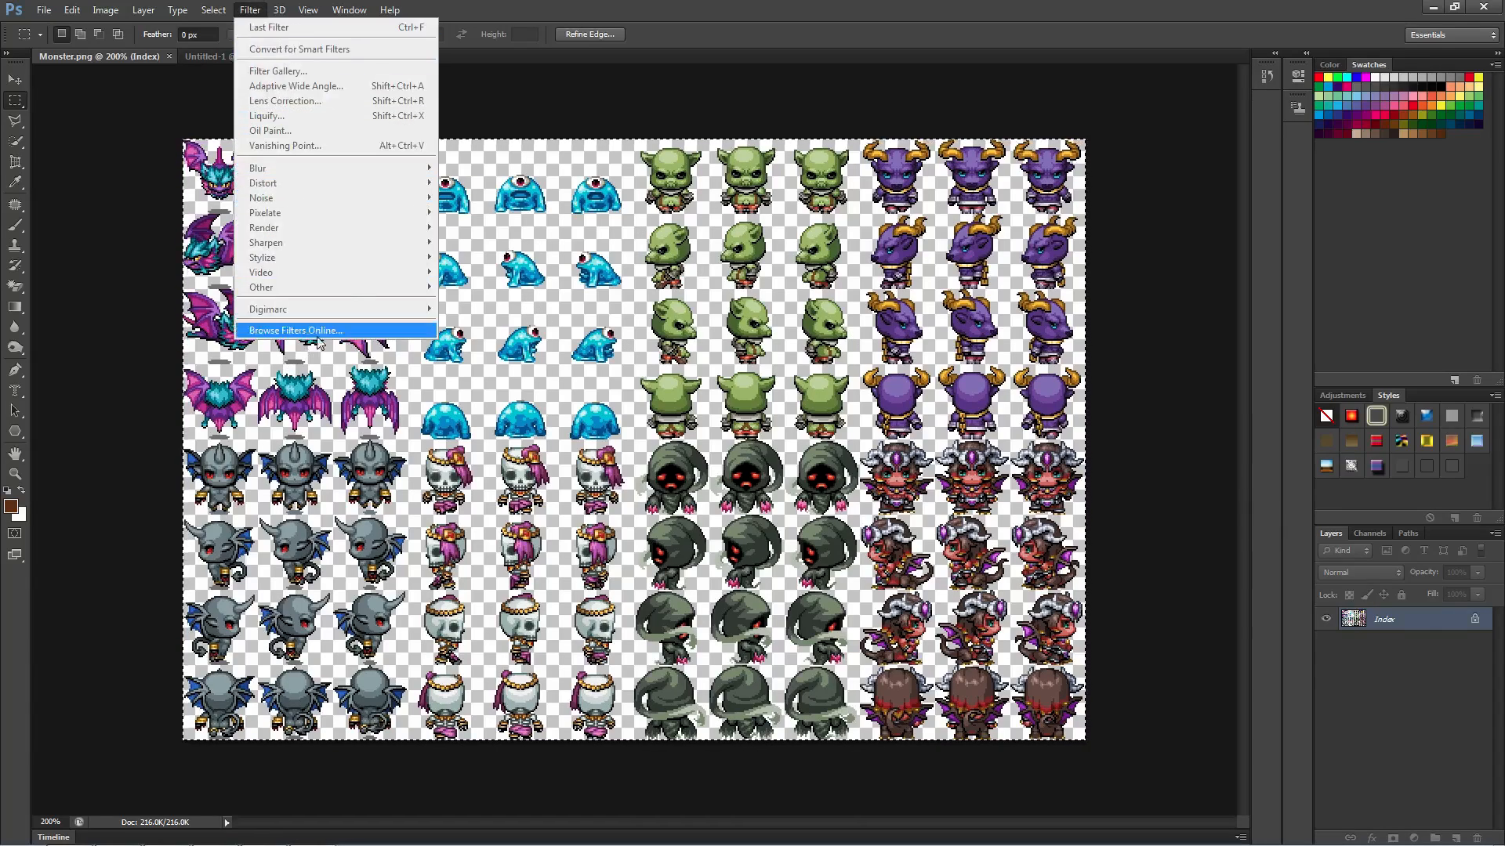
mouse_move(272, 186)
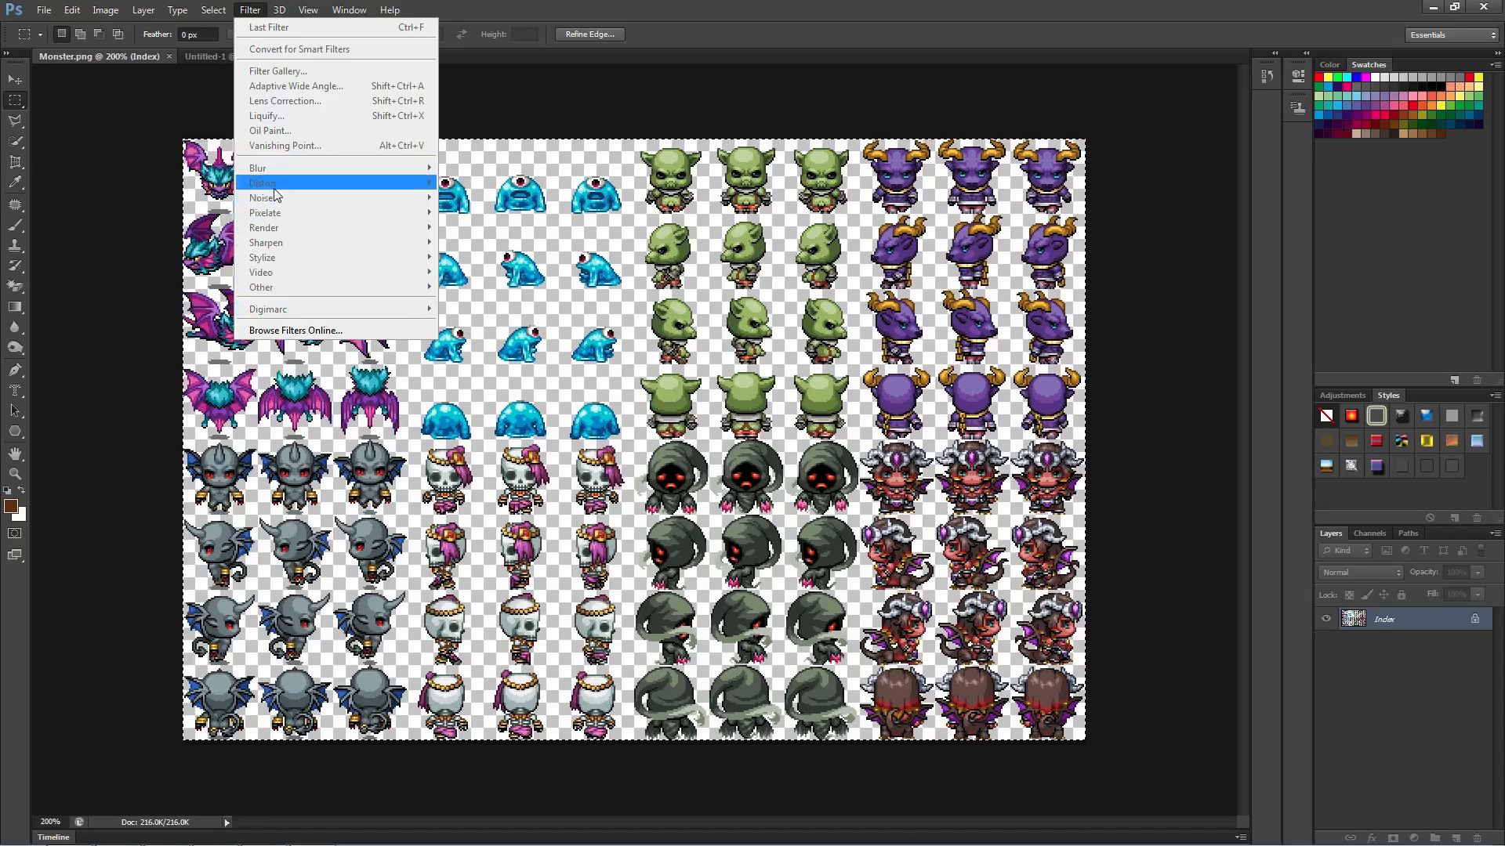
mouse_move(284, 213)
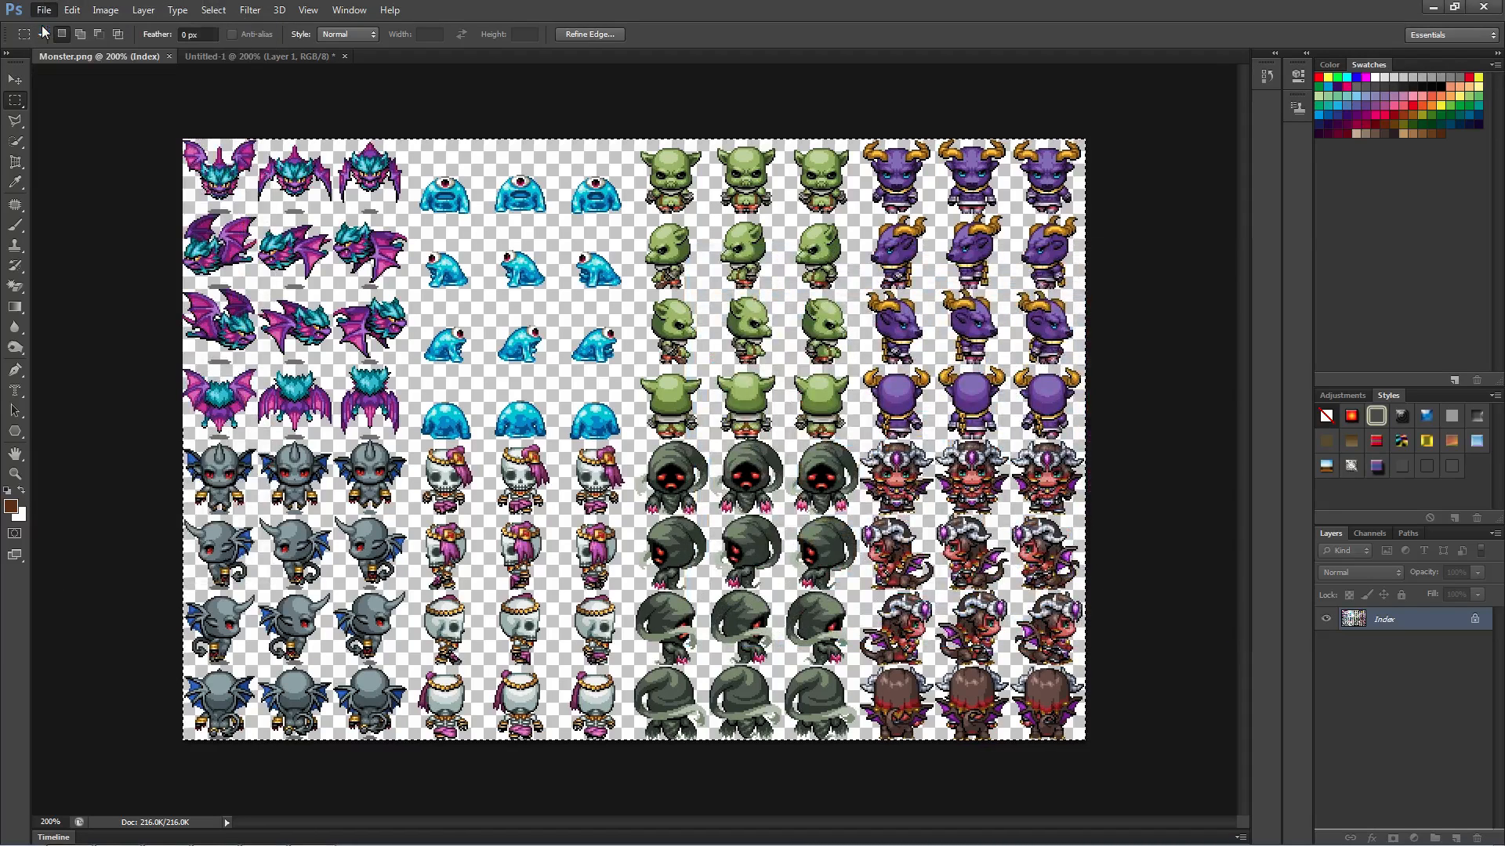
Create Untitled-2, a blank white 576 × 384 pixel document.
left_click(43, 10)
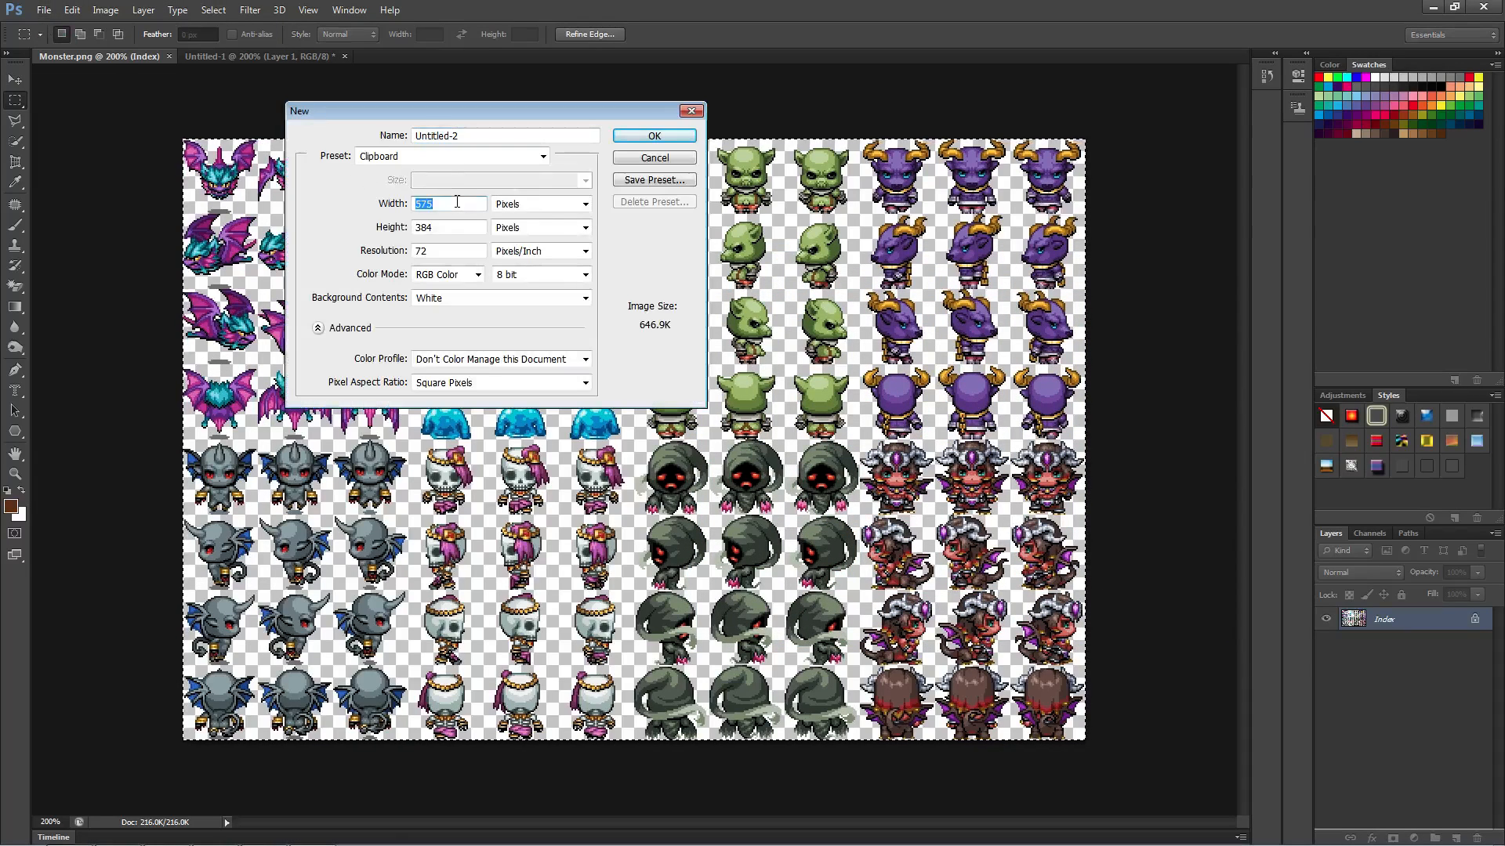
type("576")
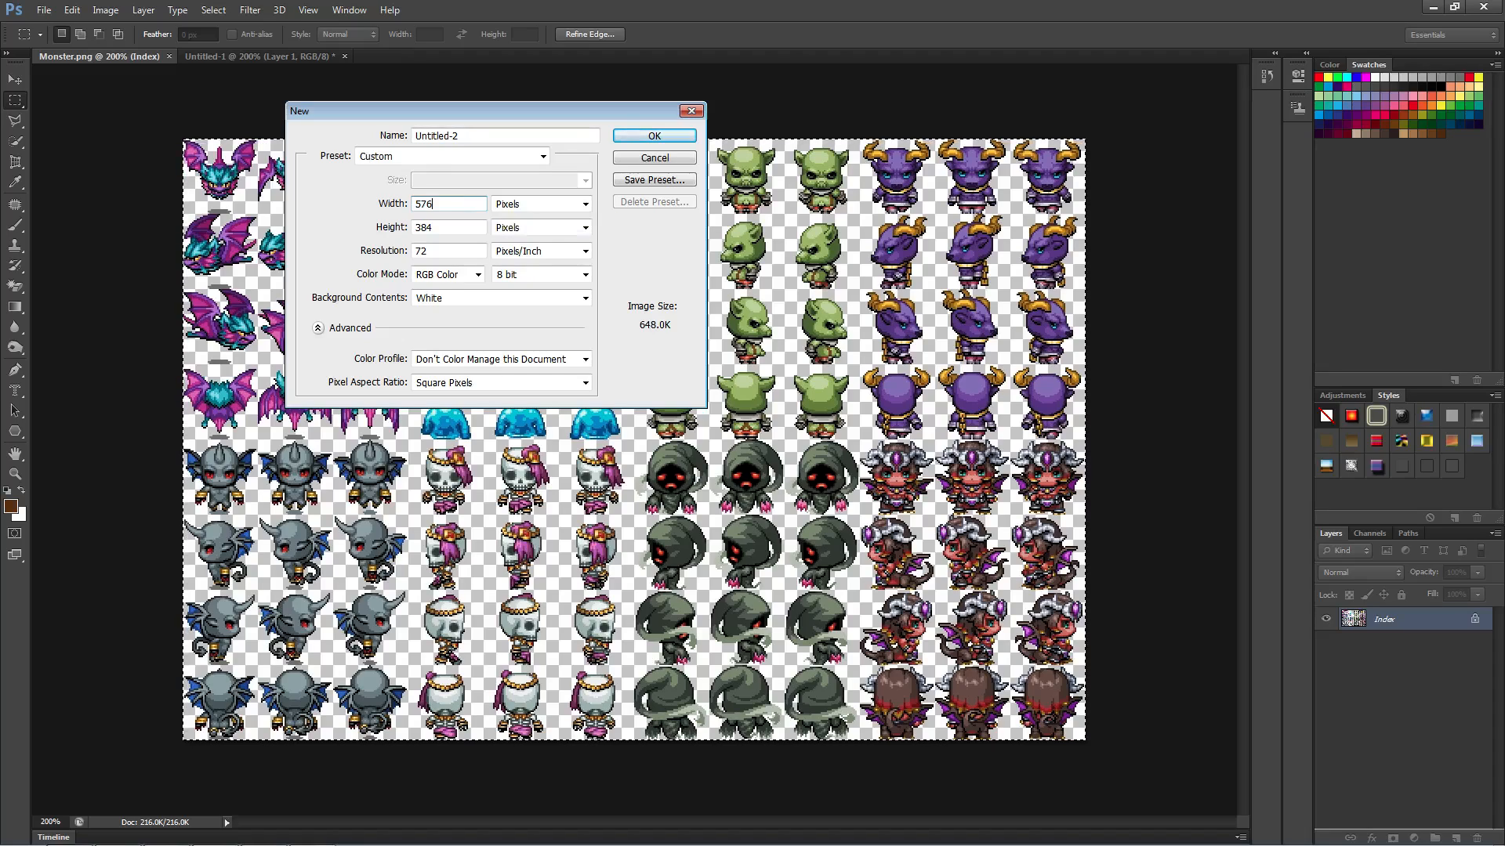
left_click(655, 136)
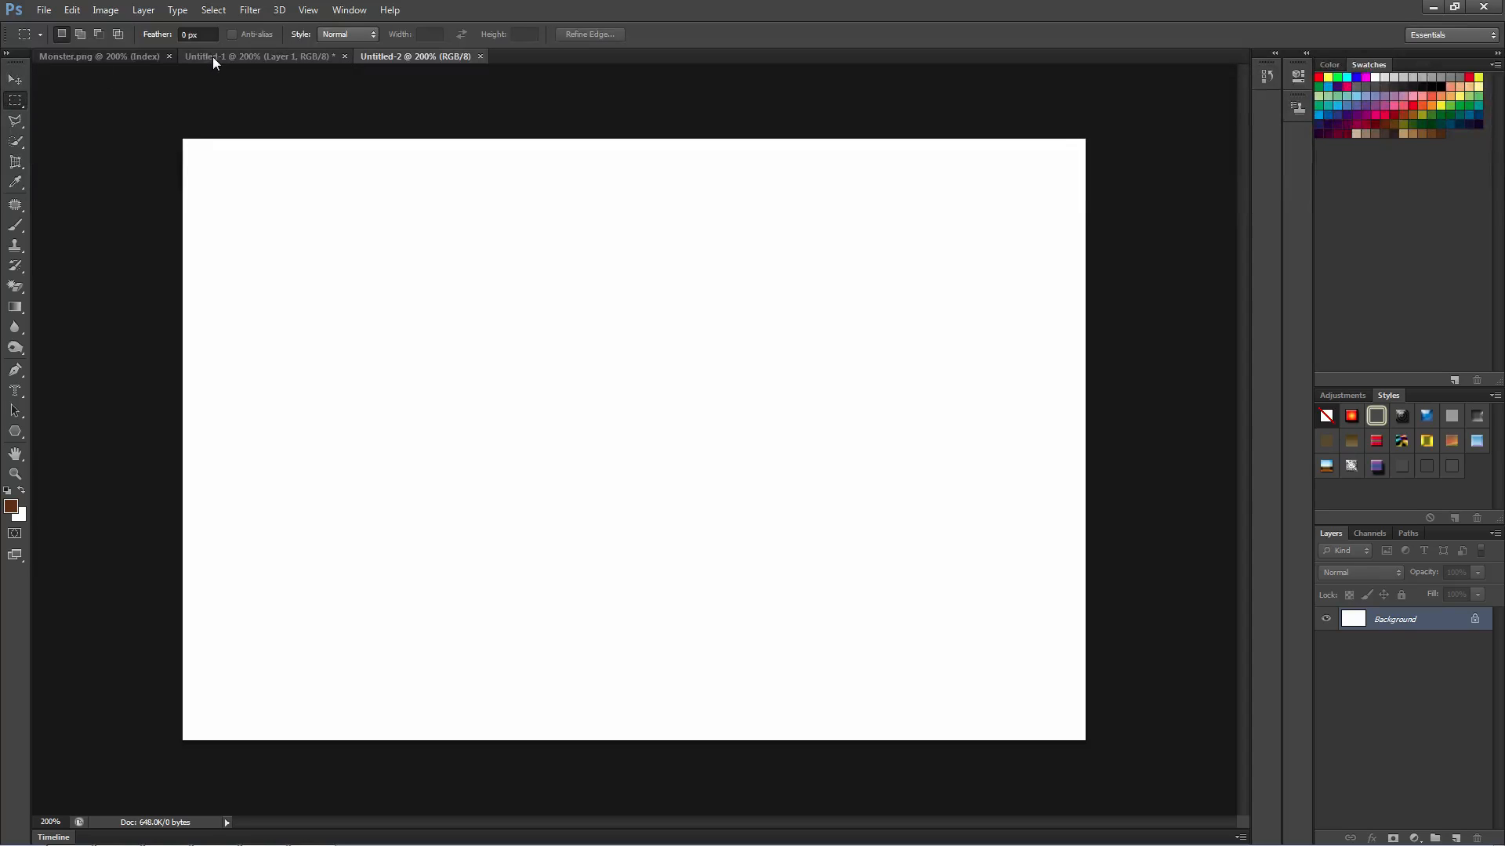
Copy the Monster.png sprites and paste them onto a new layer in Untitled-2.
left_click(94, 56)
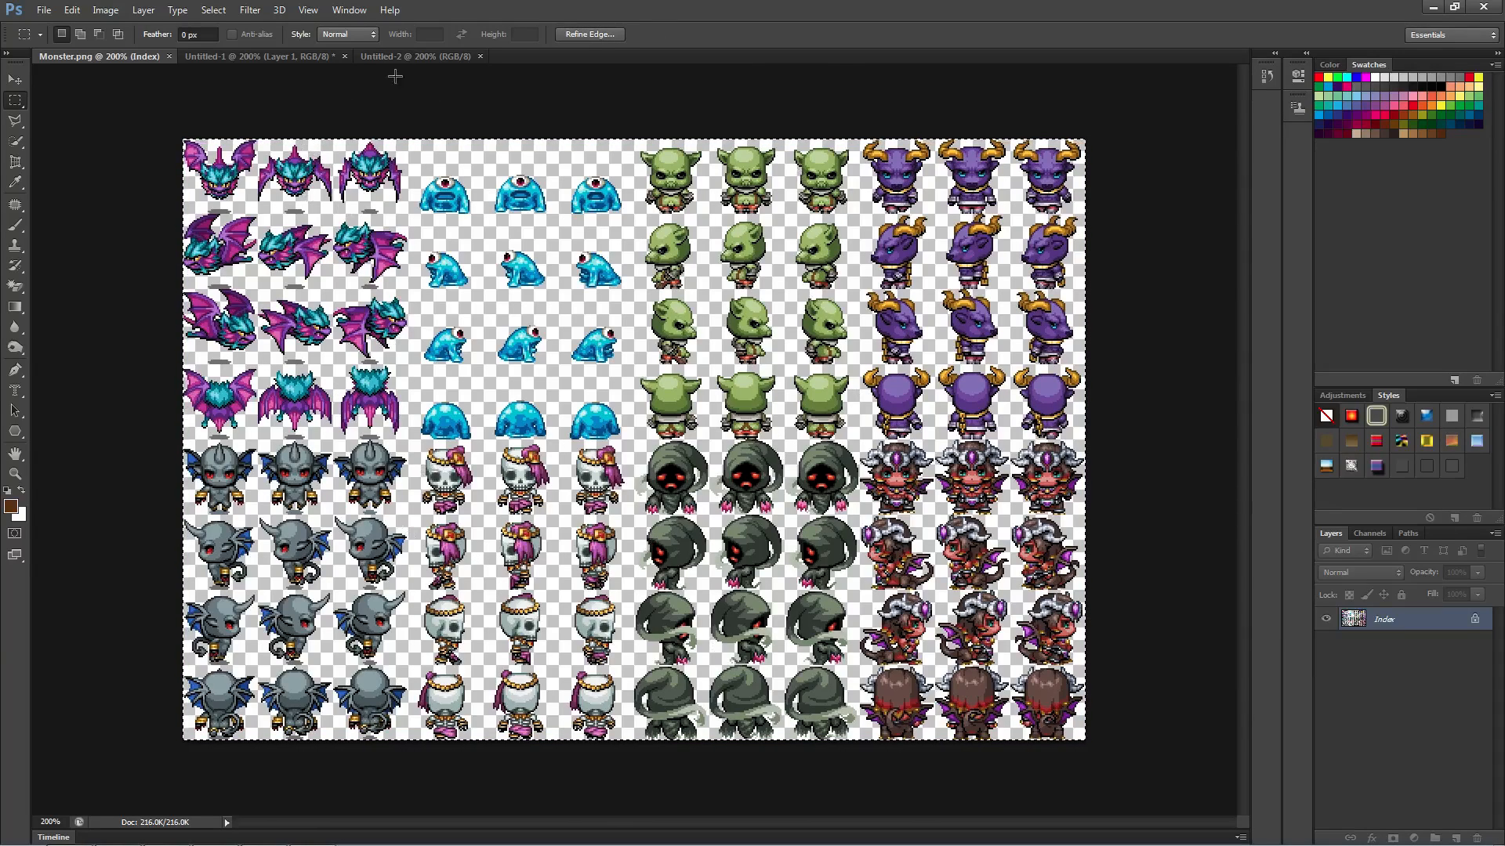
left_click(416, 56)
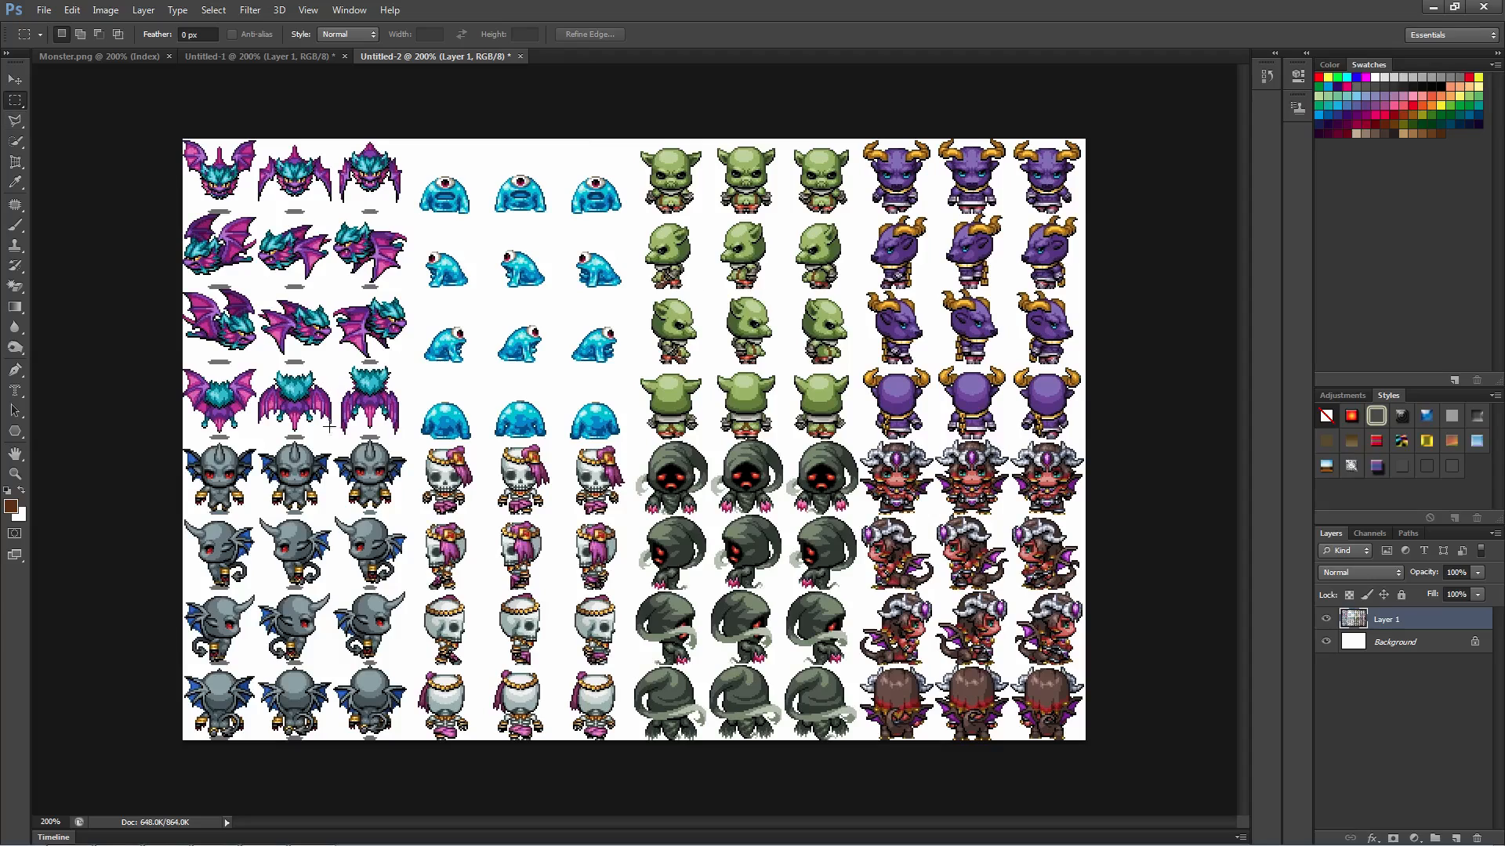
mouse_move(541, 402)
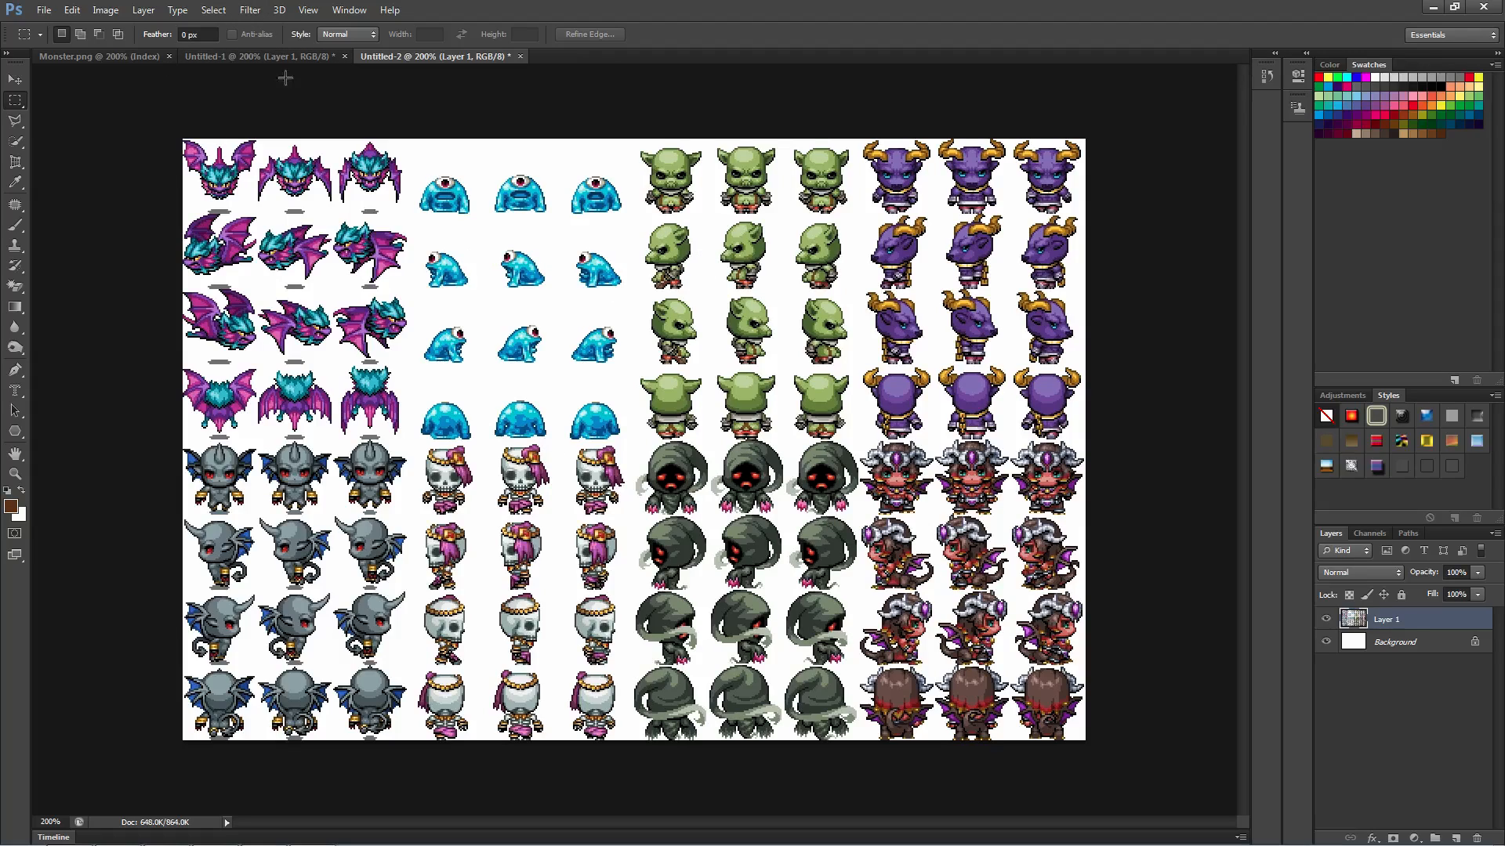
left_click(249, 10)
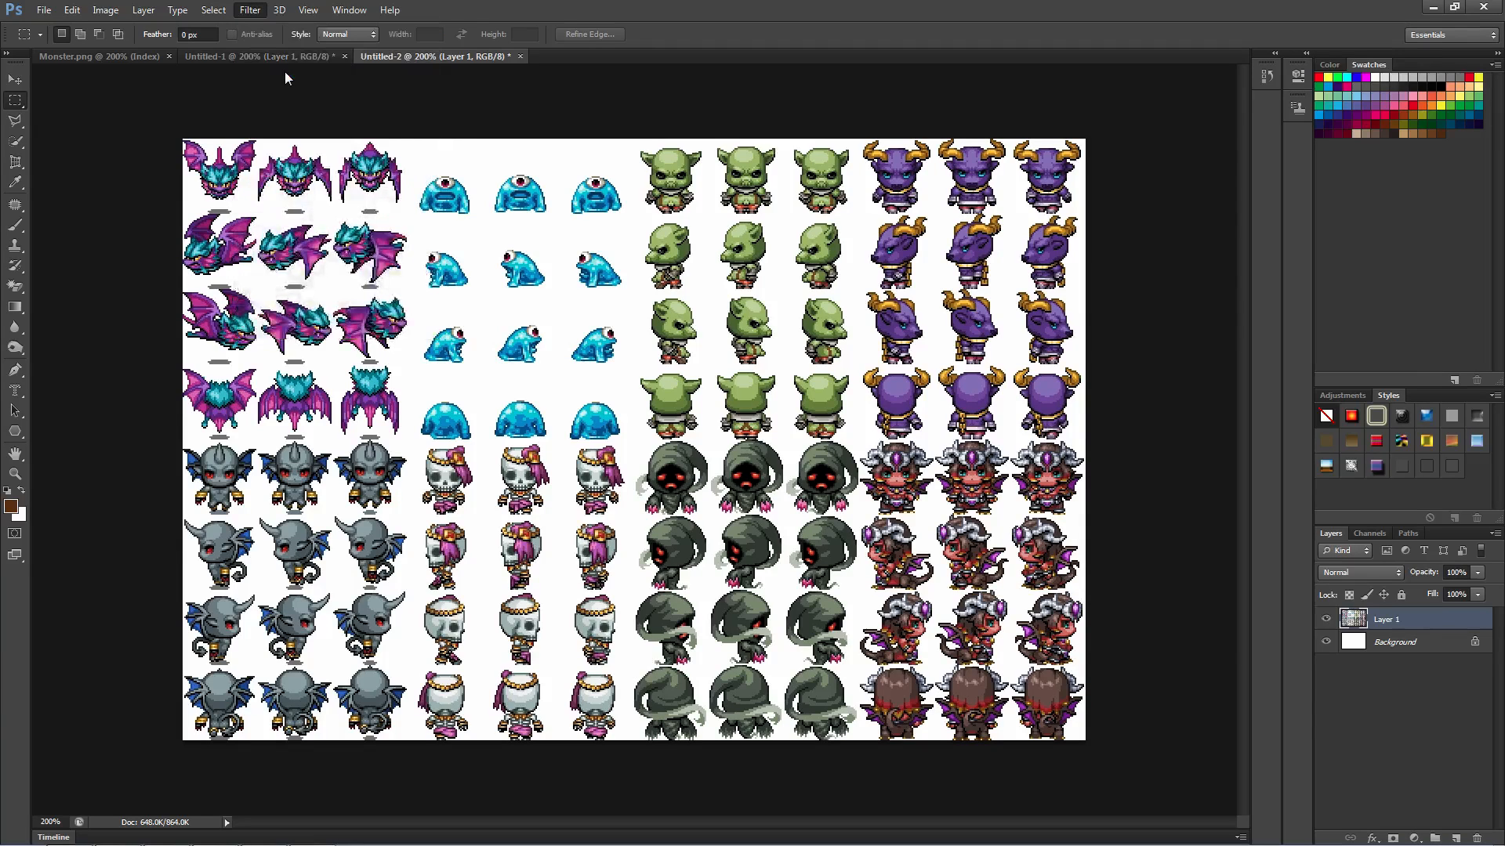
In Filter Gallery, preview Film Grain, Fresco, Neon Glow, Paint Daubs, Palette Knife and Plastic Wrap.
left_click(250, 11)
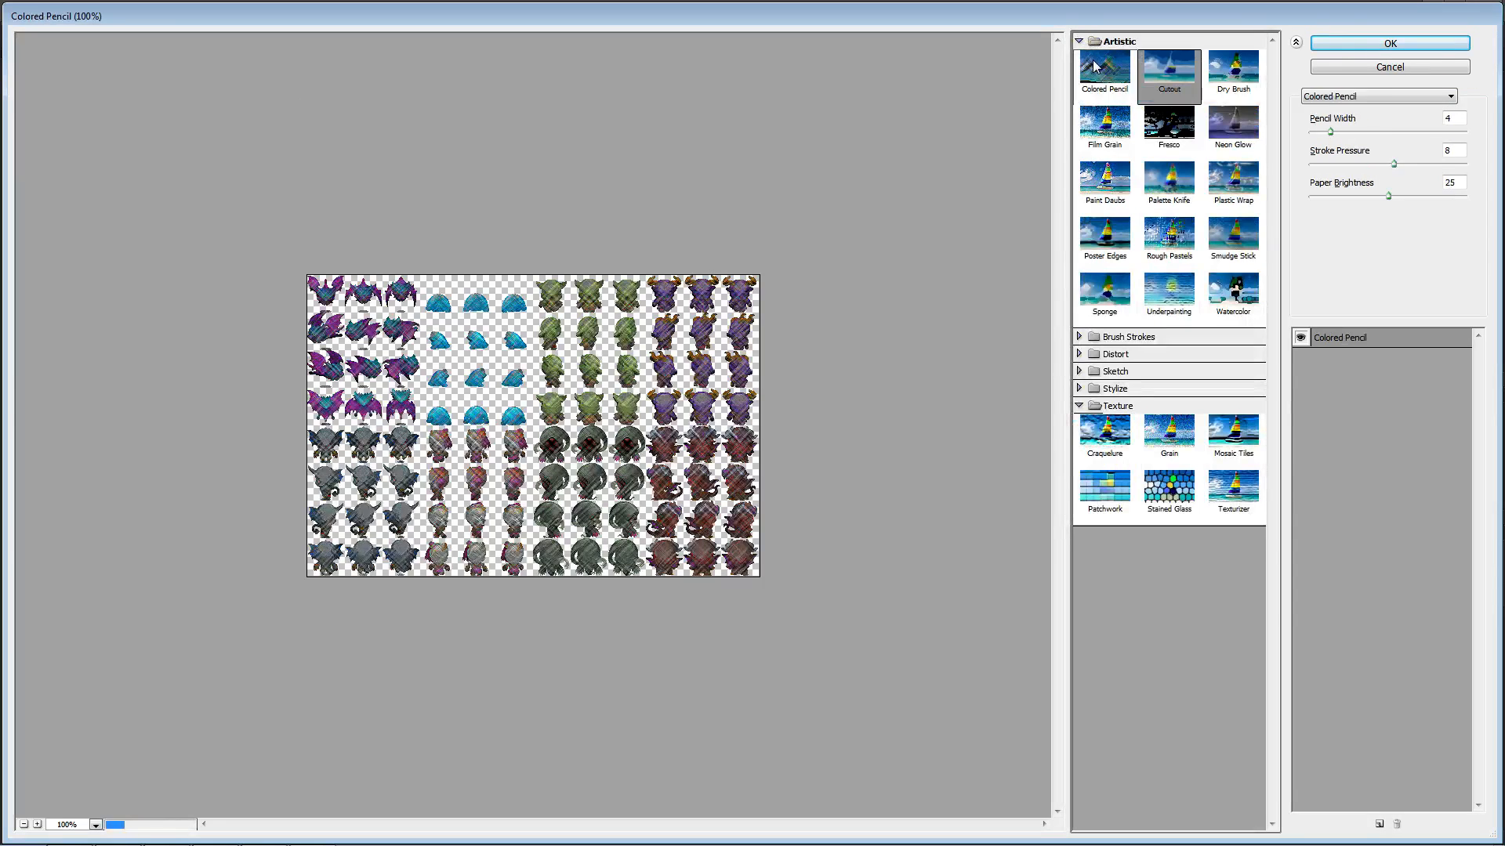
left_click(1104, 123)
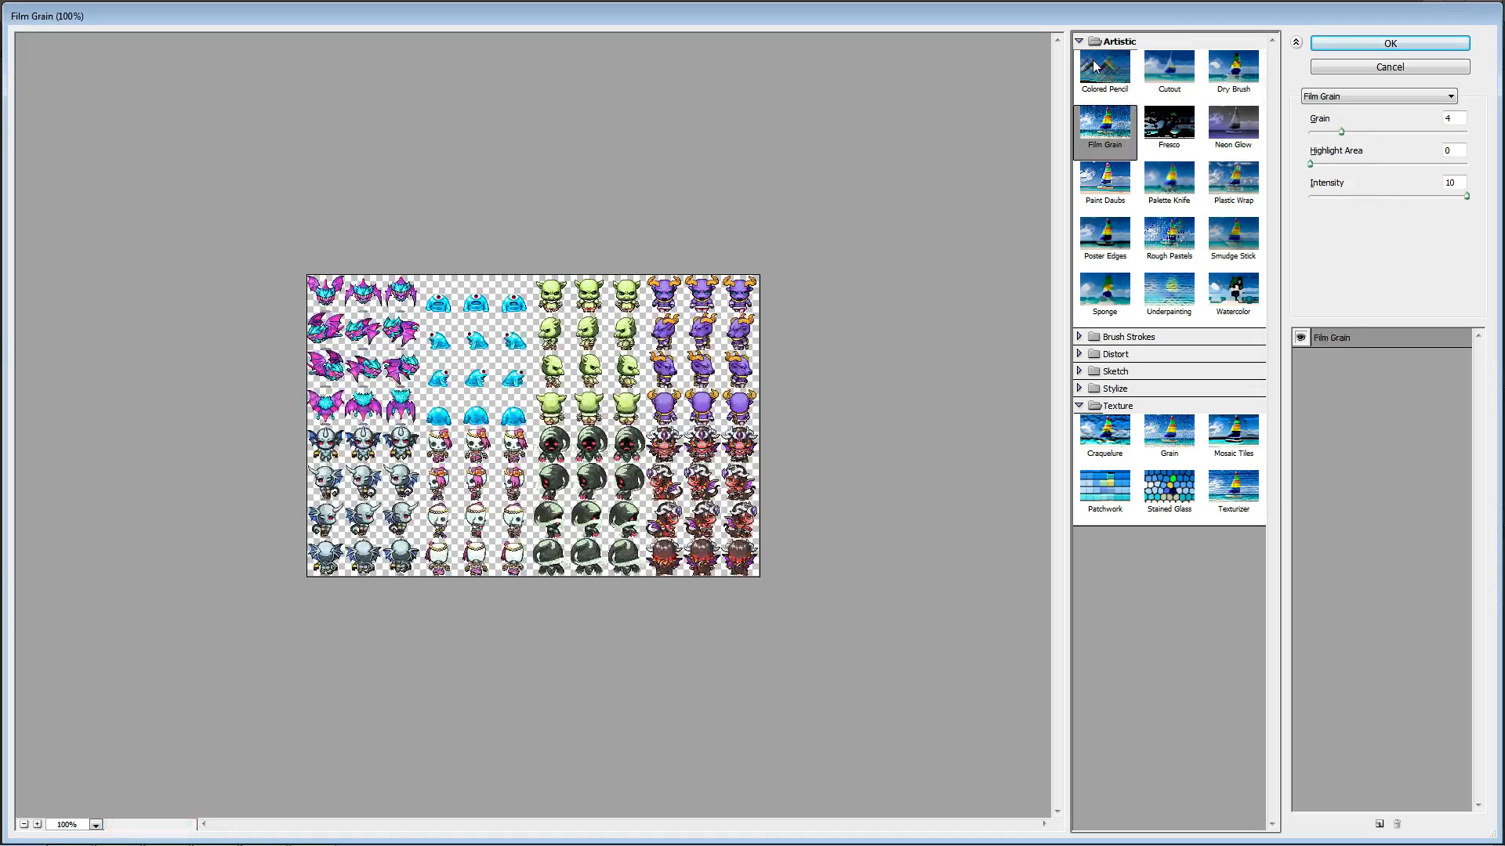
left_click(1168, 126)
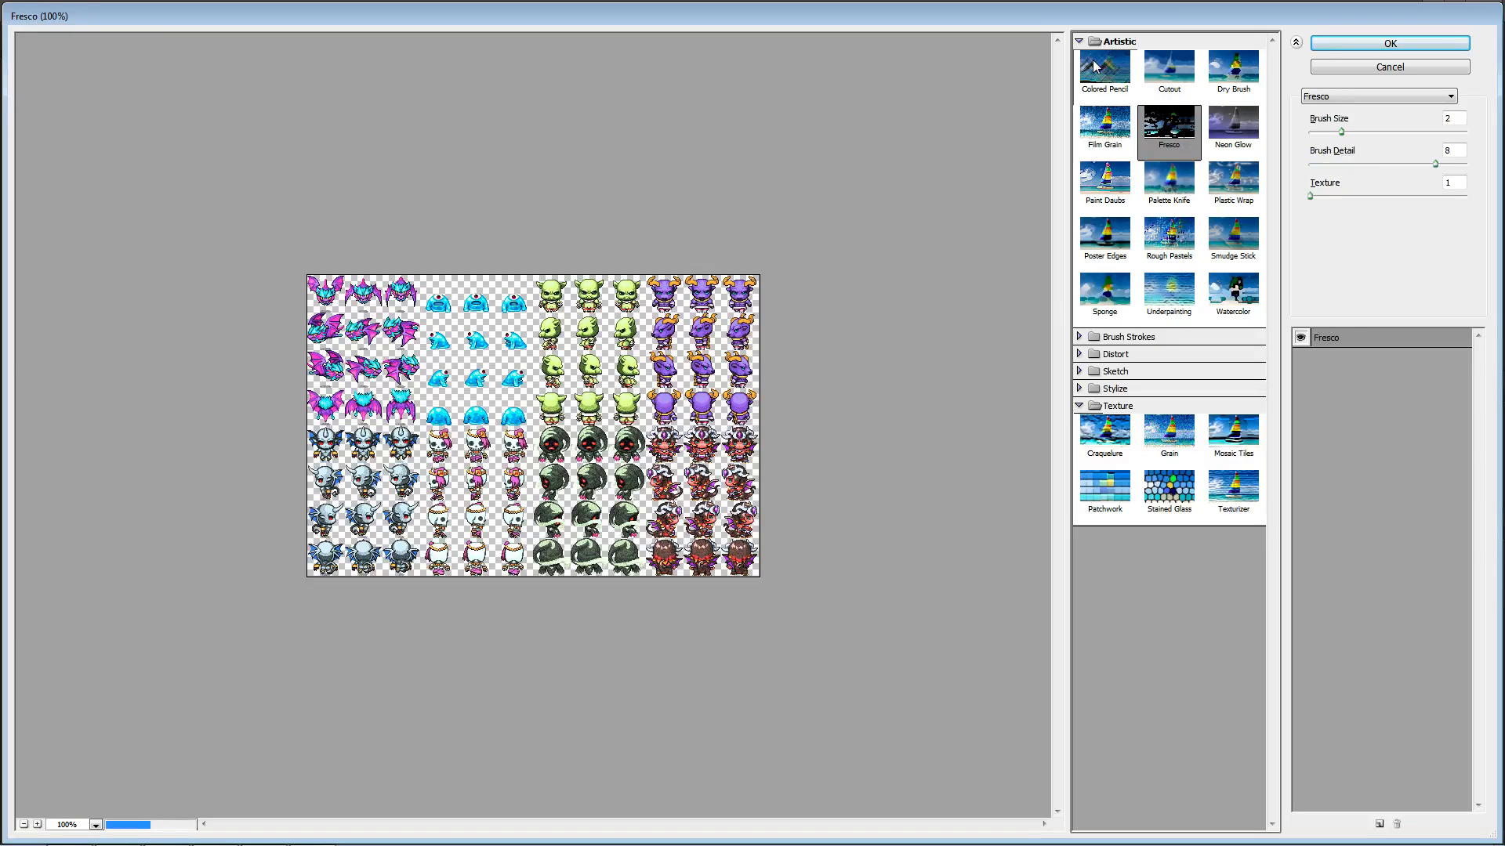
left_click(1232, 125)
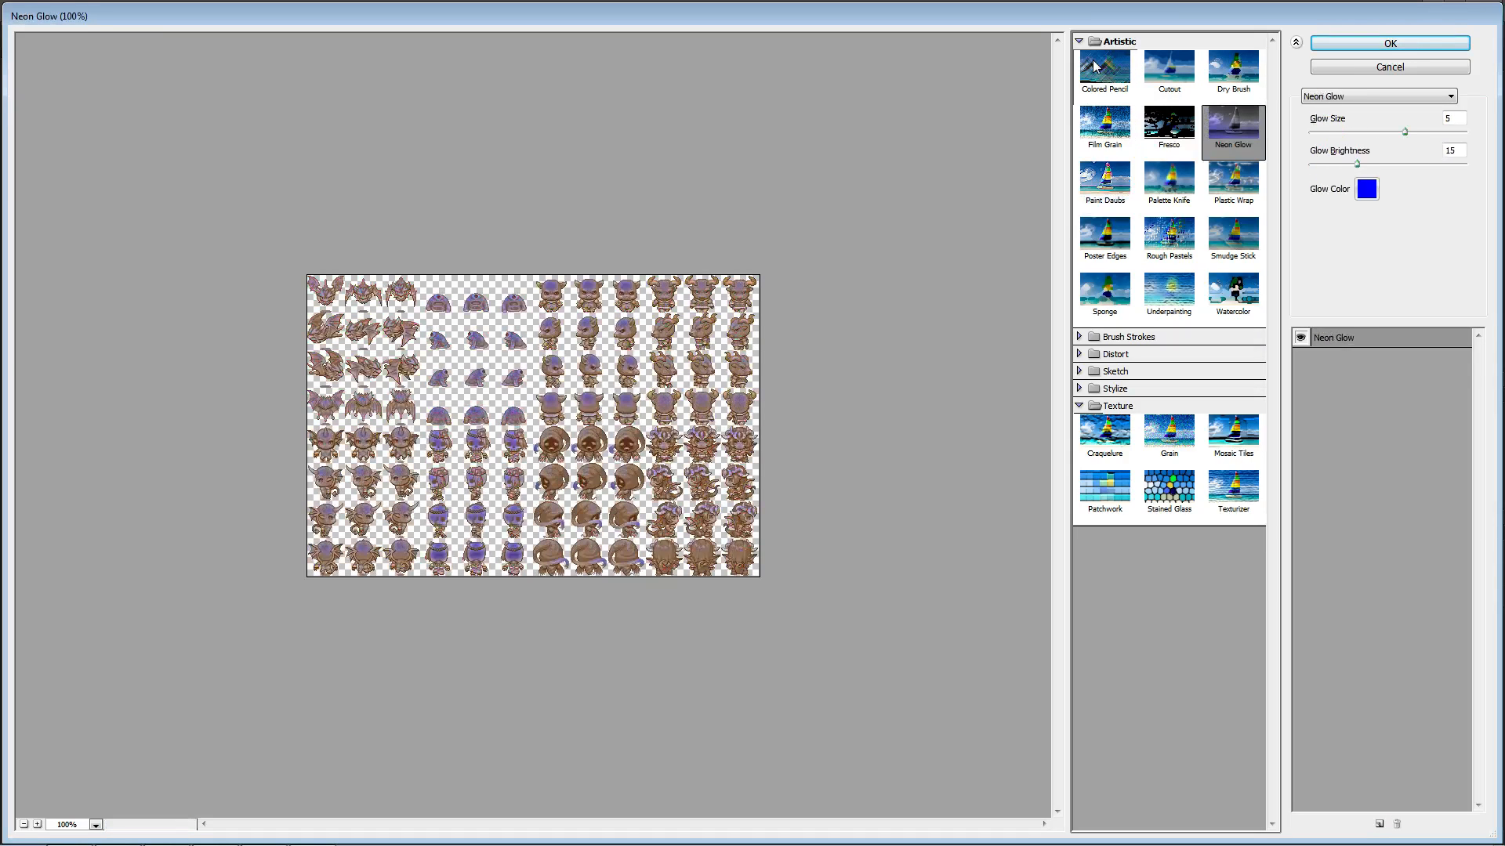
left_click(1105, 178)
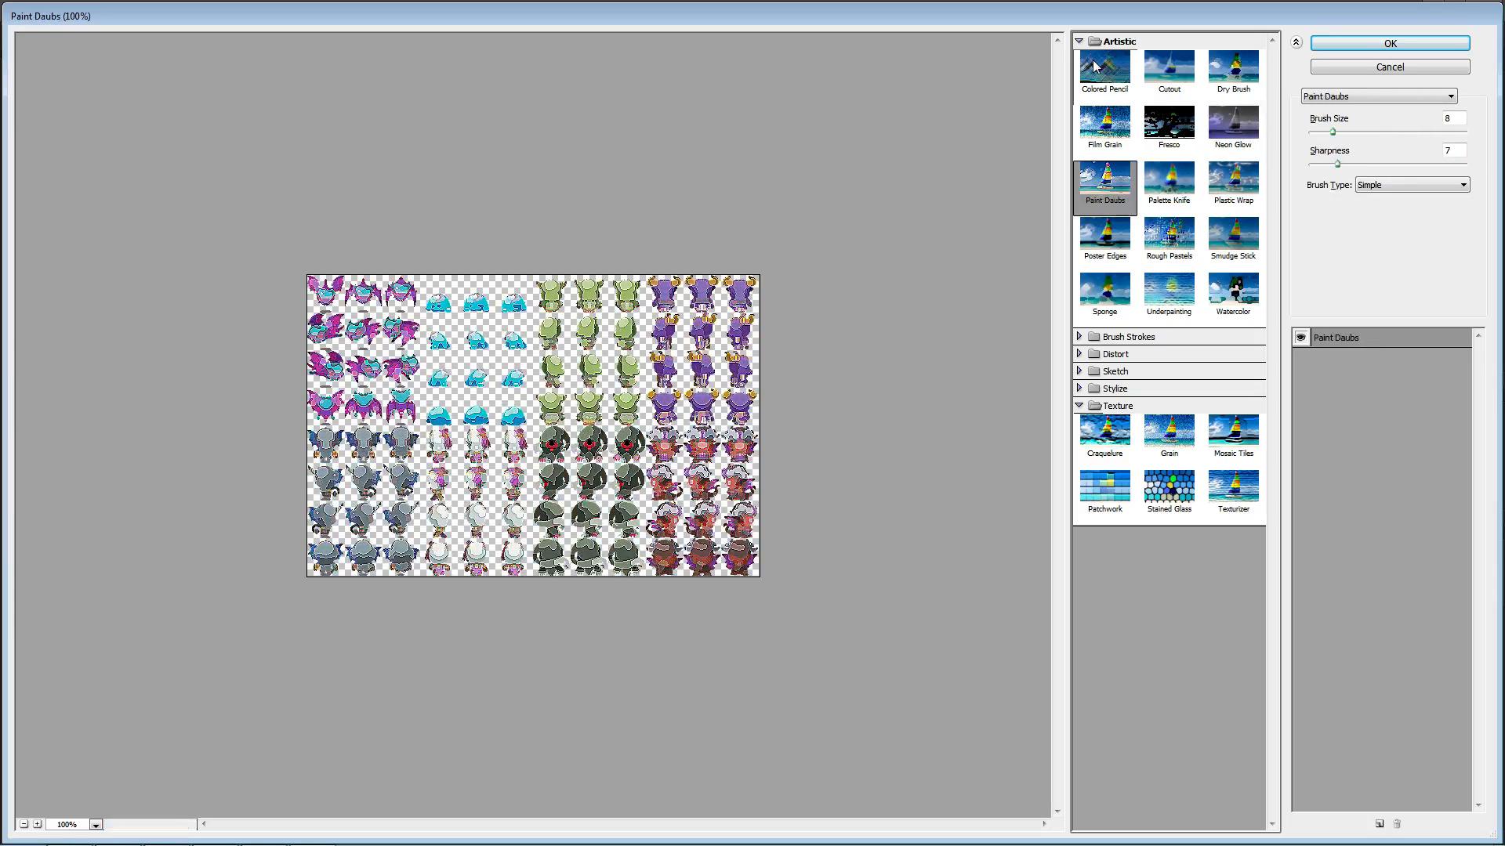
left_click(1169, 178)
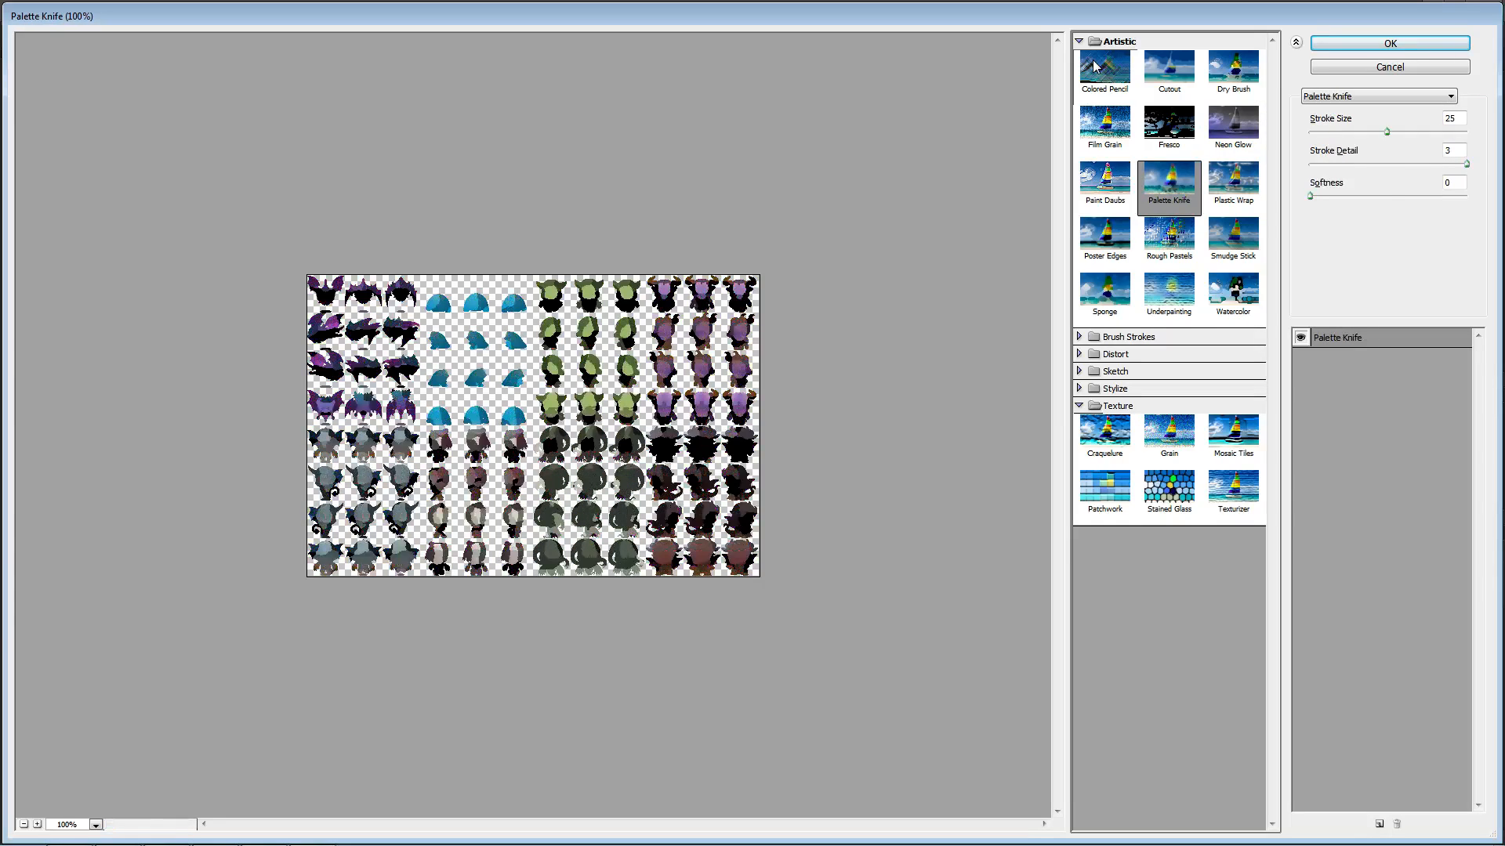
left_click(1232, 179)
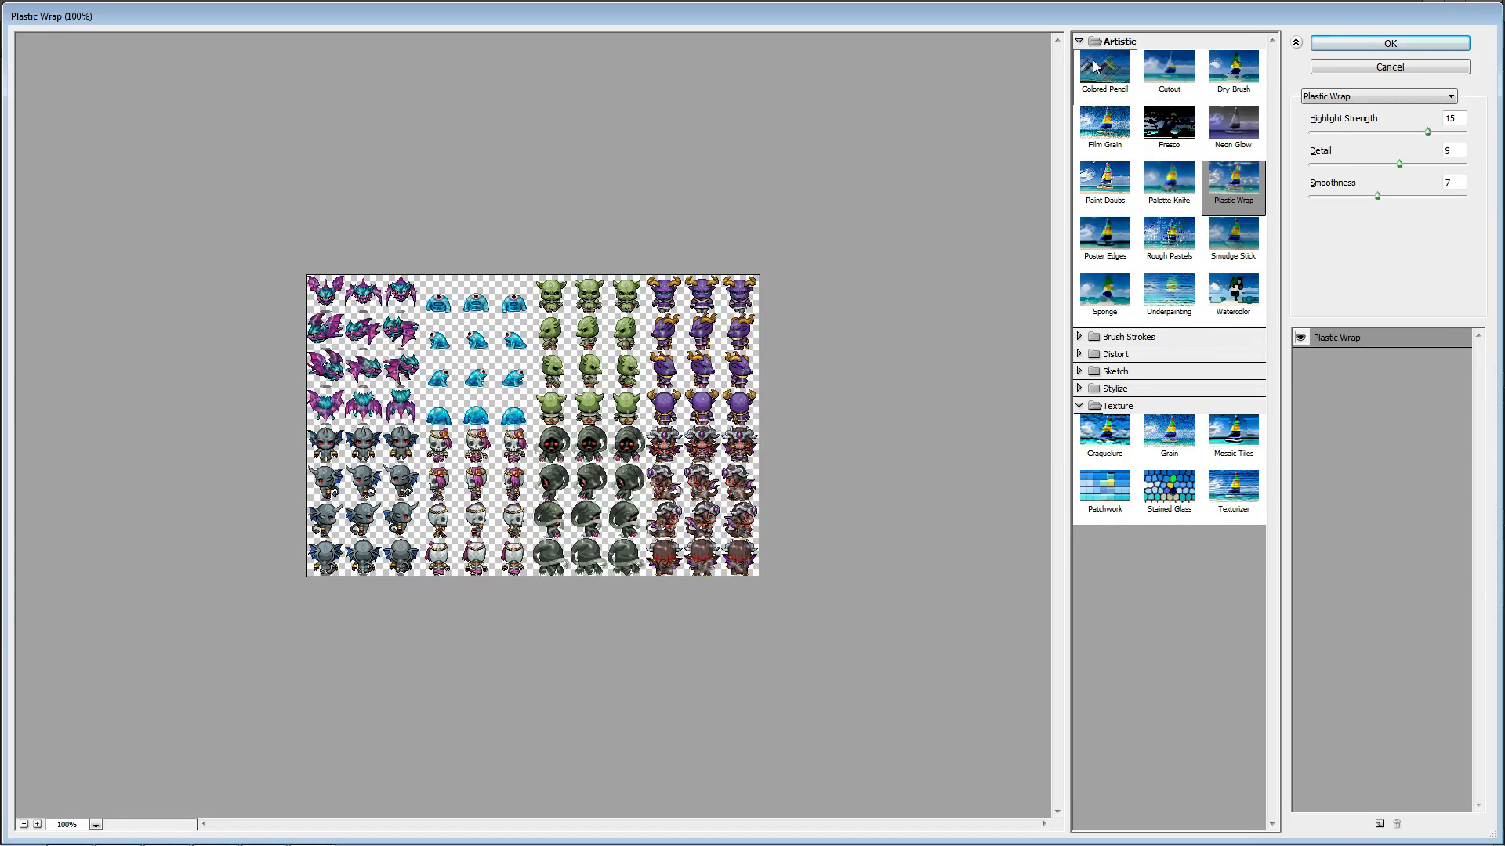
left_click(1104, 289)
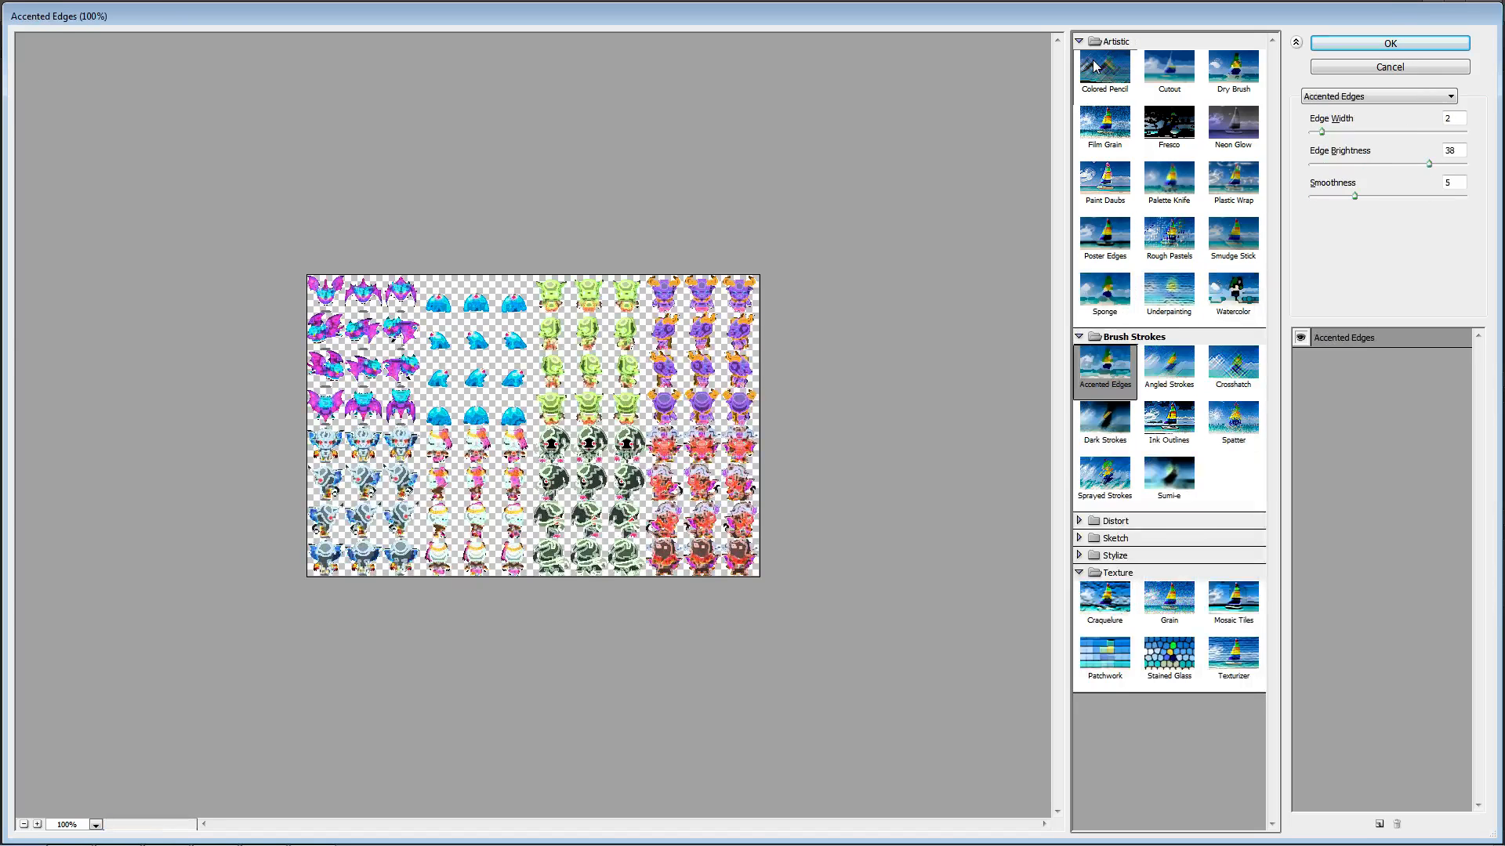
Preview Dark Strokes, Bas Relief, Graphic Pen, Stamp, Glowing Edges, Sumi-e and more, then cancel.
left_click(1104, 418)
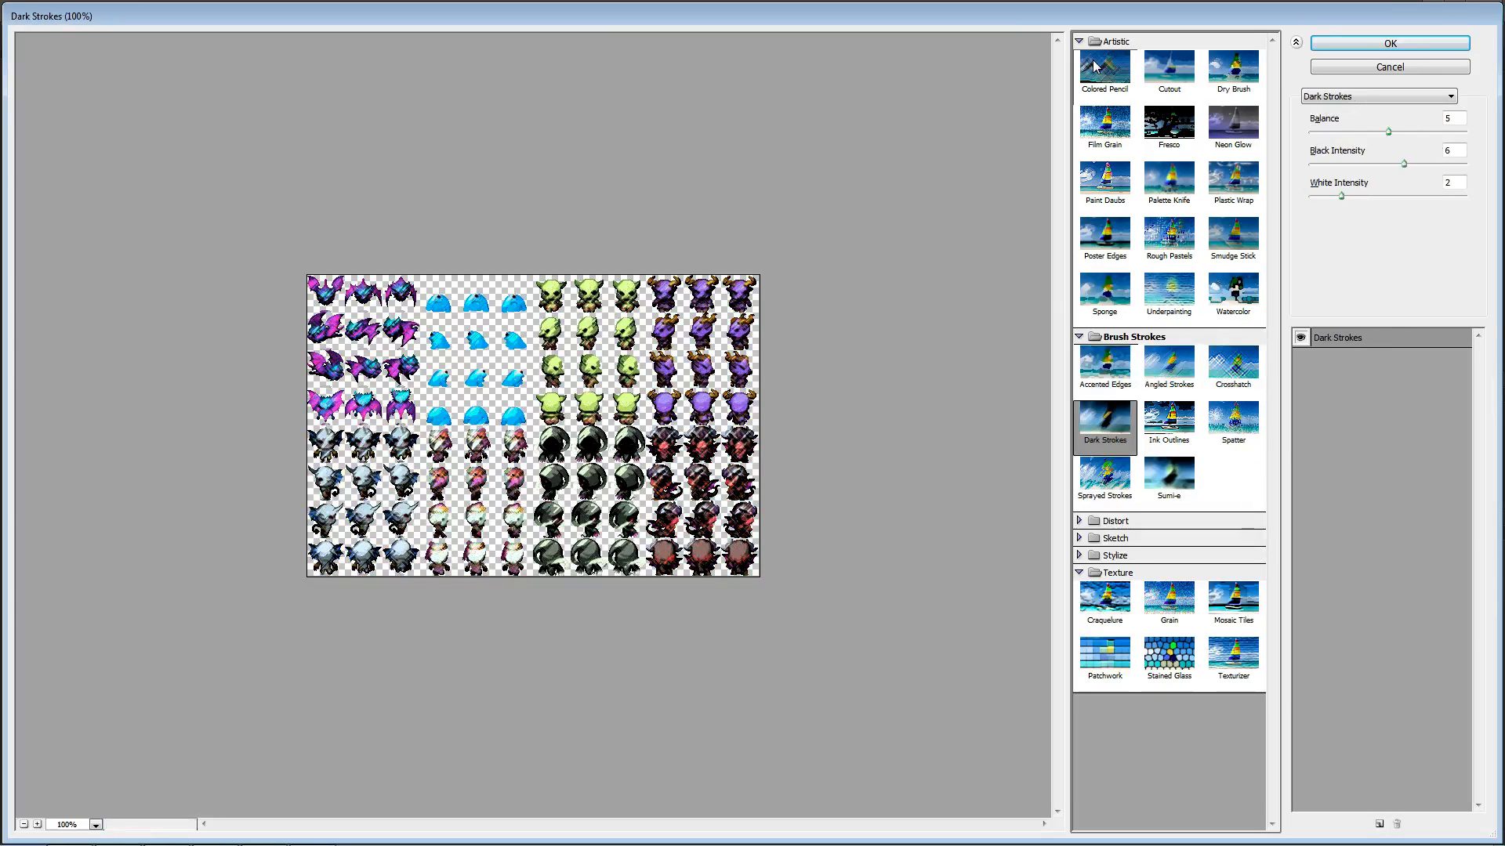
left_click(1168, 473)
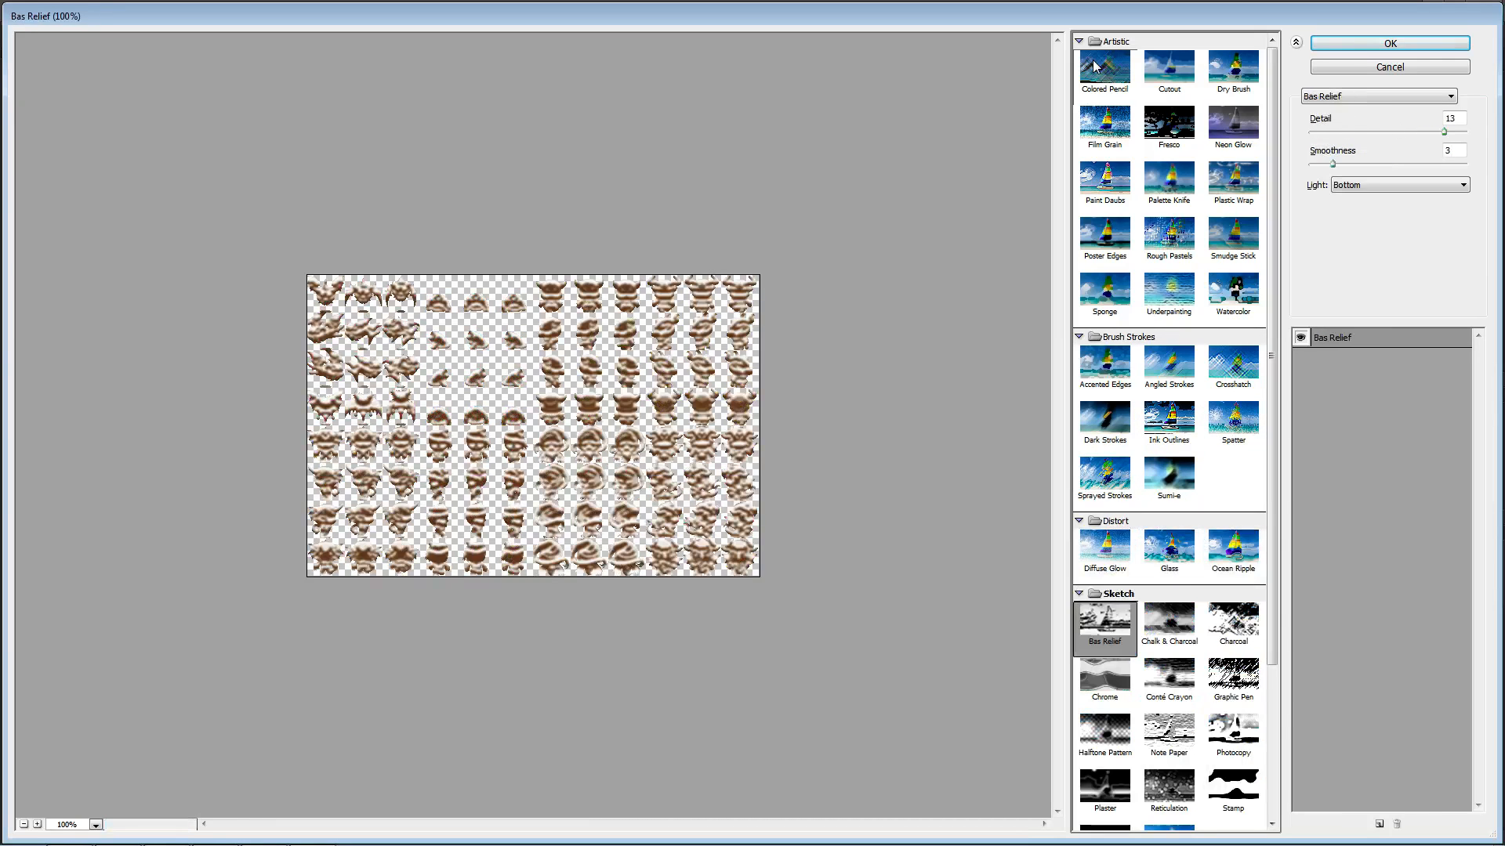
left_click(1232, 675)
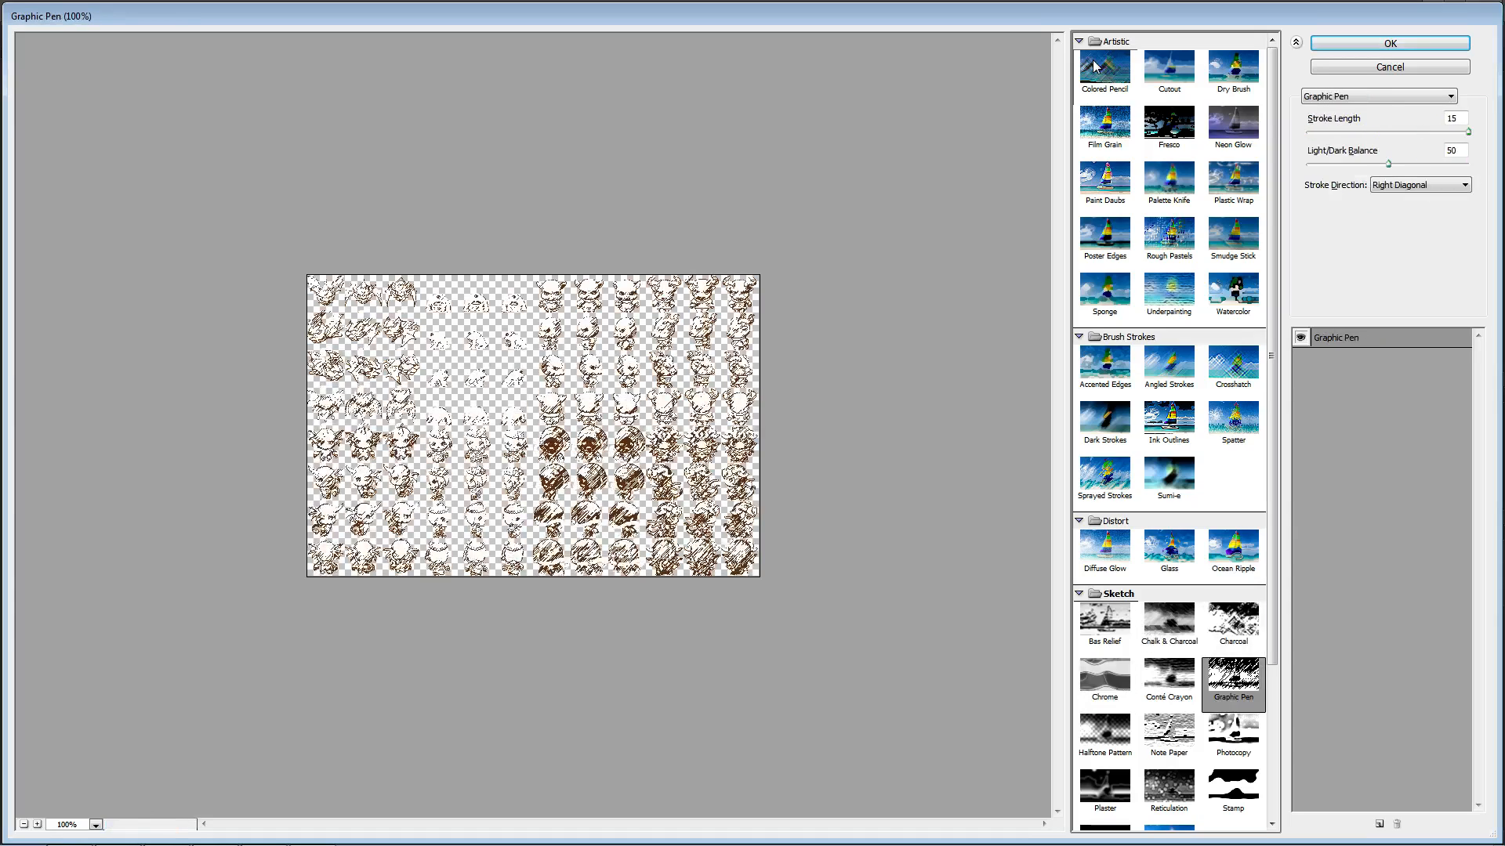
left_click(1232, 791)
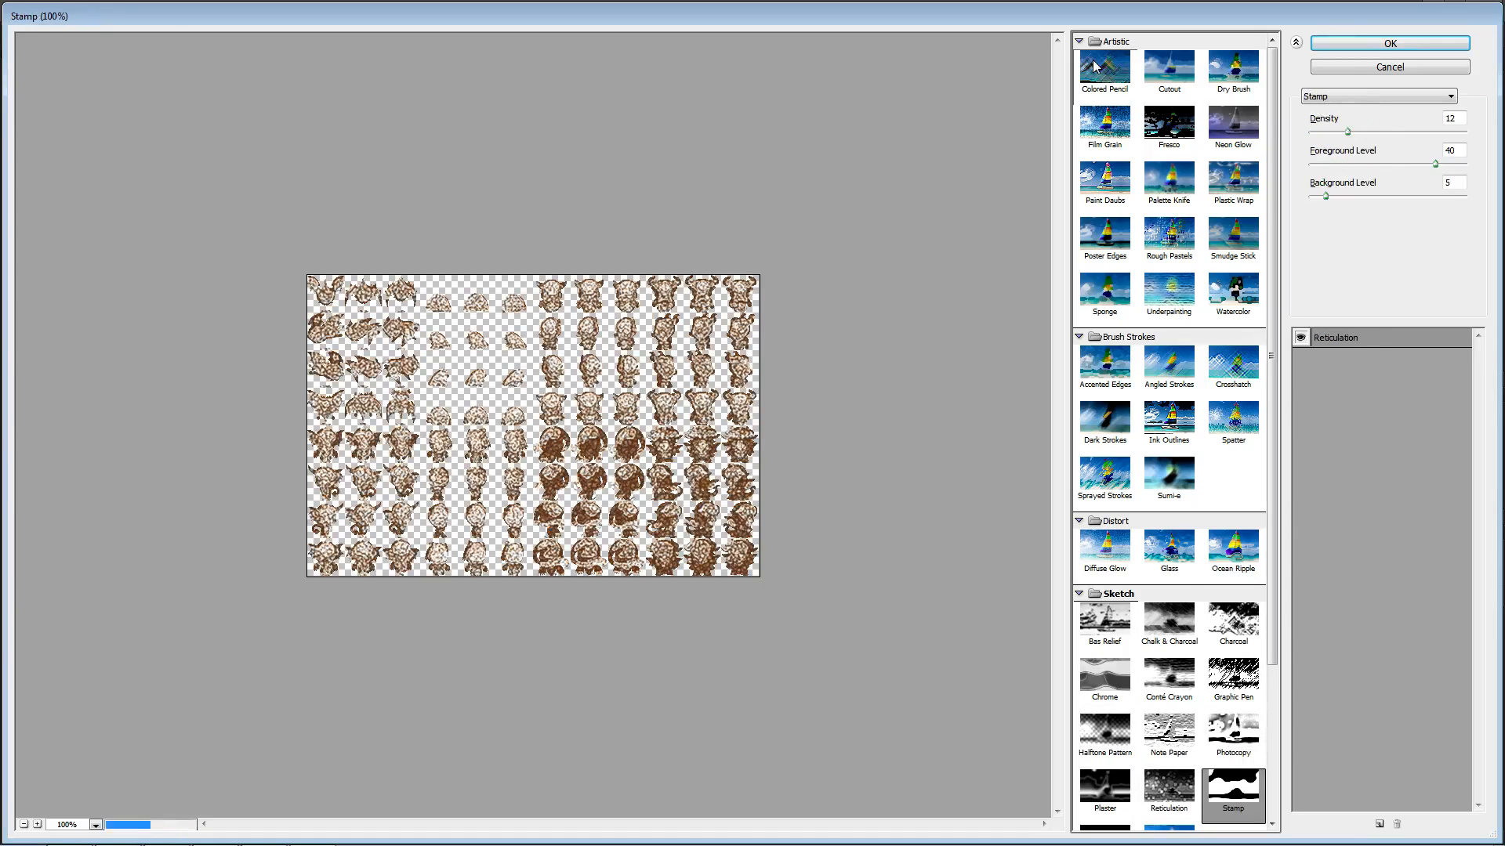
left_click(1104, 723)
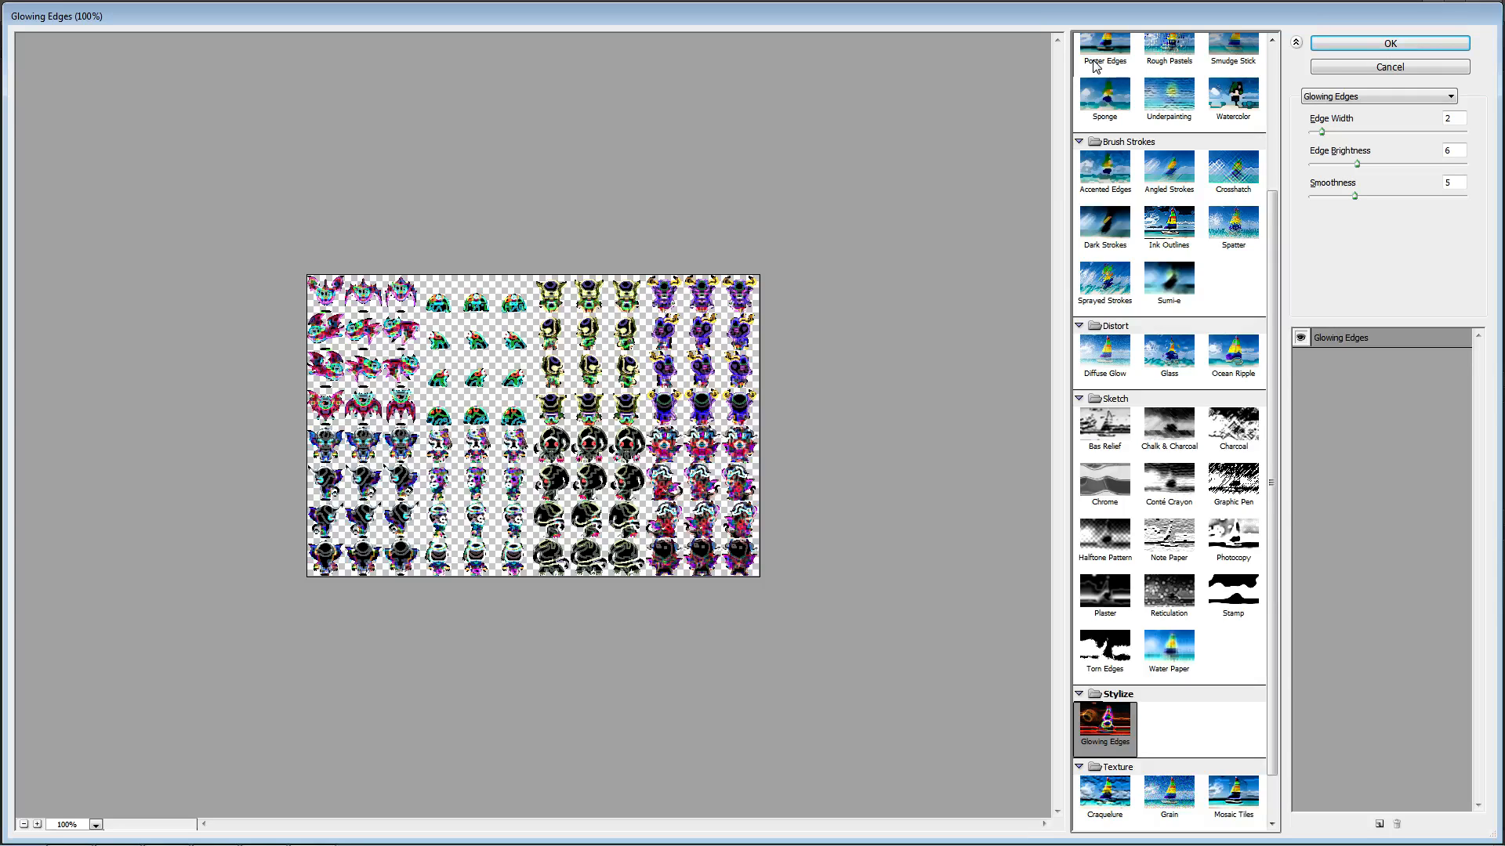
left_click(1168, 791)
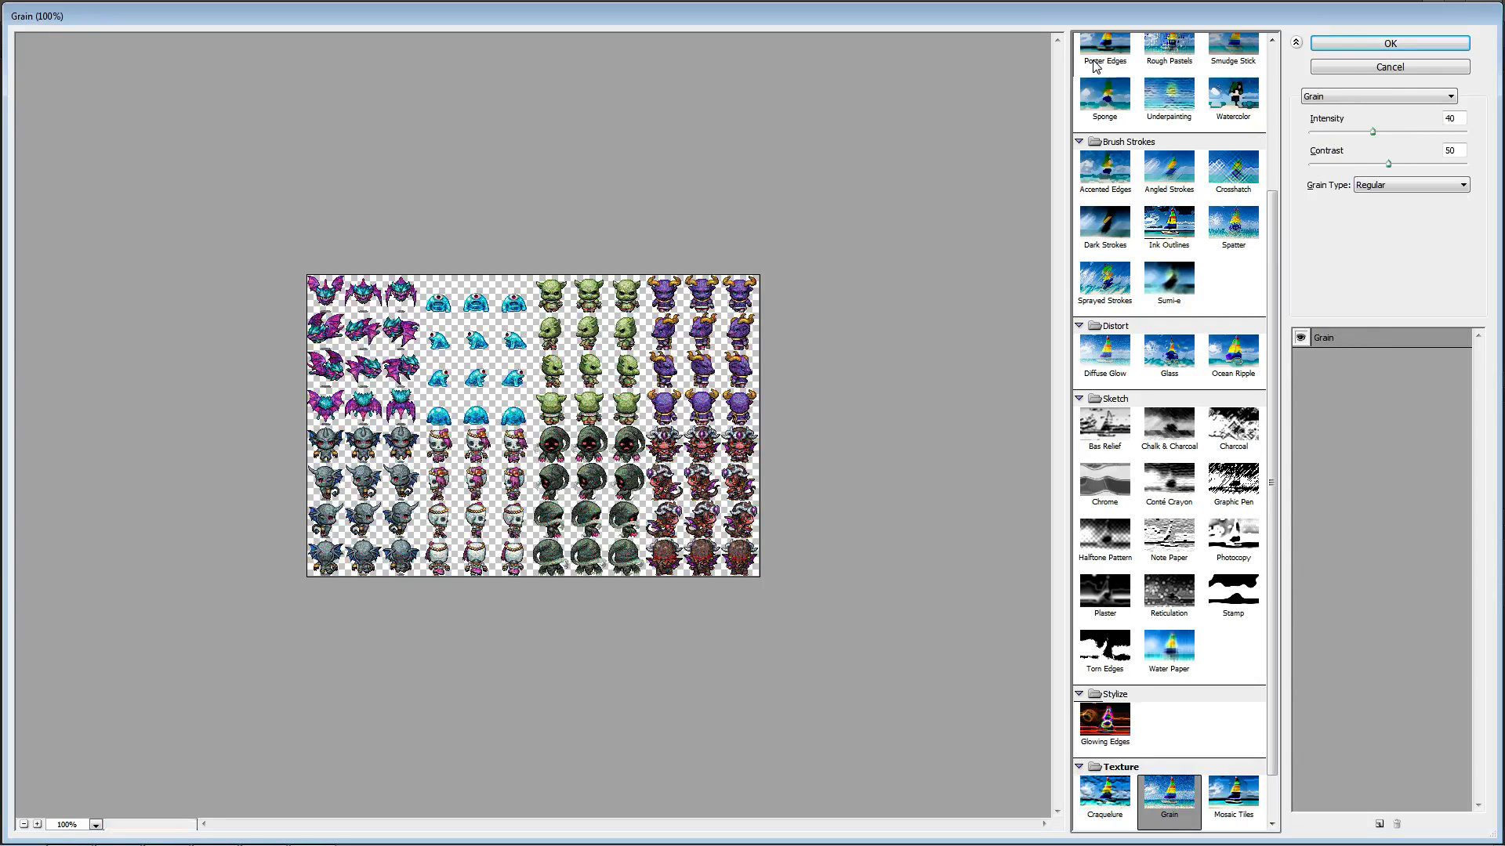
left_click(1169, 798)
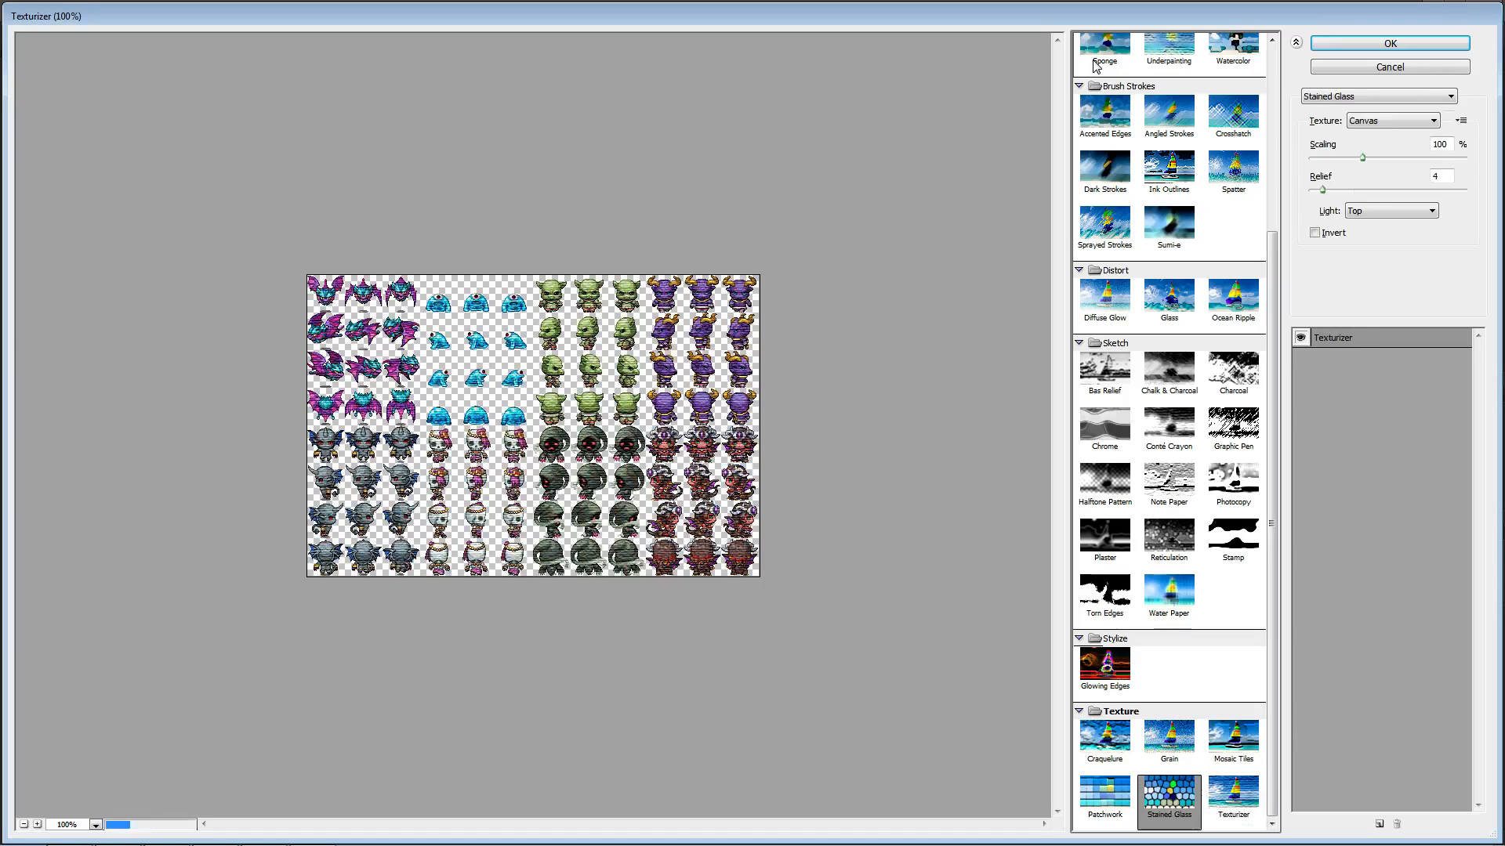
left_click(1168, 221)
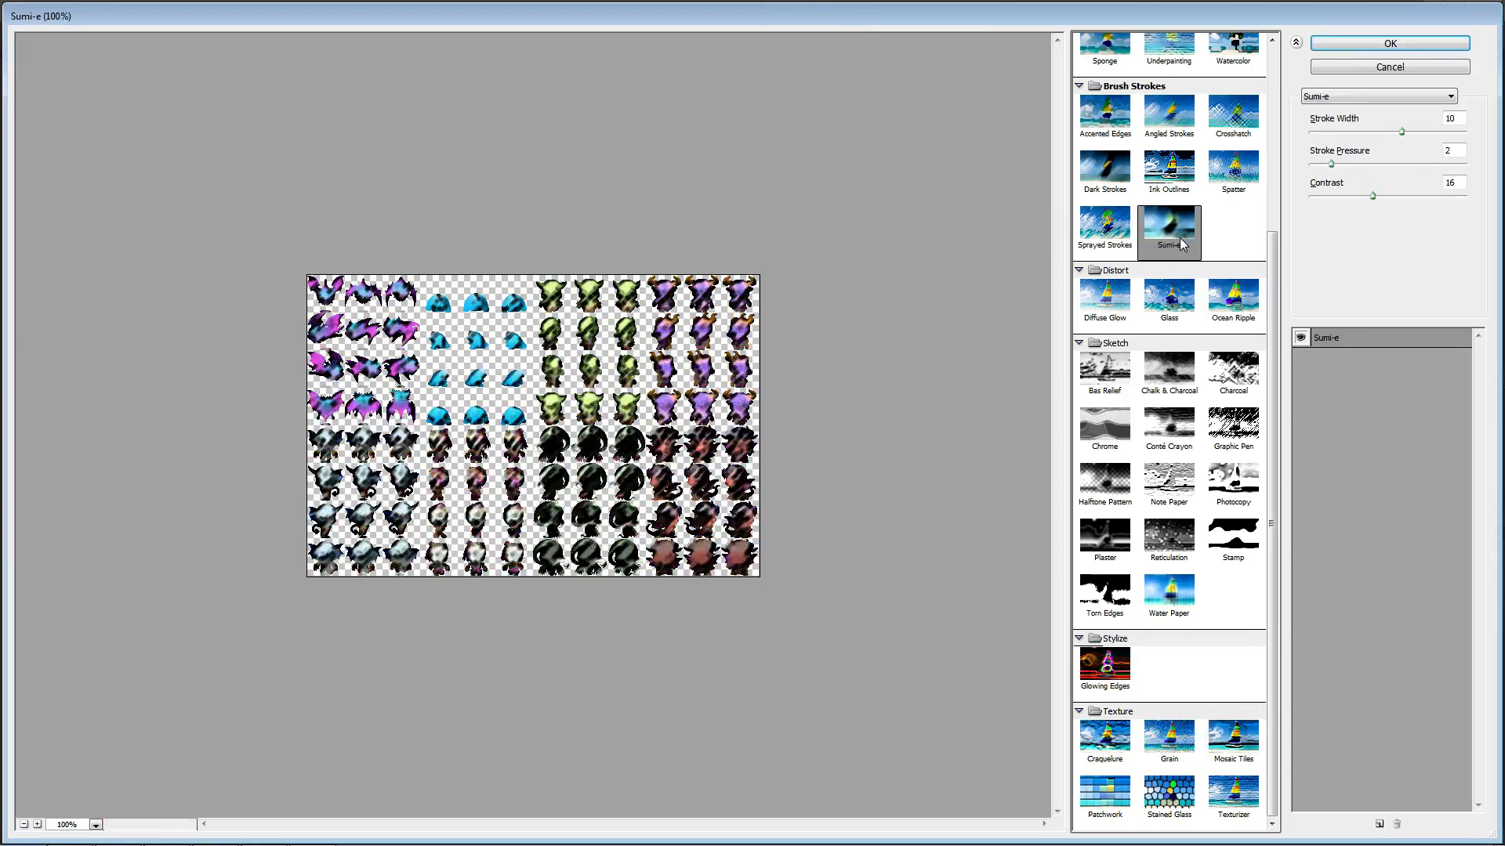
left_click(1168, 236)
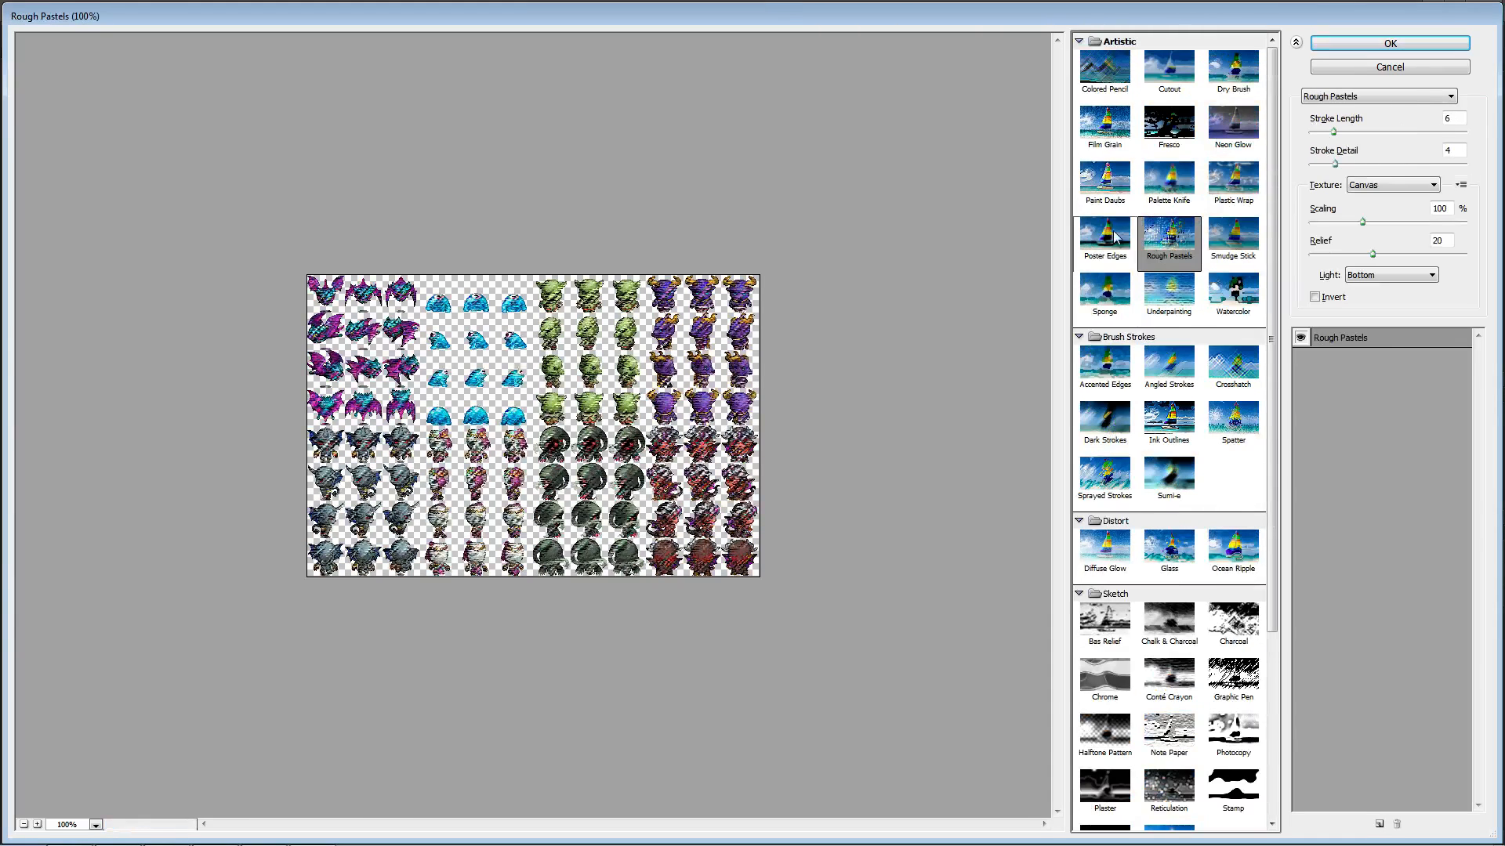
left_click(1104, 236)
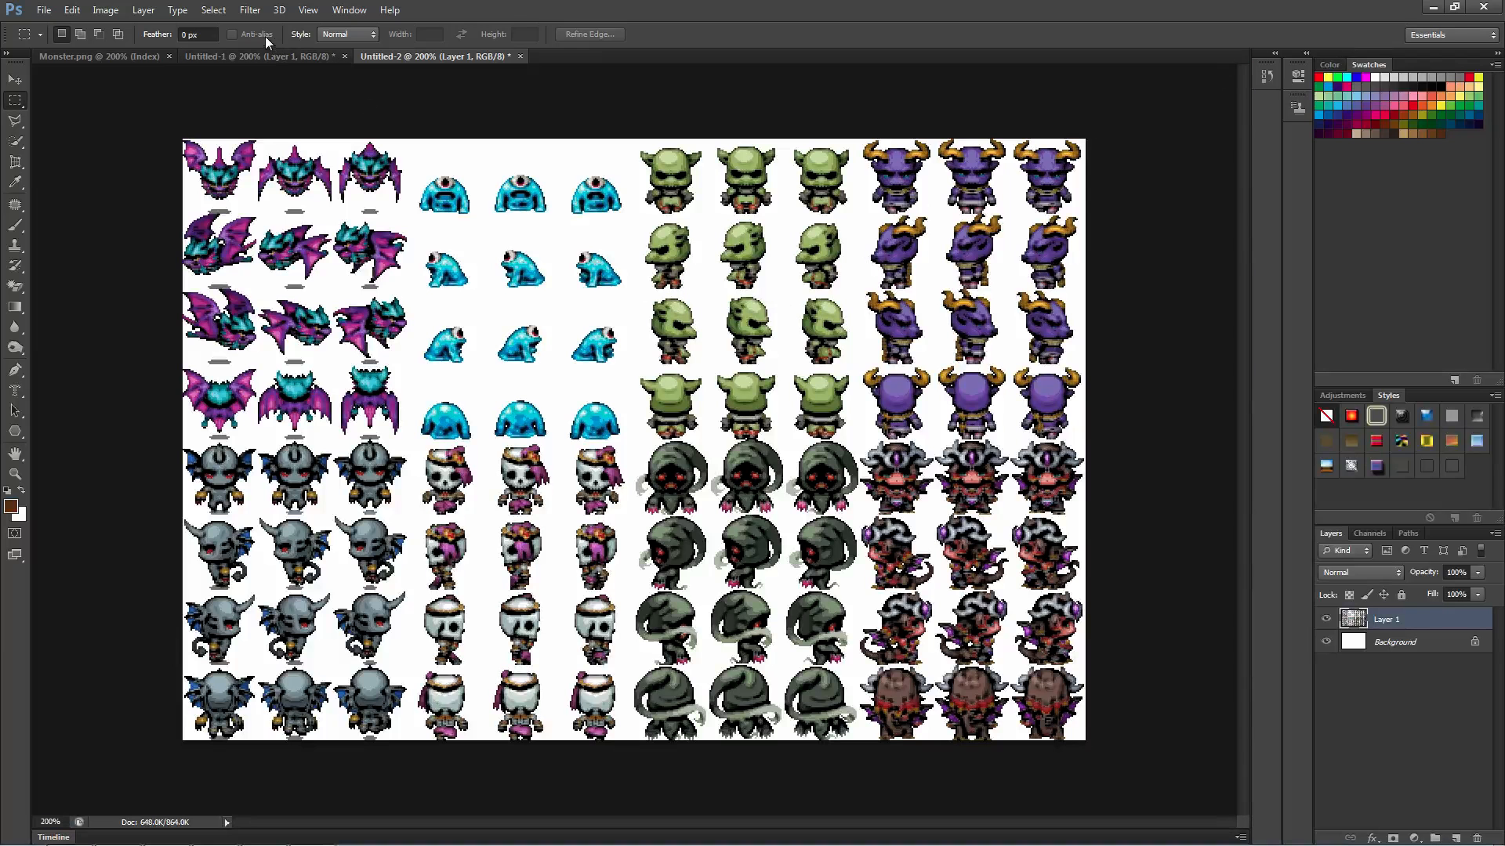
Preview an Image > Adjustments > Posterize at 10 levels on the Untitled-2 sprites.
left_click(105, 9)
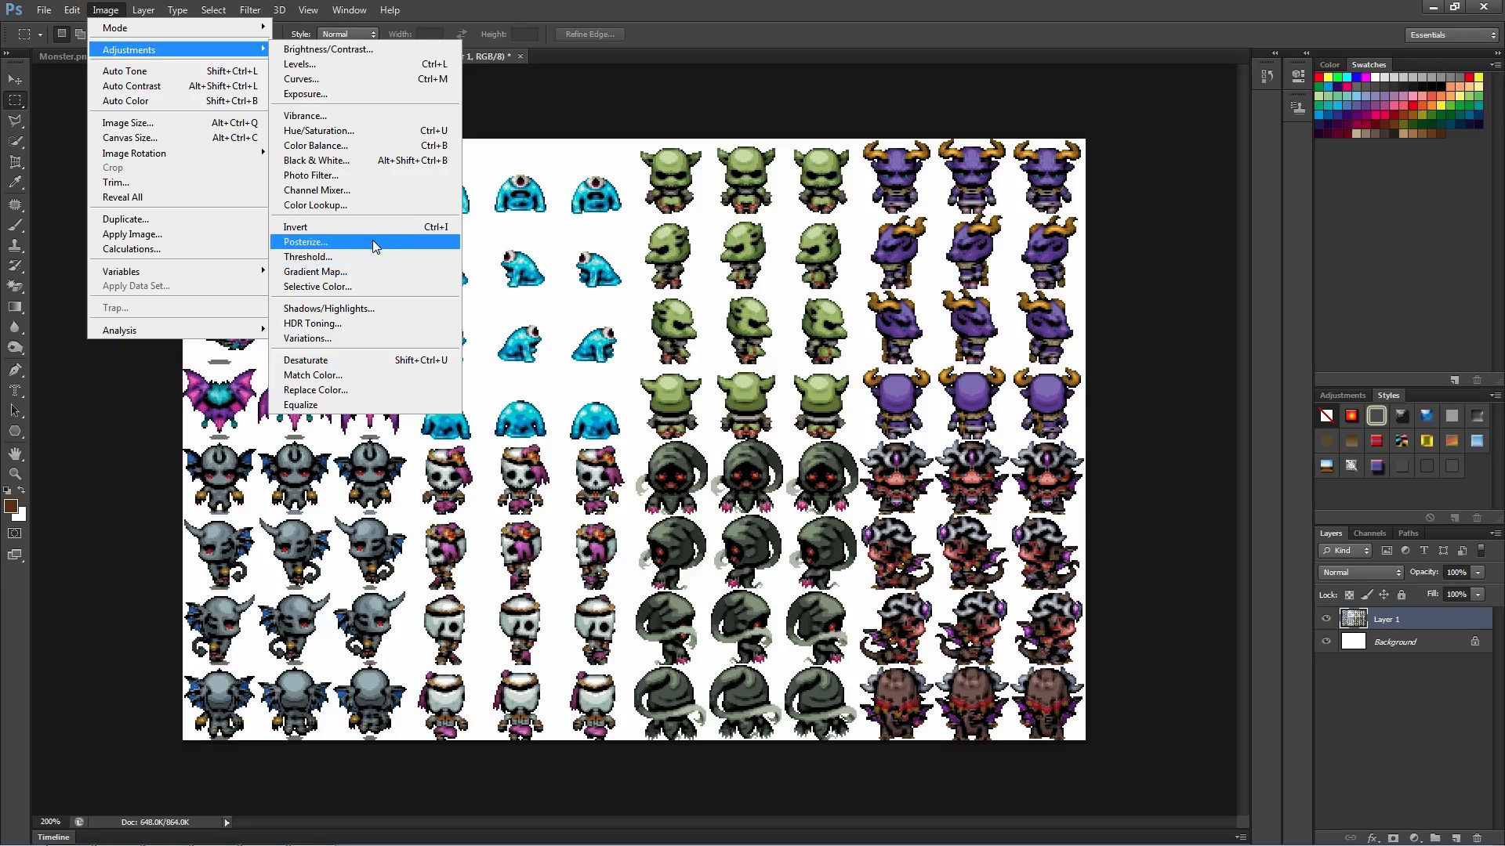
left_click(305, 242)
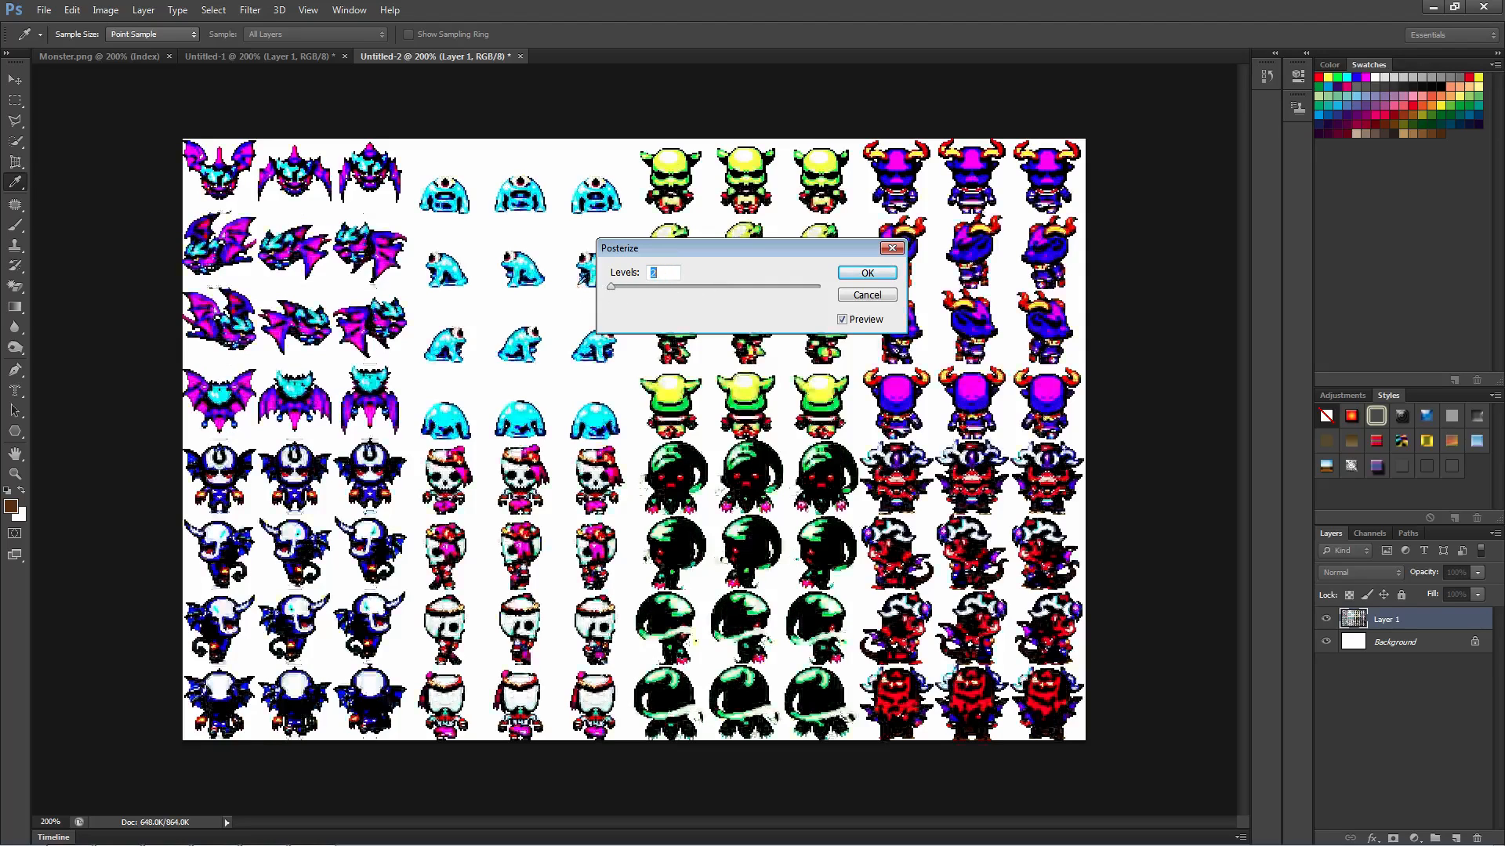
type("10")
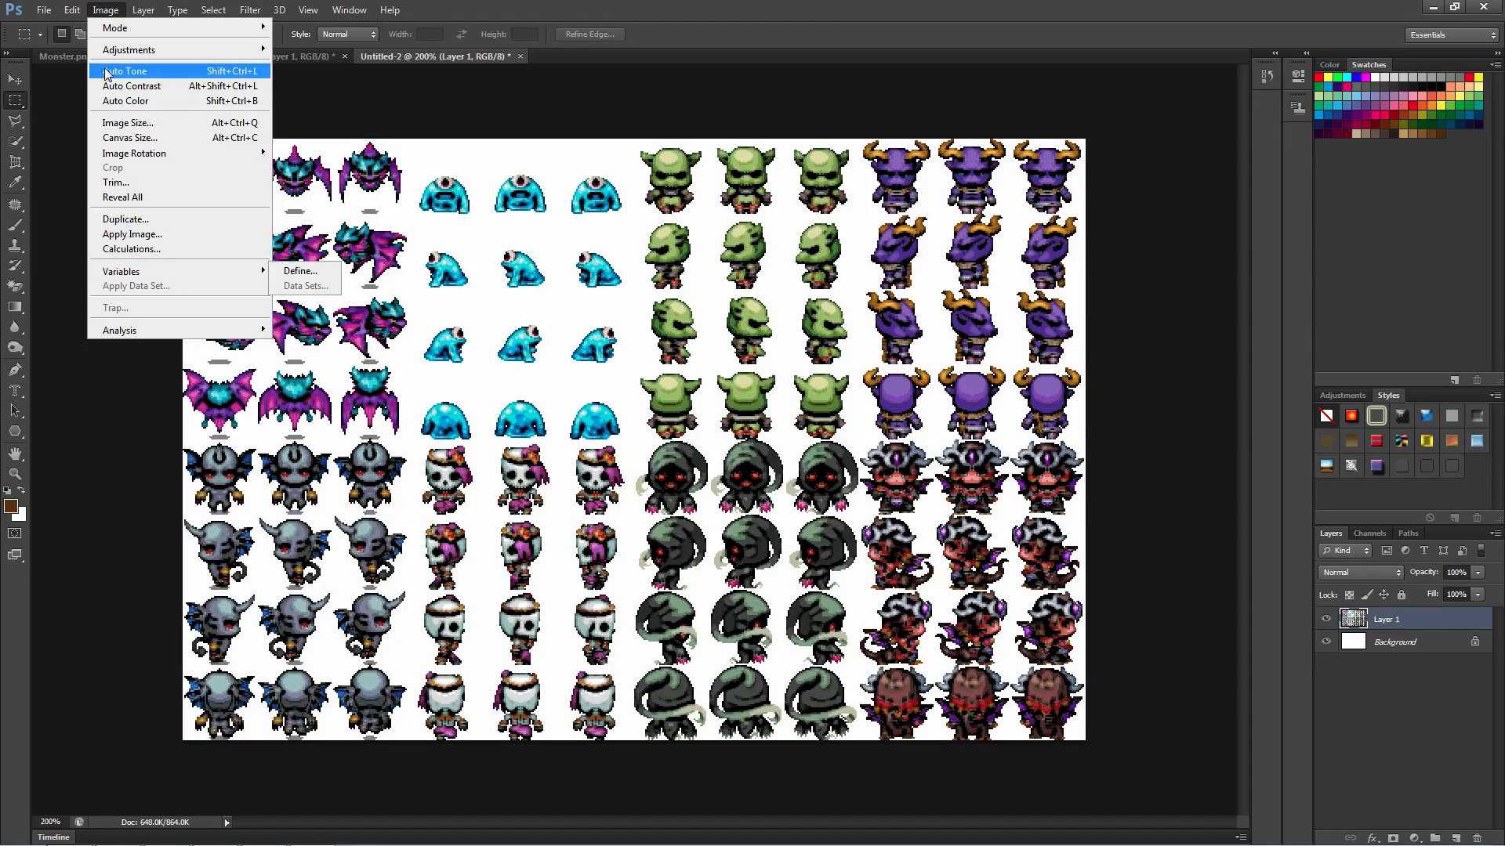
Browse the Edit, File, Image, Layer, Type and Select menus, then open Layer 1's options.
left_click(70, 10)
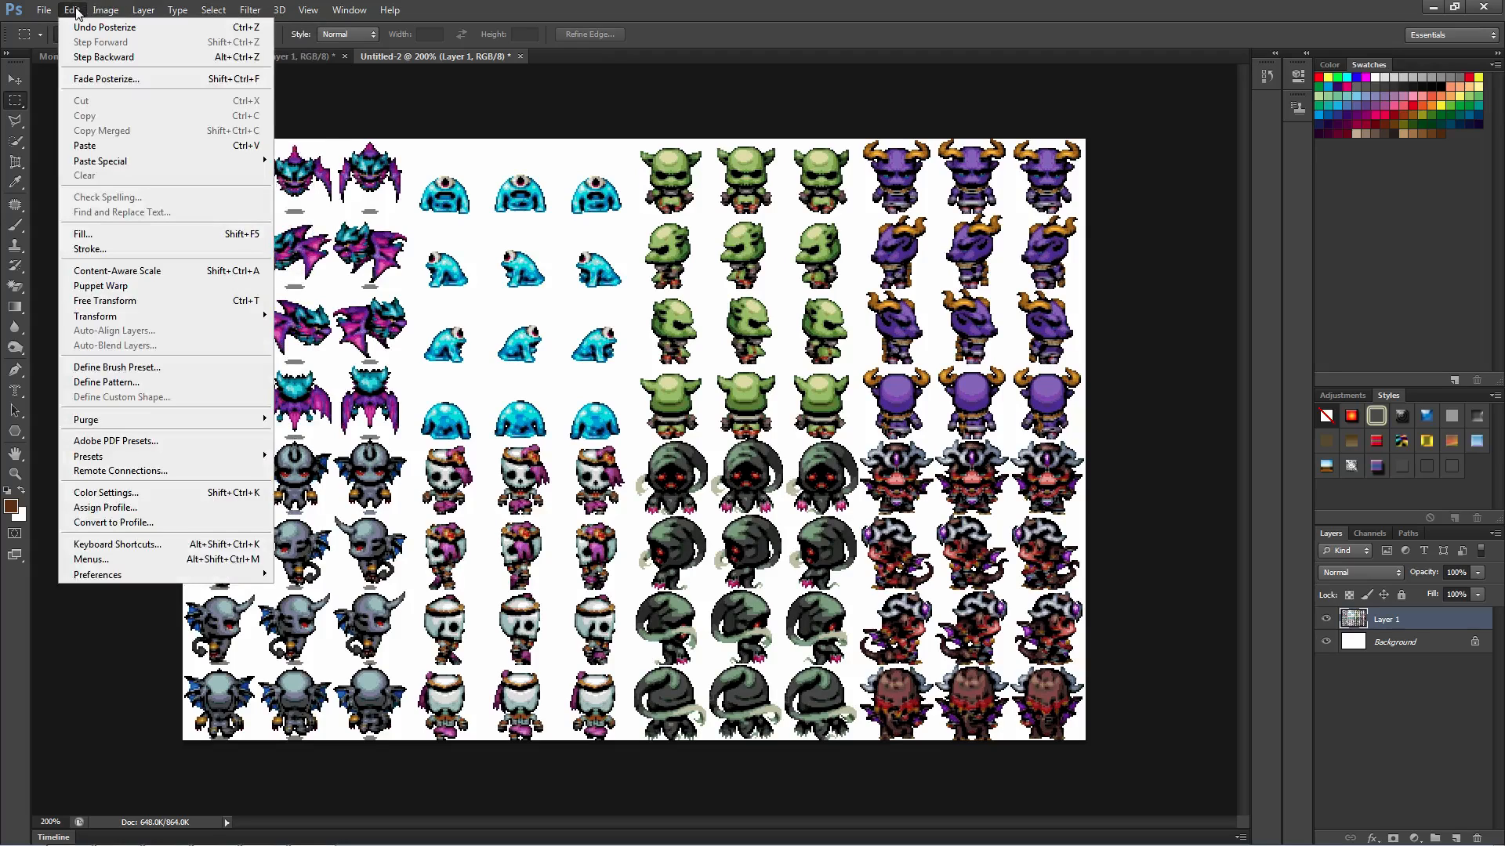
mouse_move(106, 493)
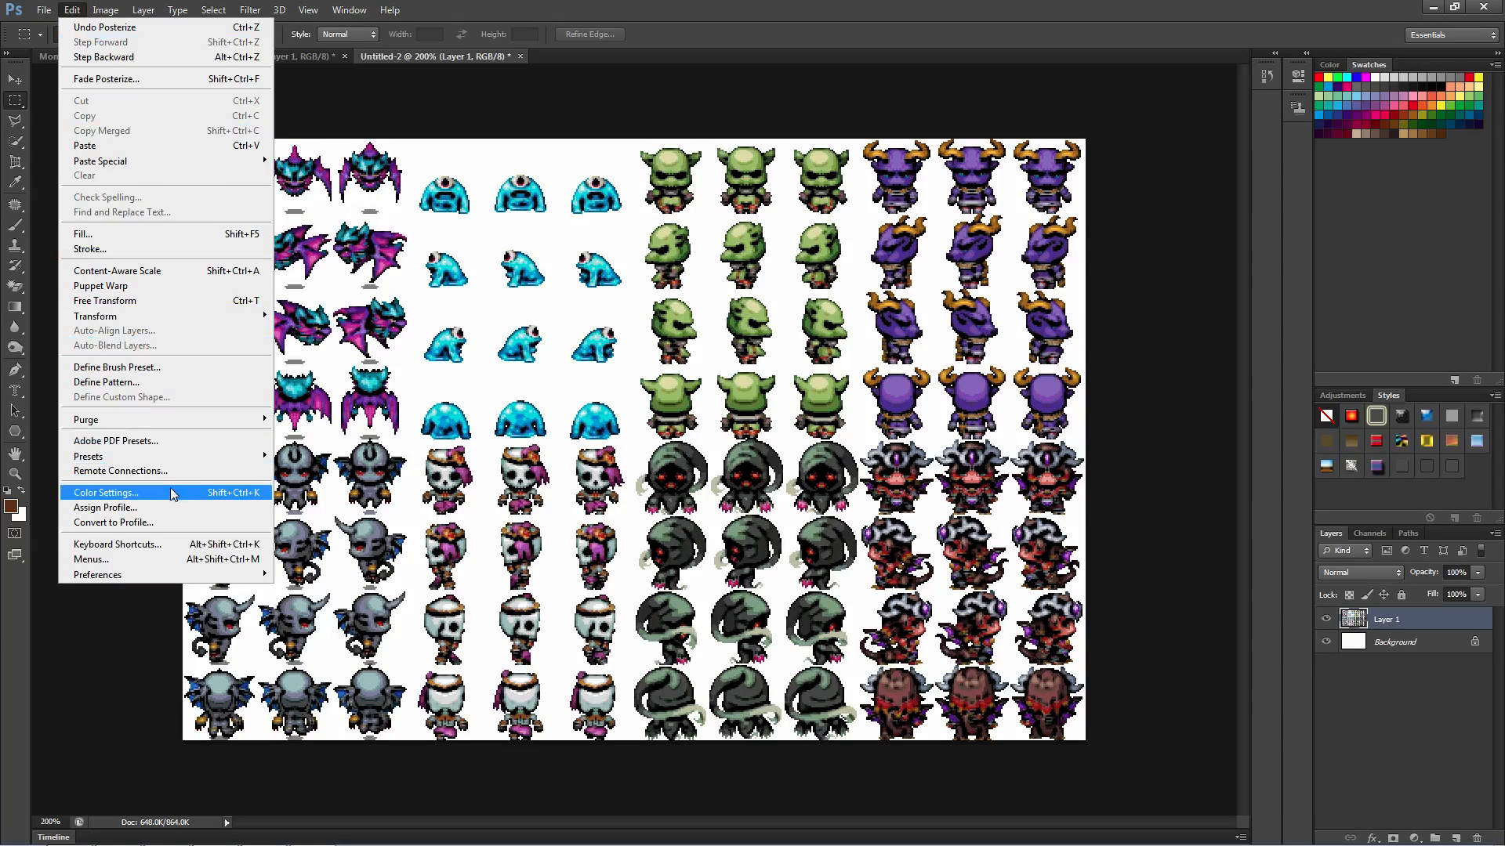
left_click(105, 492)
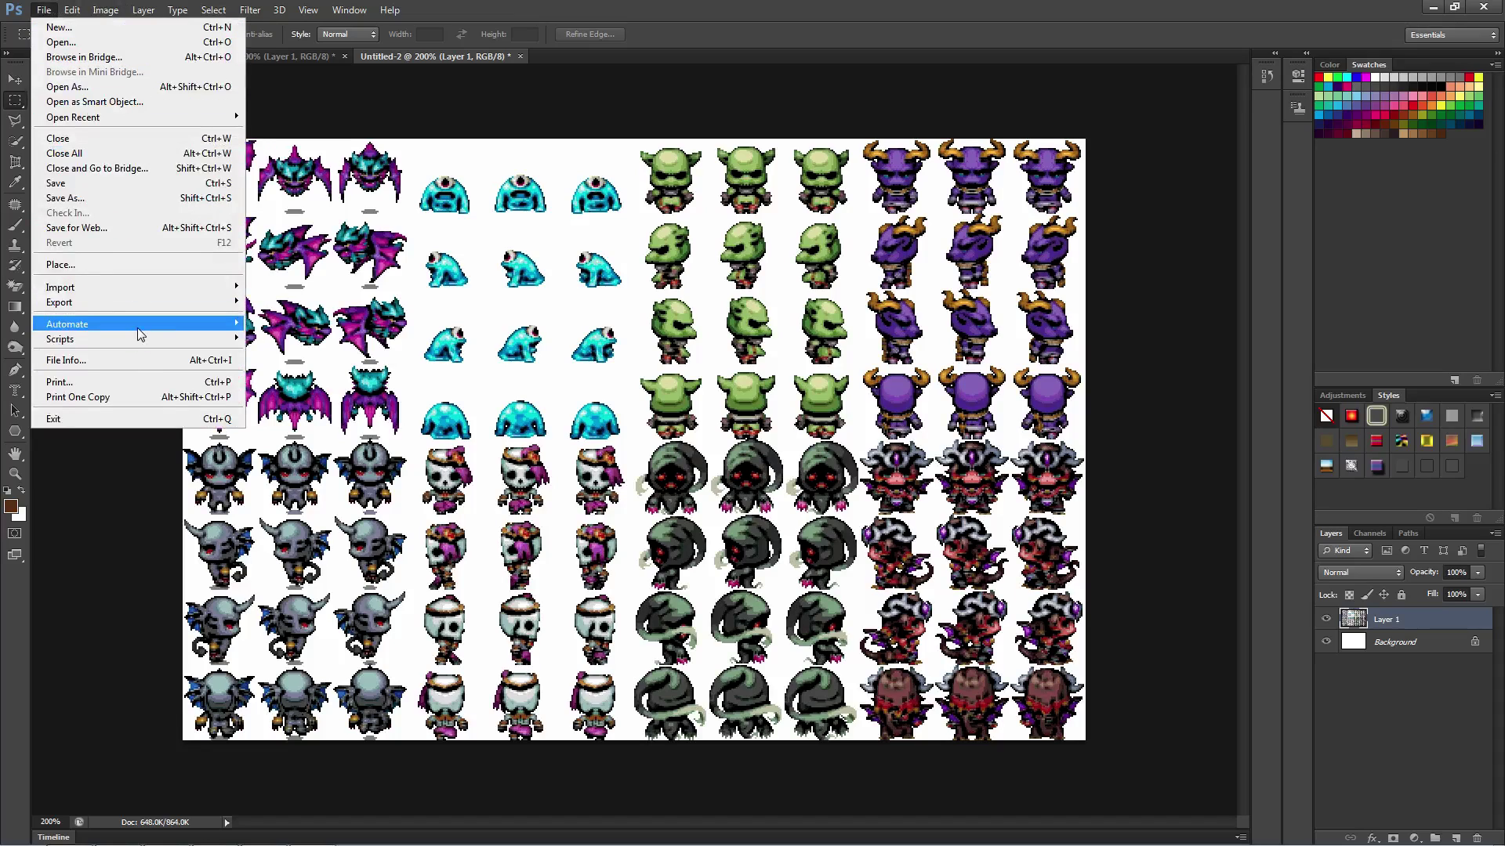
left_click(105, 10)
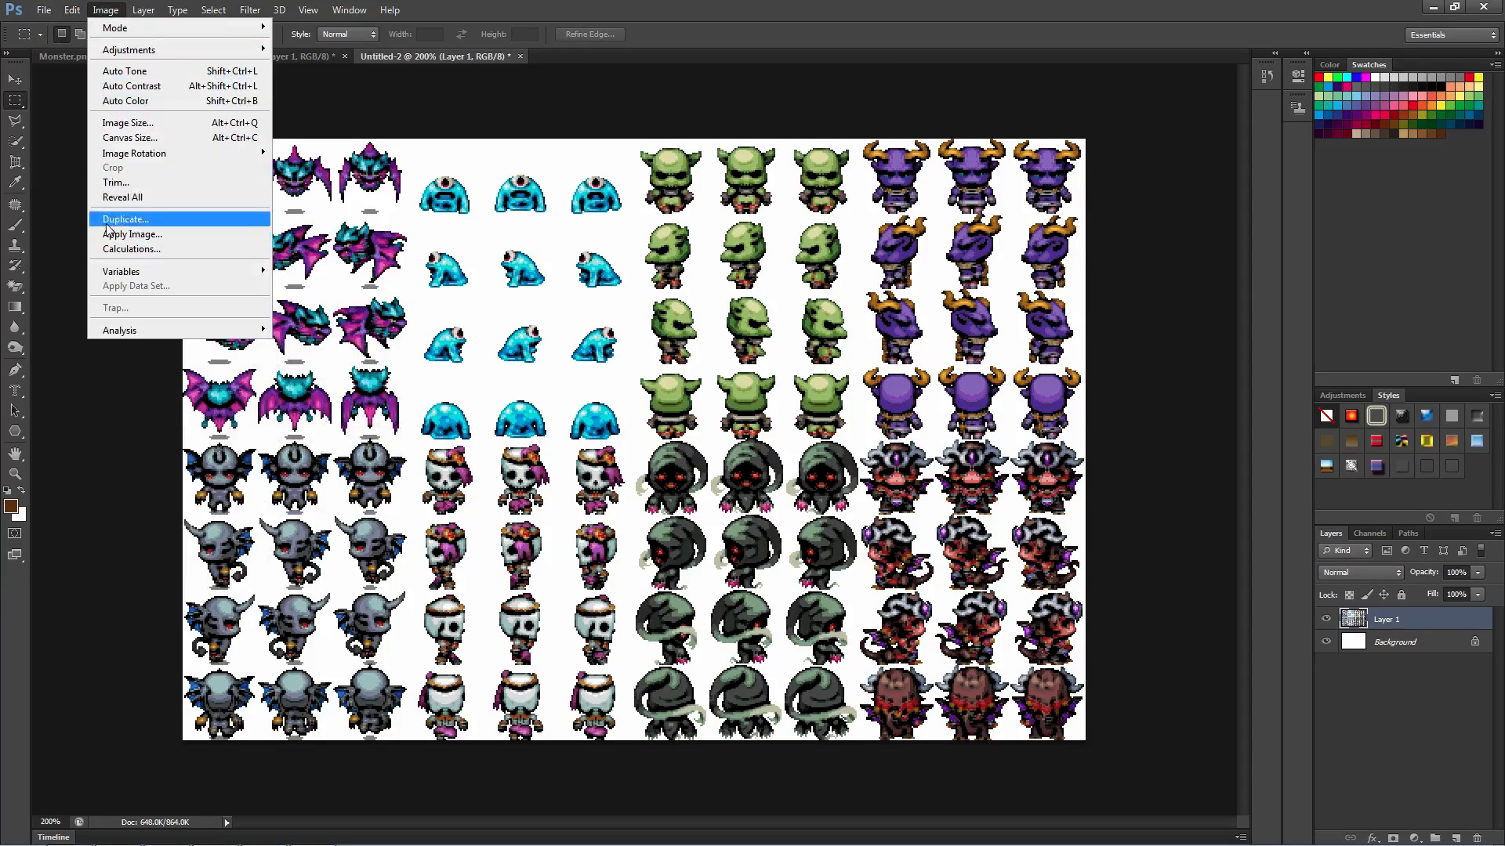
left_click(70, 10)
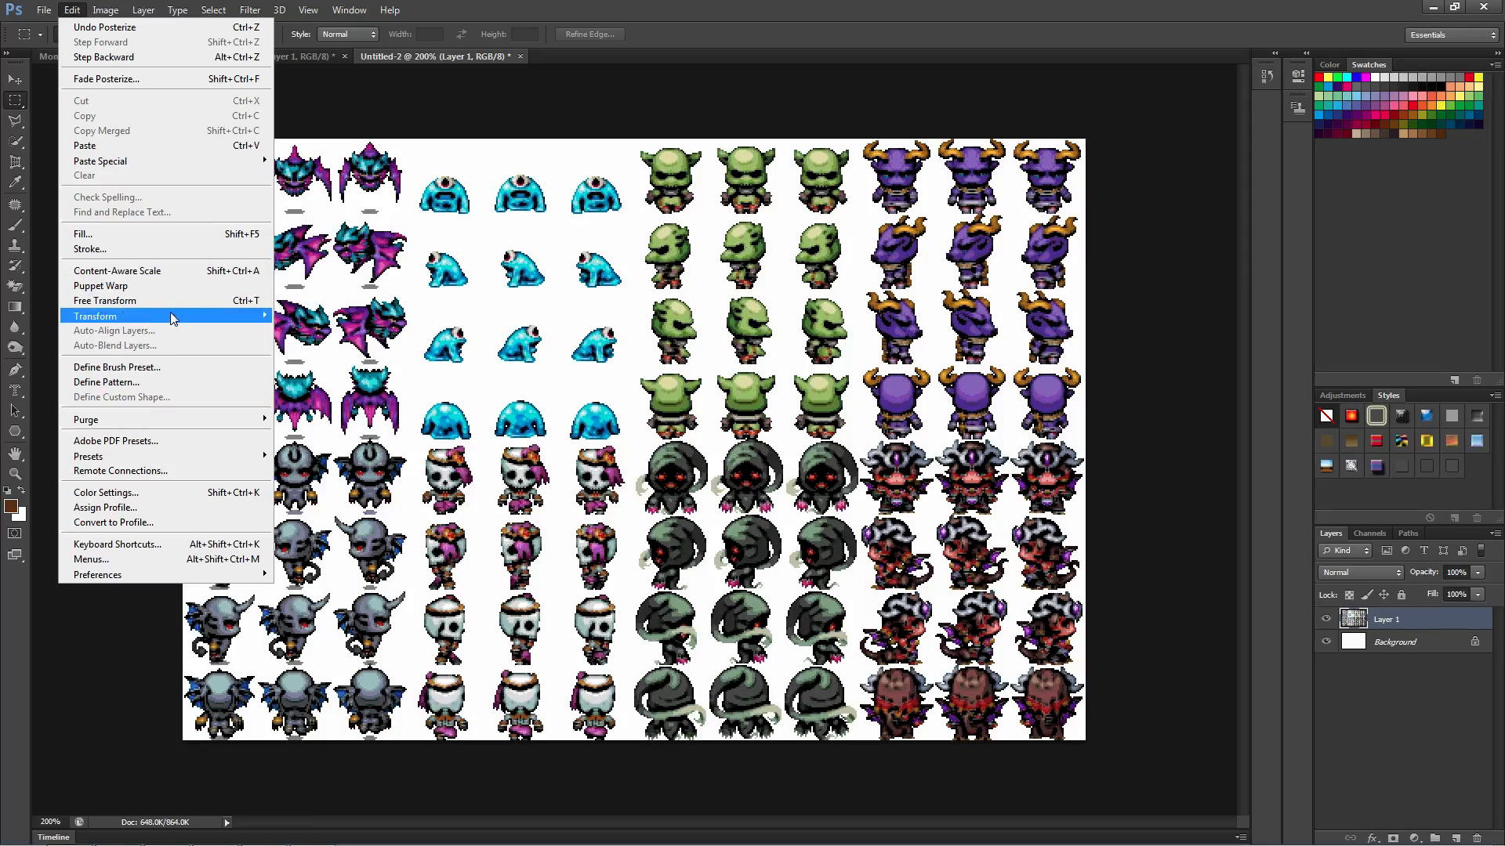
mouse_move(186, 487)
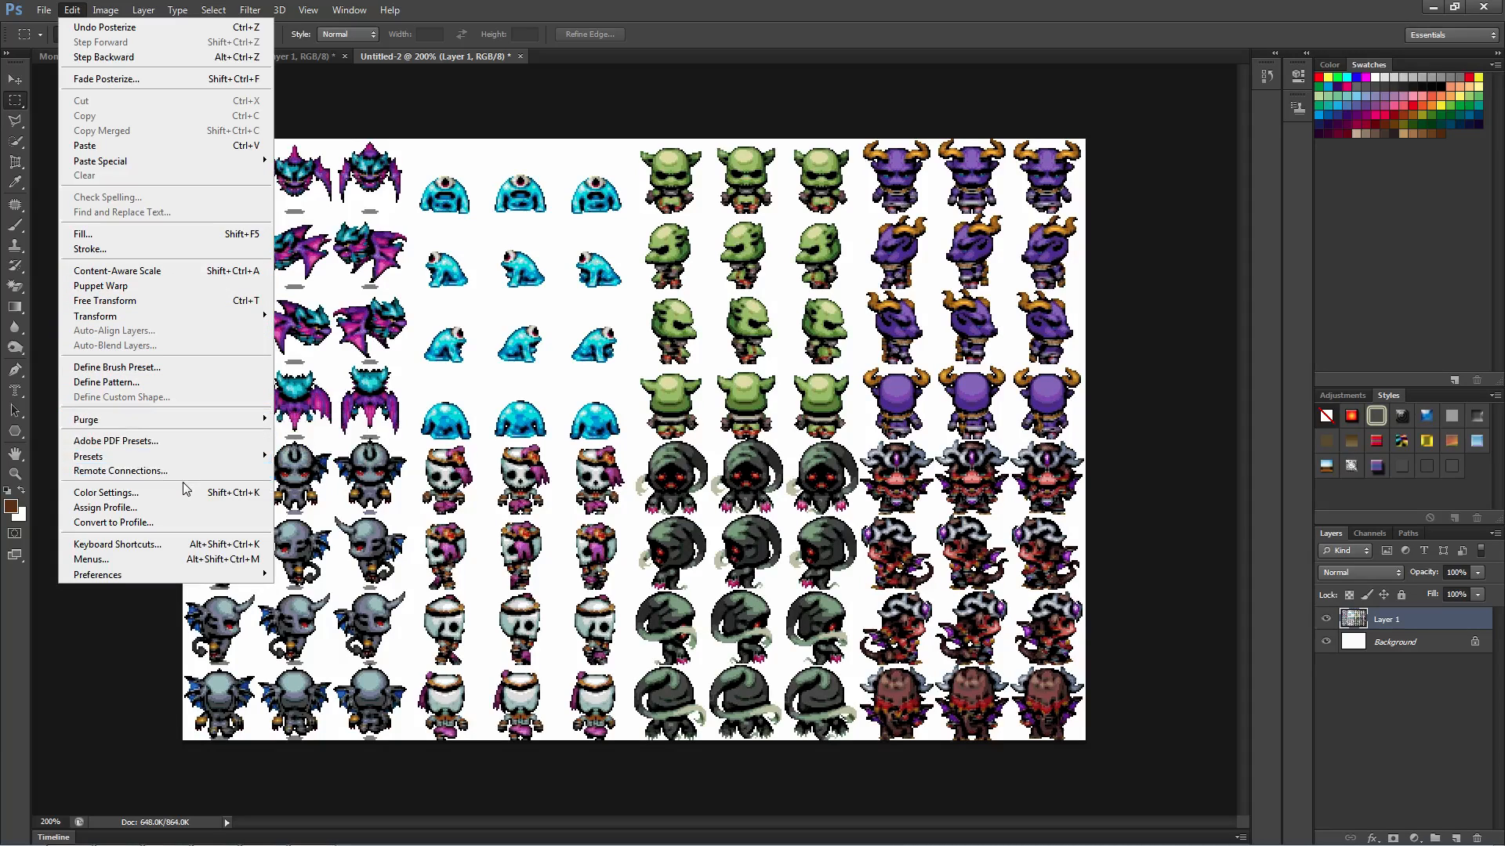
left_click(105, 11)
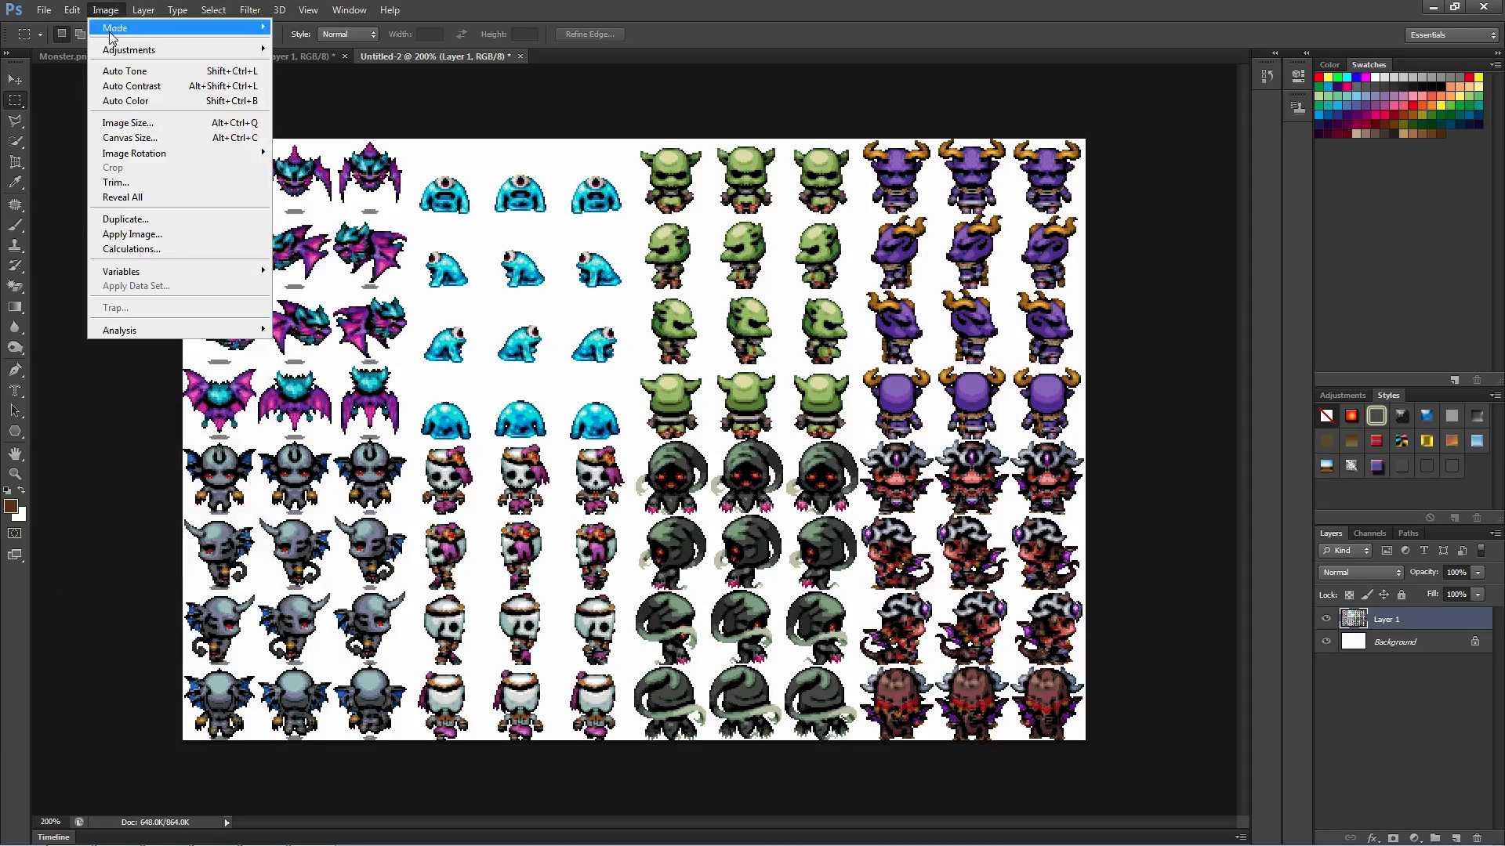
mouse_move(178, 265)
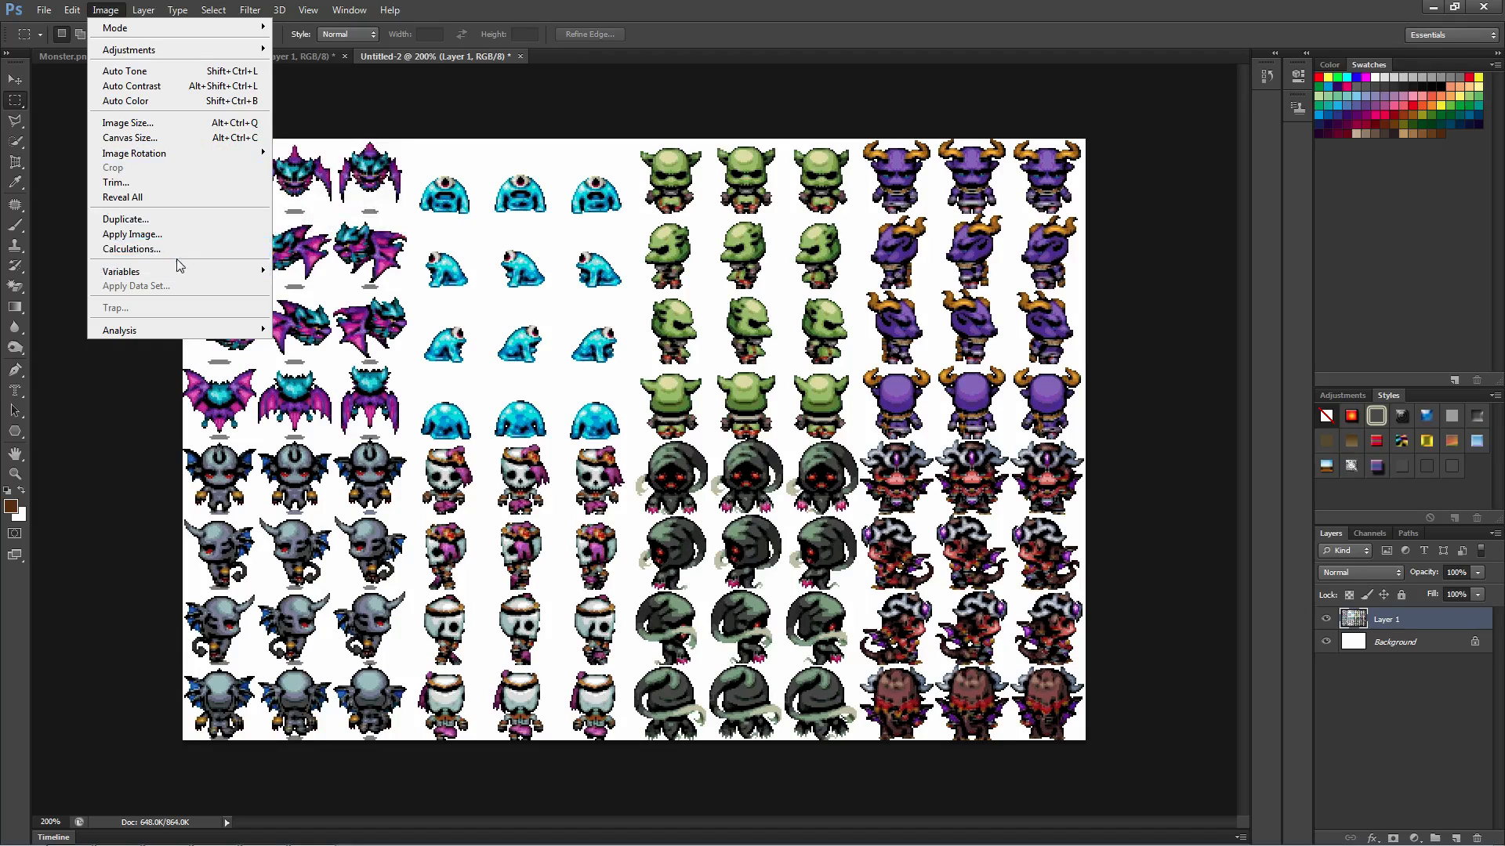
left_click(146, 10)
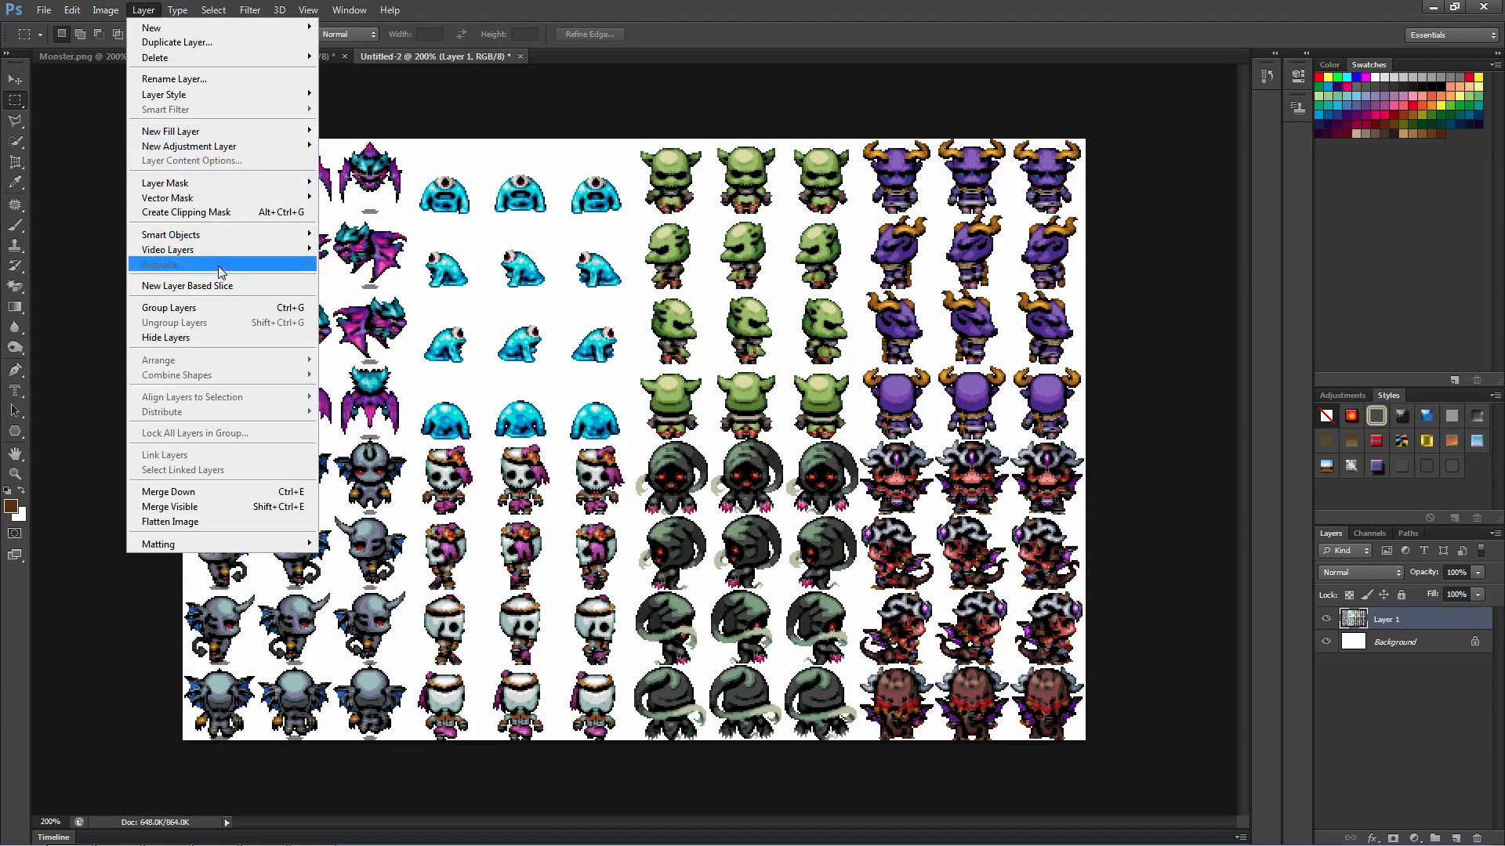
left_click(177, 10)
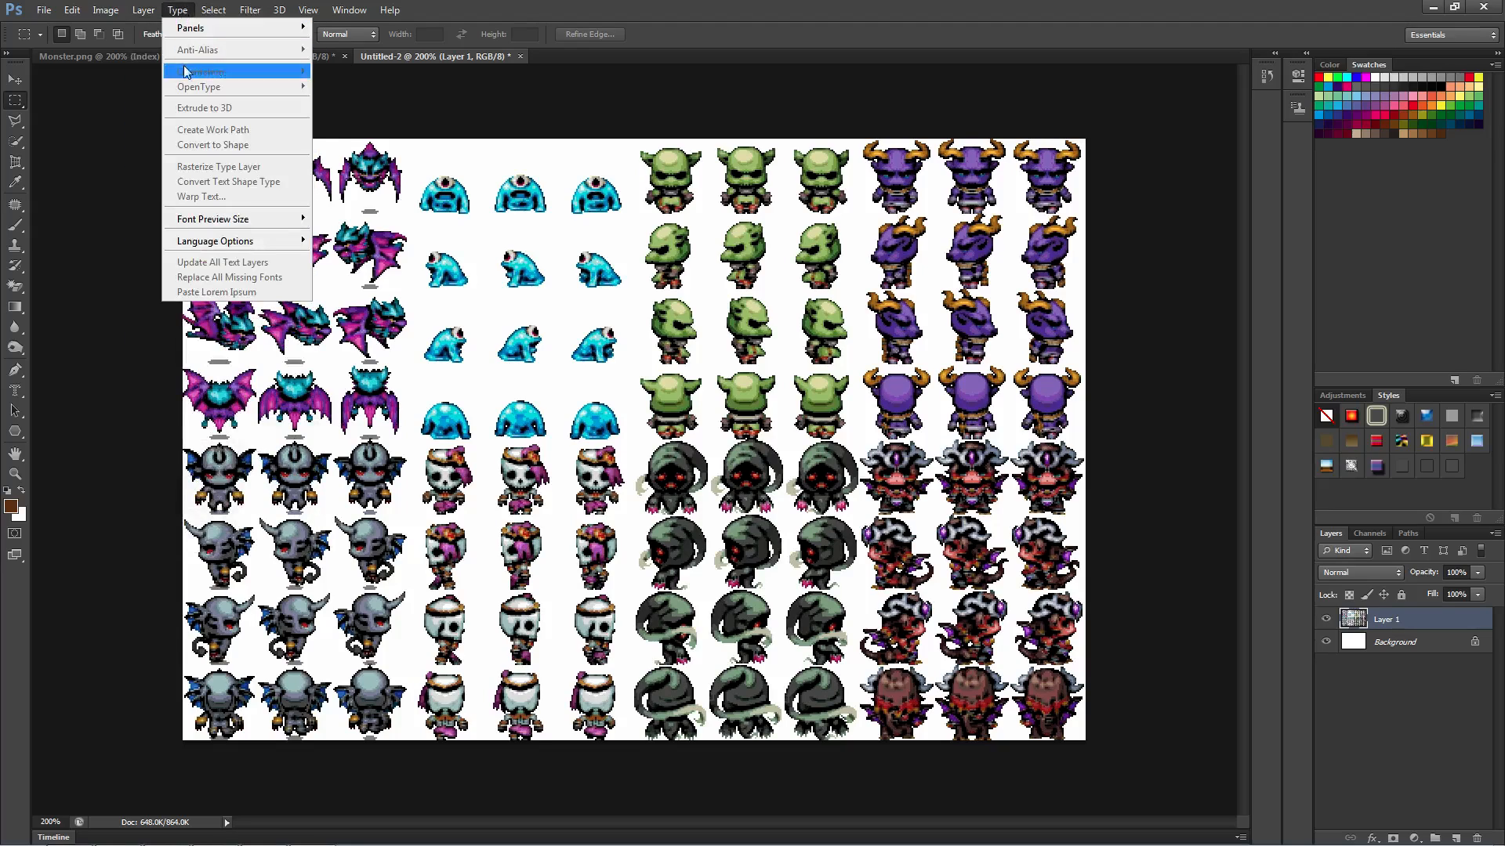
left_click(213, 9)
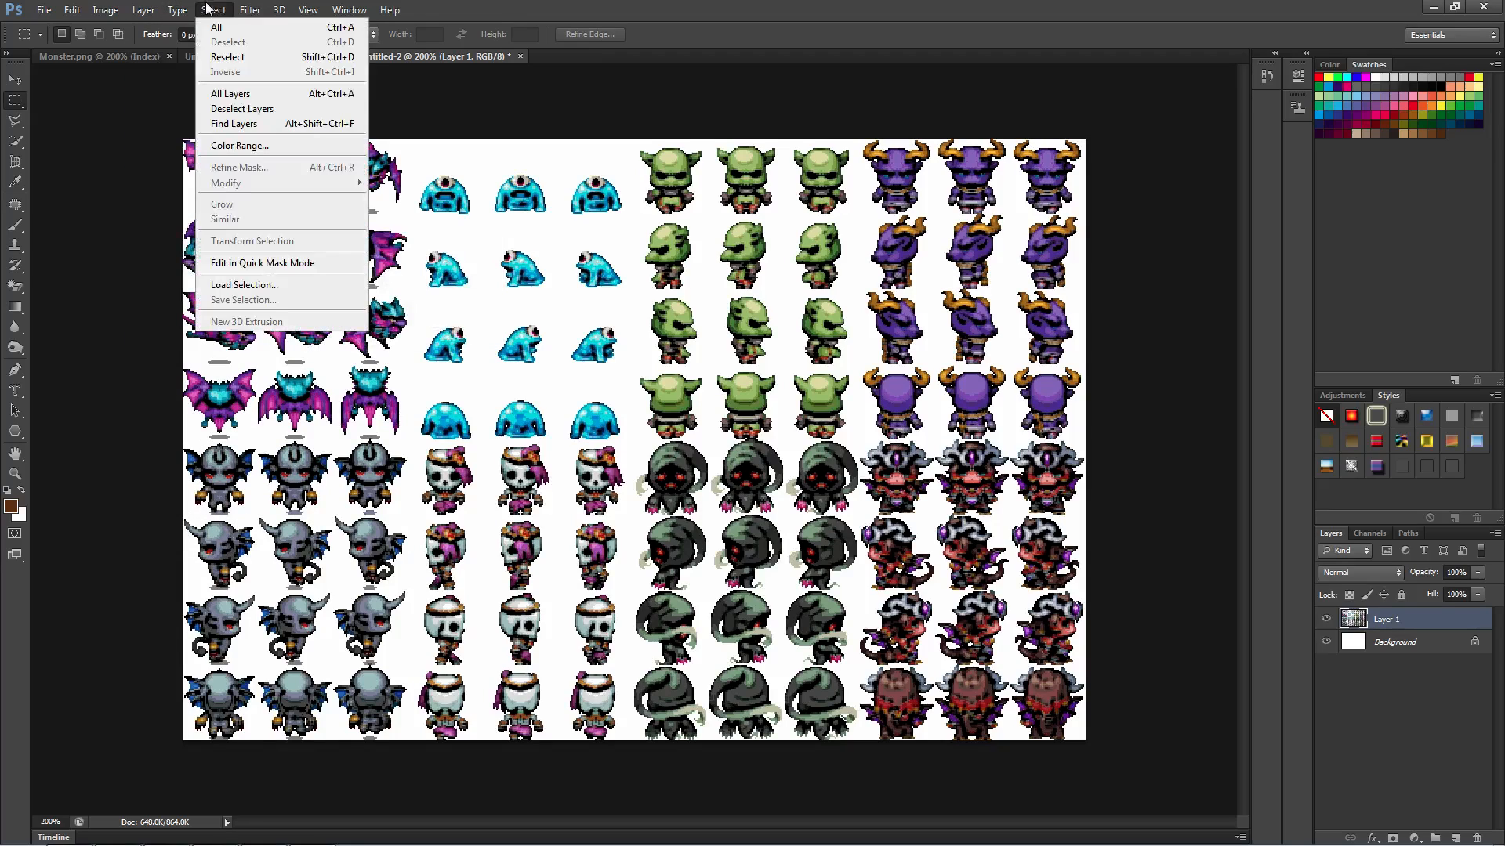
left_click(250, 10)
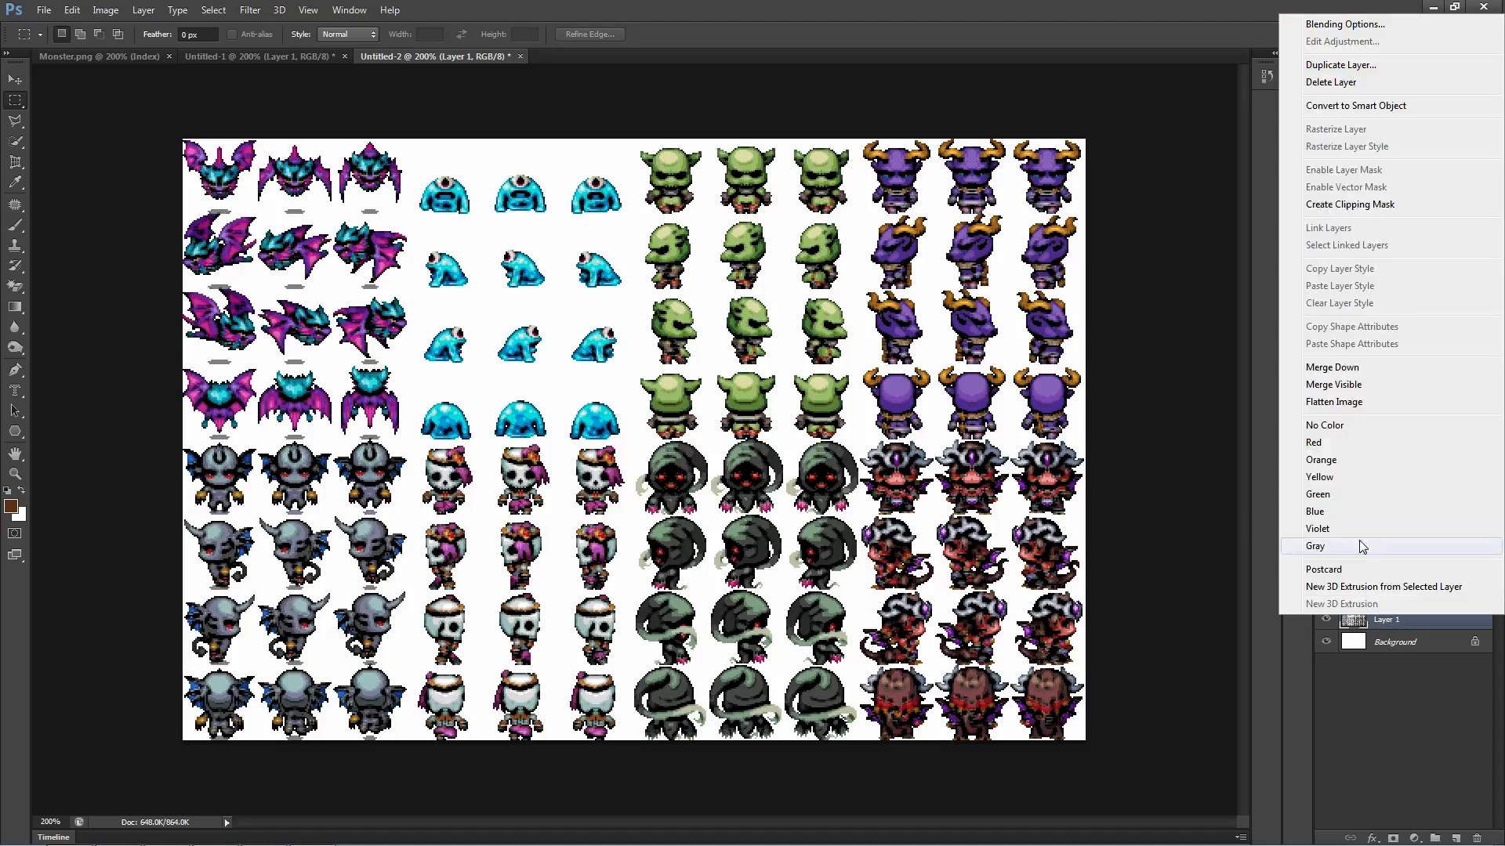
In Layer Style, enable Bevel & Emboss with contour and try a dark Stroke outline.
left_click(1340, 23)
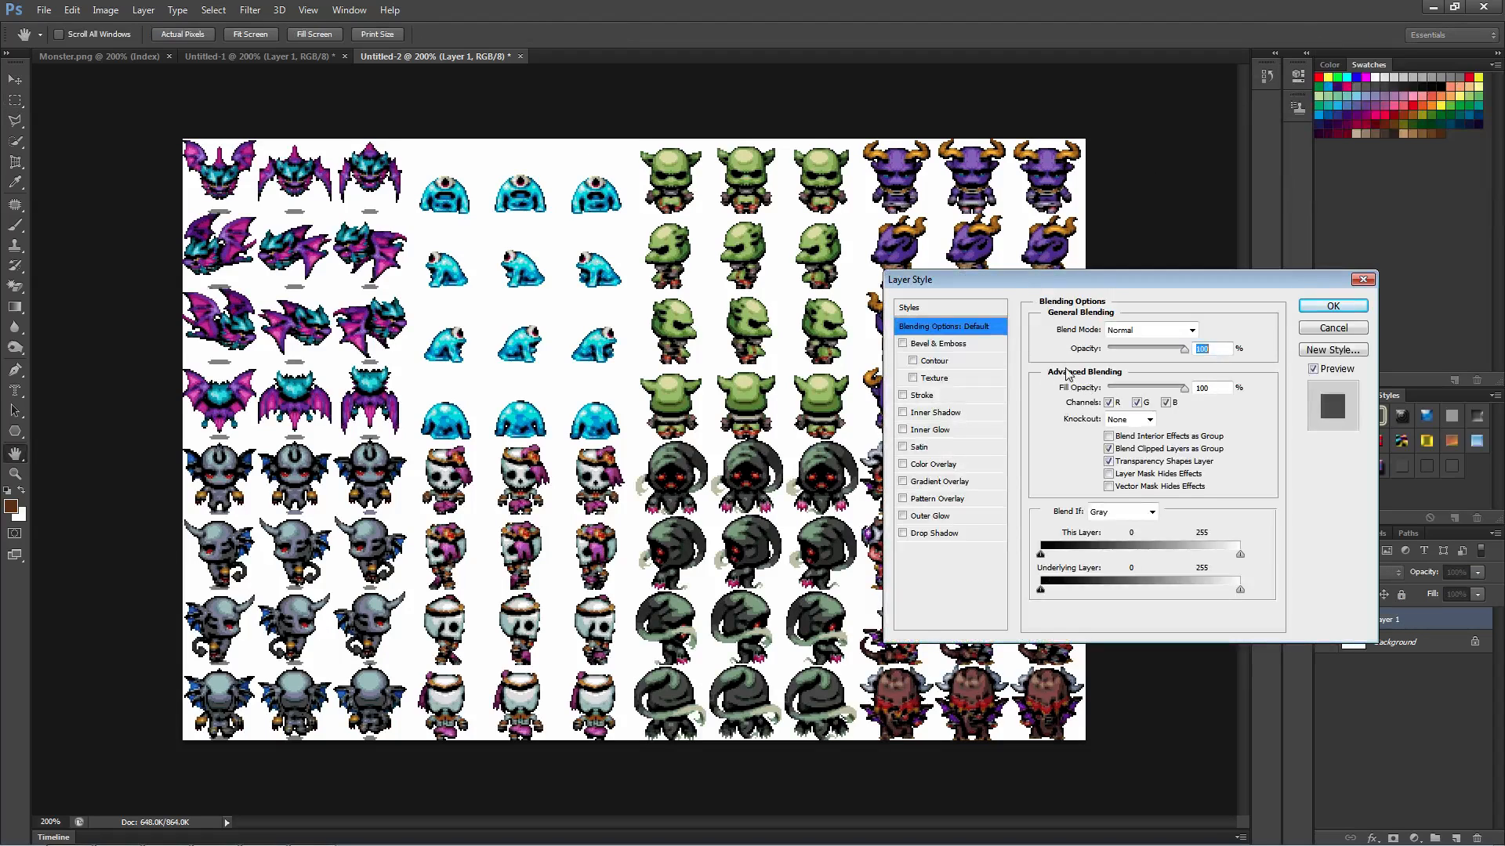
left_click(902, 343)
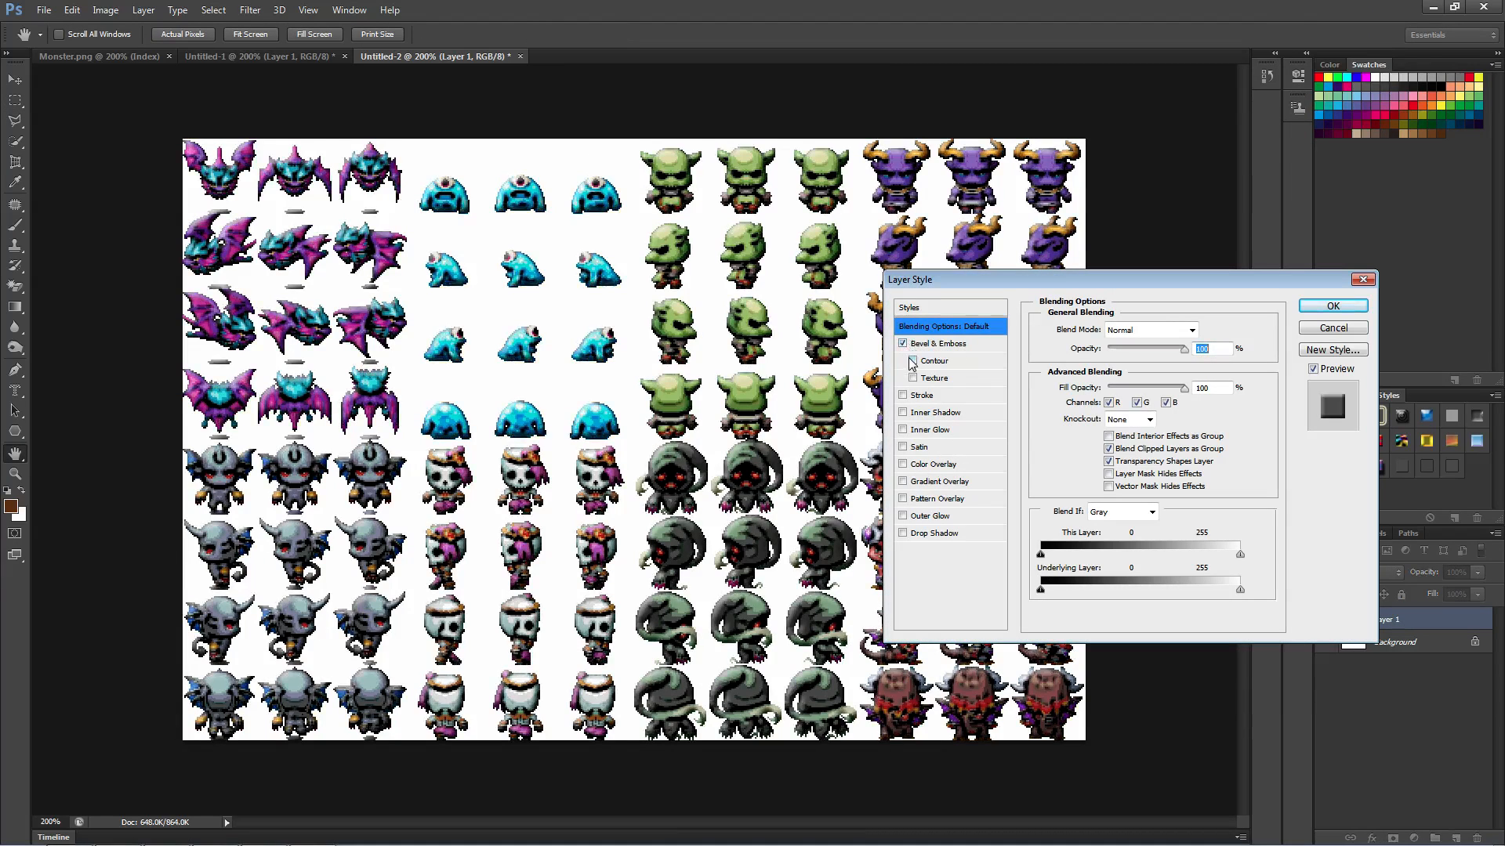
left_click(901, 377)
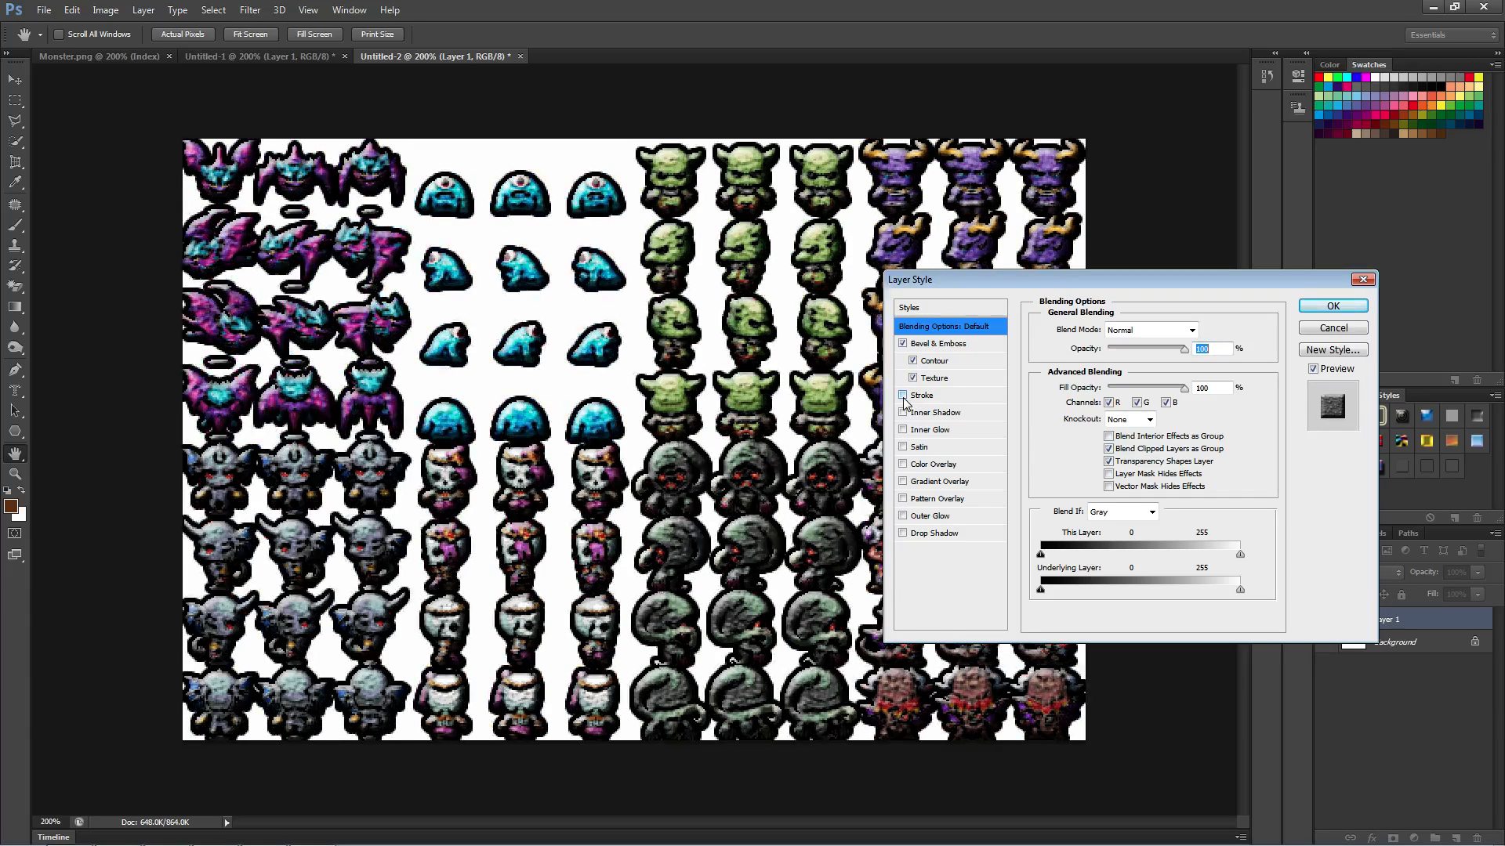
left_click(902, 394)
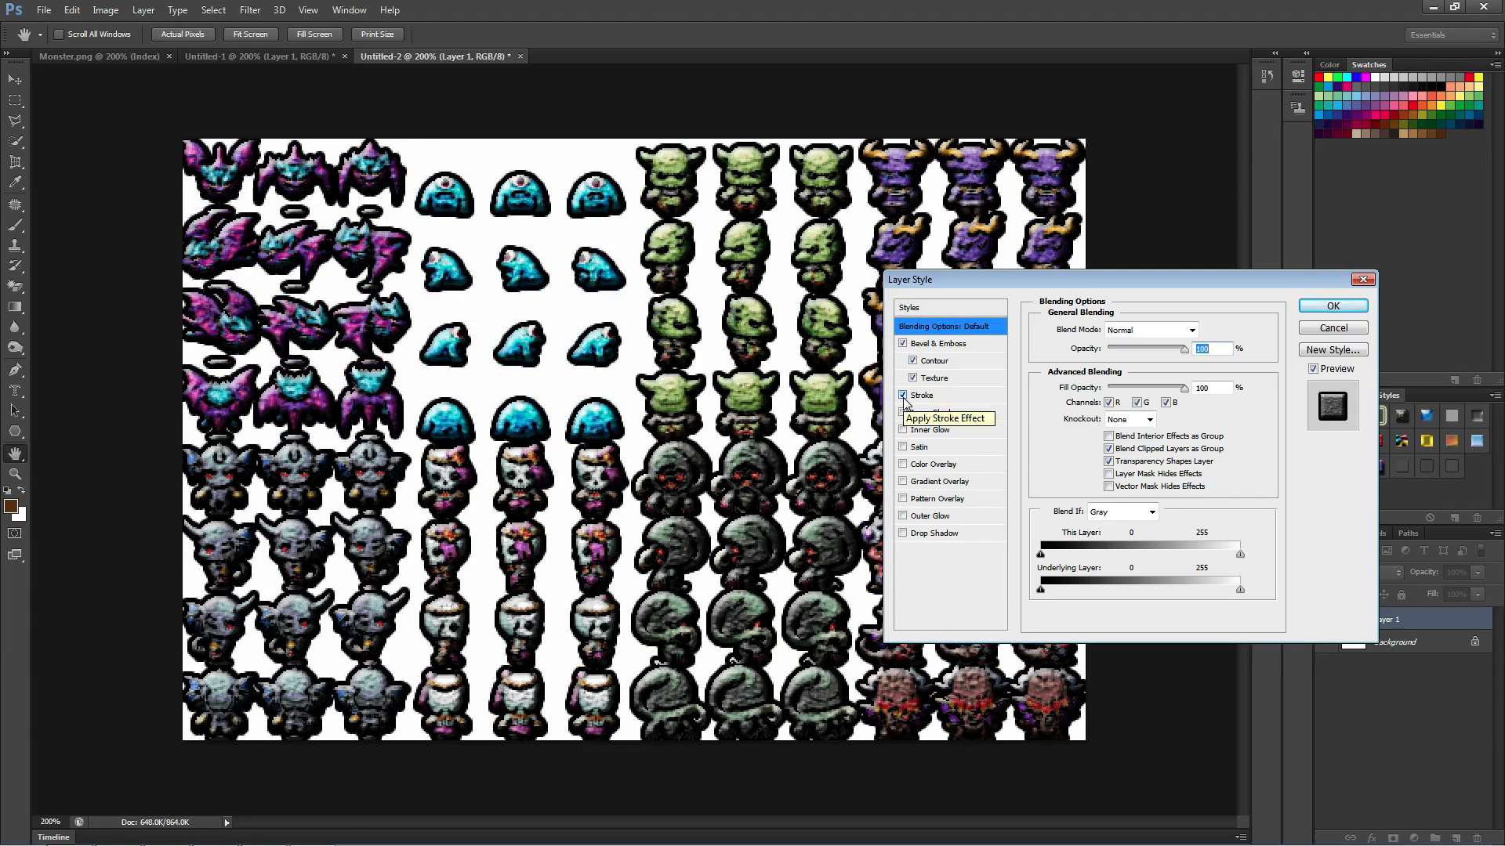
left_click(902, 395)
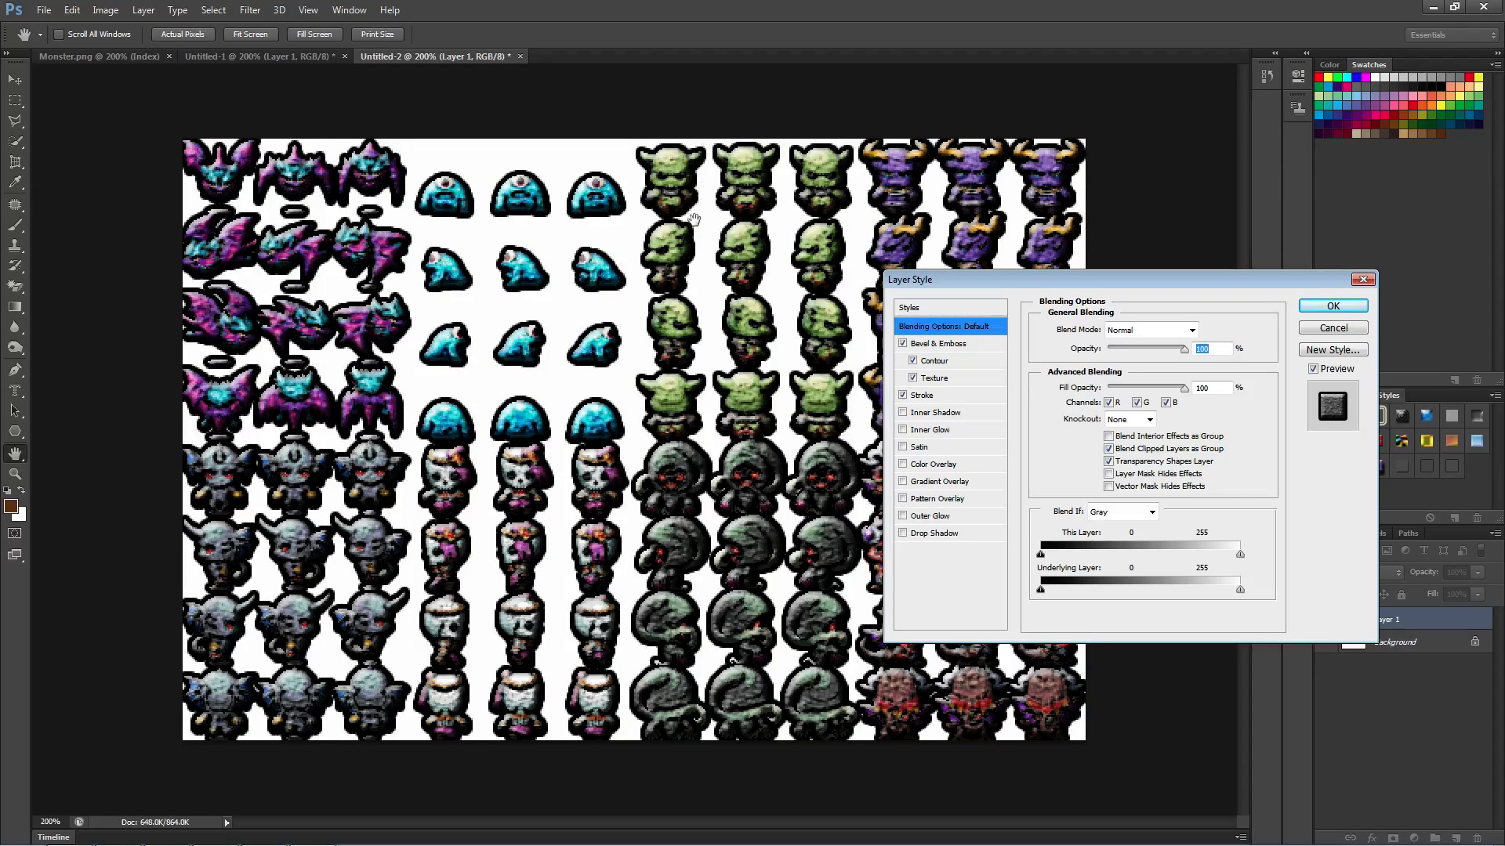
mouse_move(453, 450)
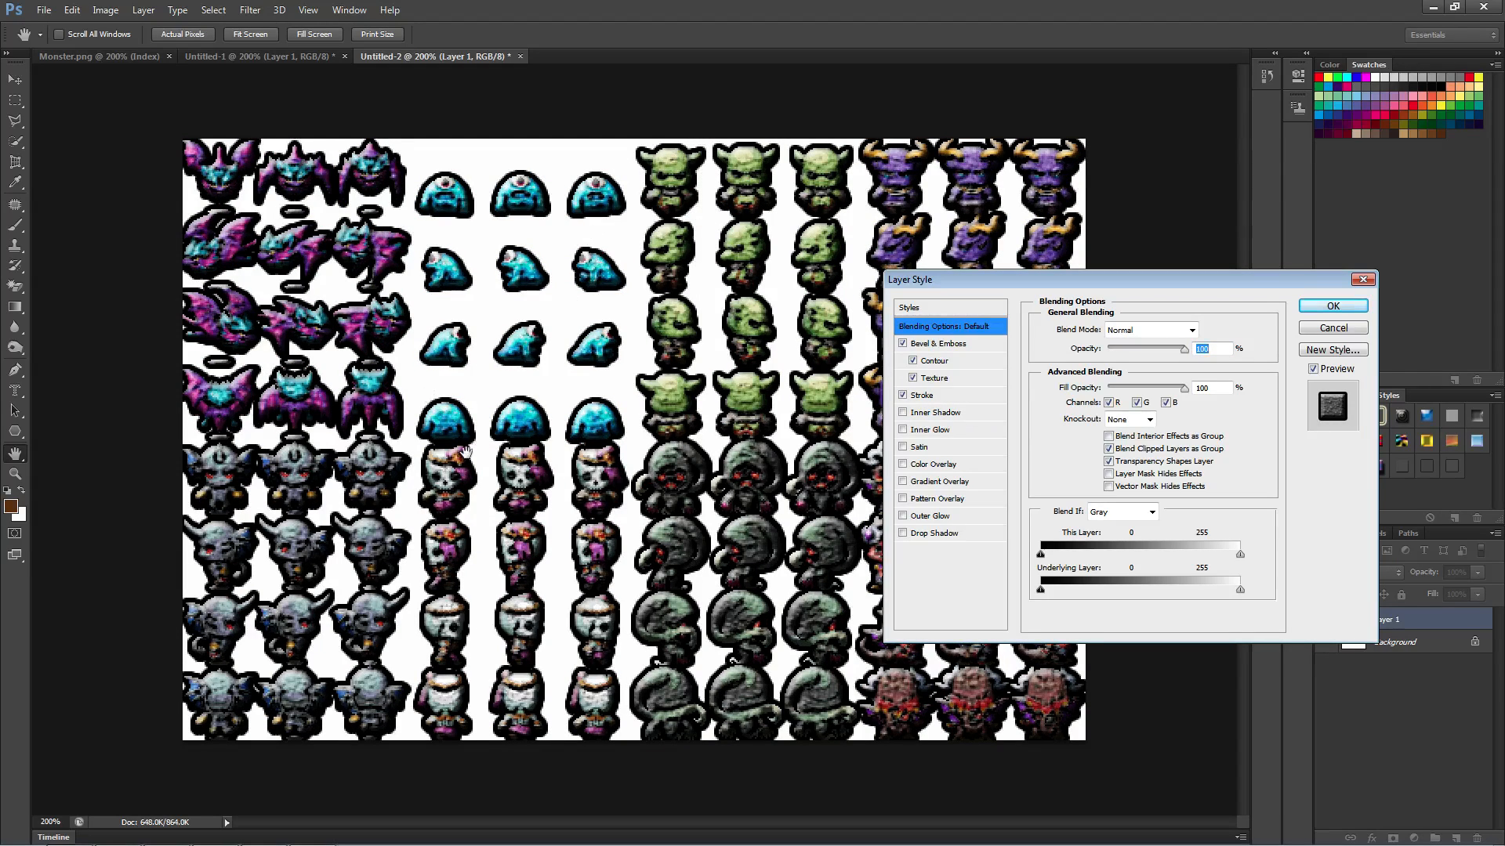
left_click(902, 395)
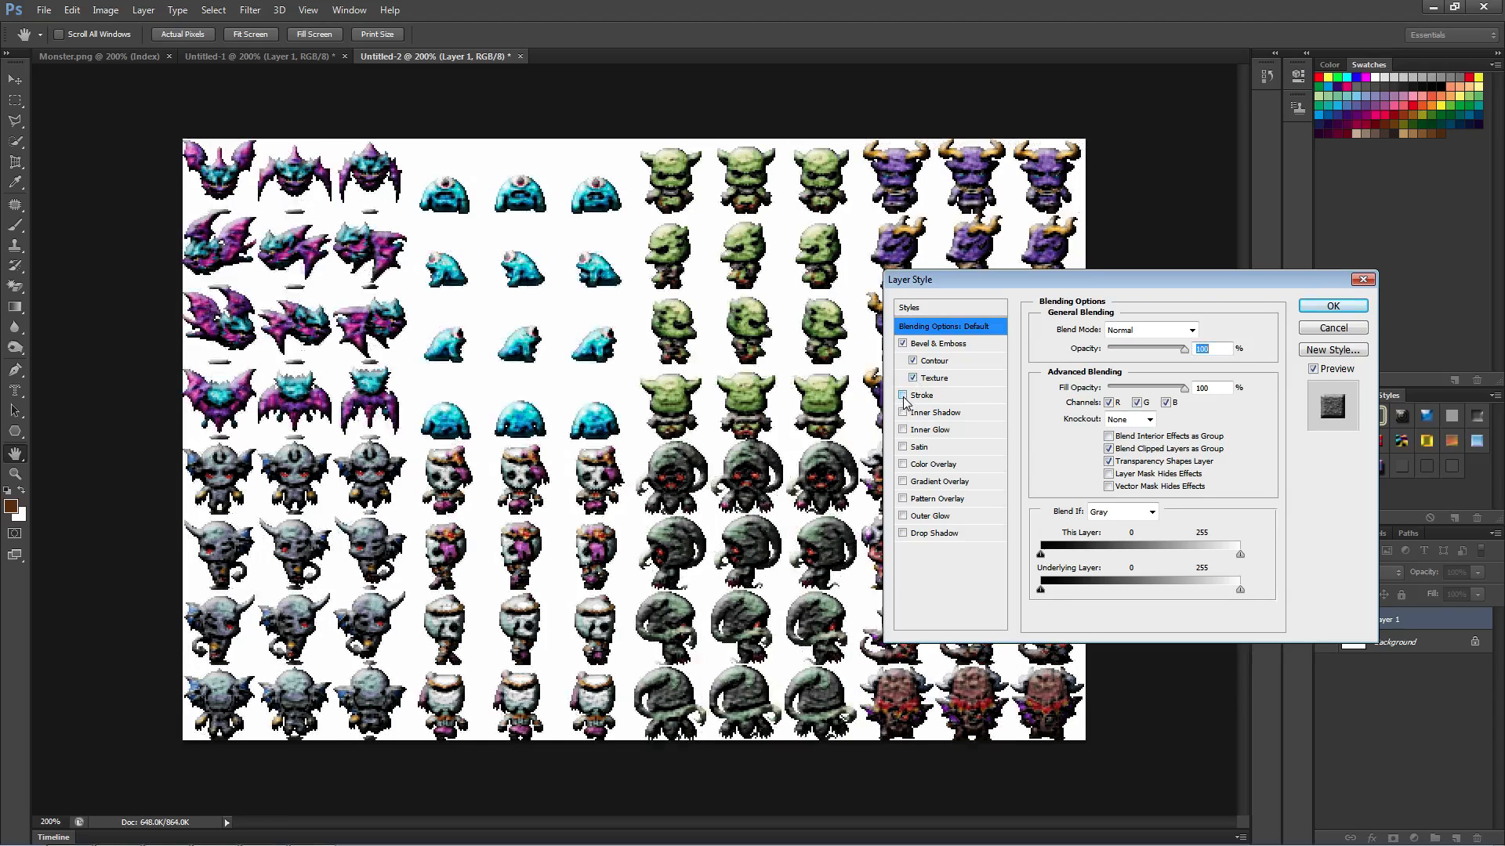
left_click(902, 395)
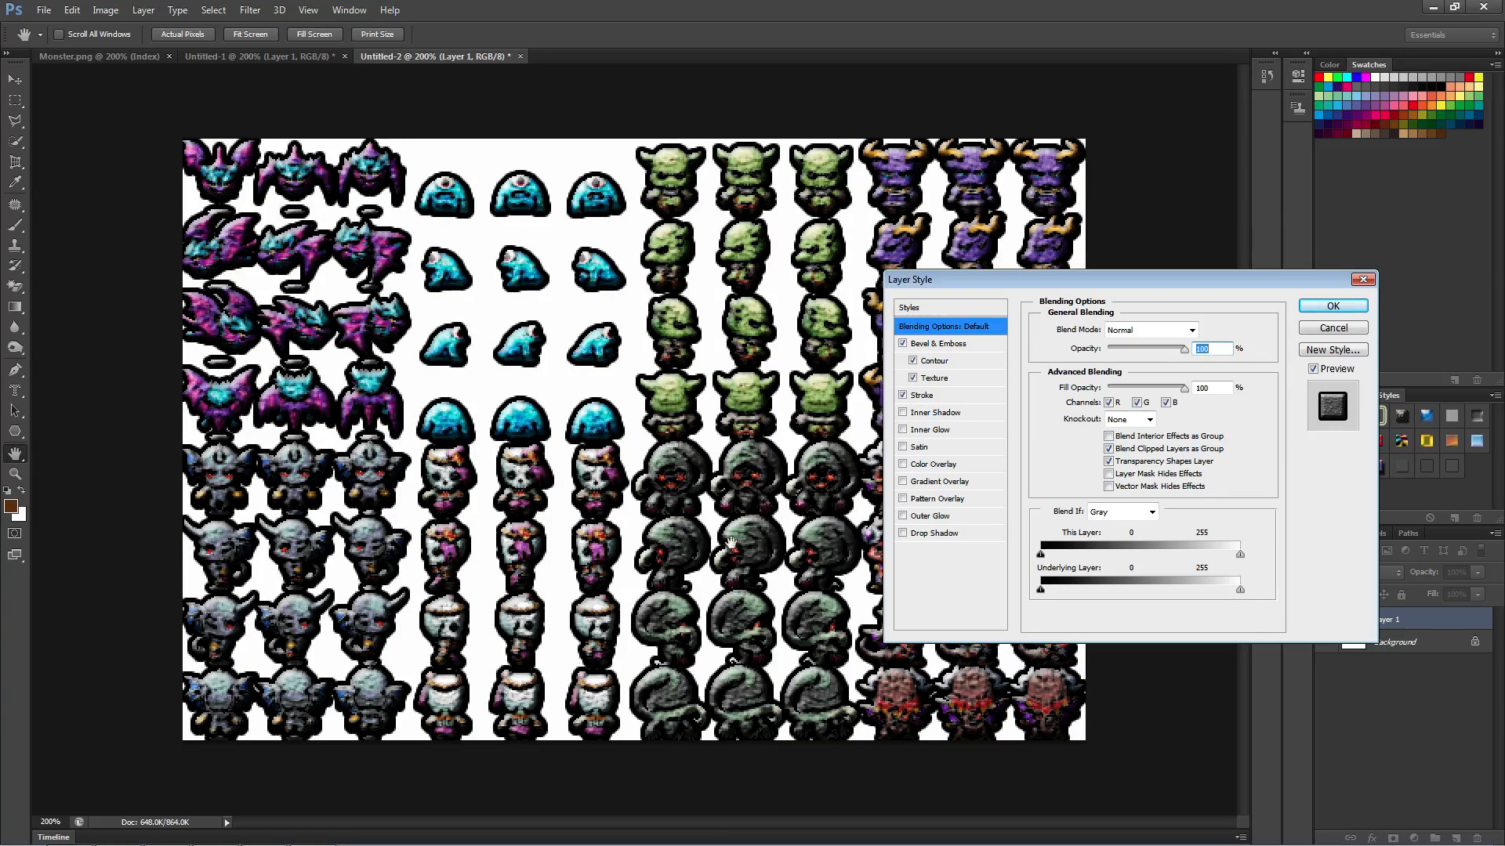
mouse_move(458, 373)
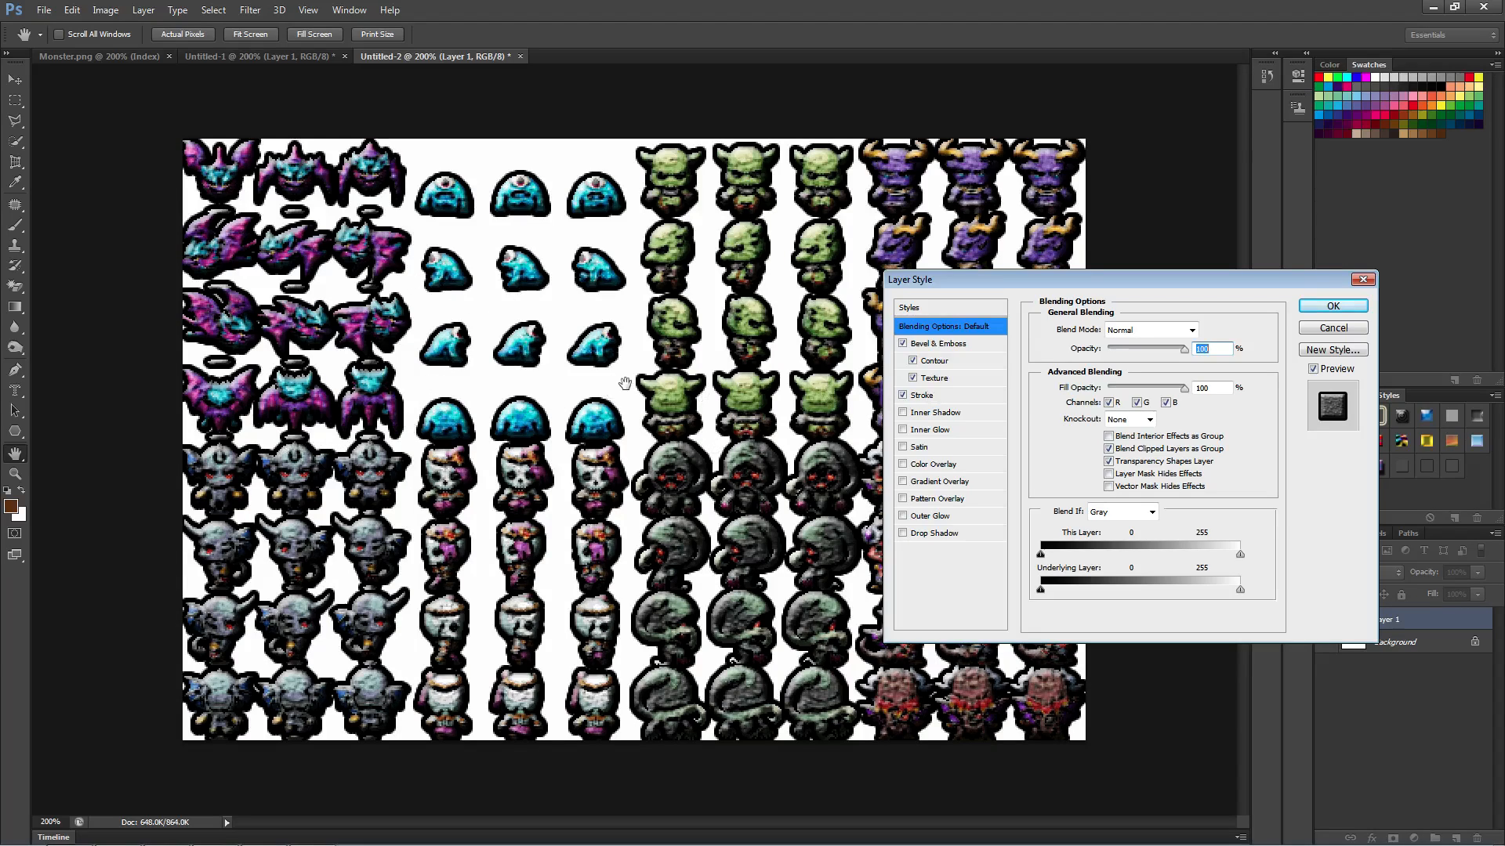
mouse_move(592, 201)
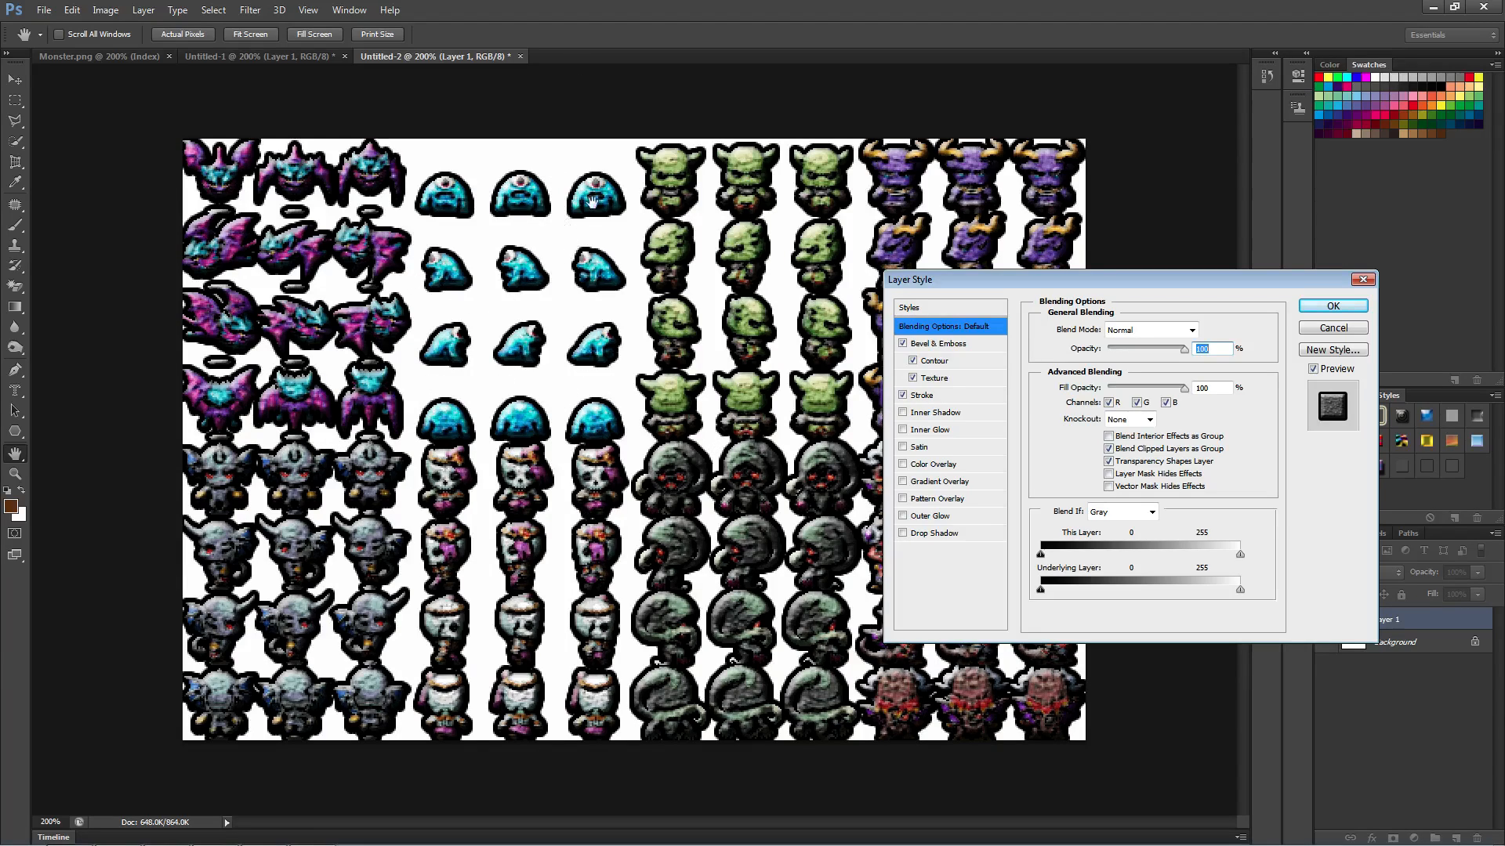
Drop the stroke, add Inner Shadow, remove Gradient Overlay and Outer Glow, and confirm.
left_click(902, 395)
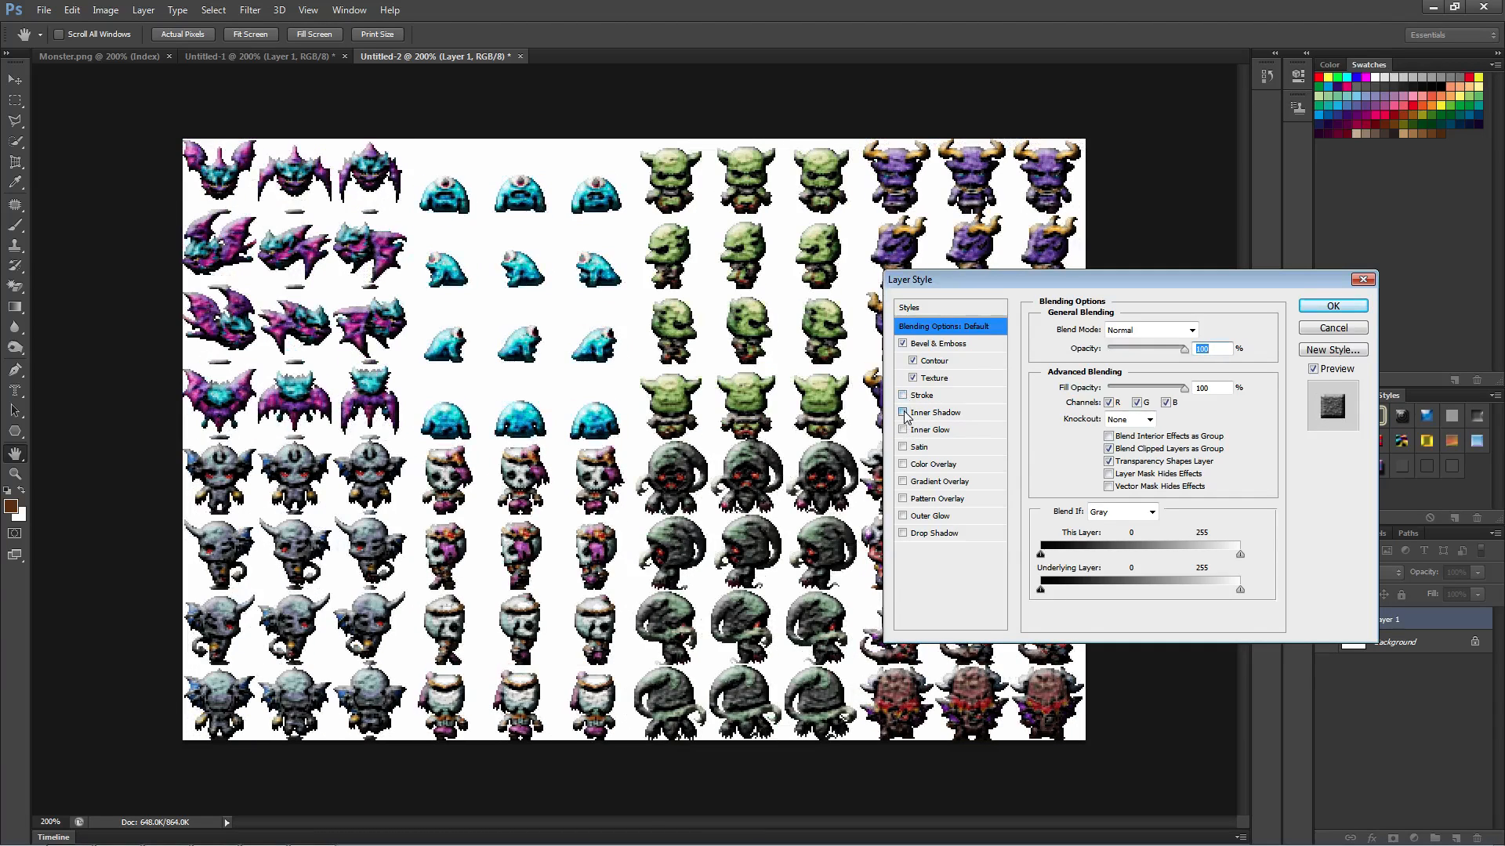
left_click(902, 429)
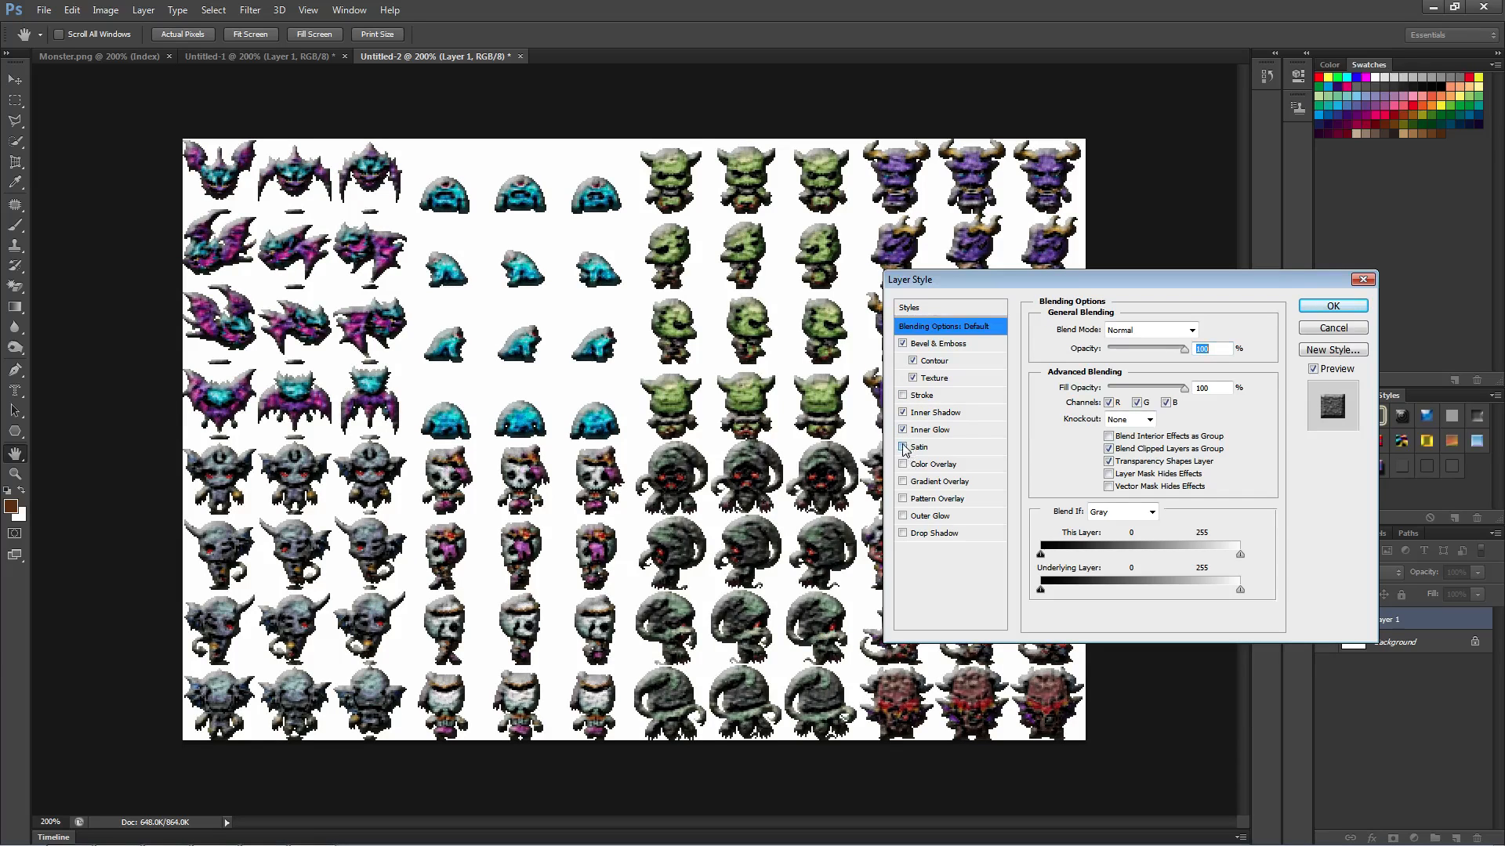
left_click(902, 481)
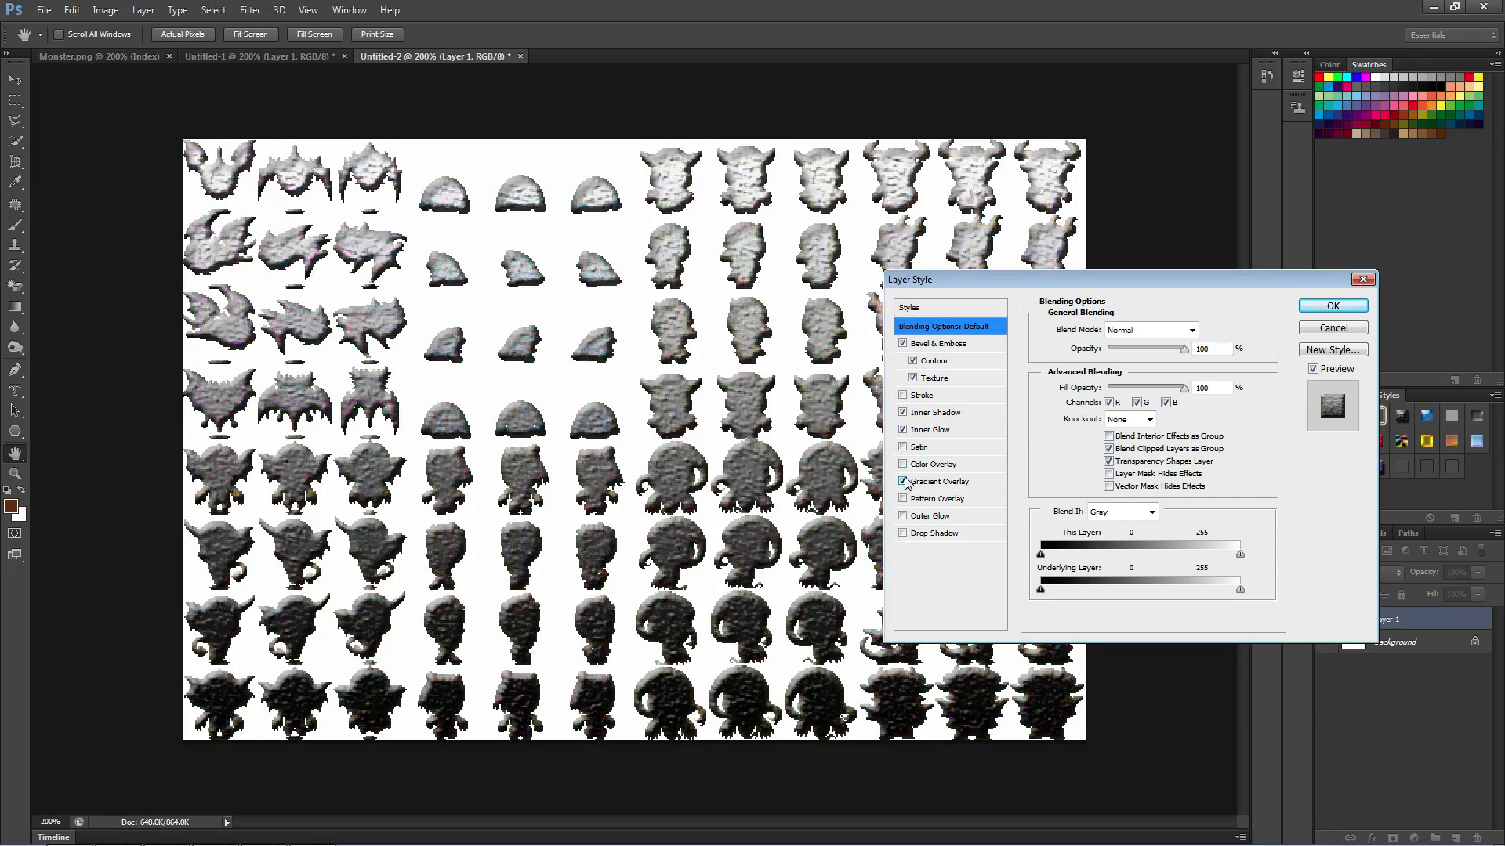
left_click(902, 516)
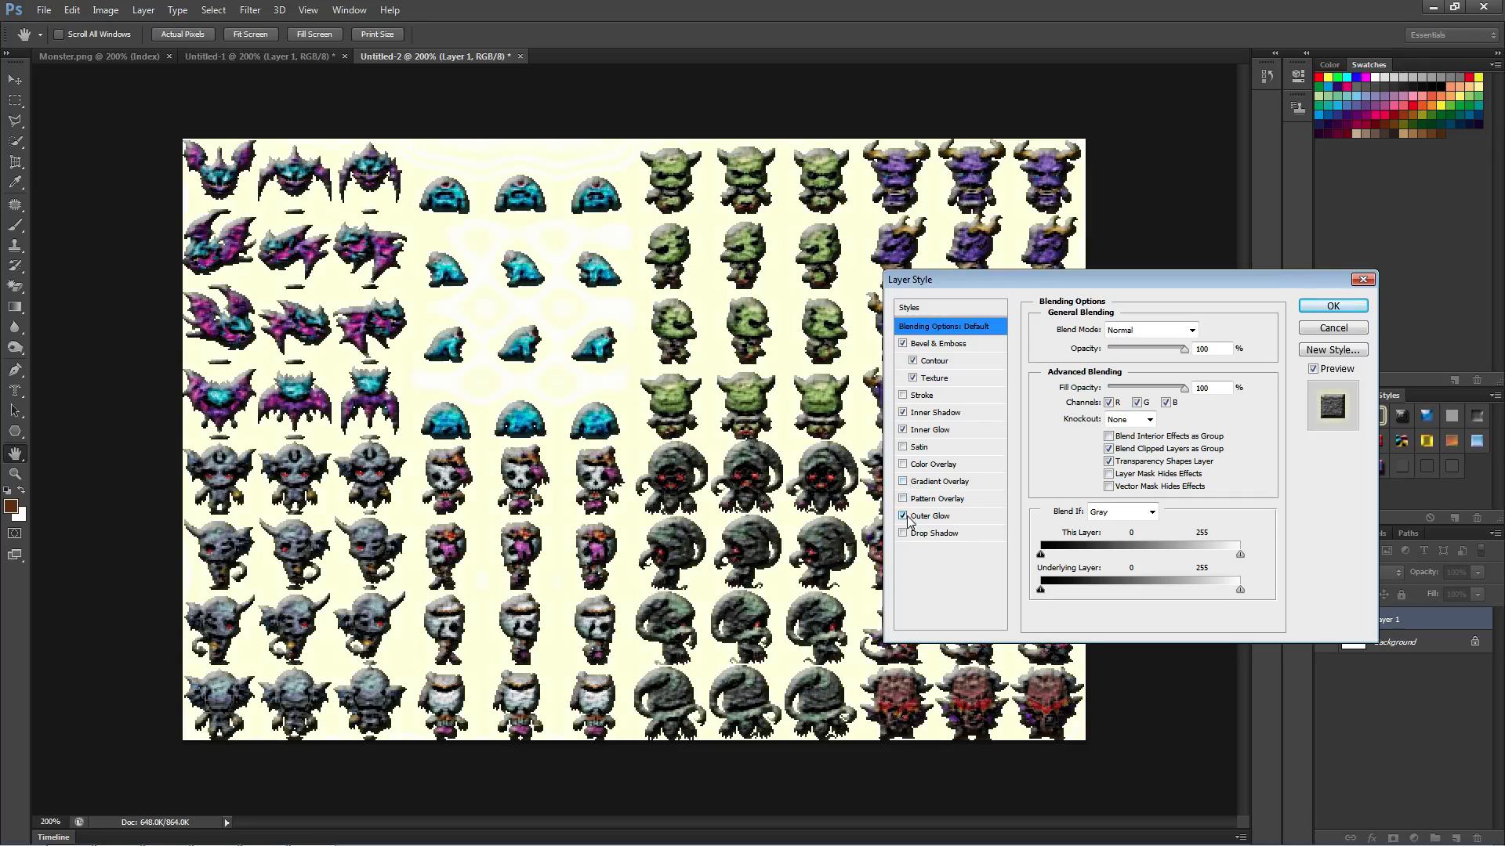
left_click(902, 532)
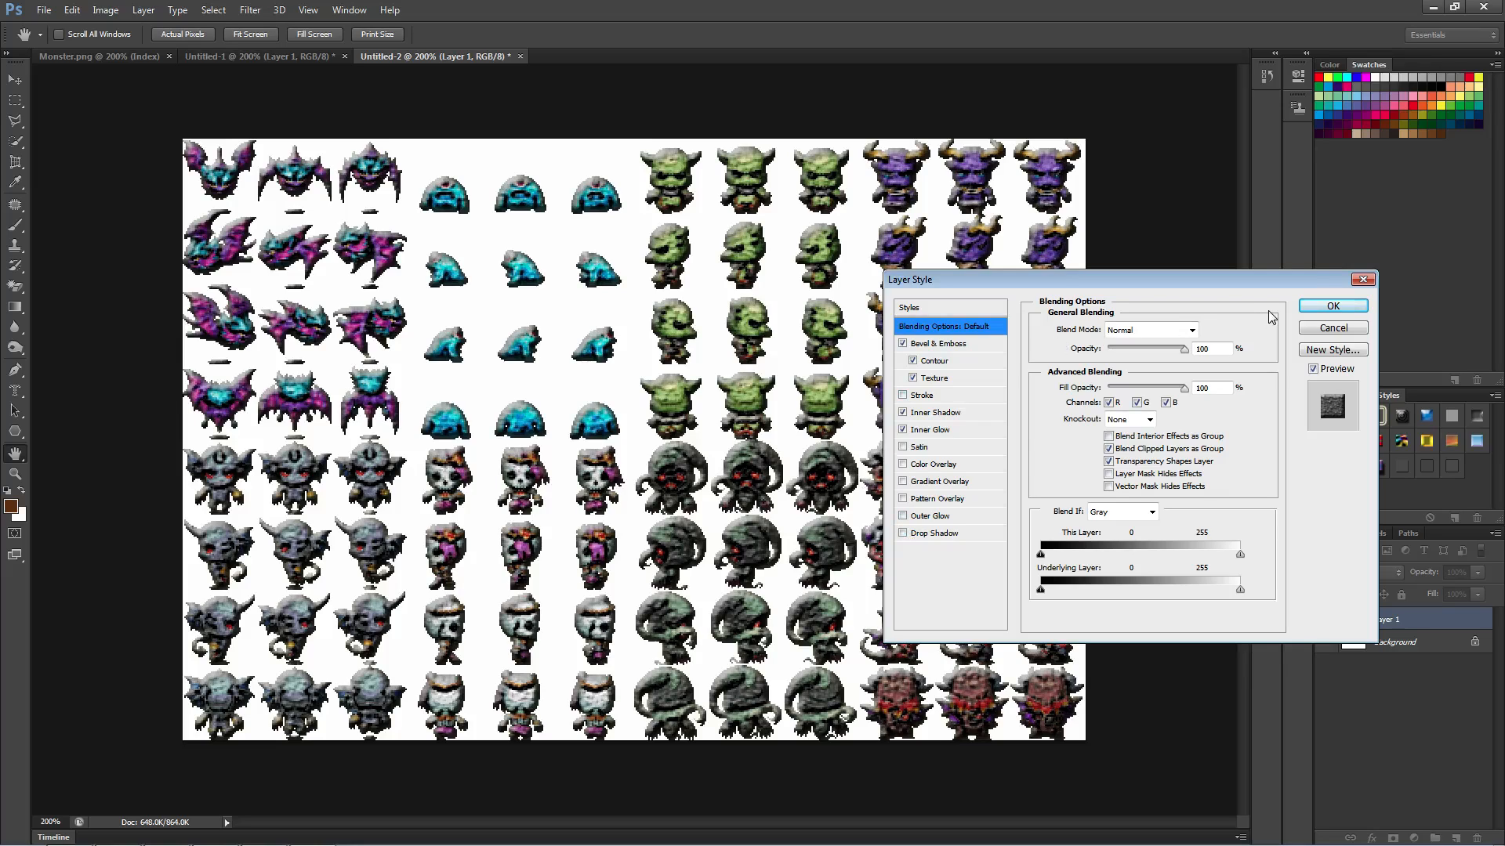
left_click(937, 343)
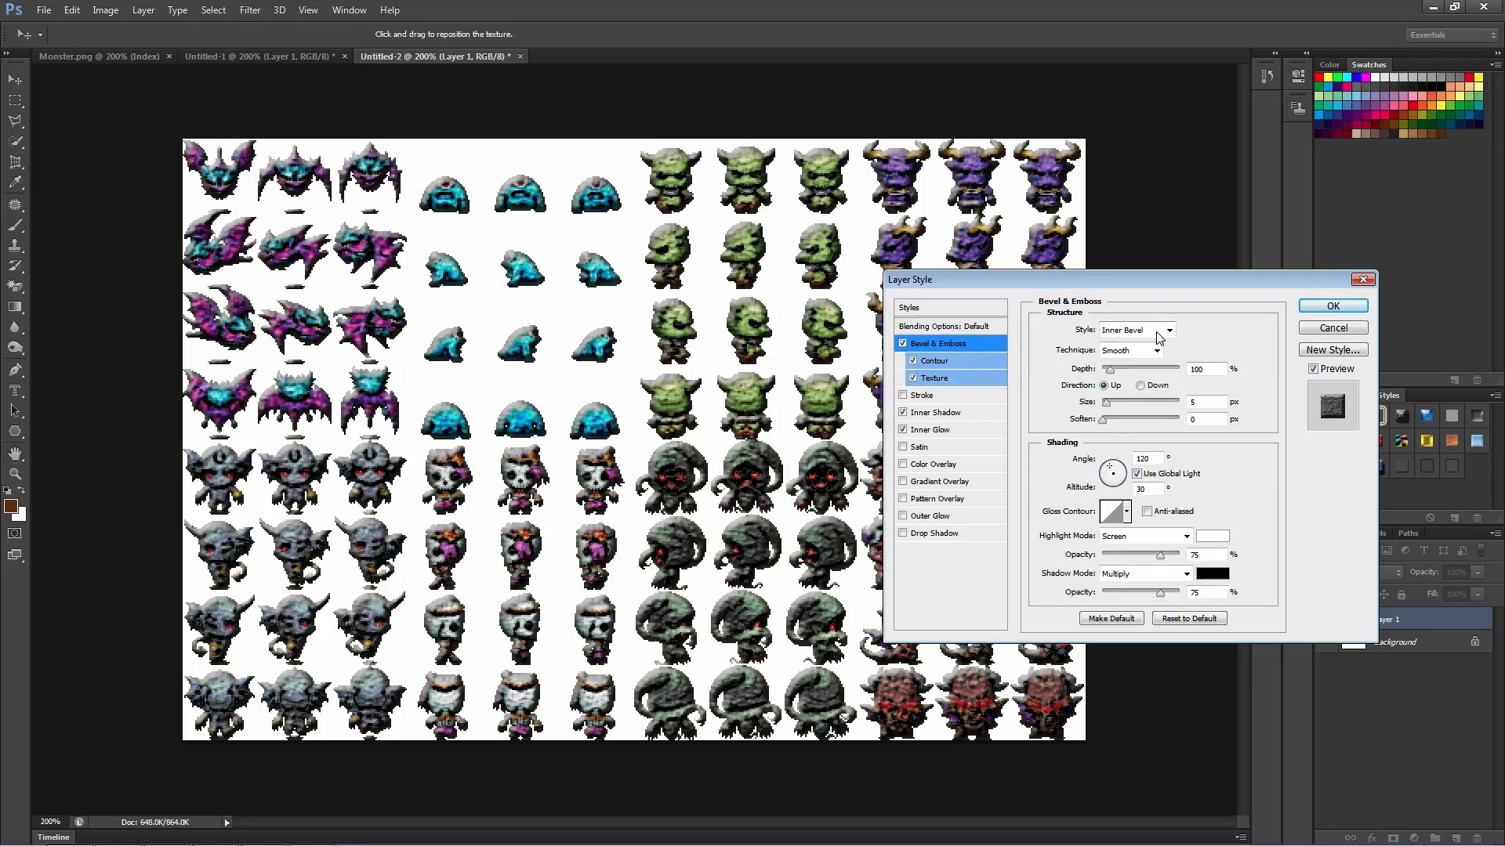
left_click(1332, 306)
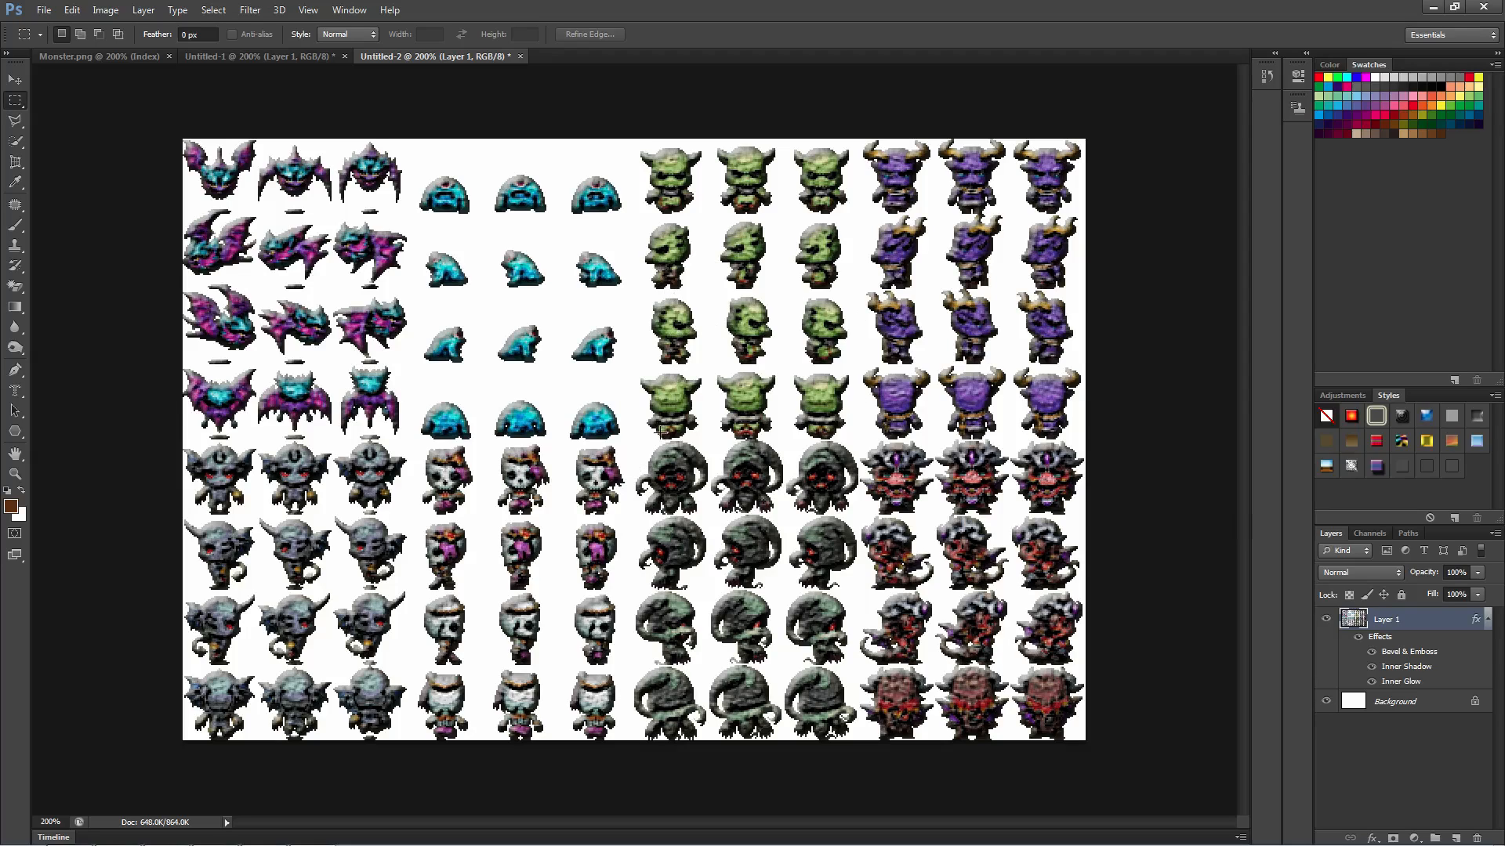
mouse_move(538, 248)
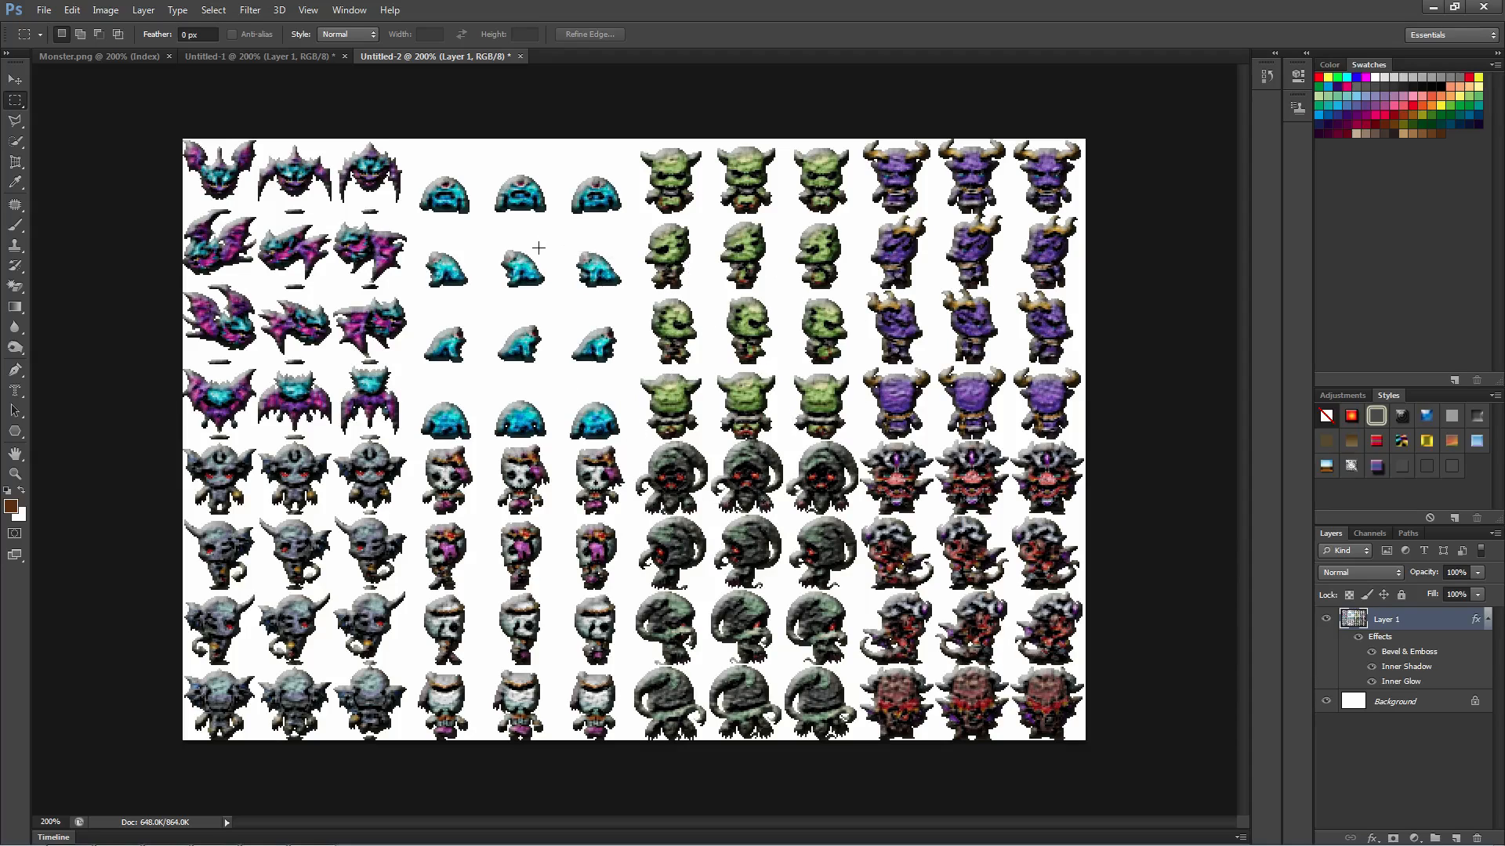
Apply the Stylize > Glowing Edges filter from Filter Gallery to the monster sprites.
left_click(249, 10)
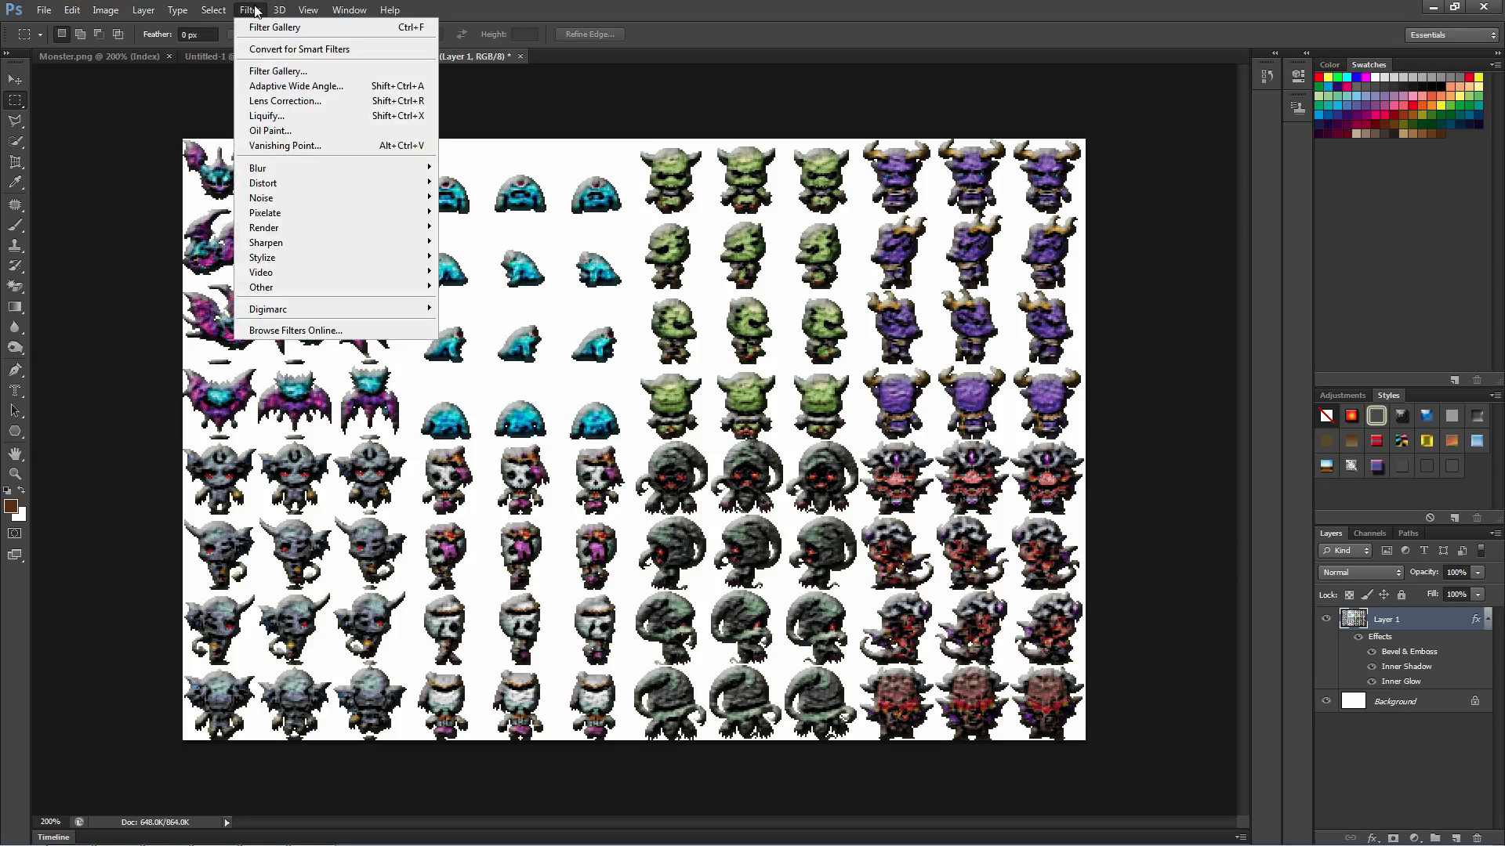
mouse_move(263, 257)
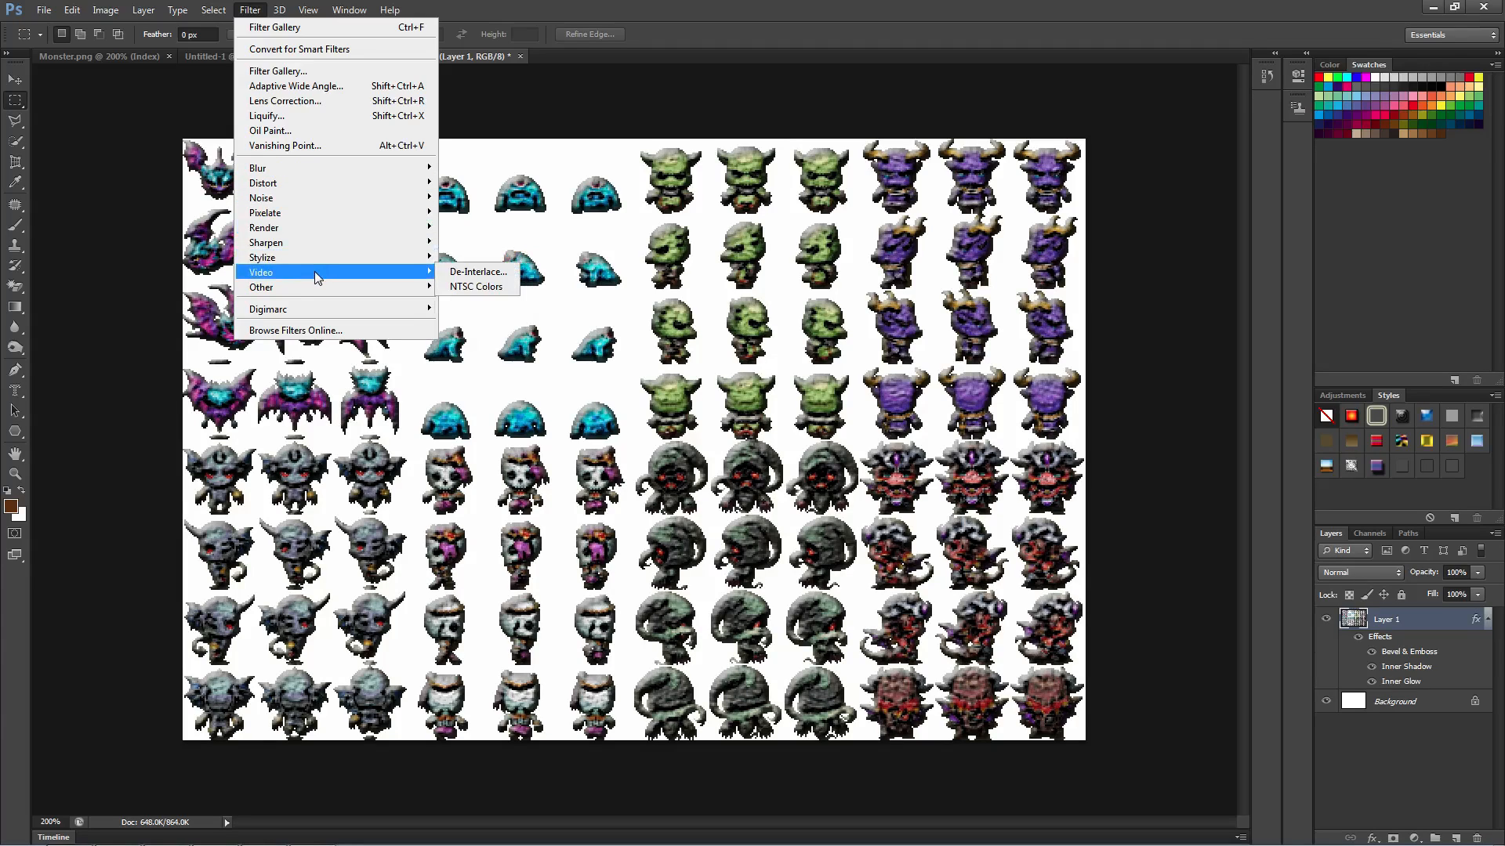
mouse_move(257, 167)
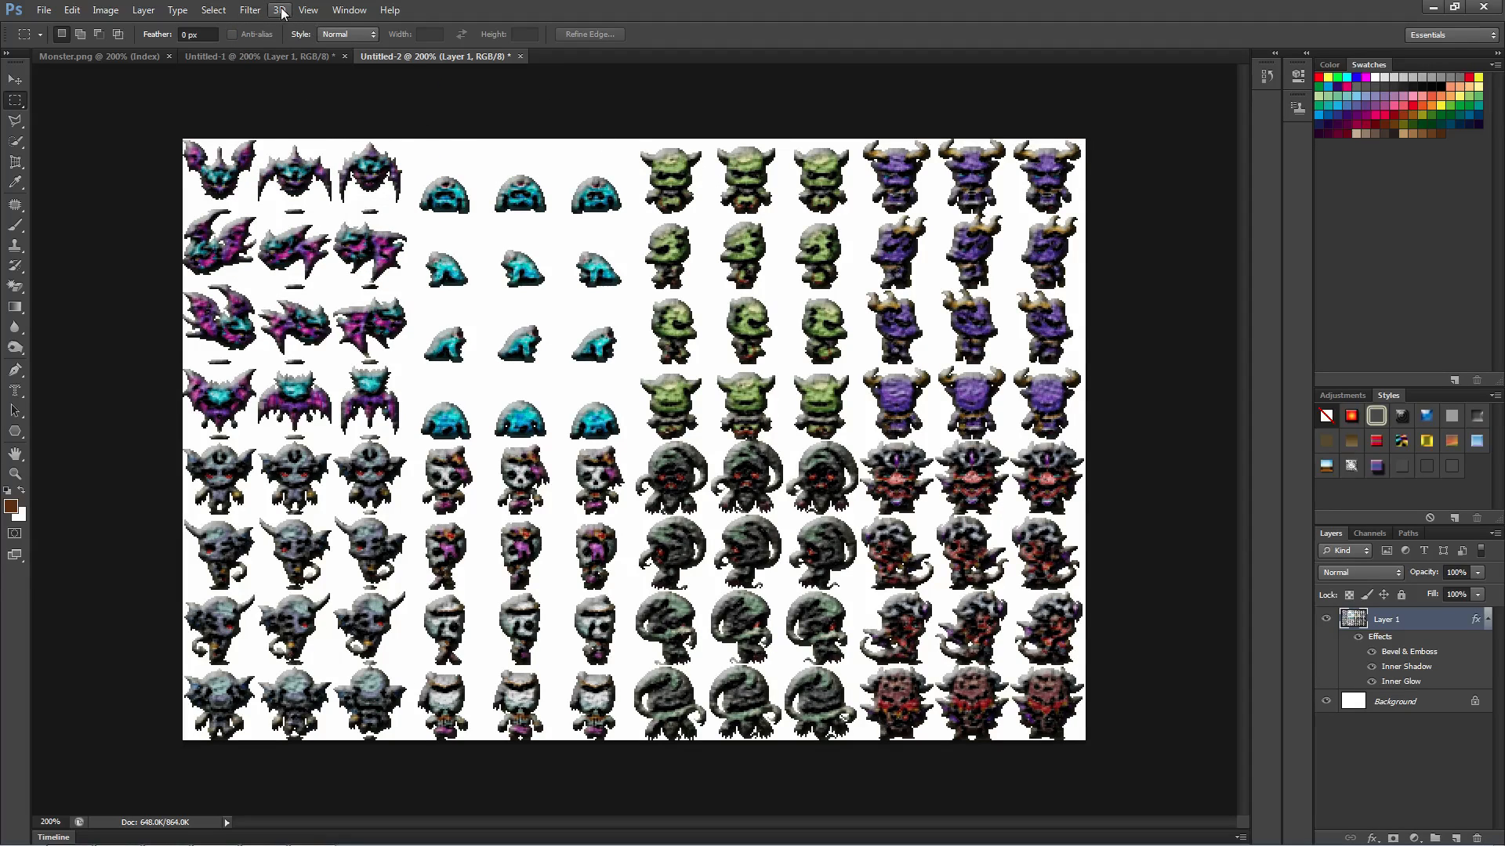
left_click(250, 10)
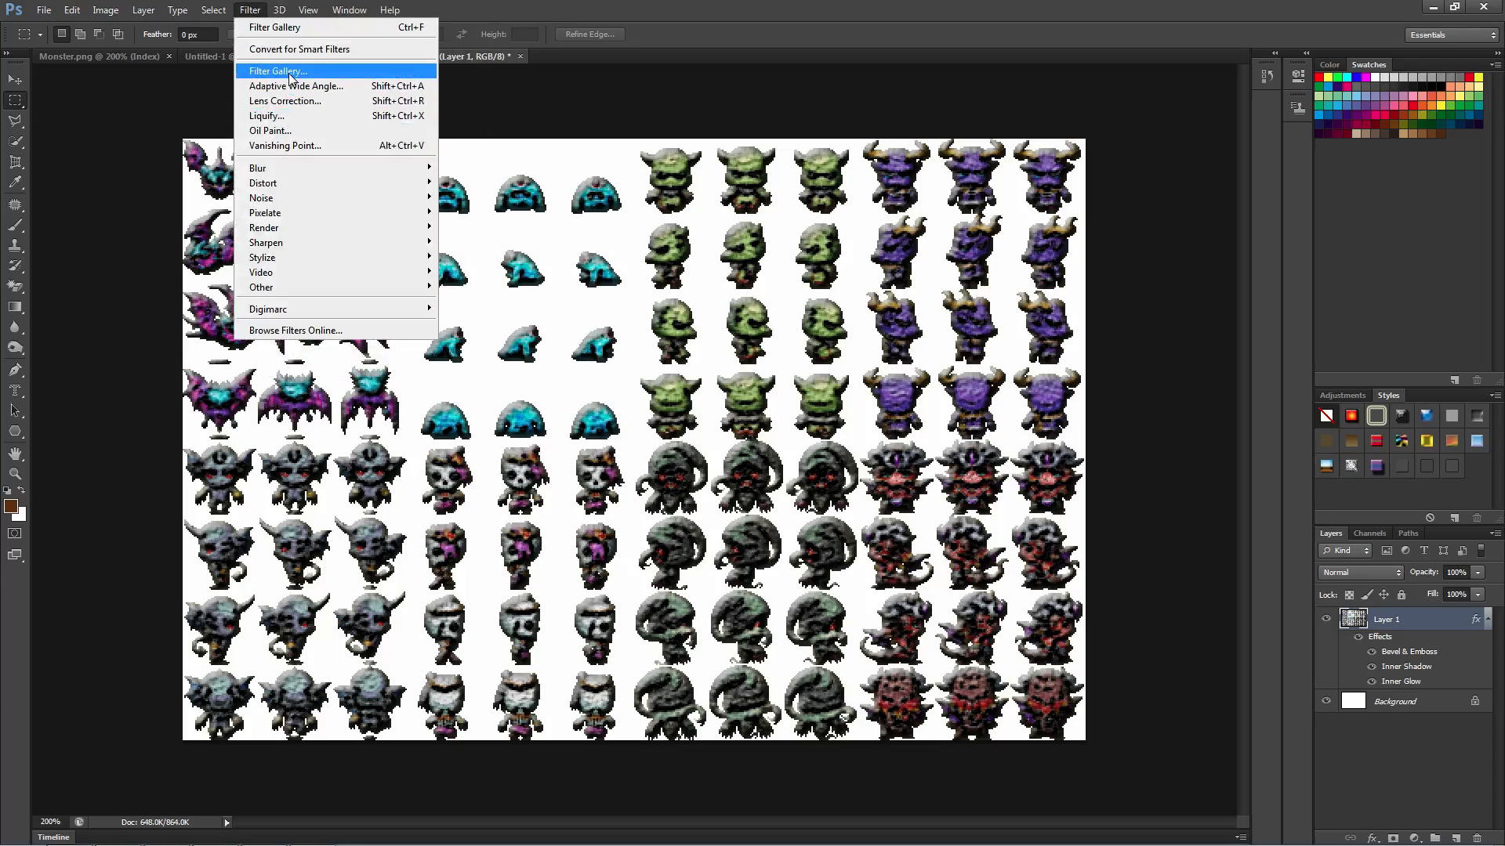
left_click(349, 10)
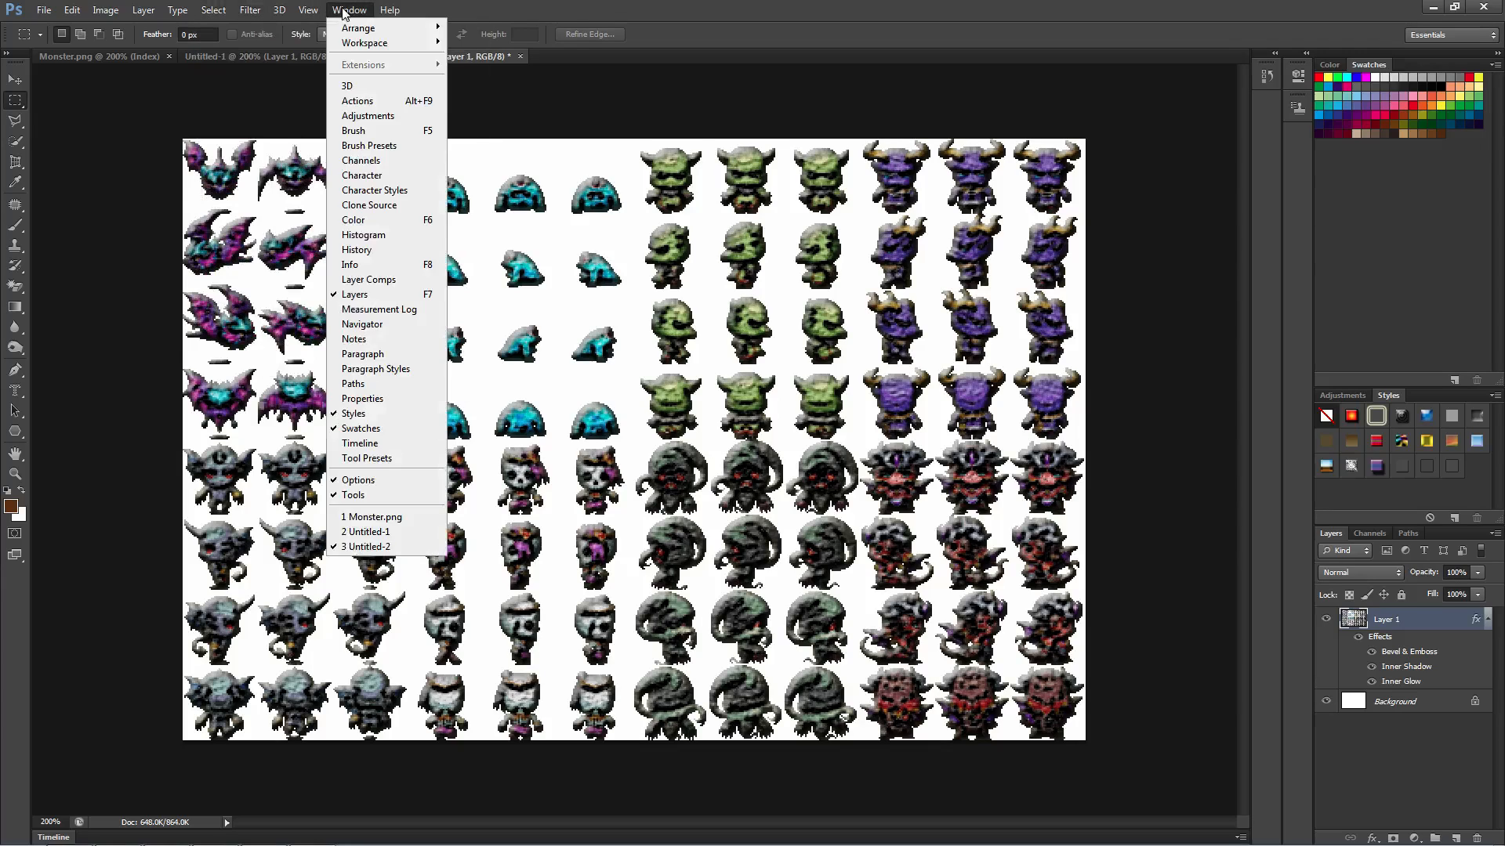
left_click(249, 10)
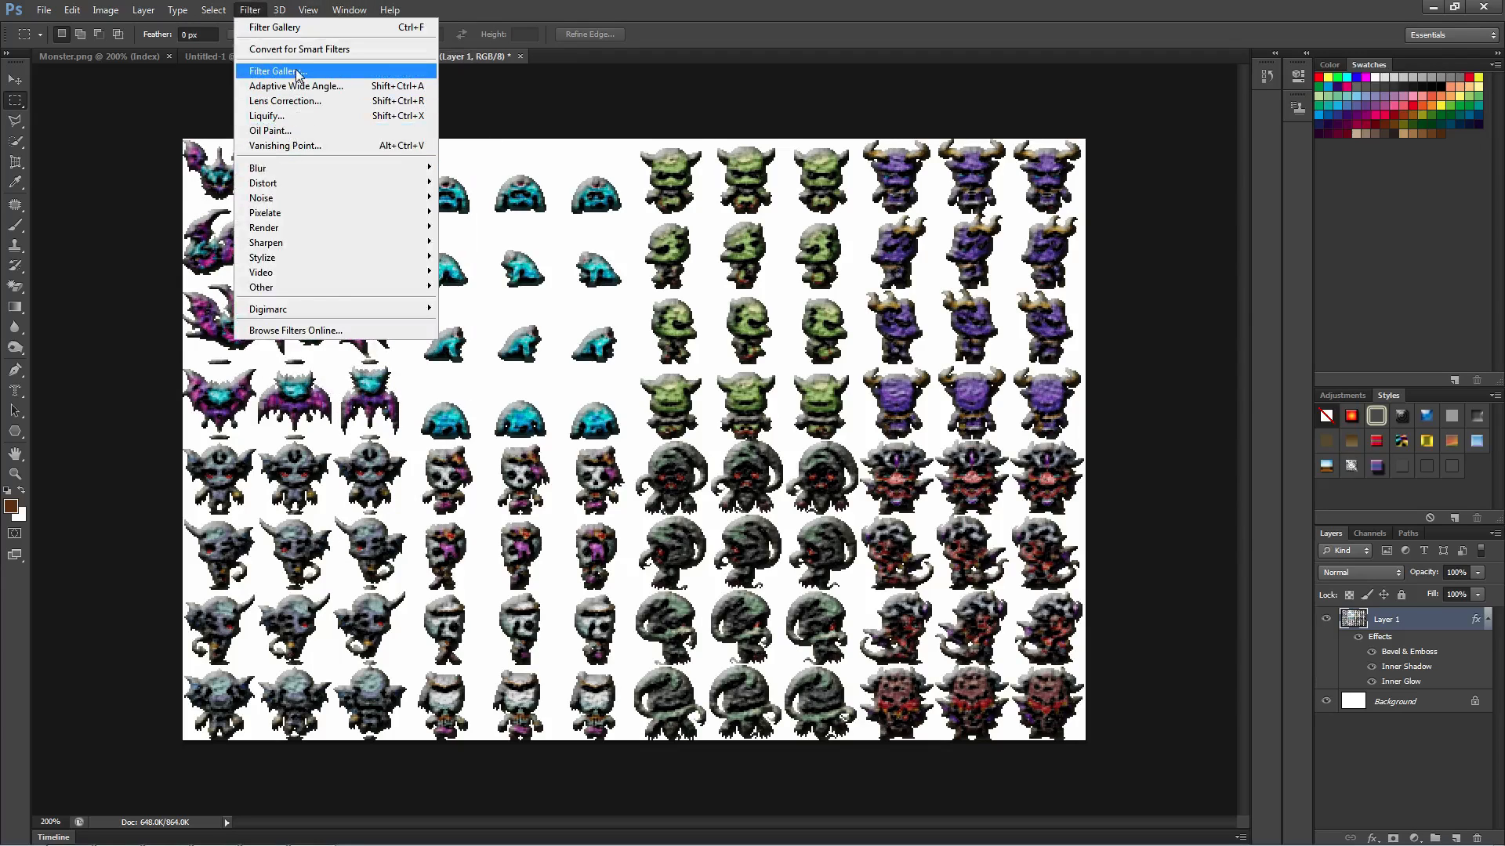
left_click(276, 71)
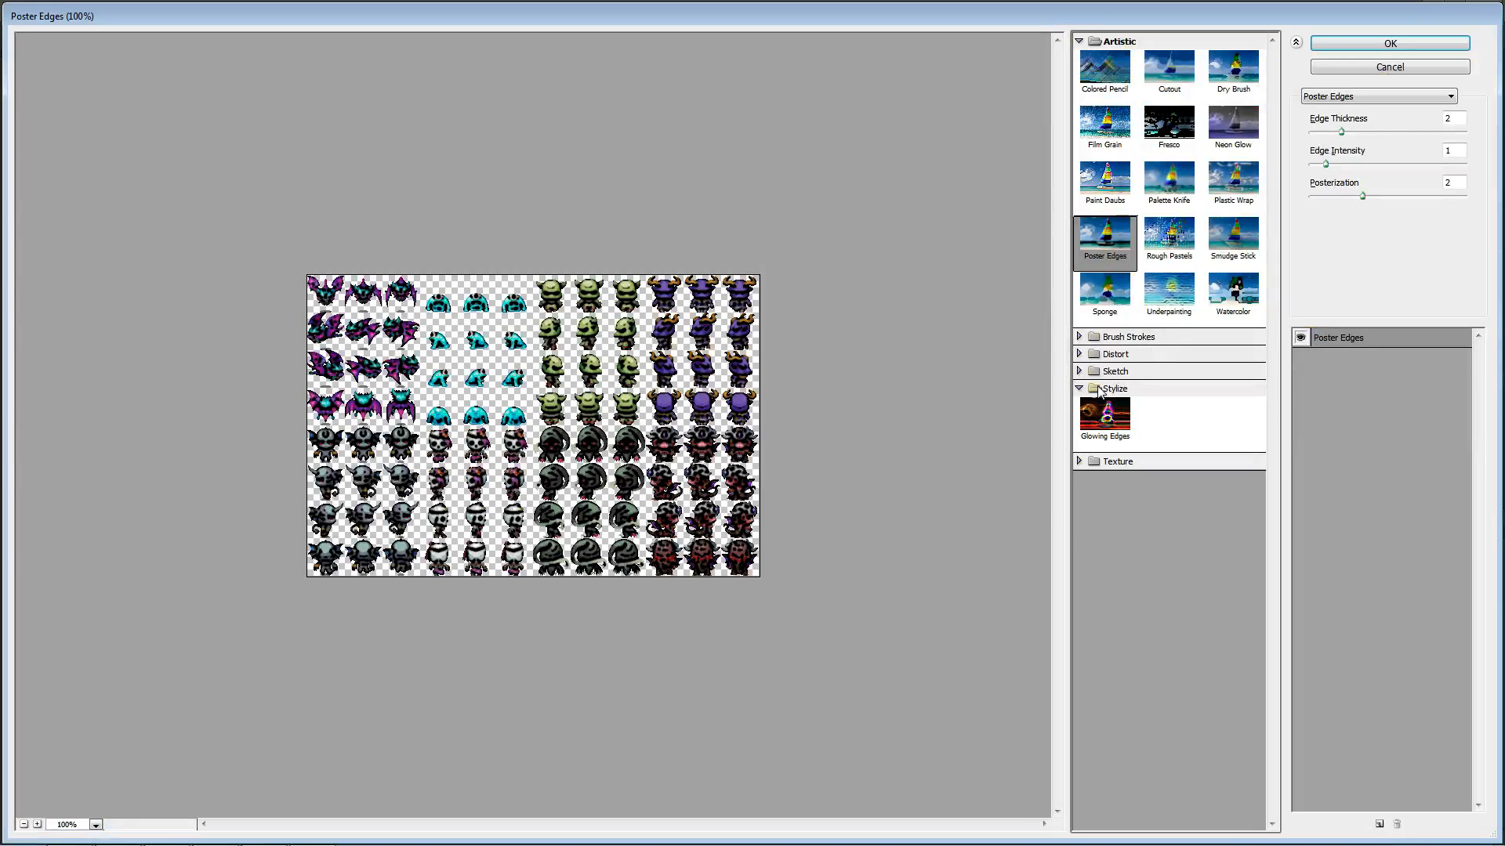
left_click(1104, 415)
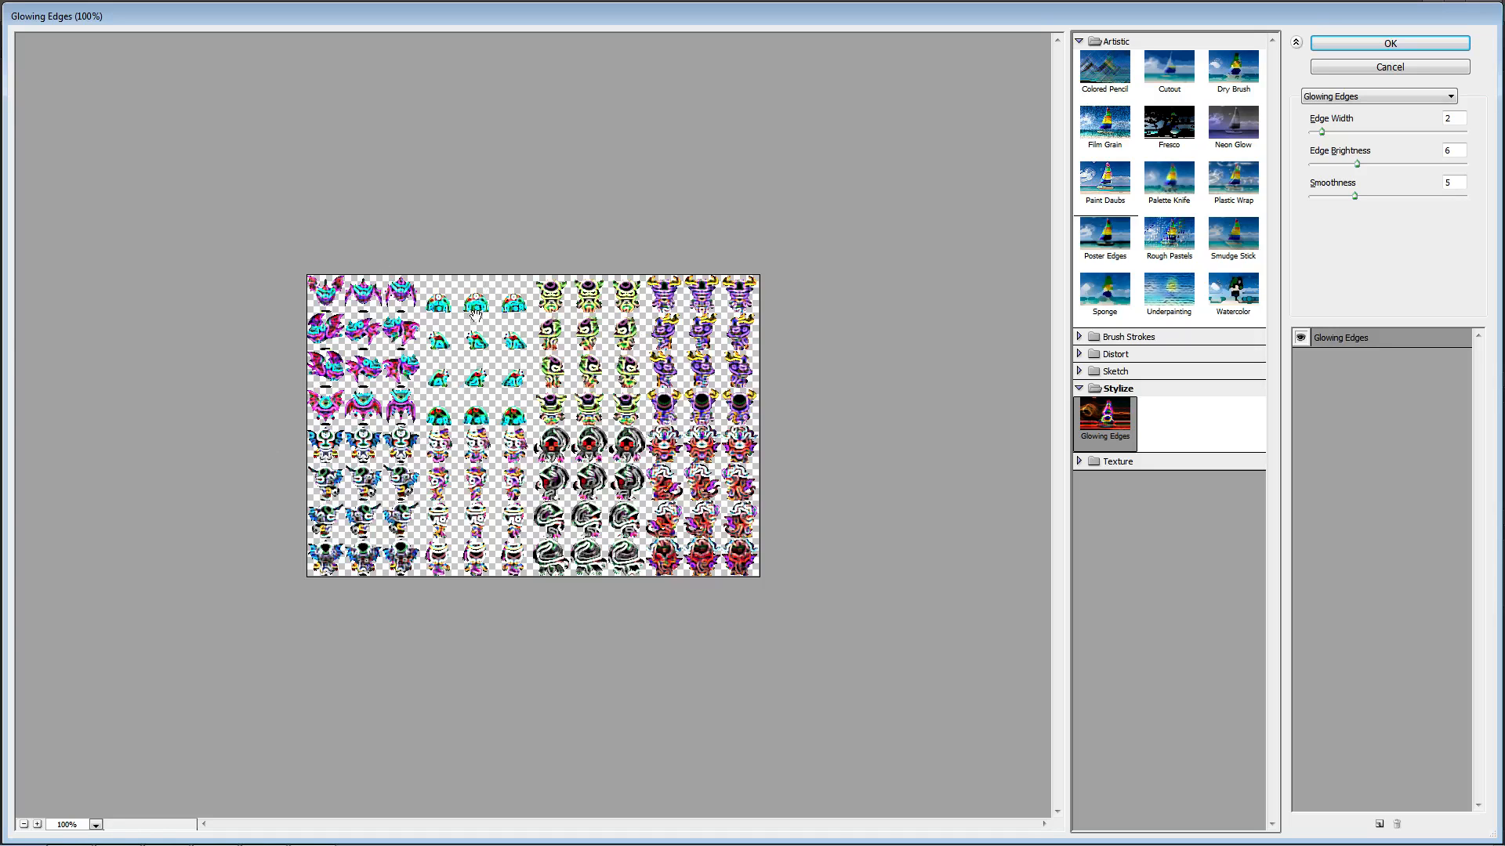
mouse_move(1369, 54)
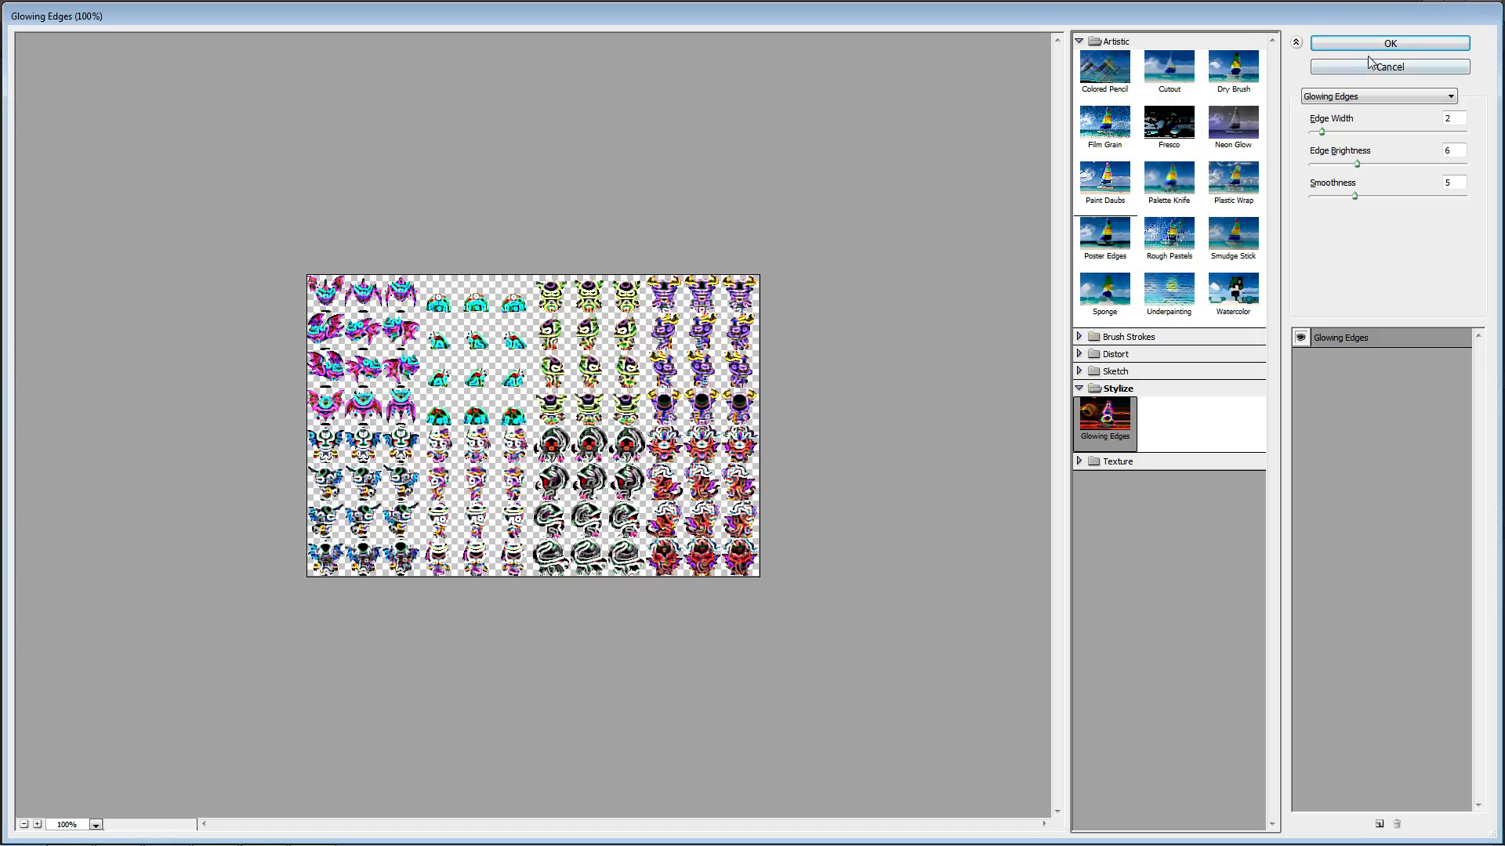
left_click(1386, 43)
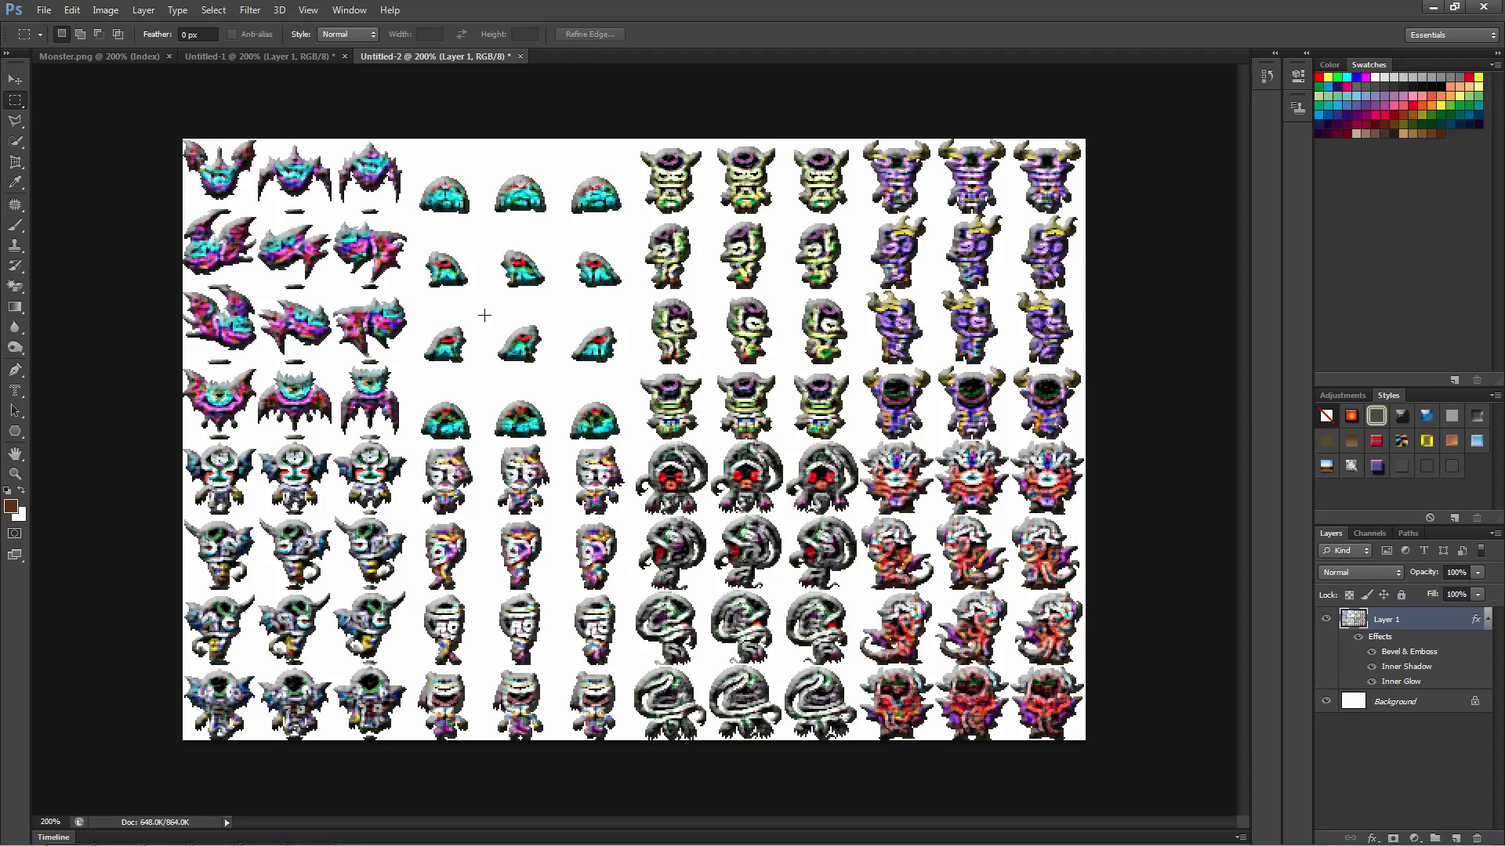
mouse_move(548, 233)
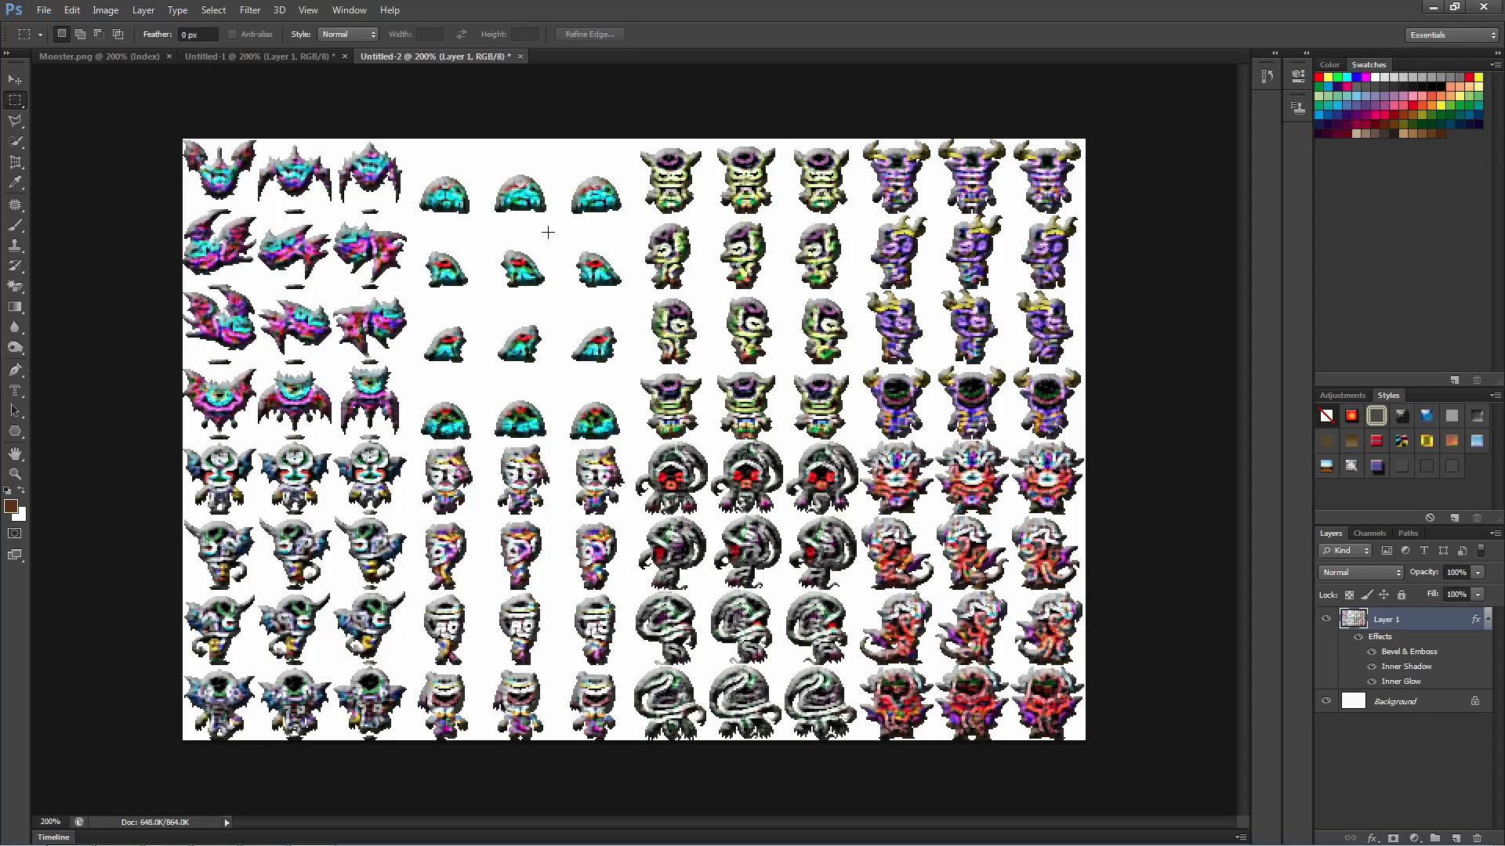
mouse_move(713, 532)
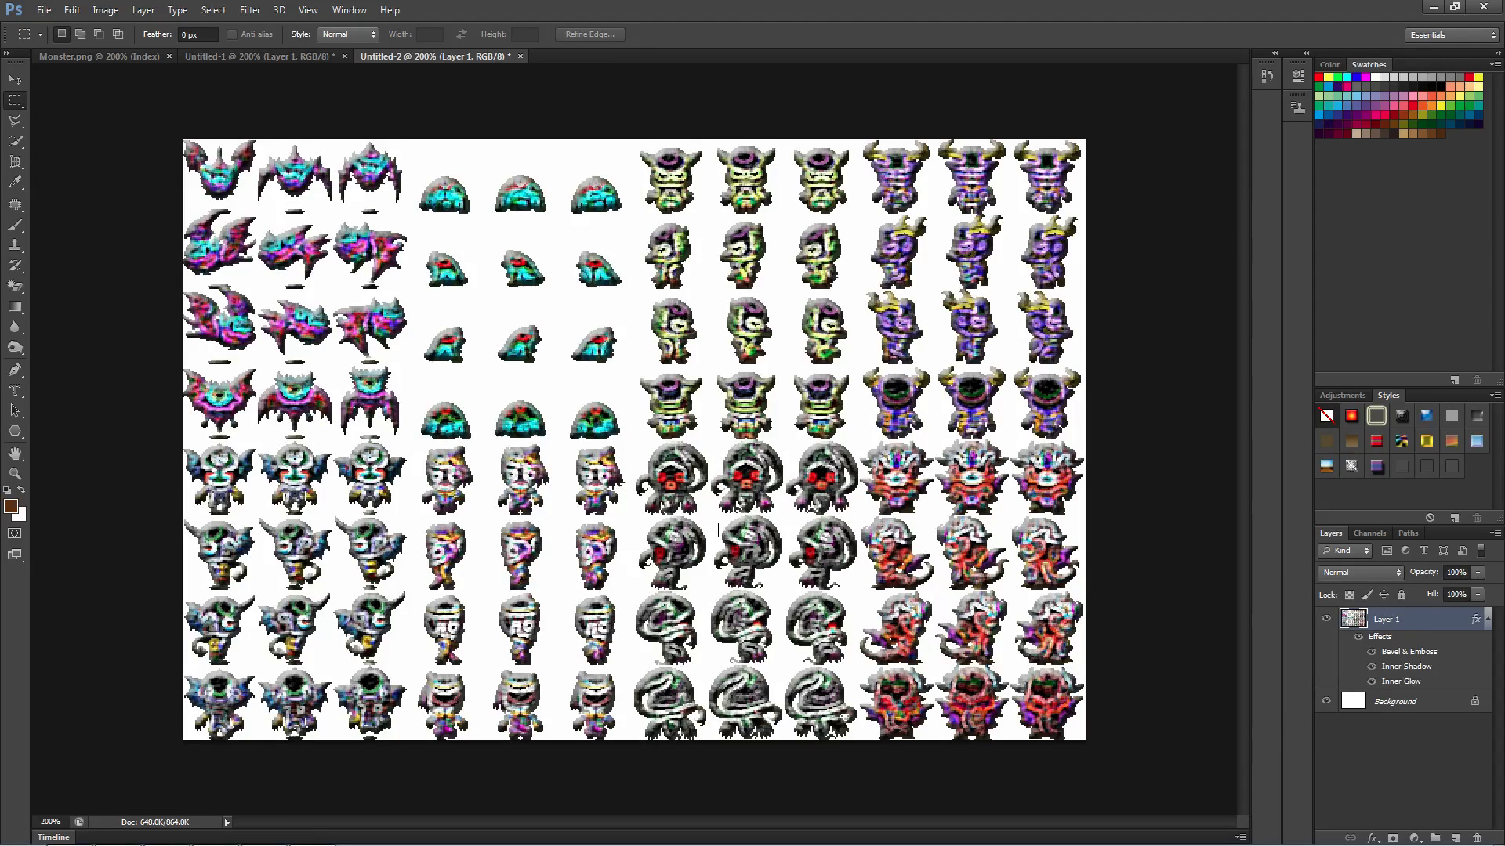
mouse_move(715, 526)
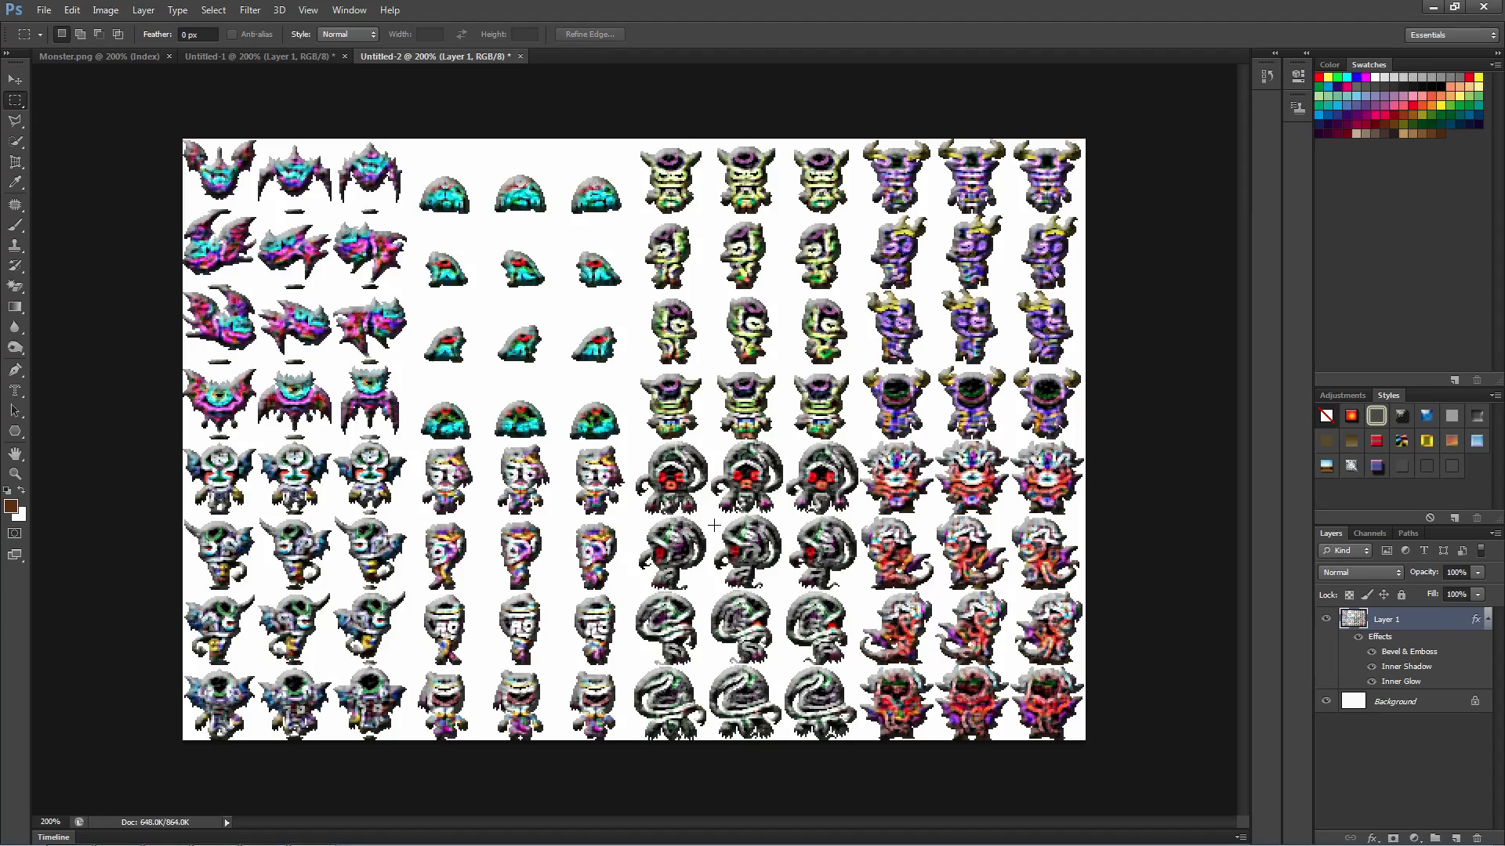
mouse_move(412, 301)
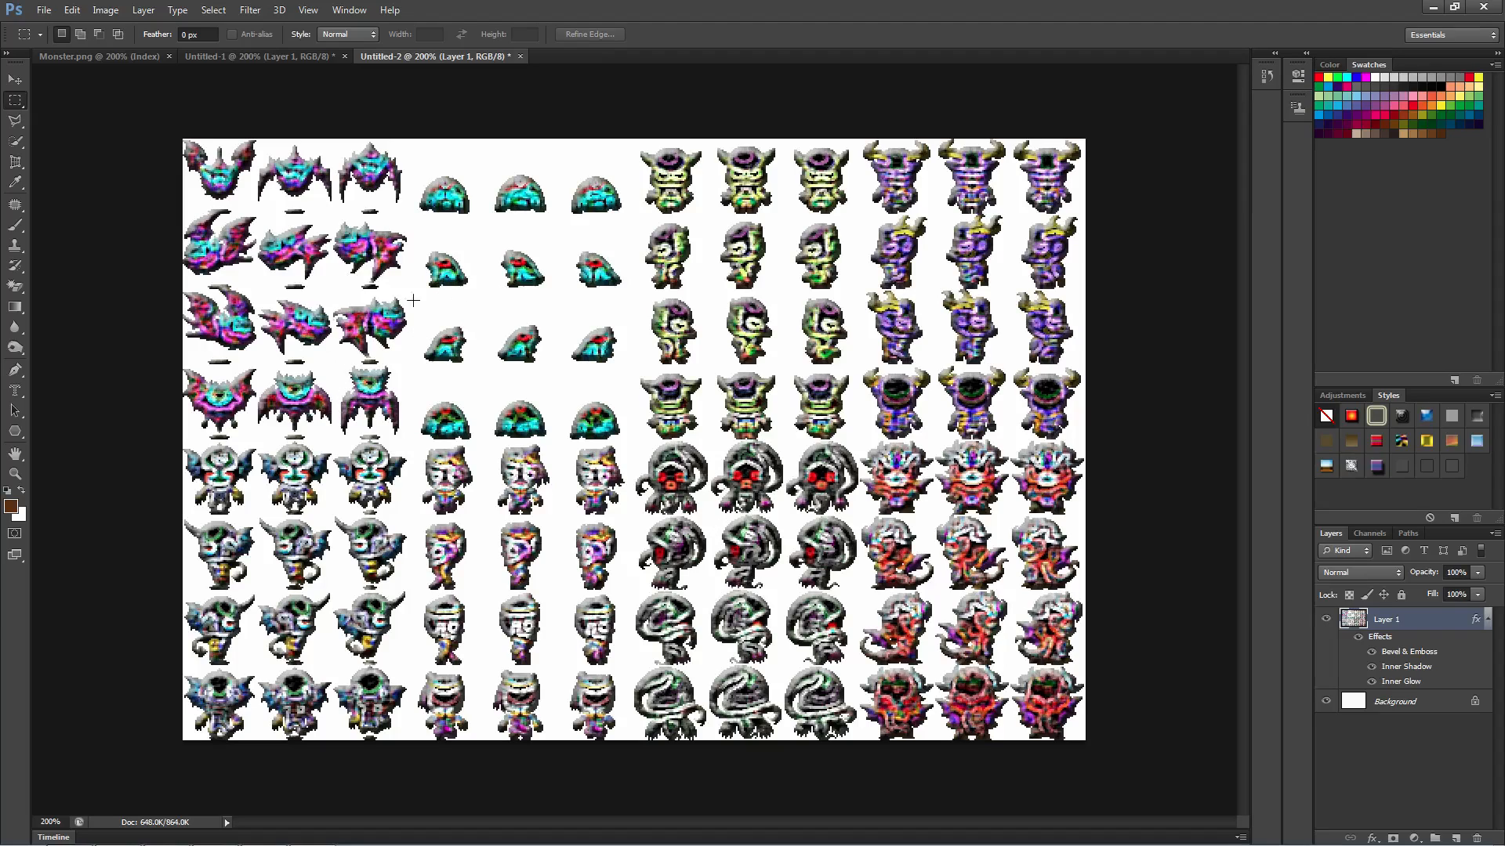
mouse_move(583, 364)
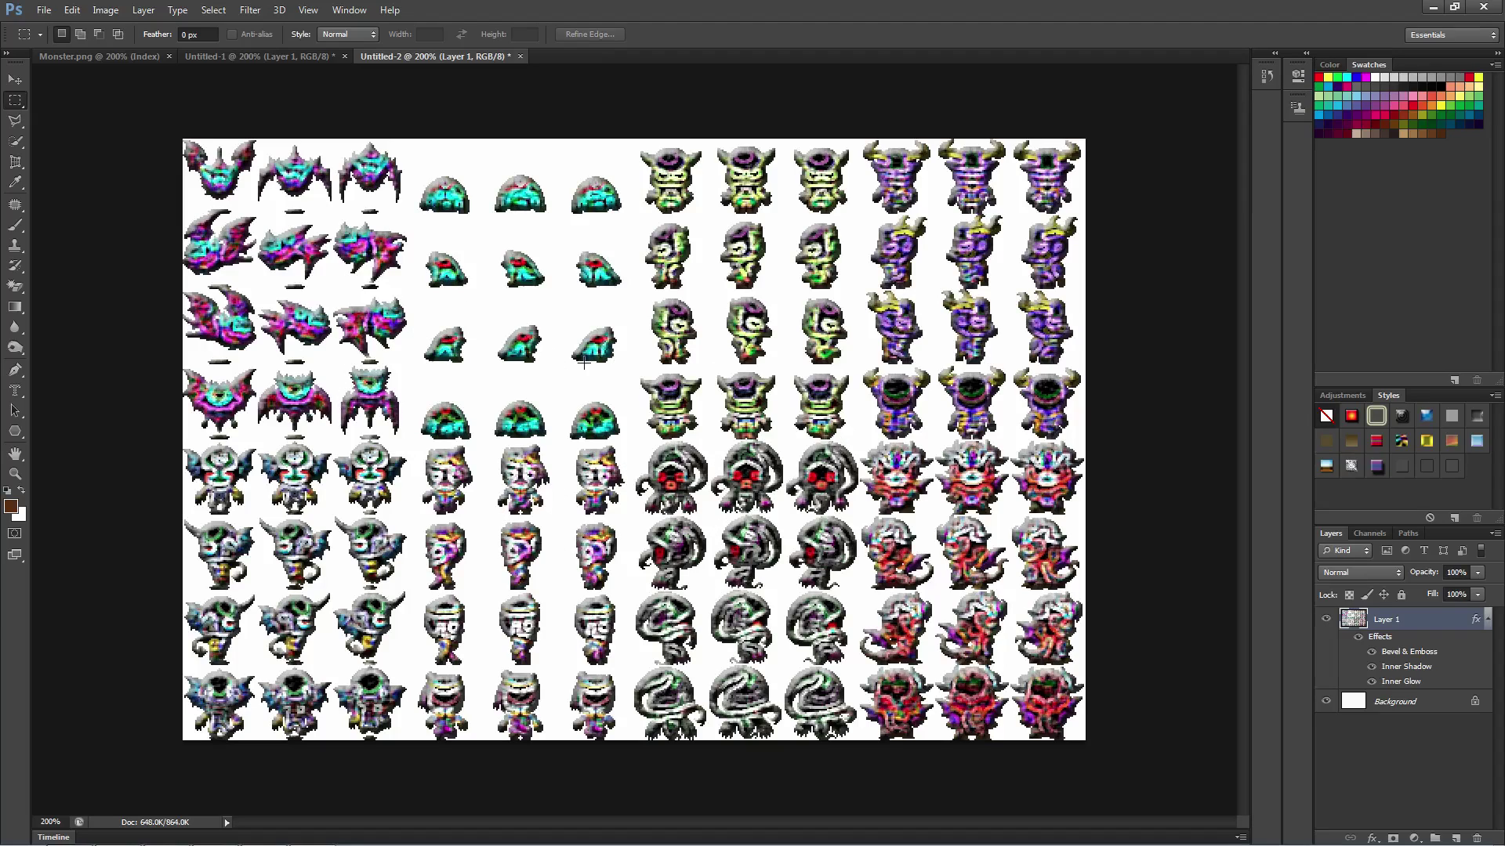
mouse_move(1030, 368)
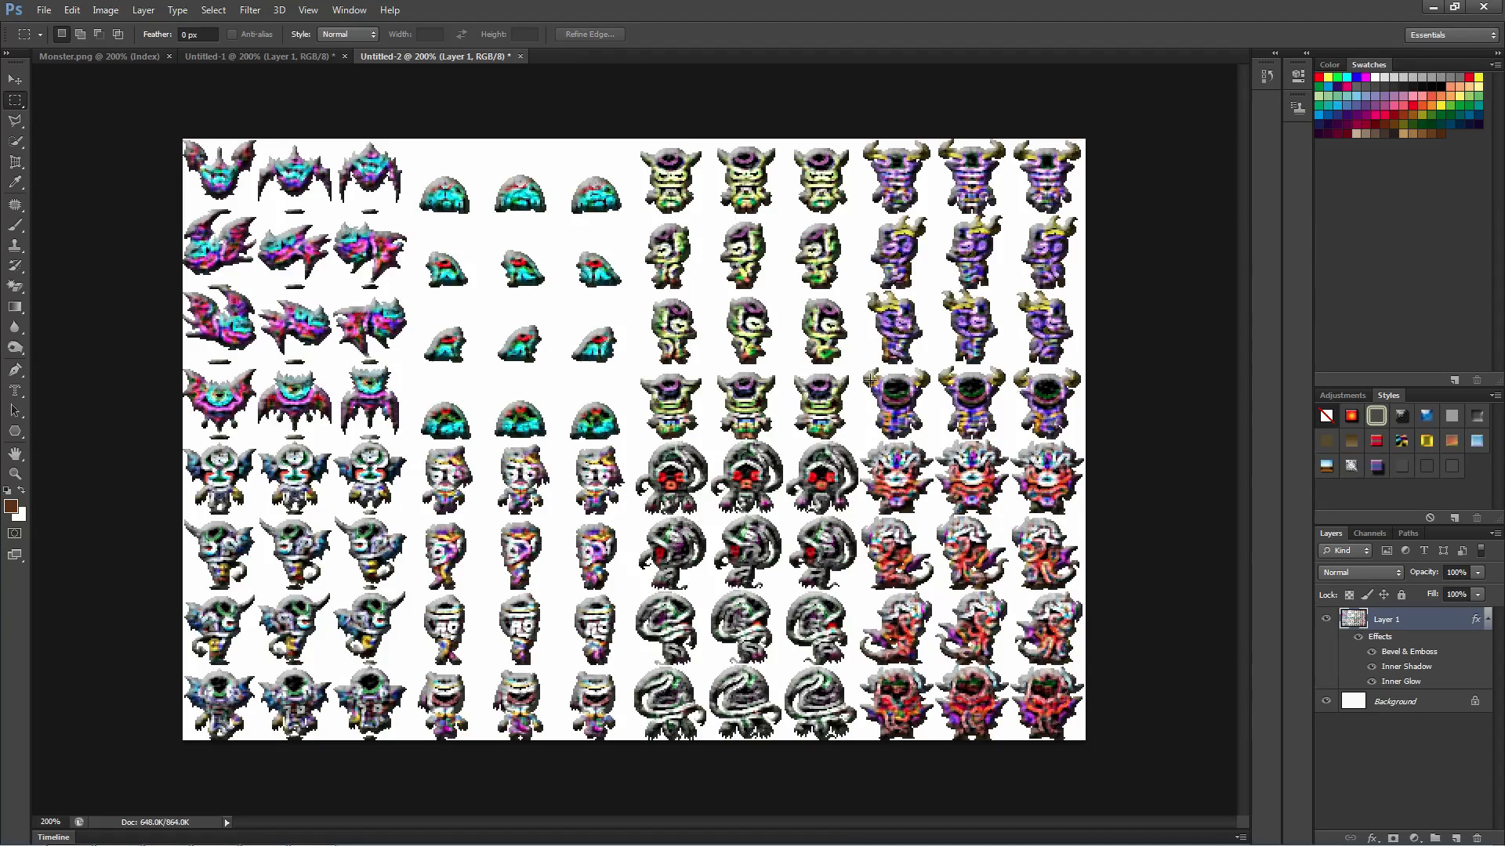
mouse_move(420, 278)
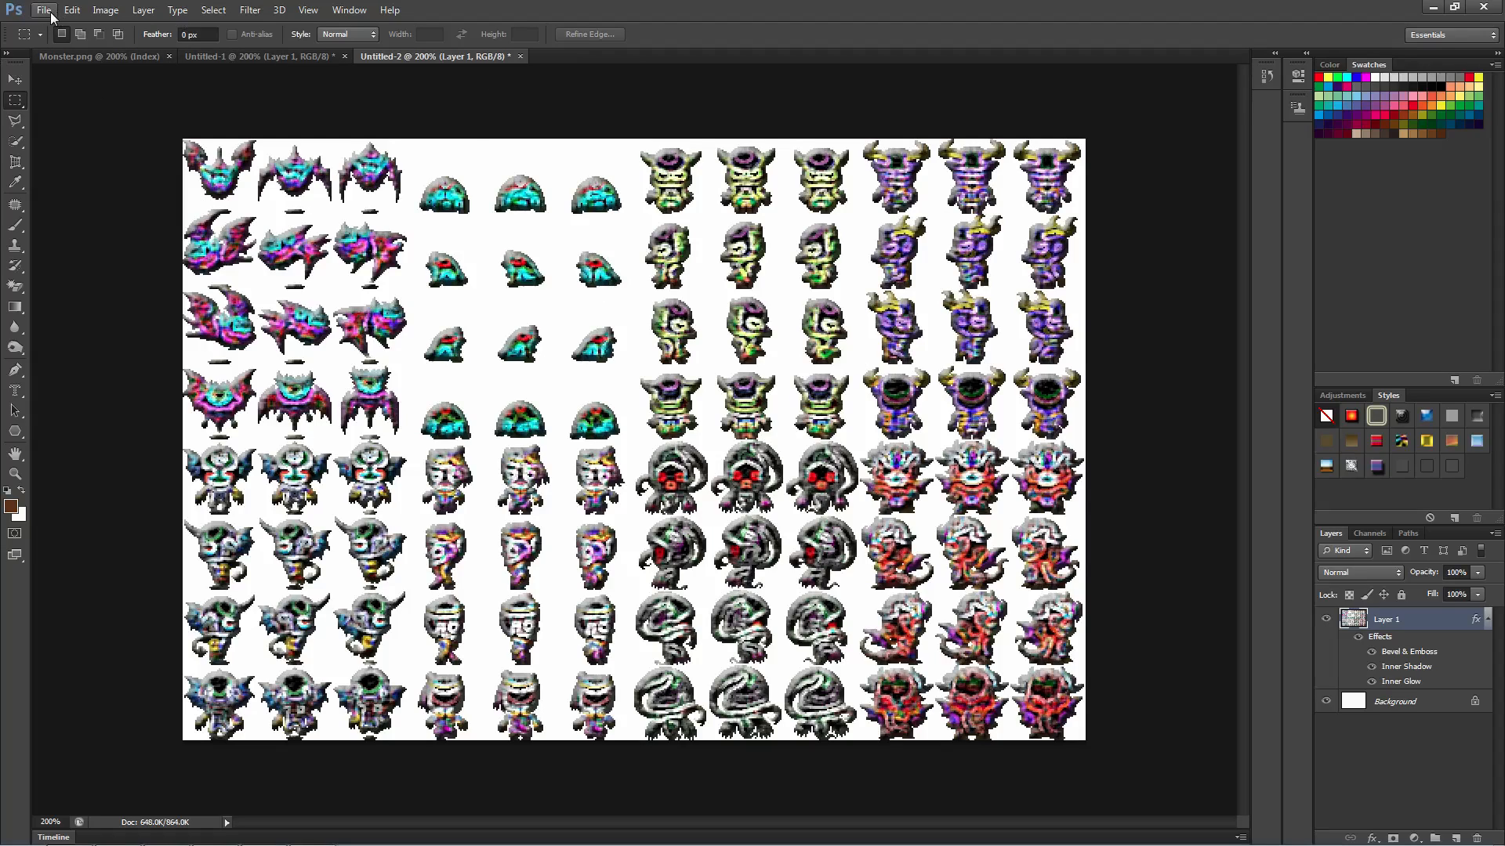
Save the sheet as non-interlaced PNG Monsters_Psychadelic.png in the characters folder.
left_click(45, 10)
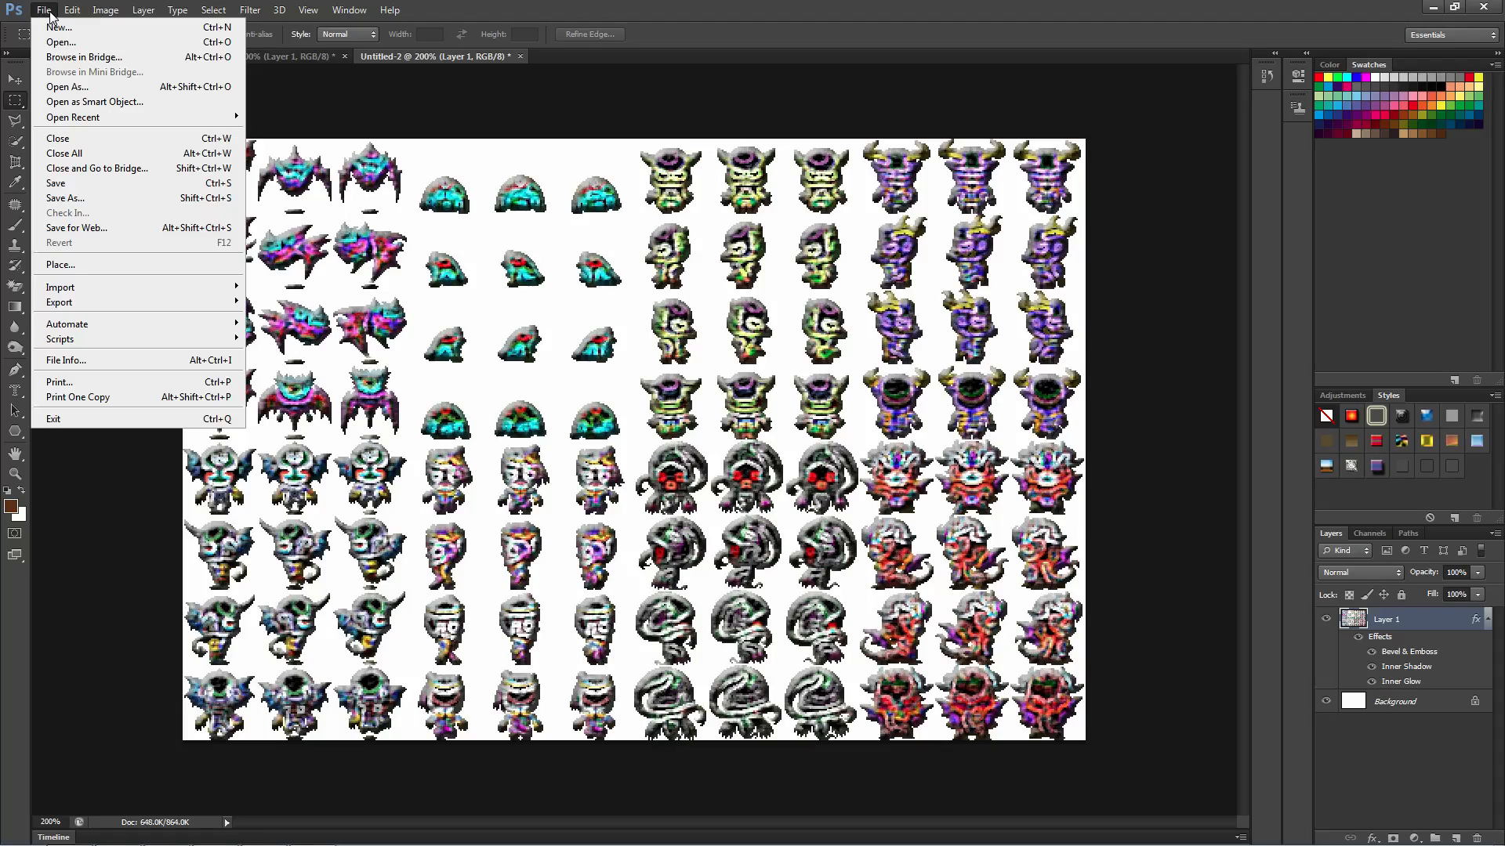
mouse_move(93, 202)
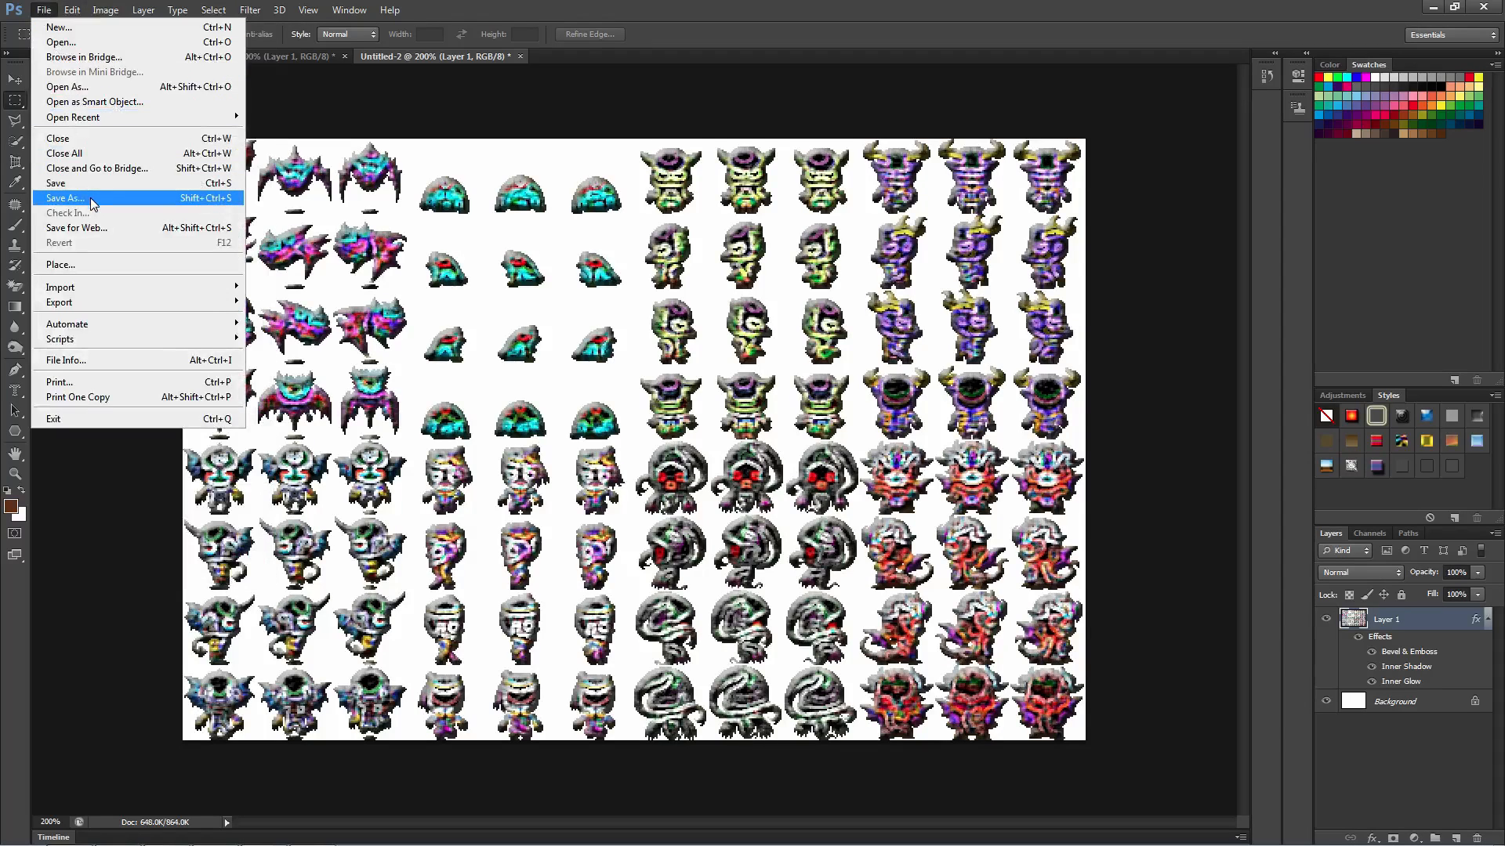
left_click(64, 197)
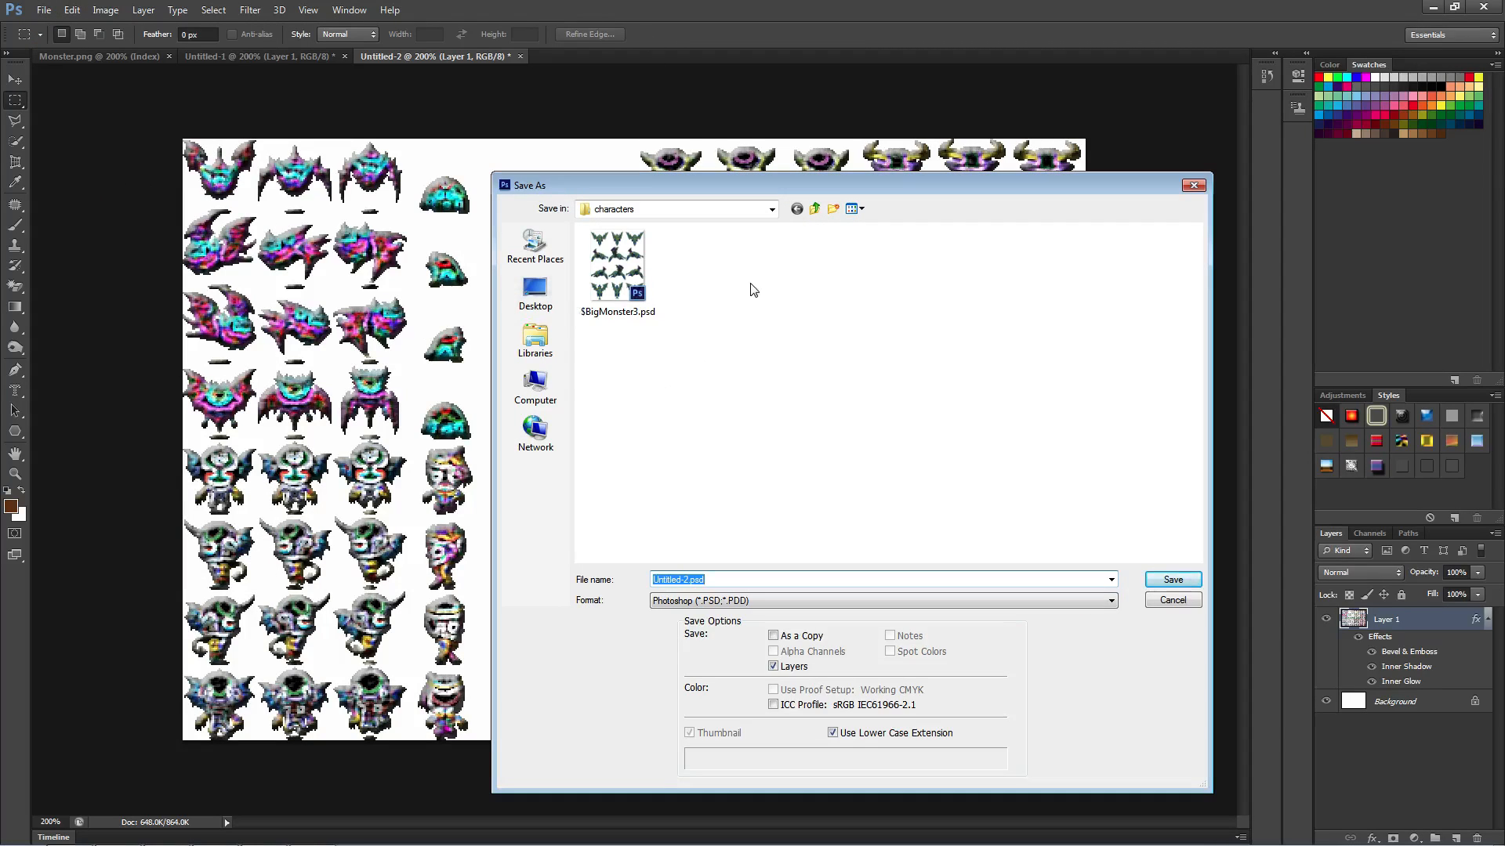
left_click(771, 209)
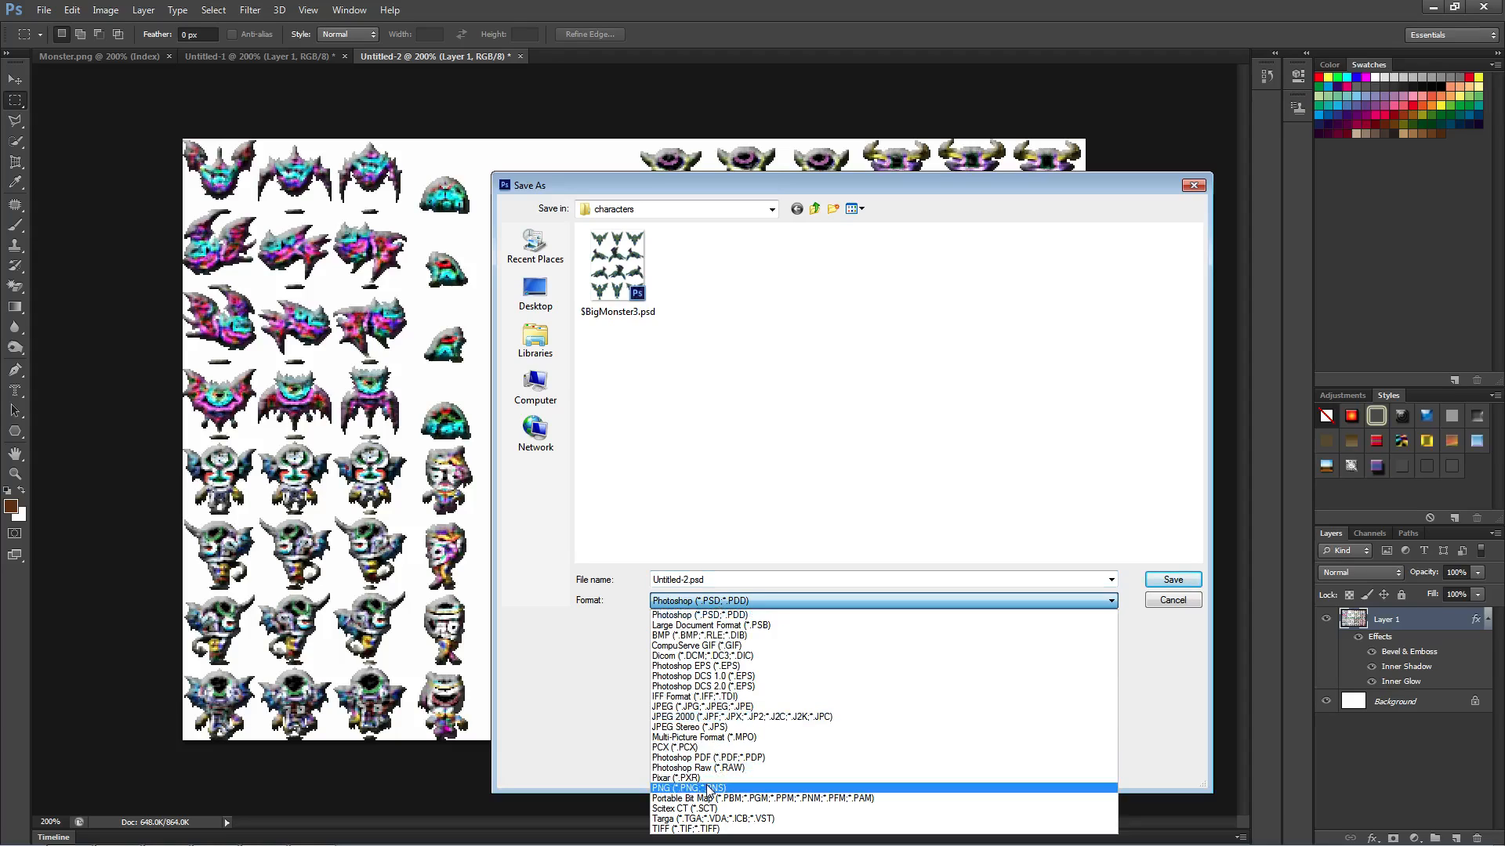
left_click(682, 788)
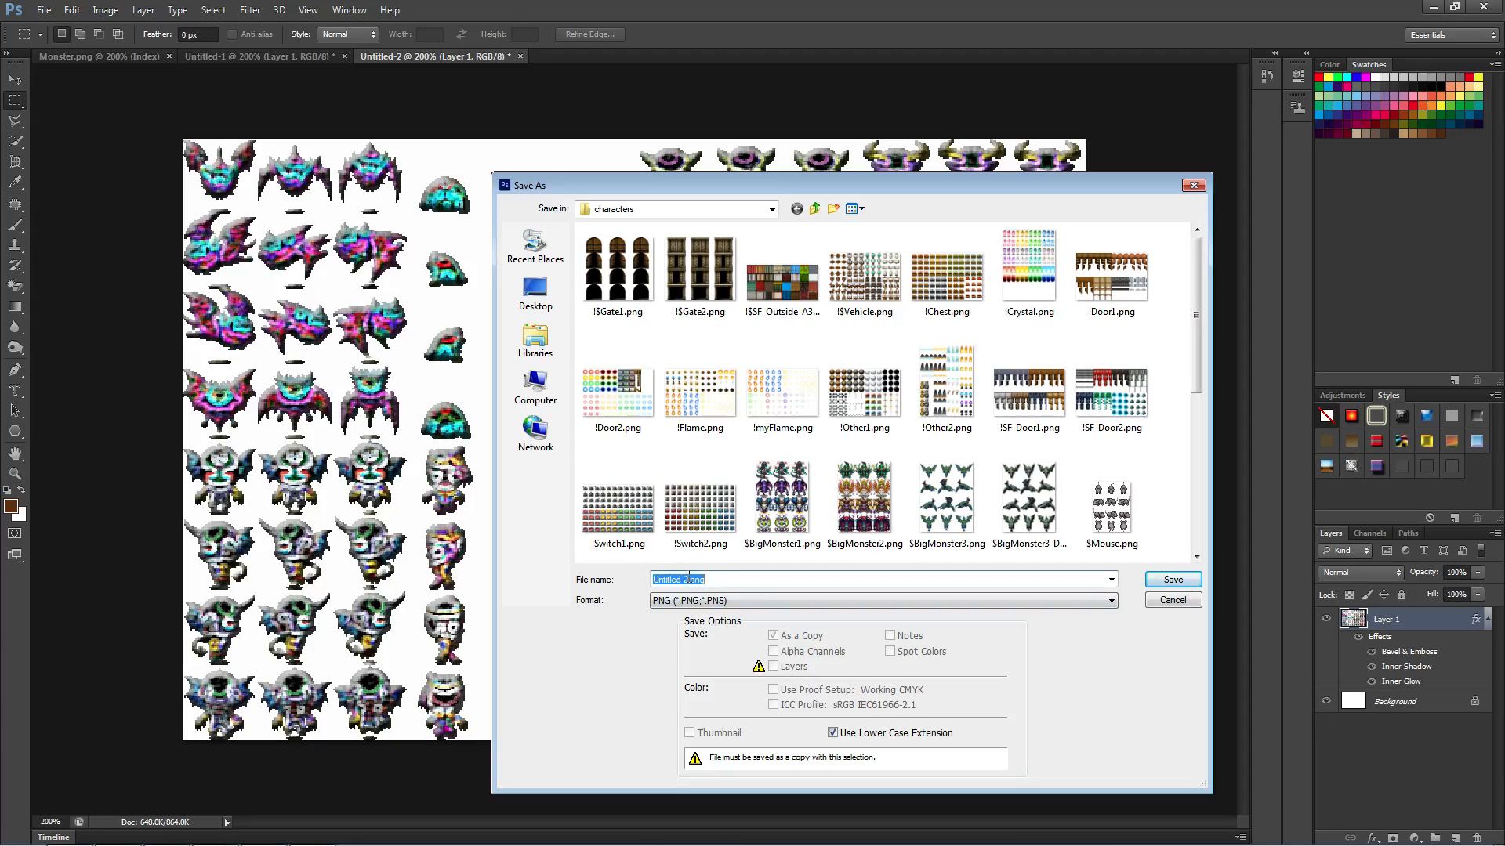
mouse_move(626, 577)
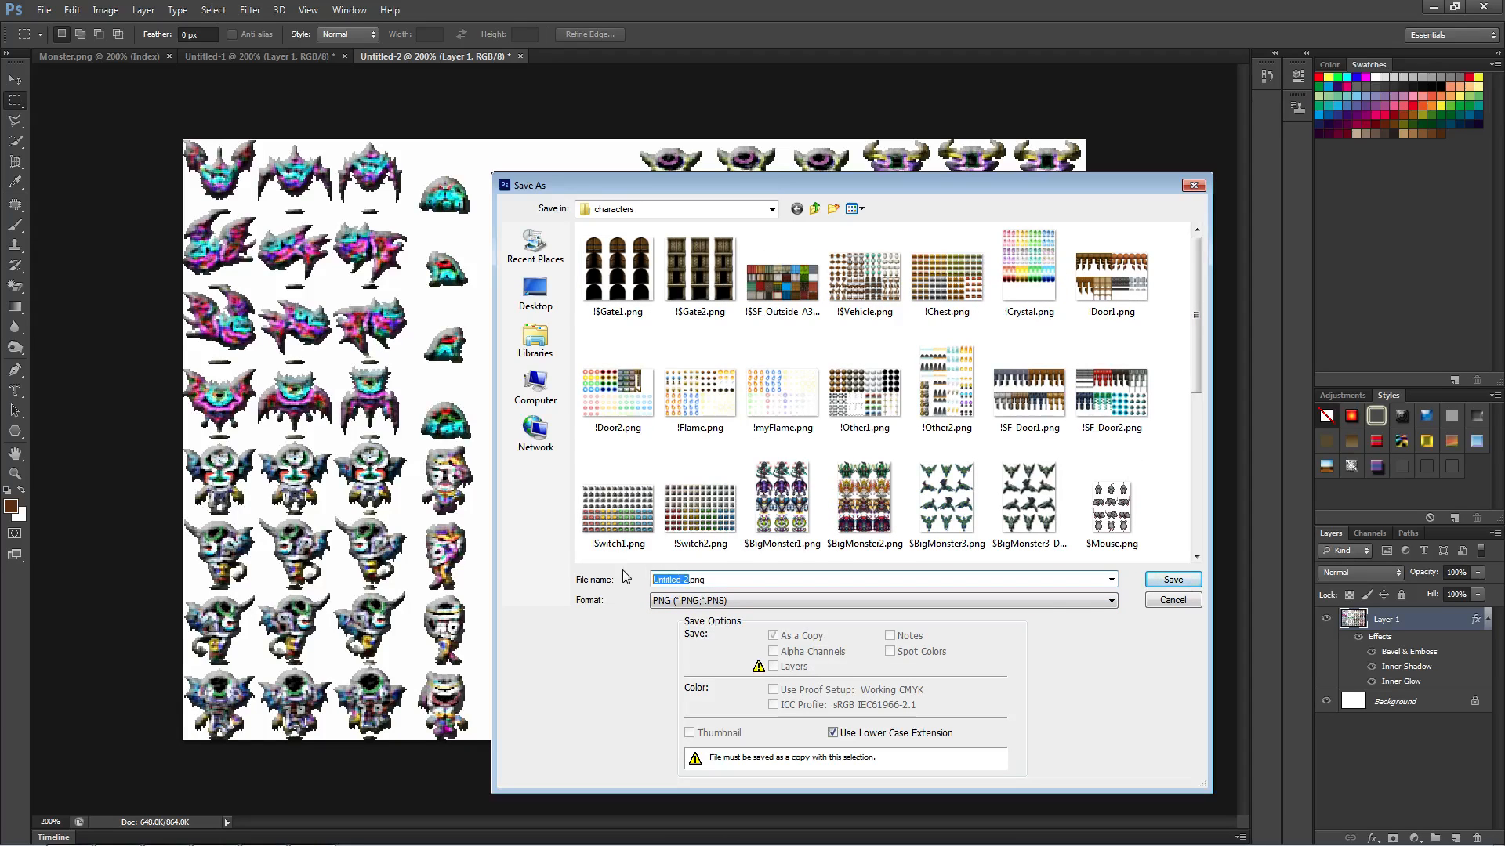
type(".png")
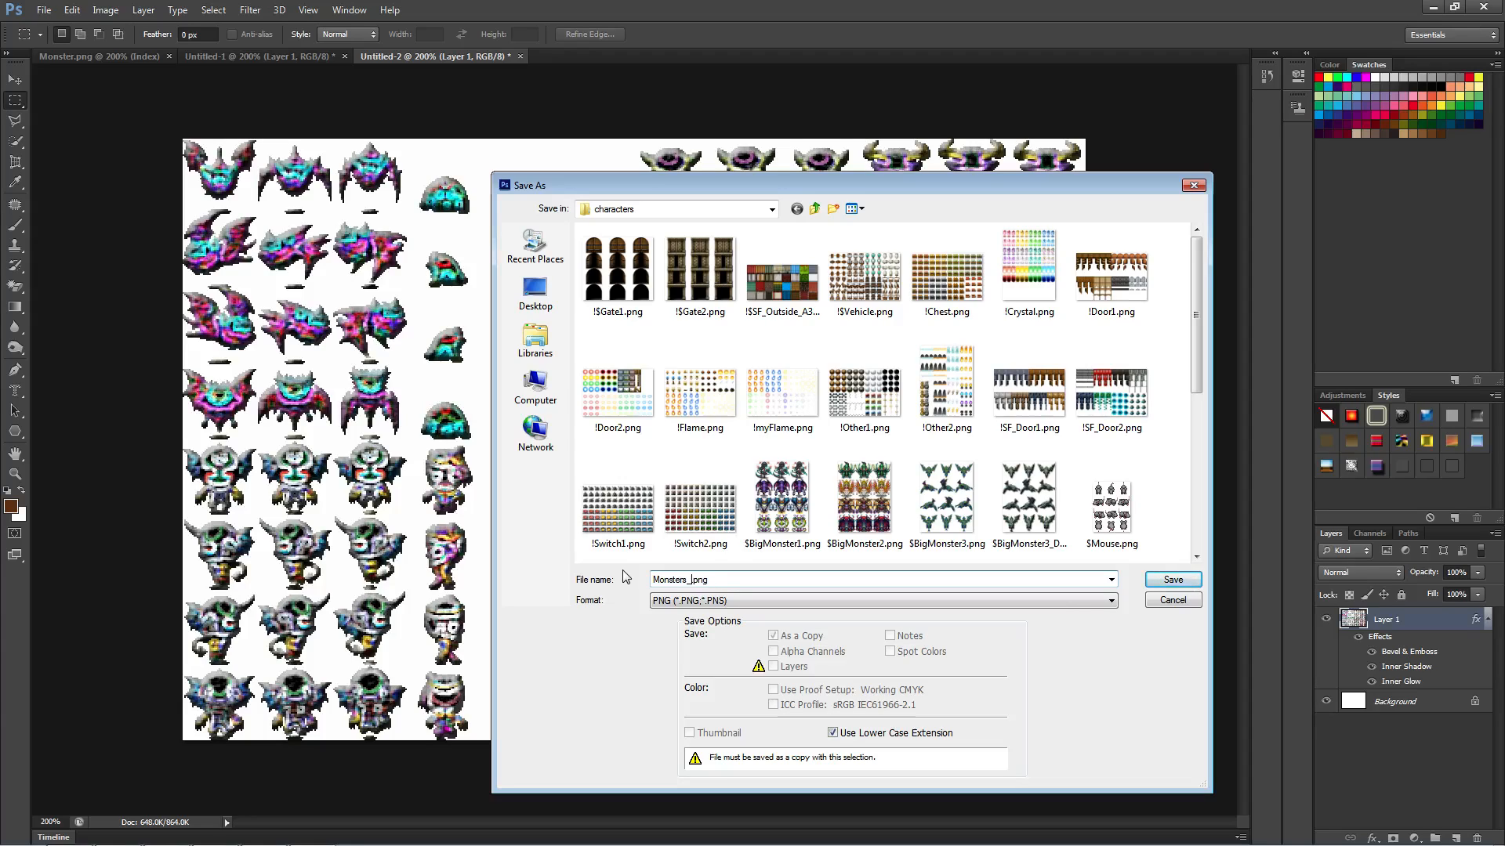
type("Psycha")
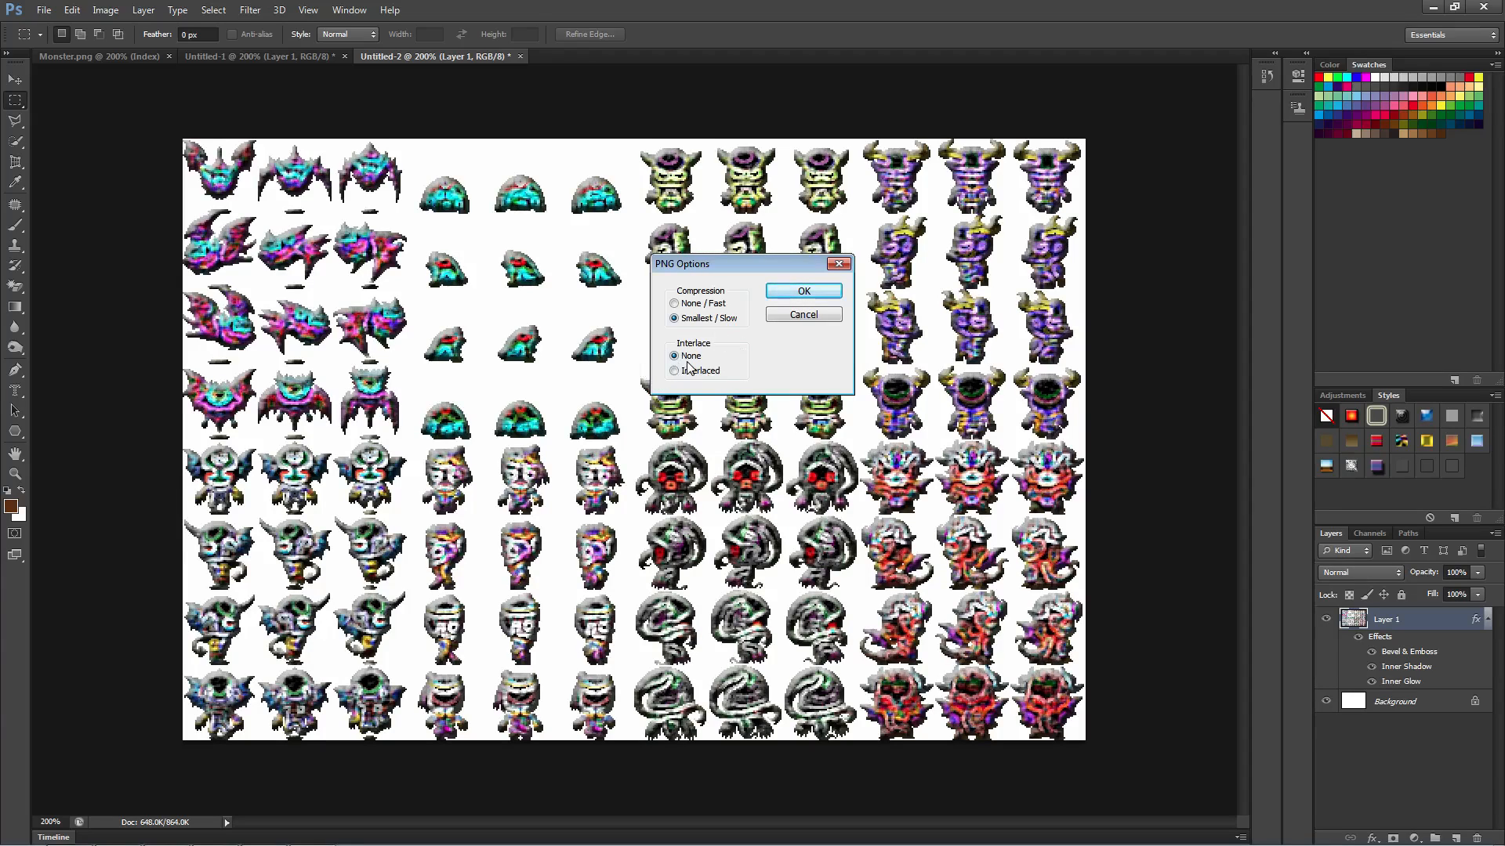
left_click(674, 303)
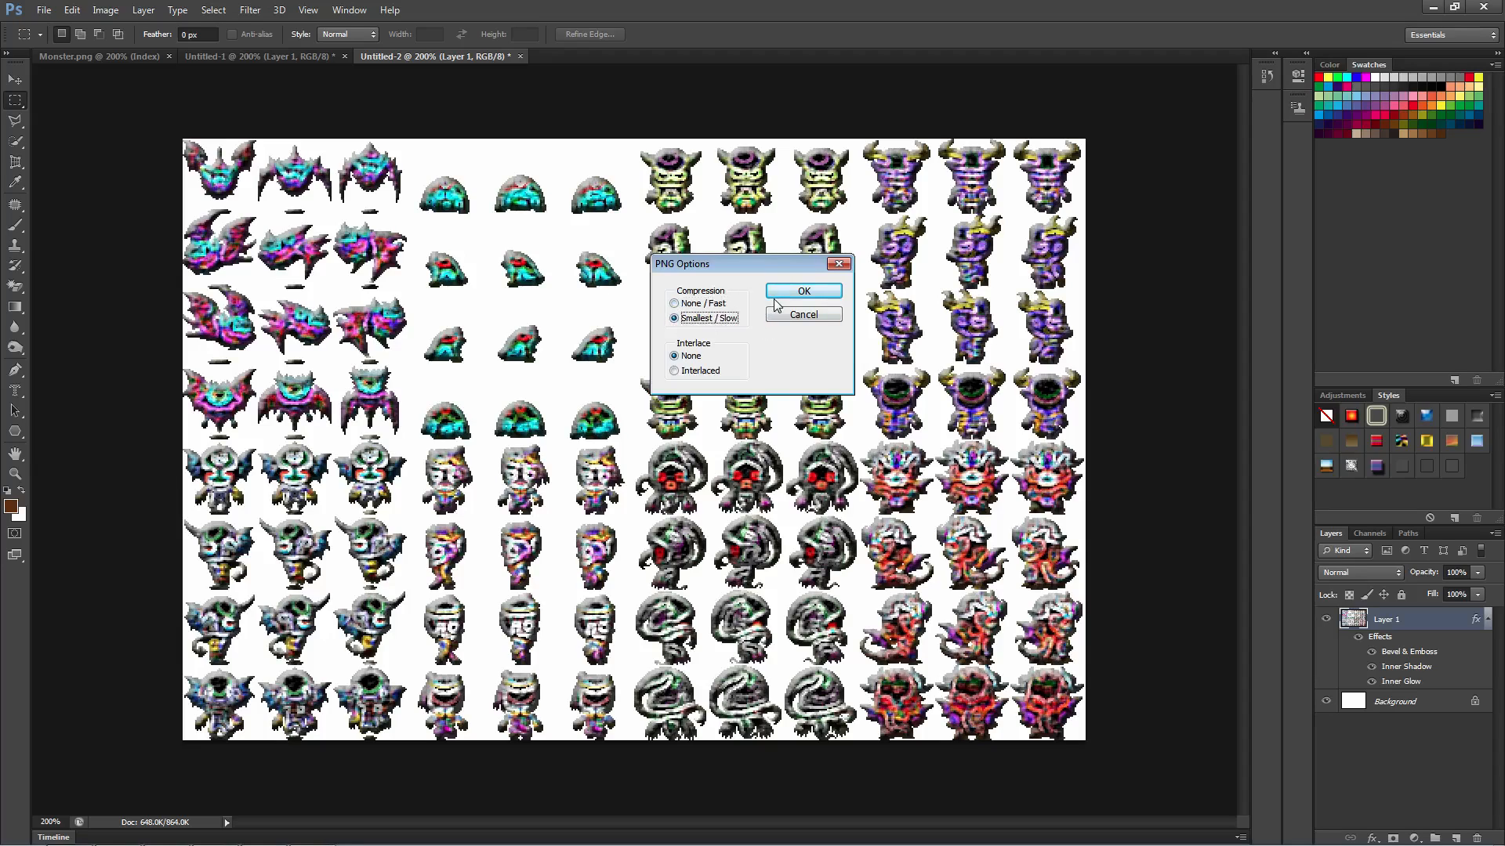
left_click(803, 291)
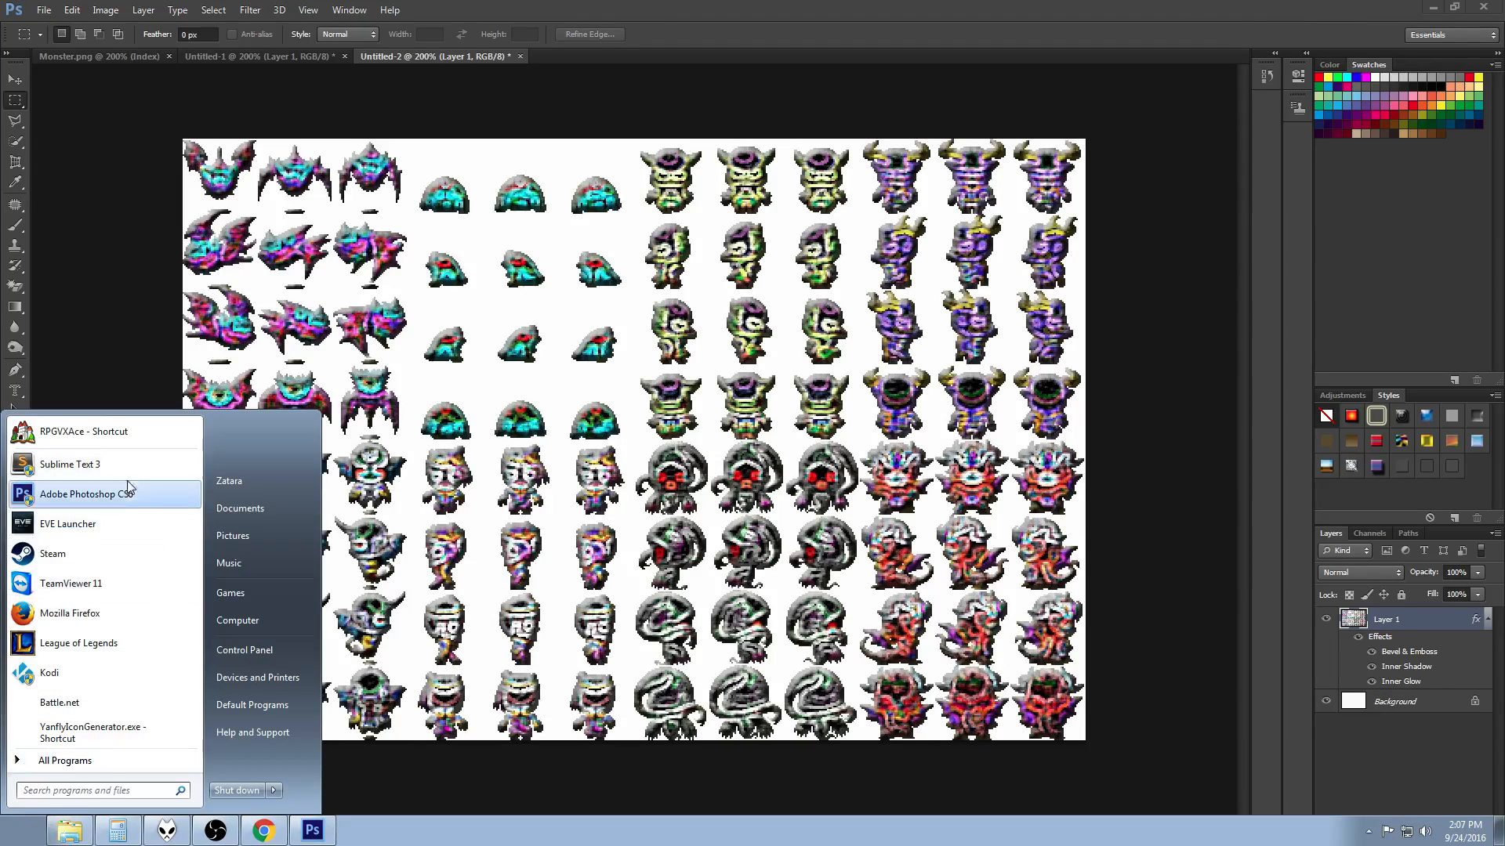
Search the Start menu for 'mv' and launch RPG Maker MV.
left_click(94, 790)
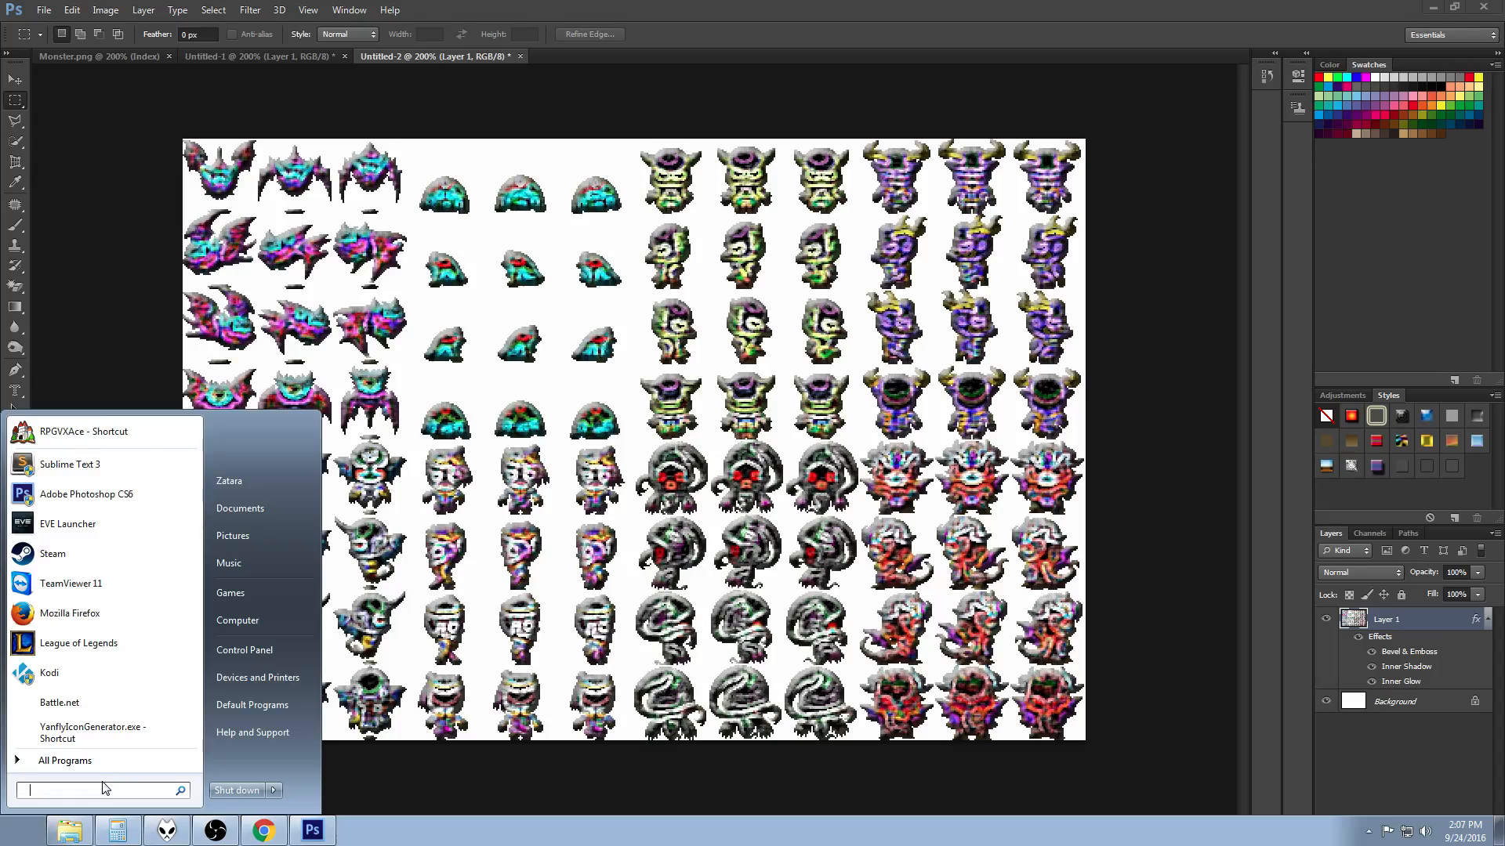
type("mv")
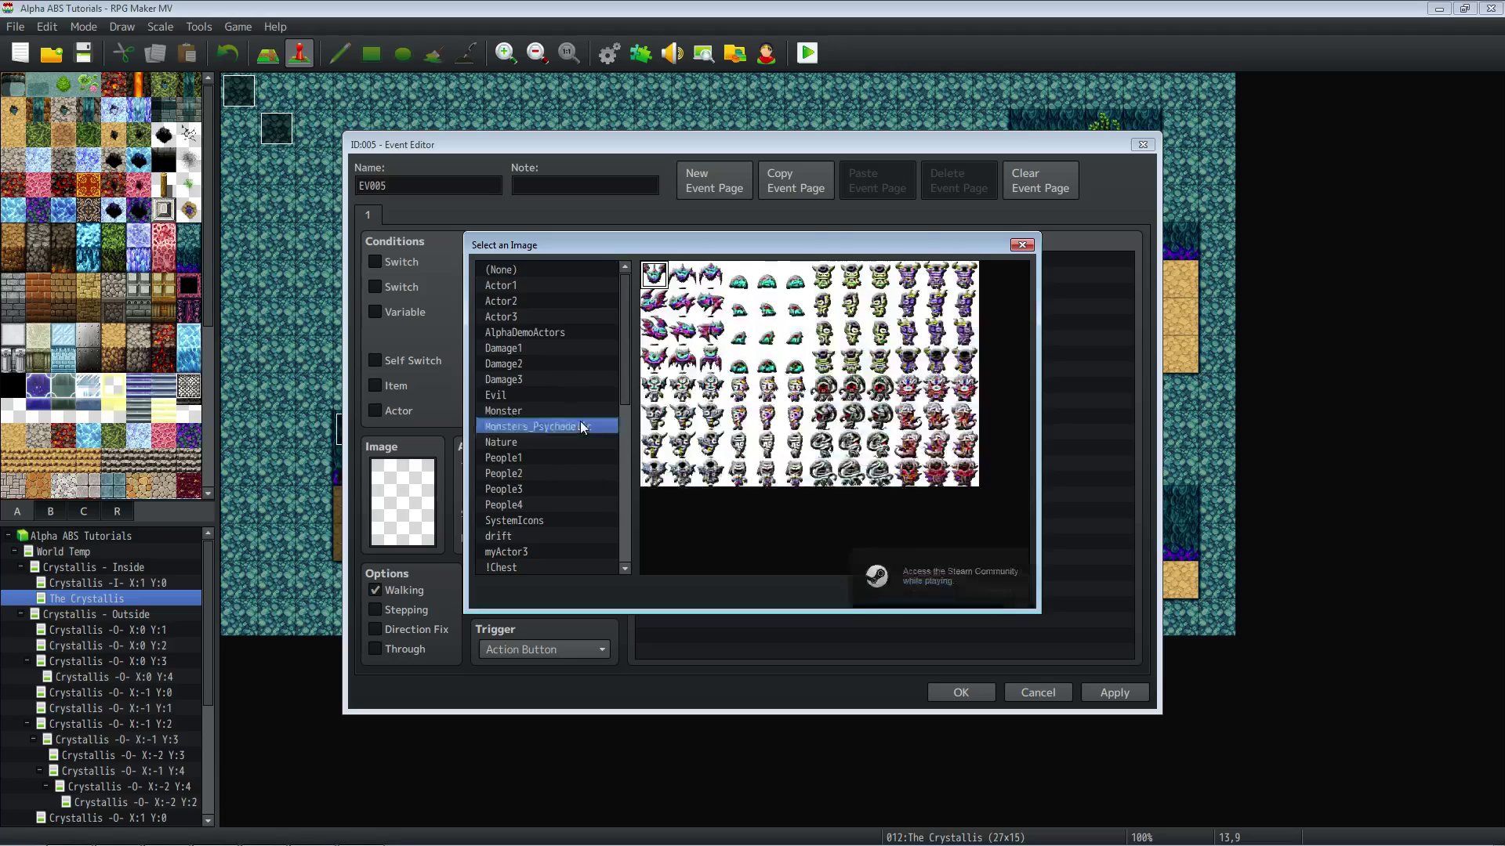
Give event EV005 a monster graphic from the Monsters_Psychadelic sheet.
left_click(851, 274)
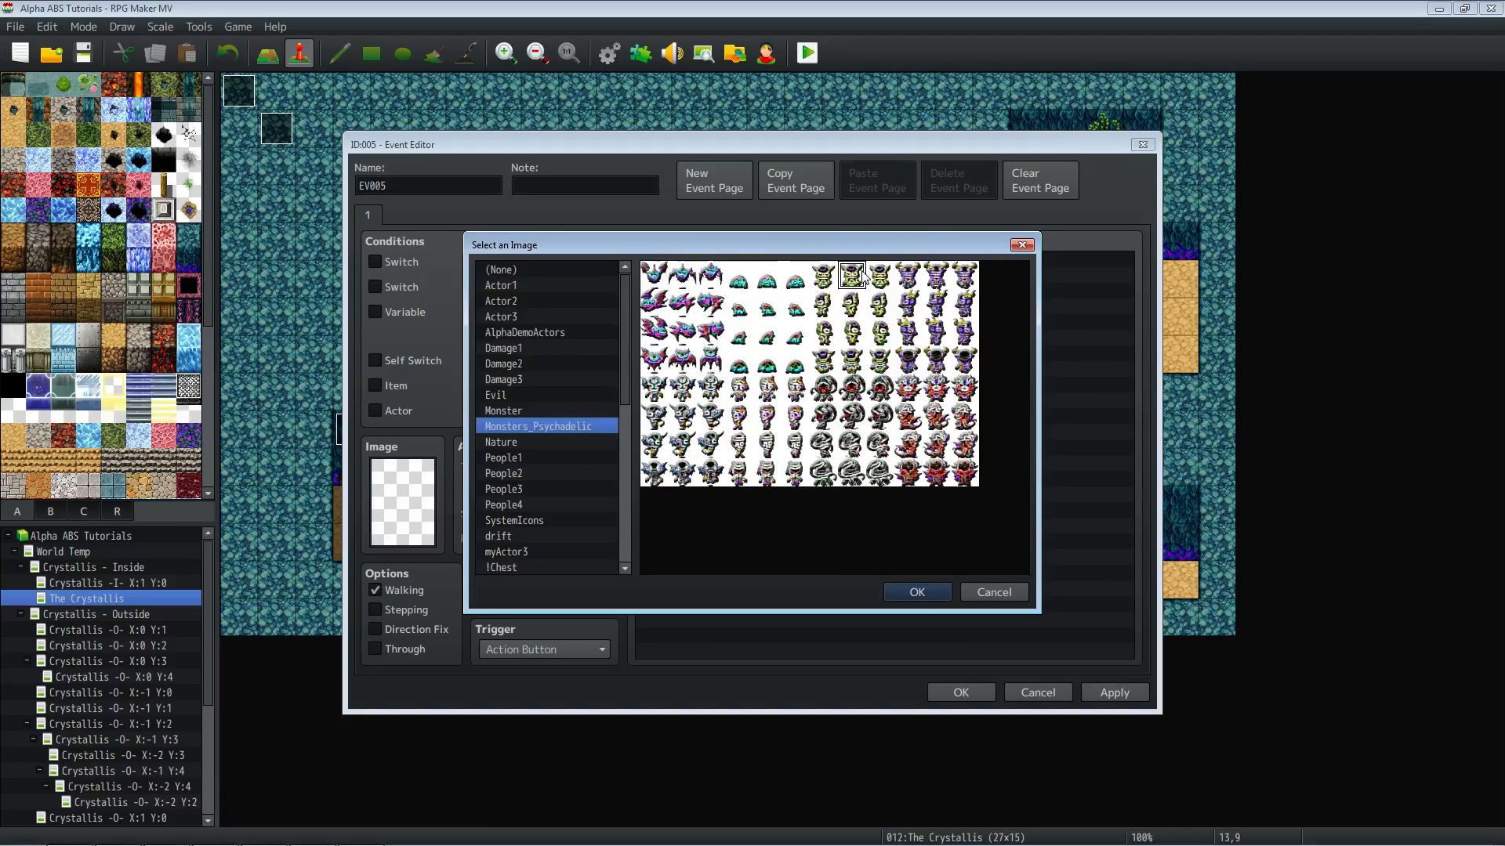
left_click(851, 388)
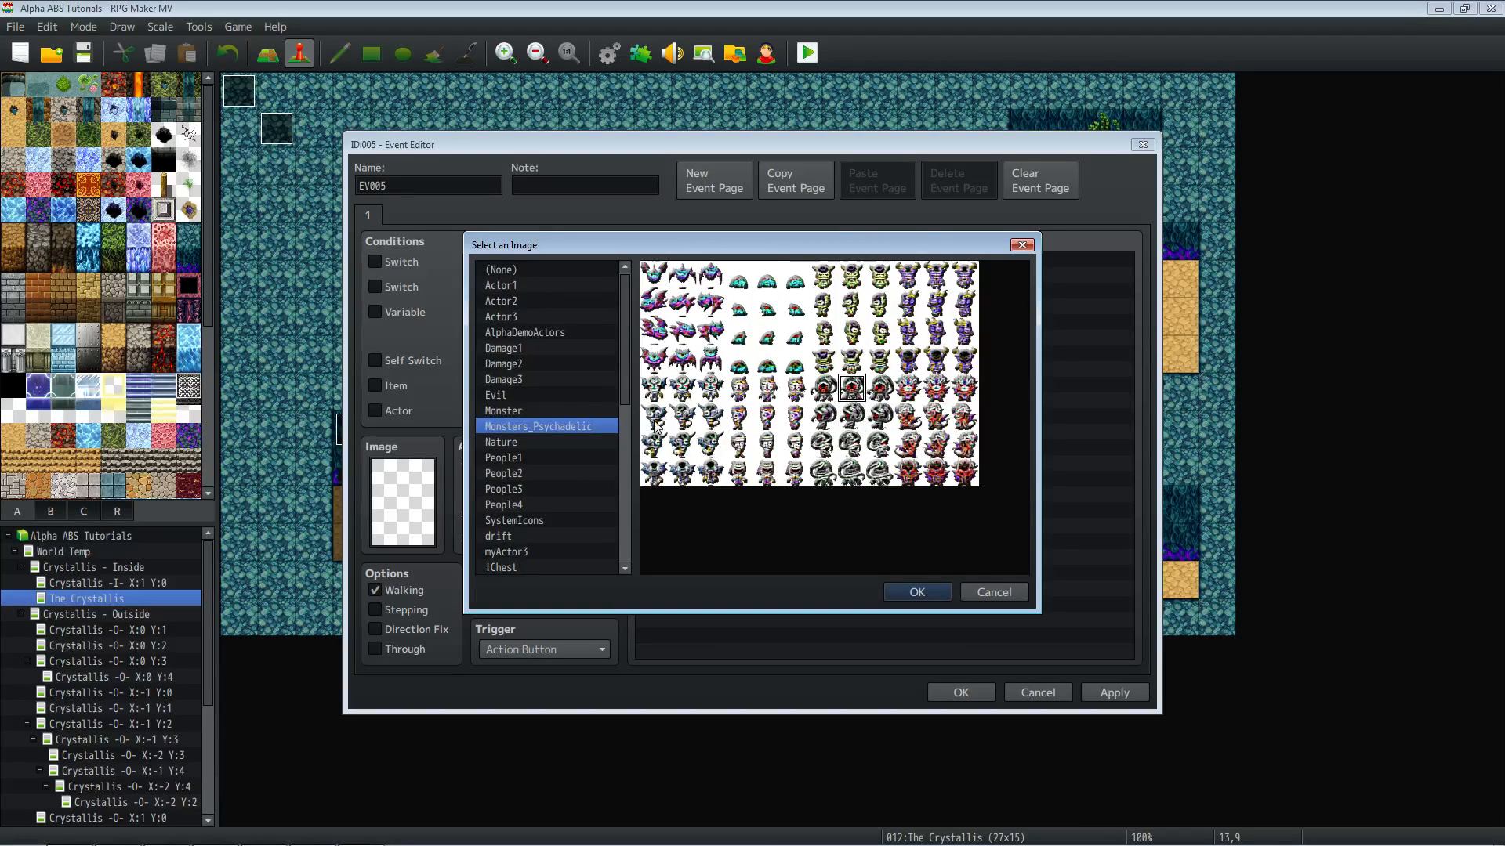
left_click(682, 387)
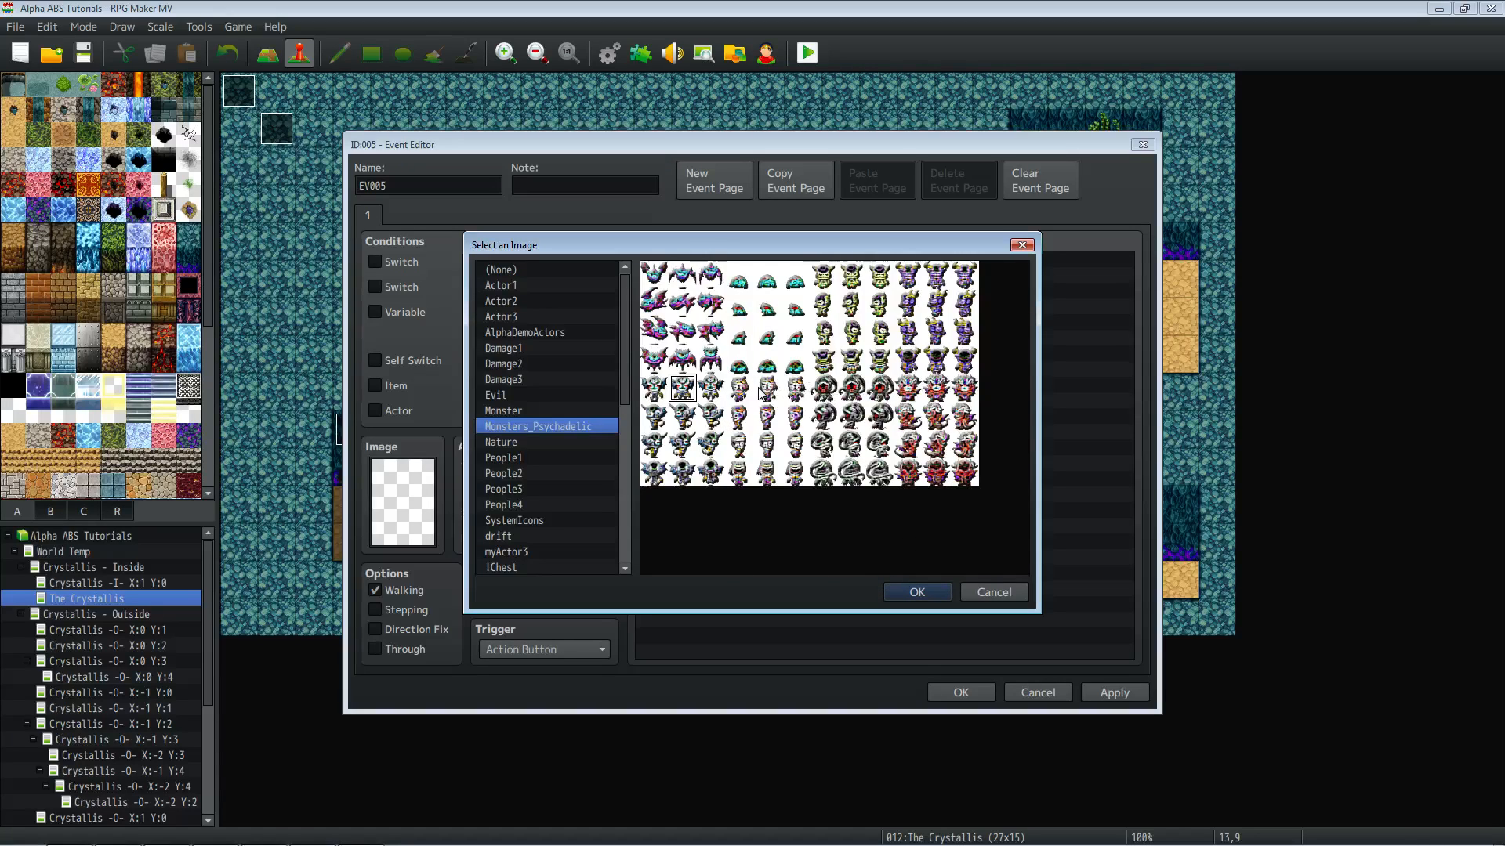
left_click(917, 592)
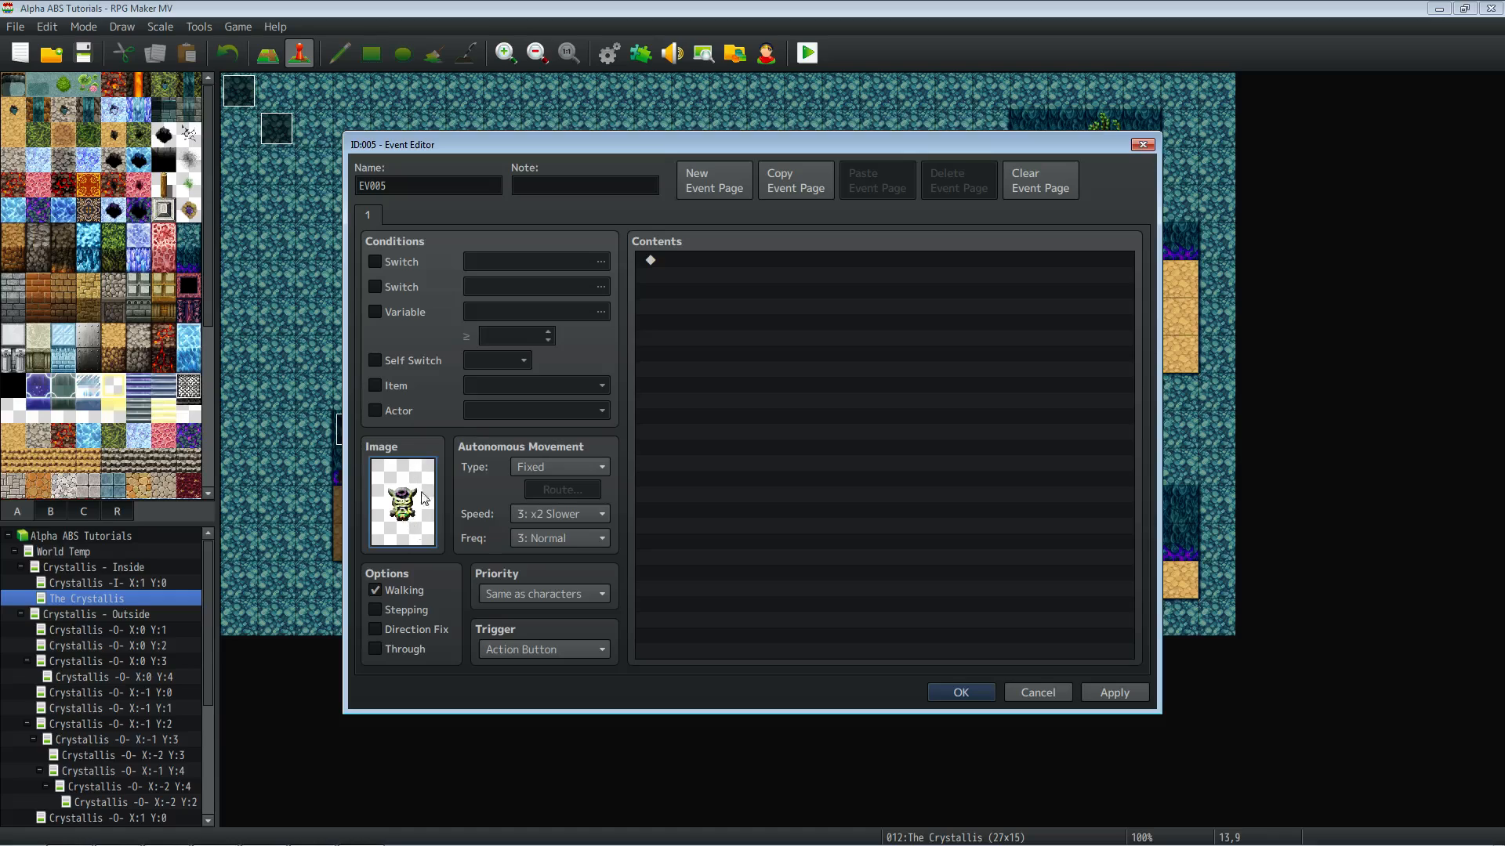
Set EV005 to Random movement at 6: x4 Faster speed and apply.
left_click(600, 466)
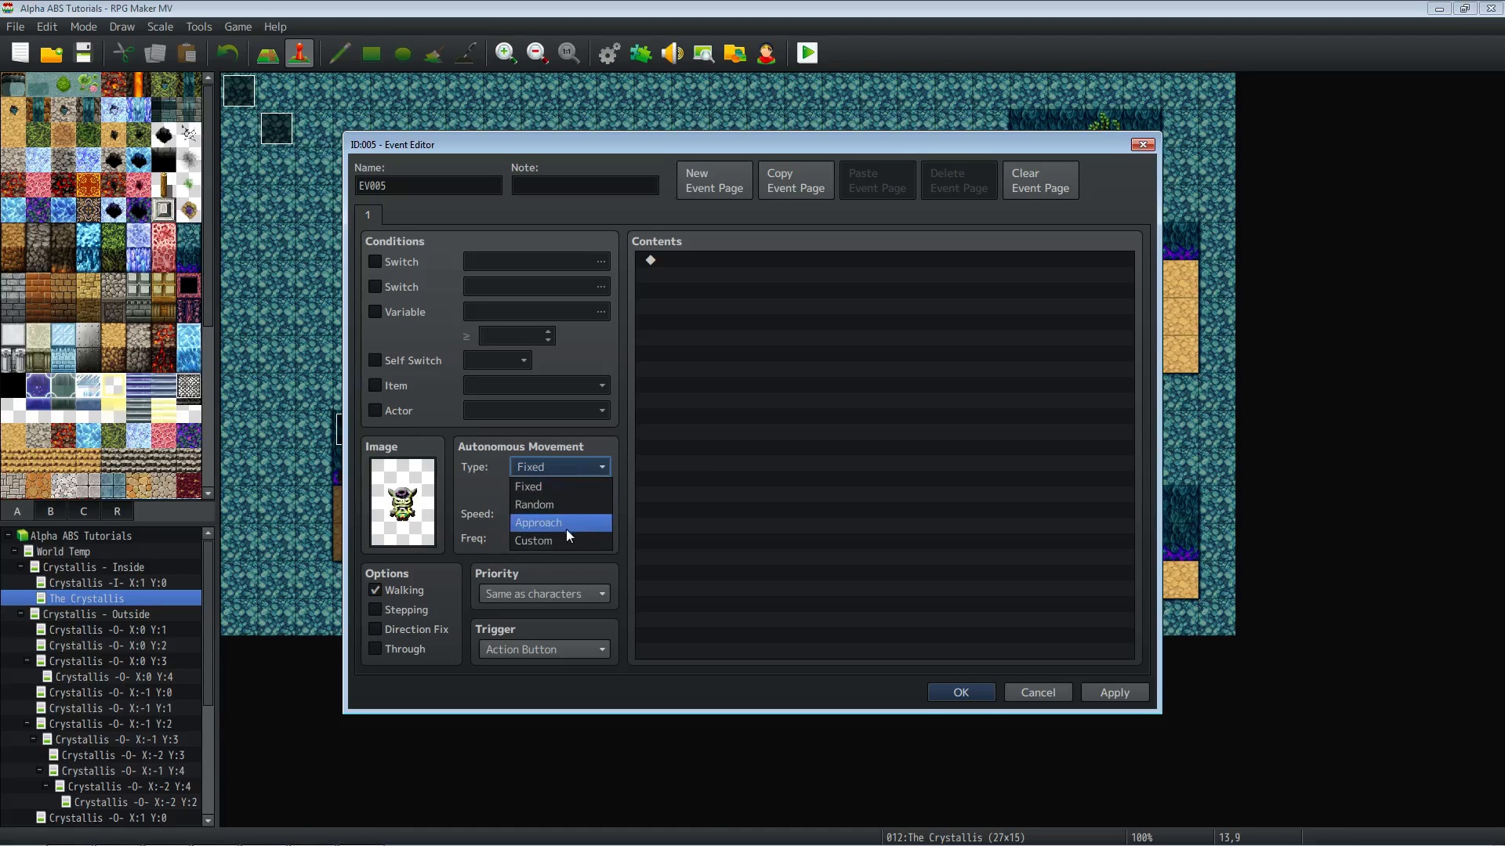
left_click(534, 505)
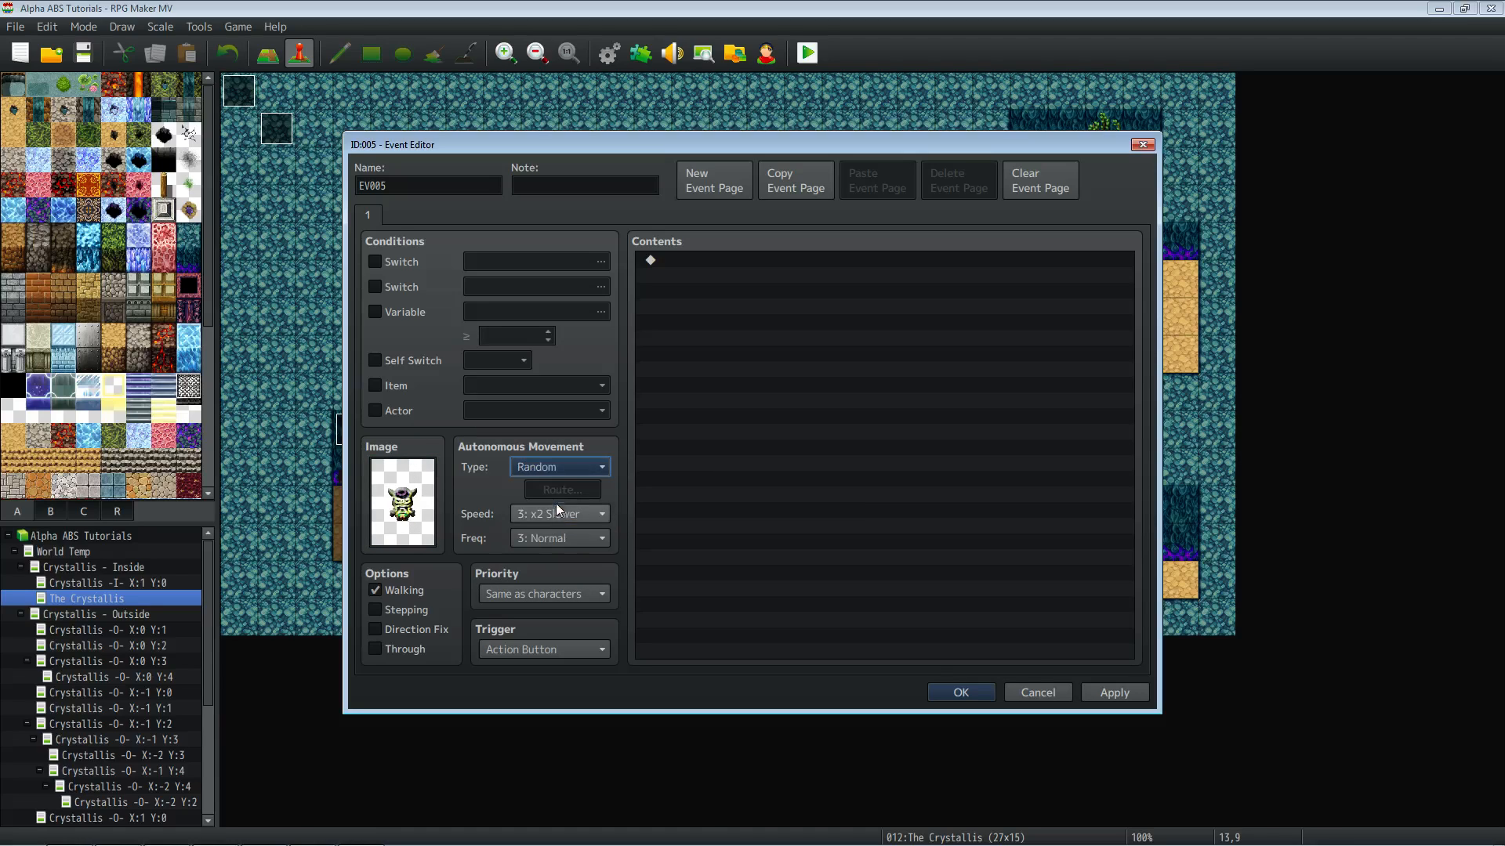
left_click(560, 514)
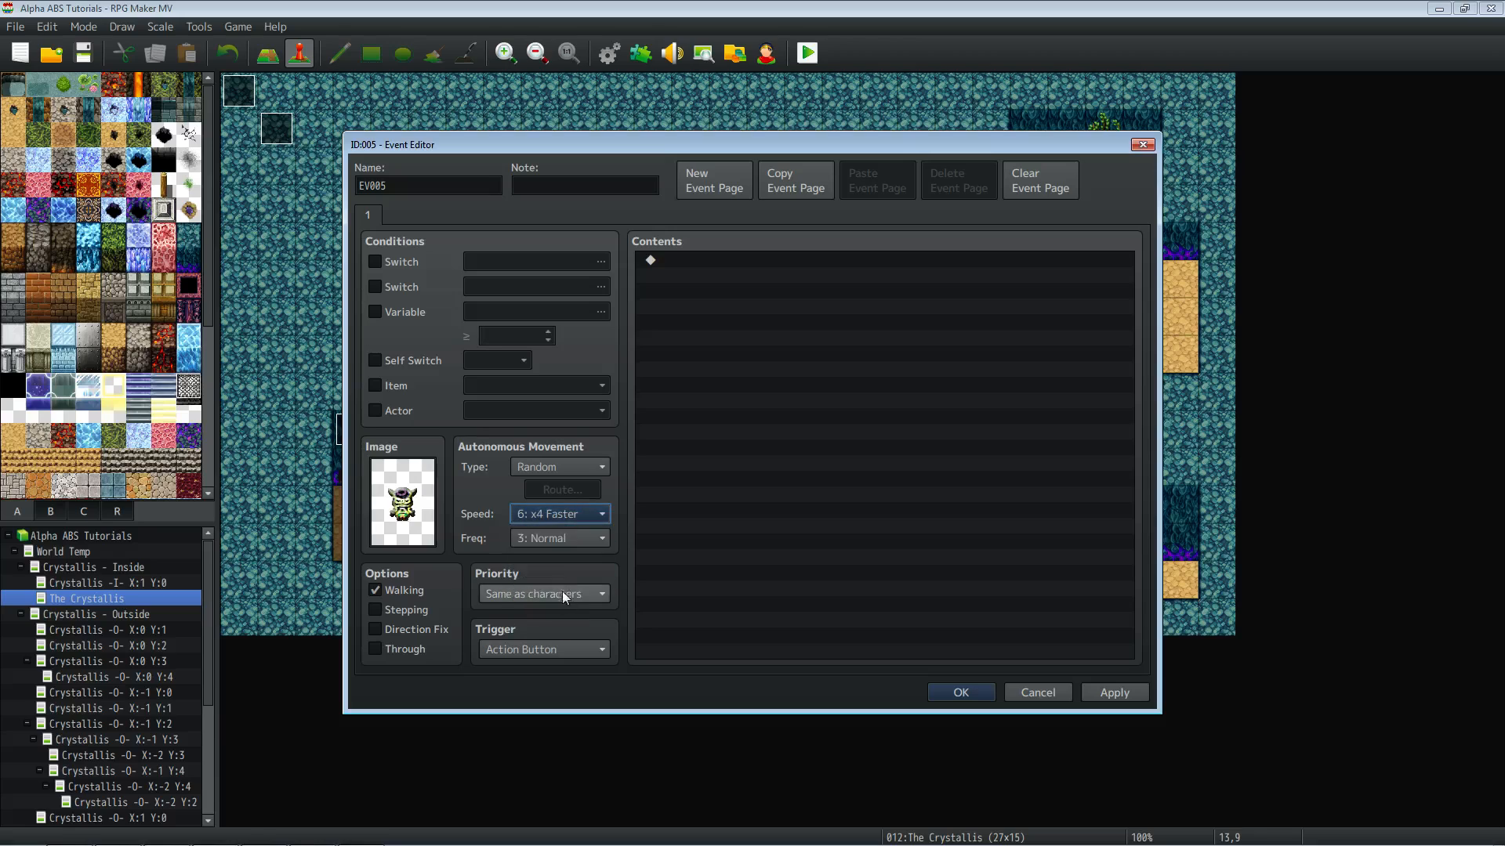
left_click(600, 537)
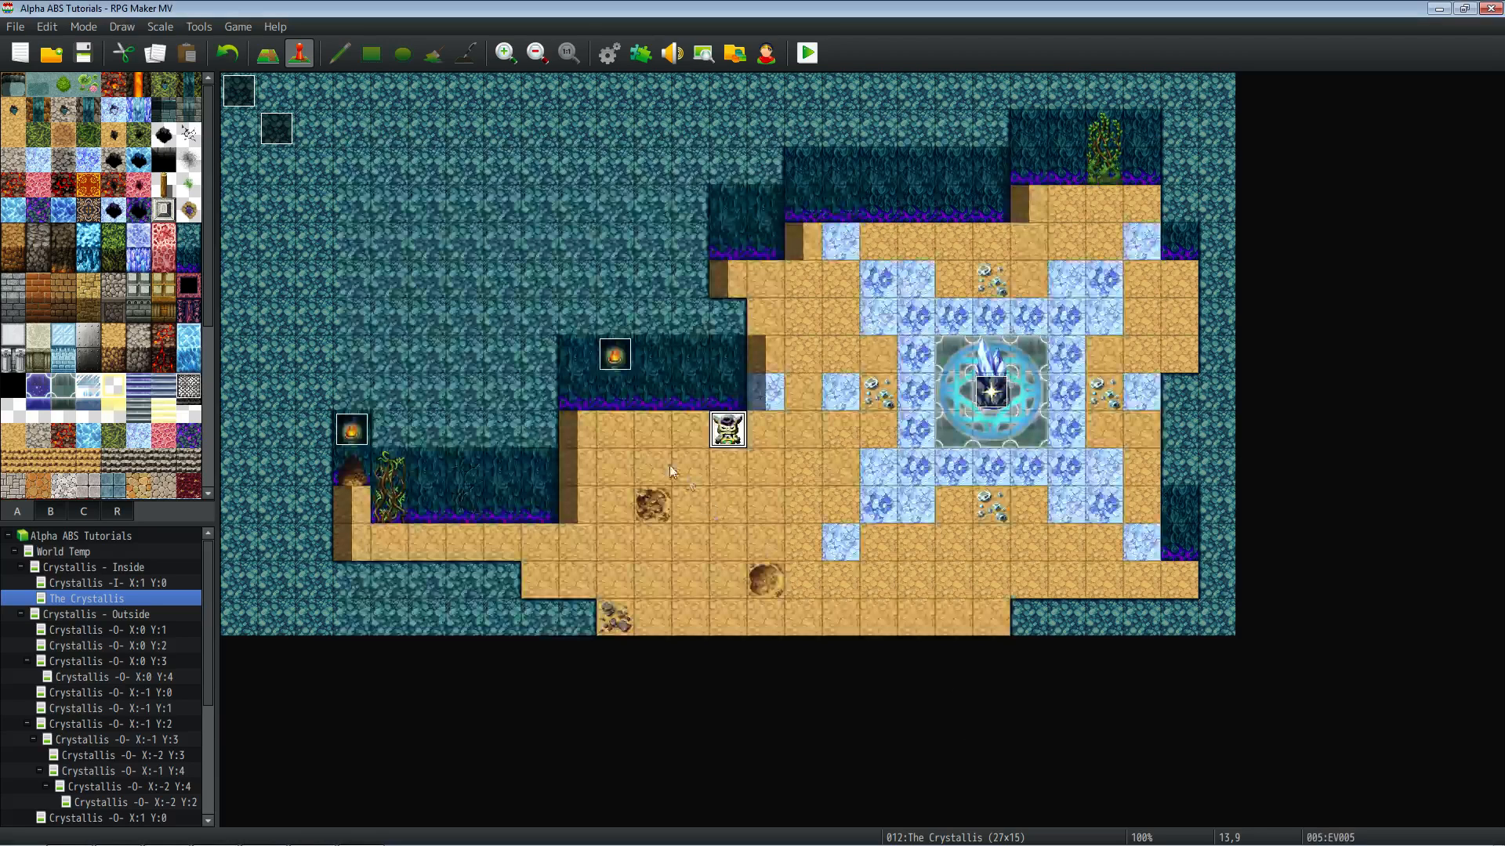
Set the player's starting position on the tile beside the monster, then return to Photoshop.
right_click(672, 470)
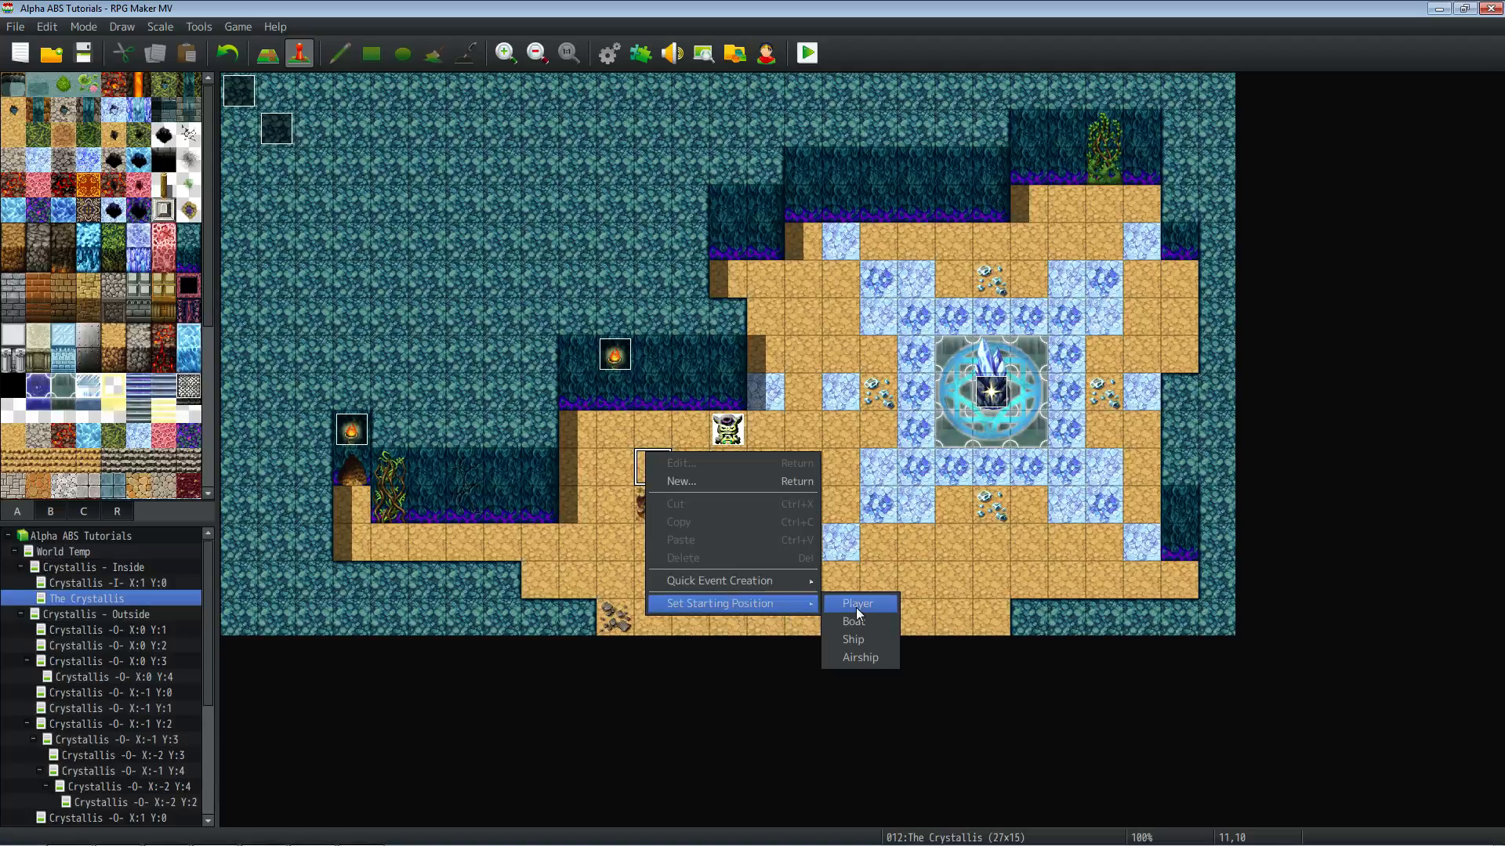
left_click(857, 603)
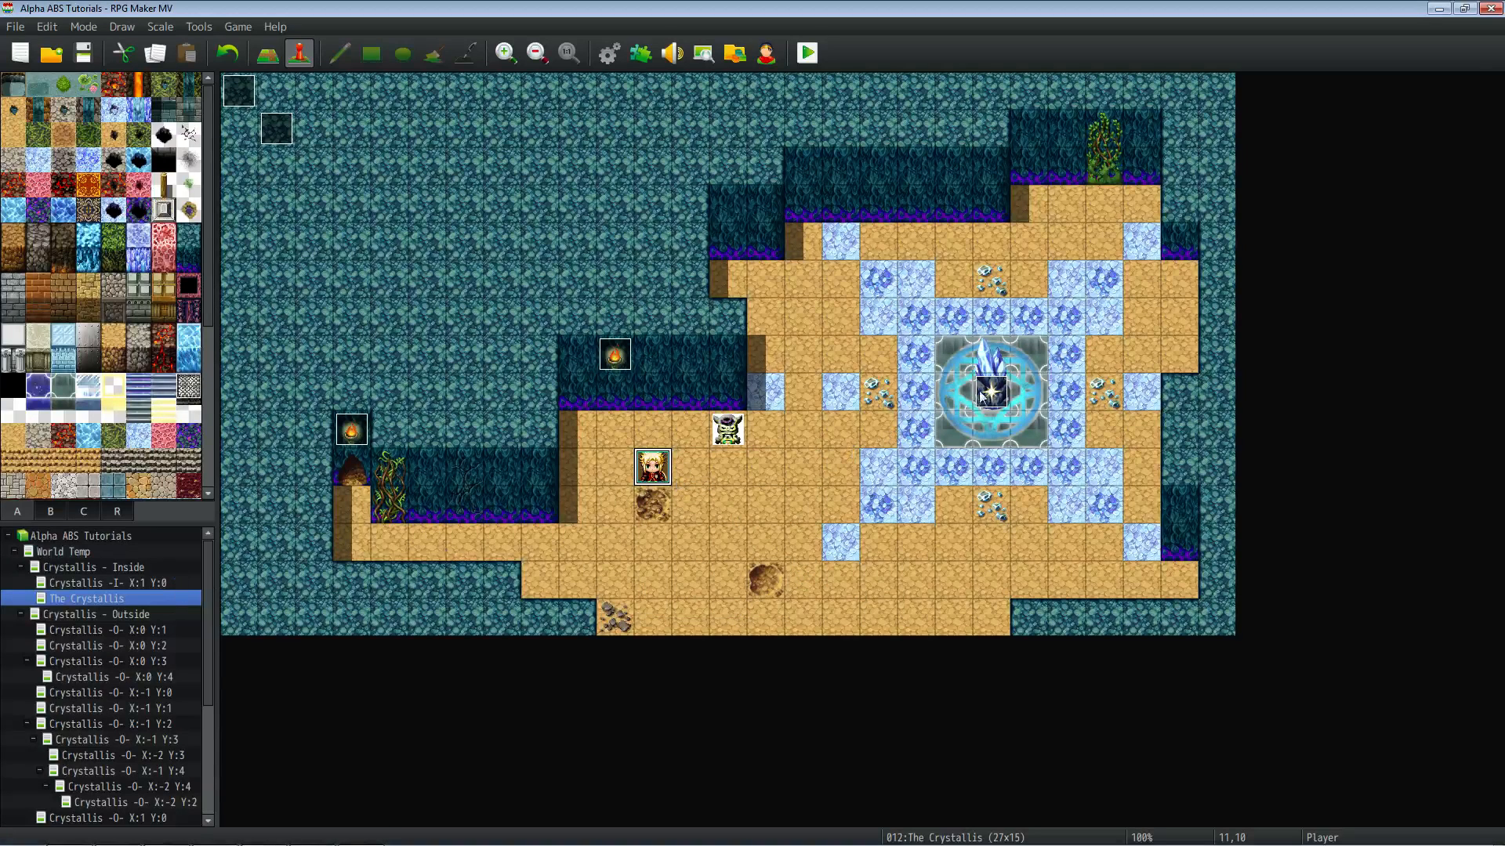
mouse_move(619, 181)
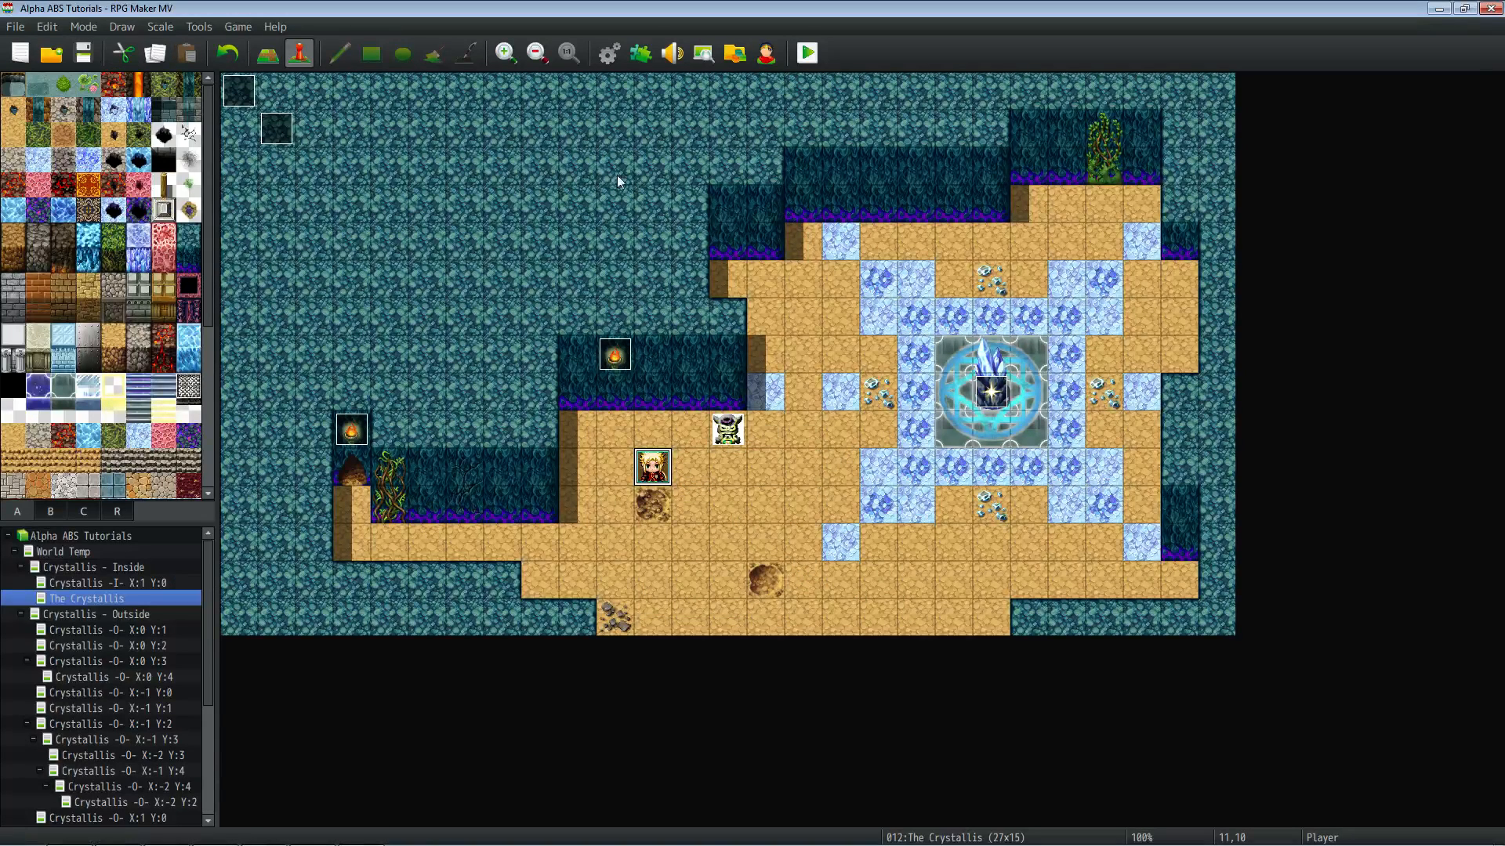
left_click(311, 829)
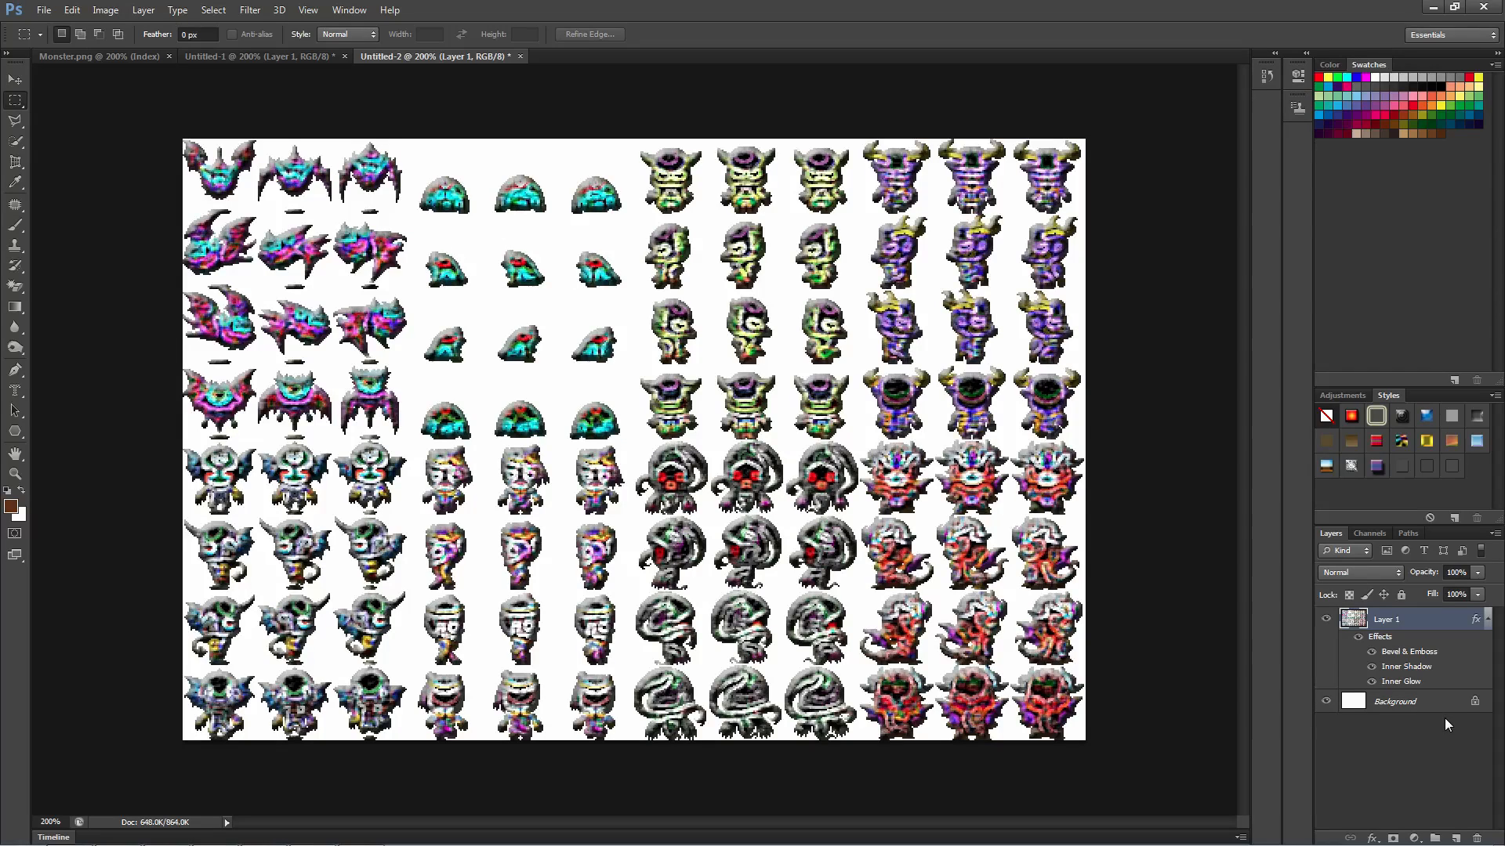
Convert the white Background layer to Layer 0 and delete it.
left_click(1412, 700)
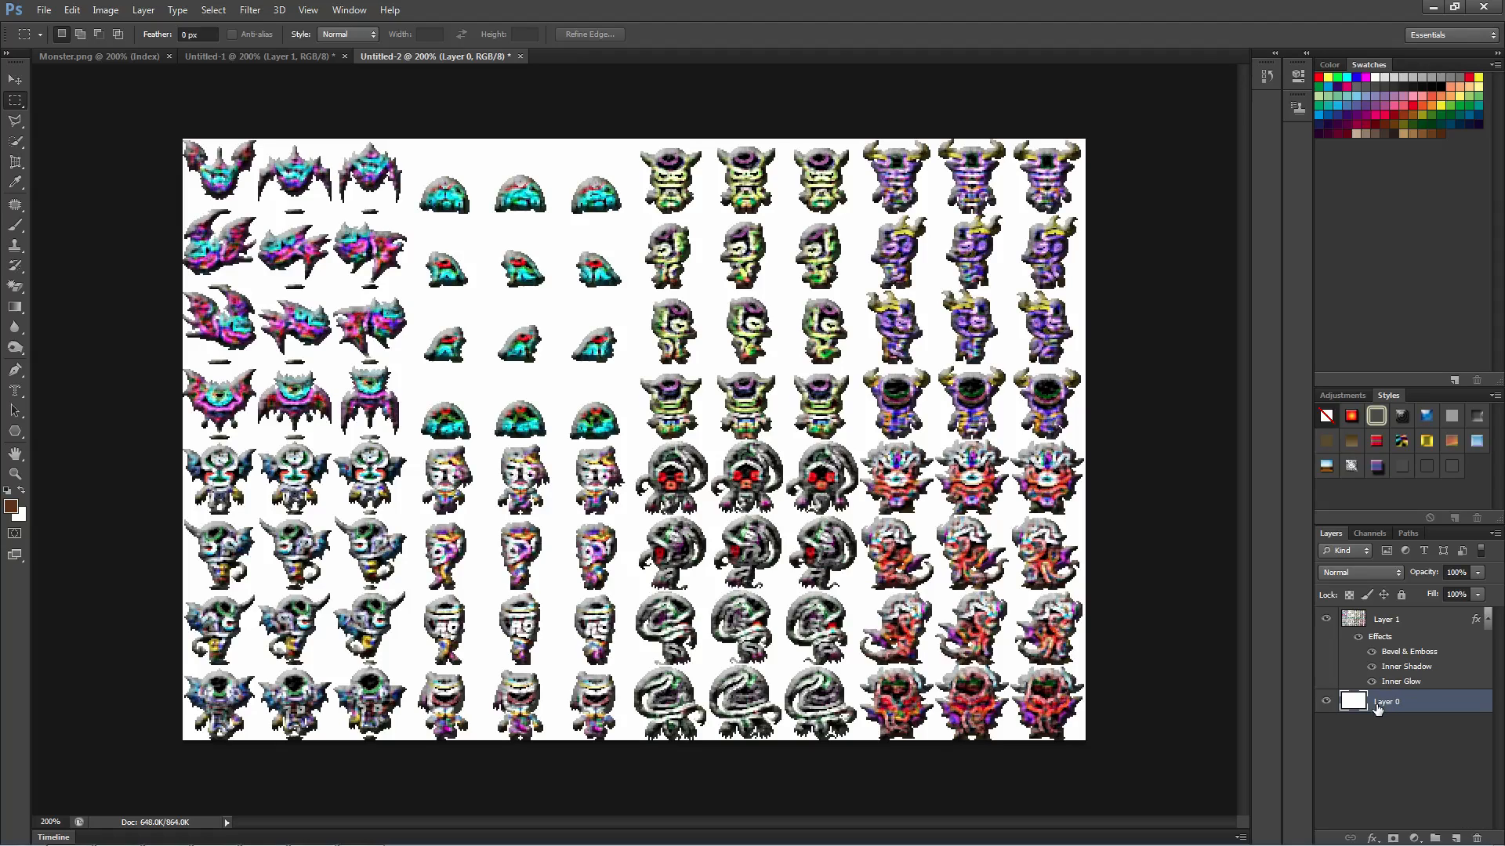
right_click(1386, 701)
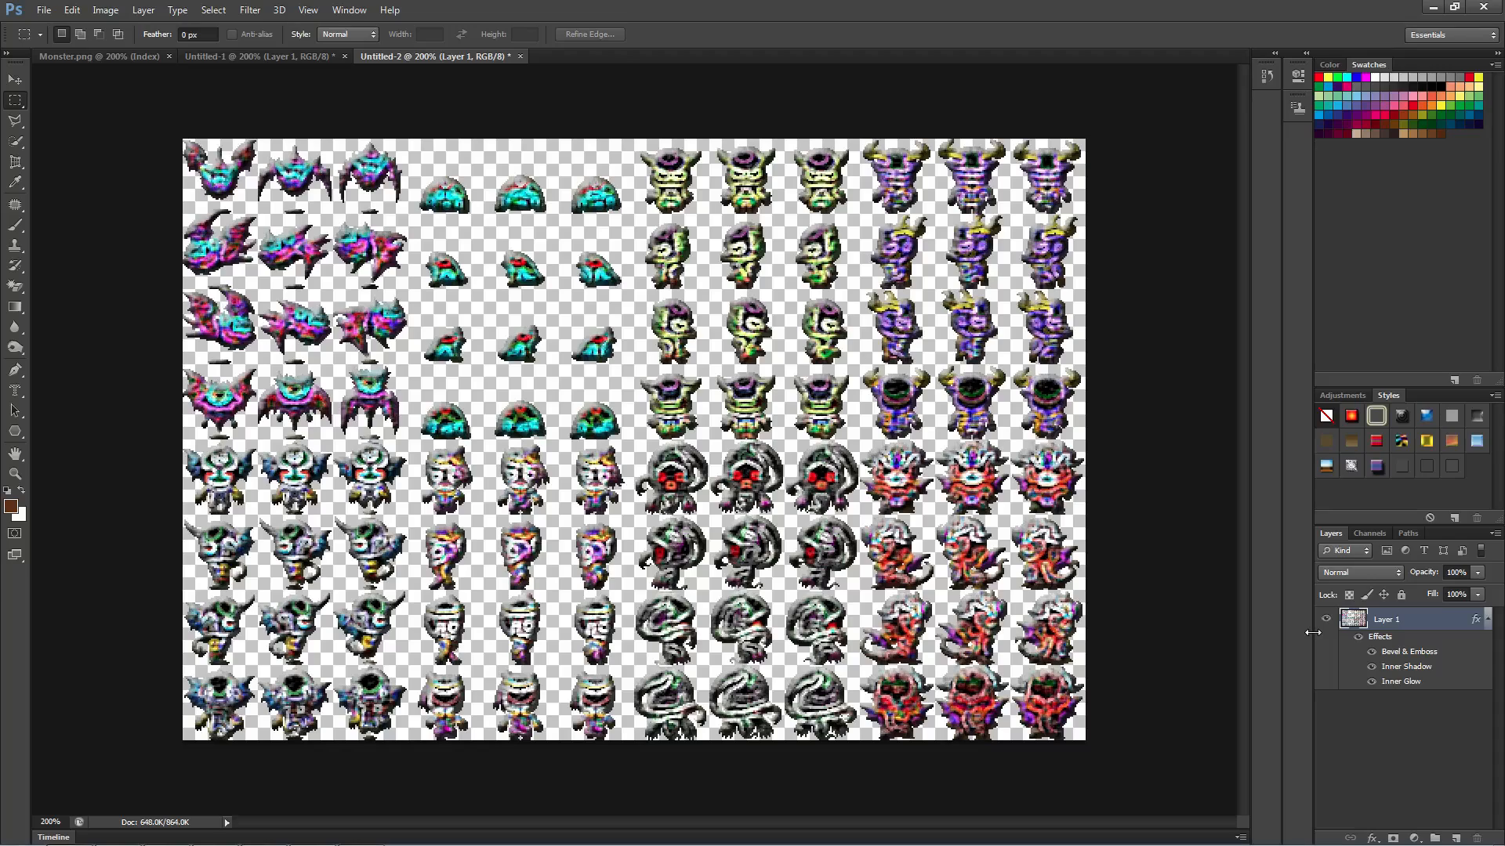
mouse_move(1311, 631)
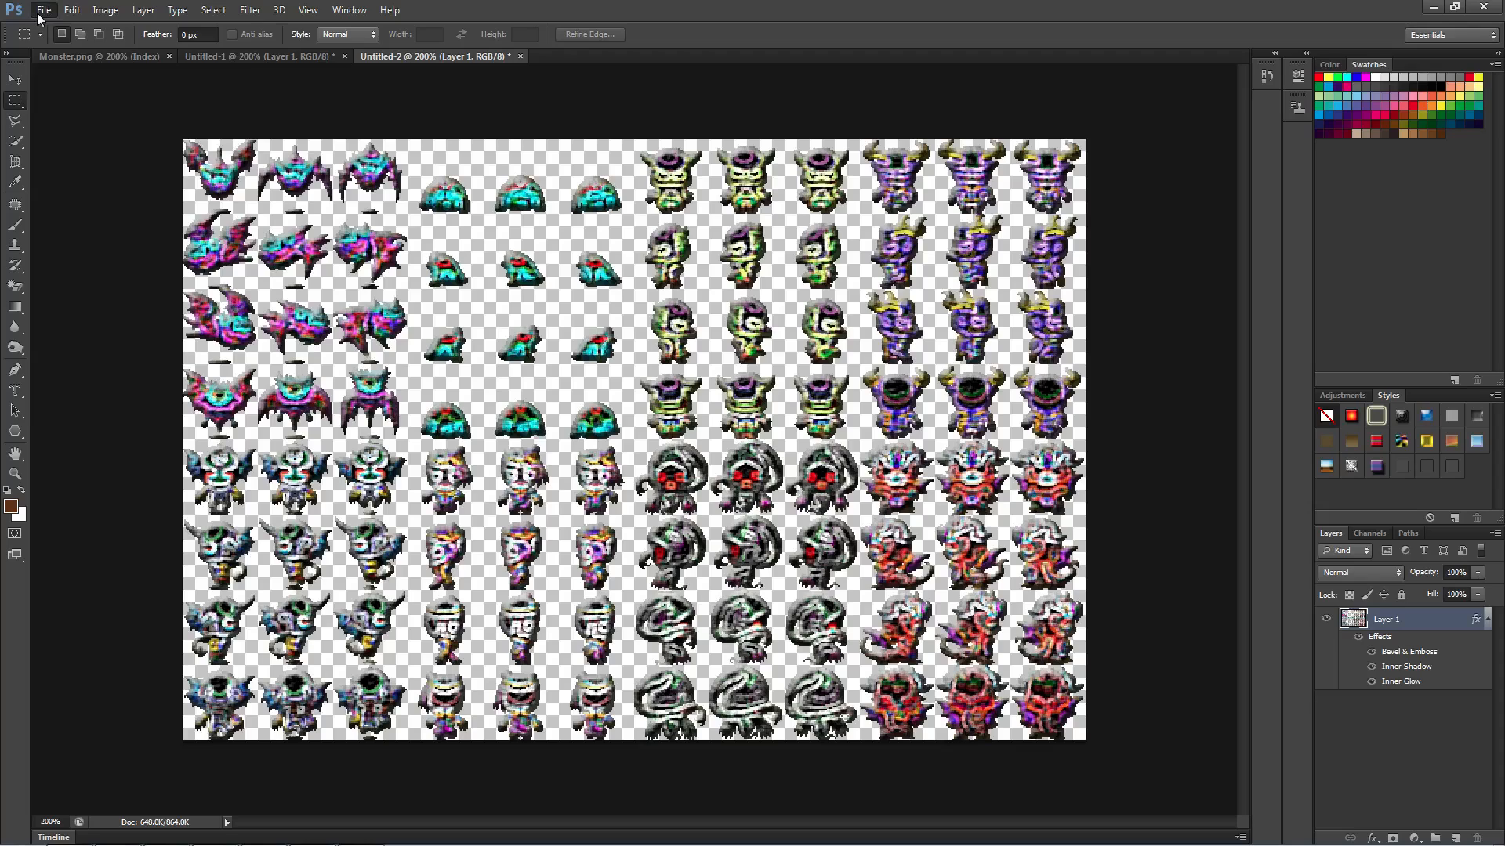
Save the transparent sheet over Monsters_Psychadelic.png in the characters folder, confirming replacement.
left_click(46, 10)
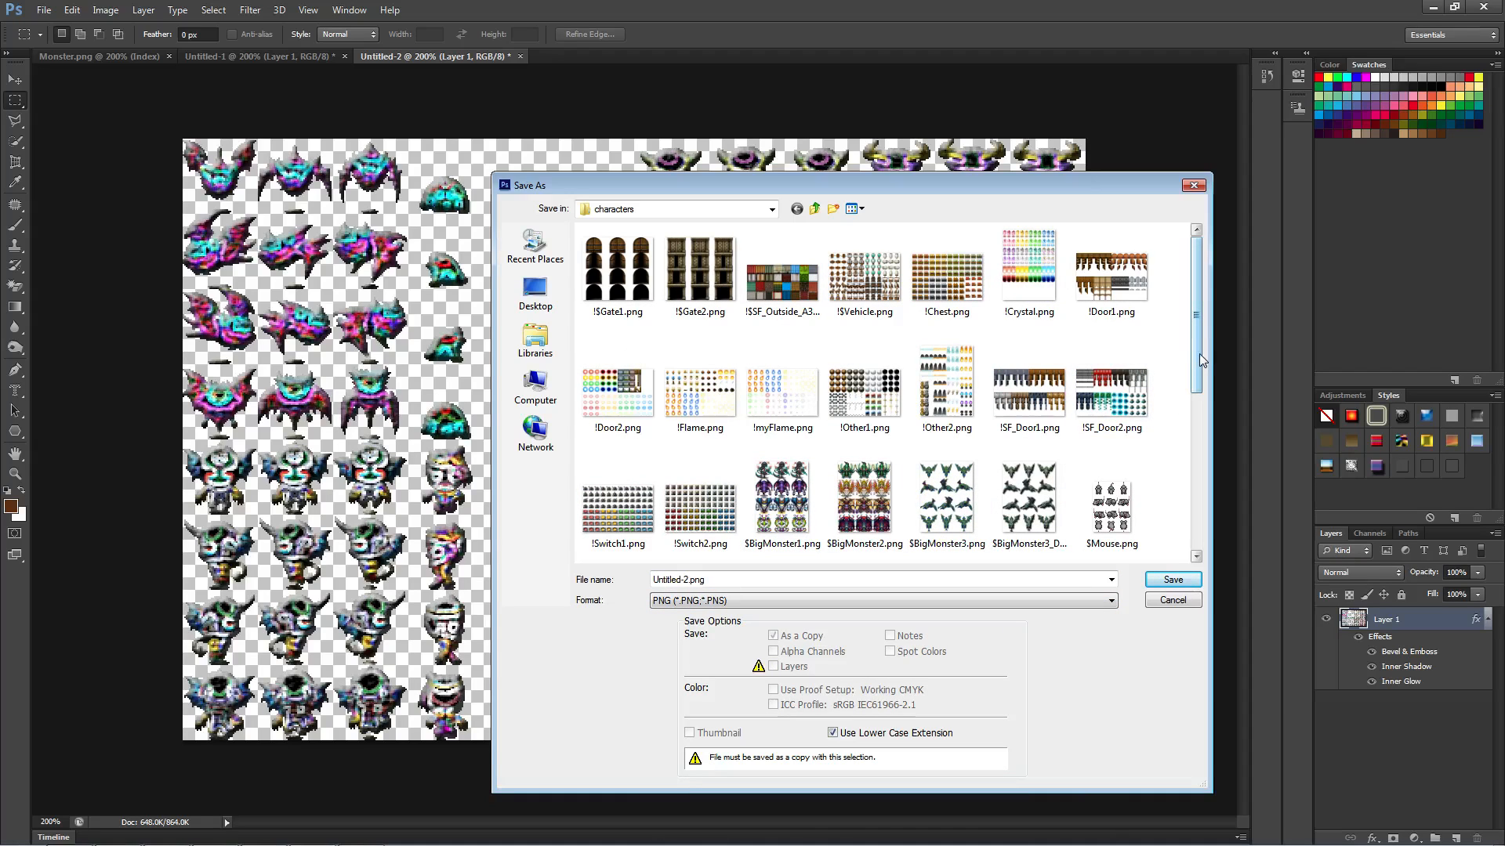
scroll("down", 3)
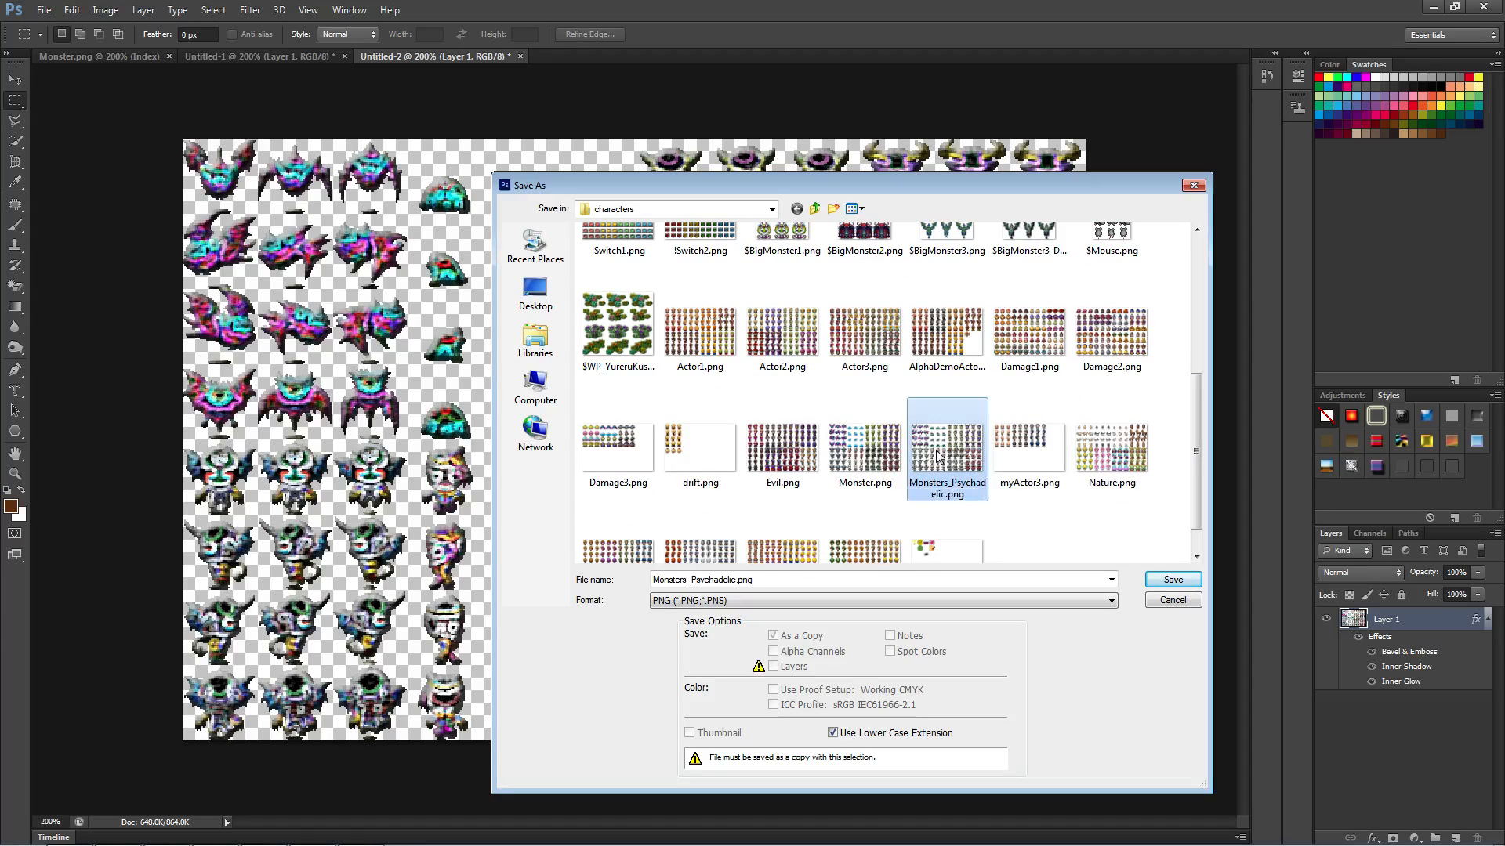
left_click(1172, 579)
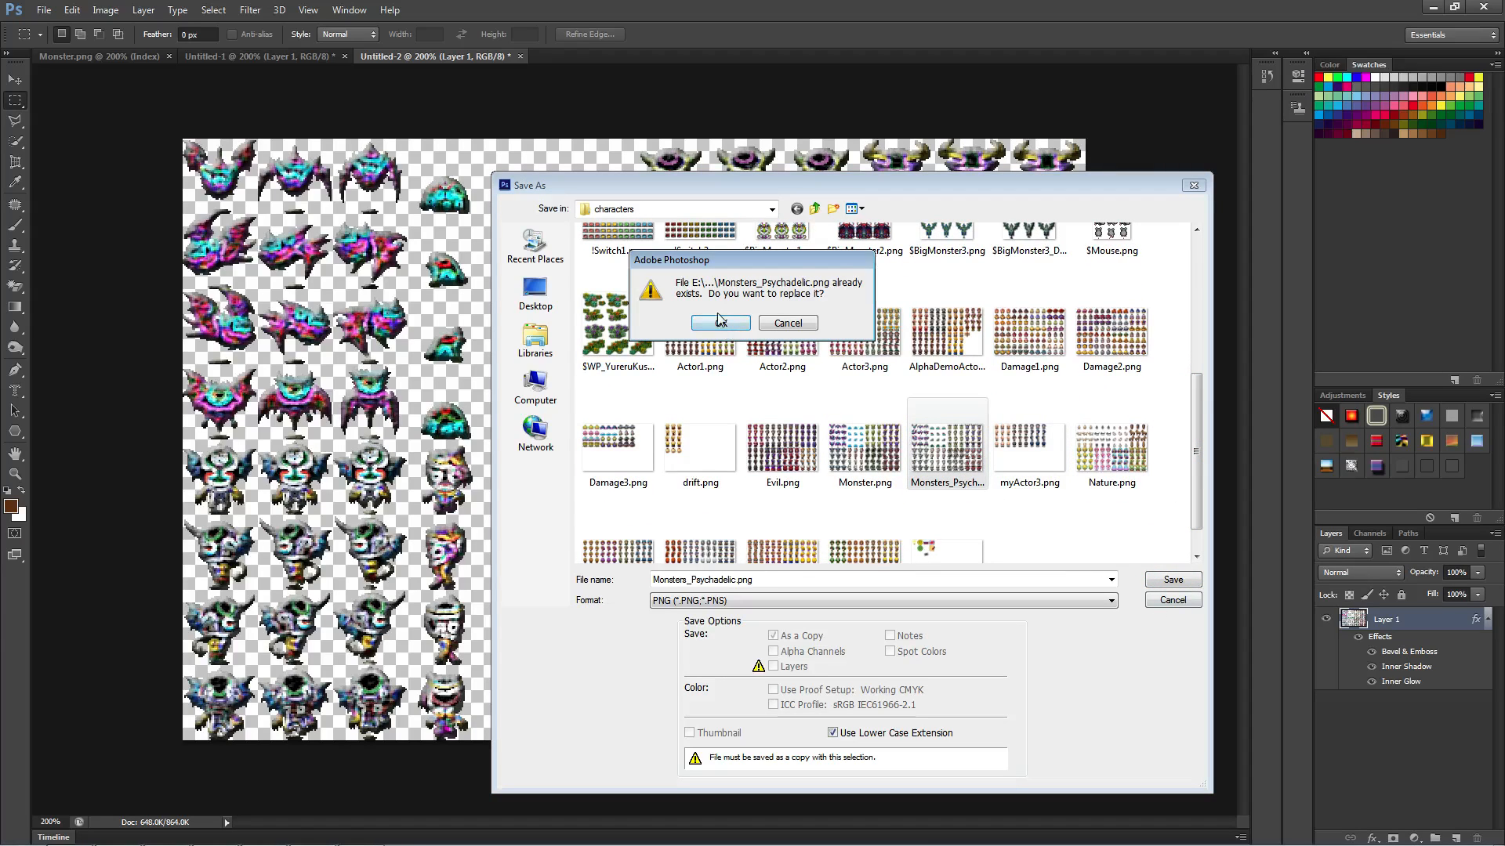
left_click(720, 323)
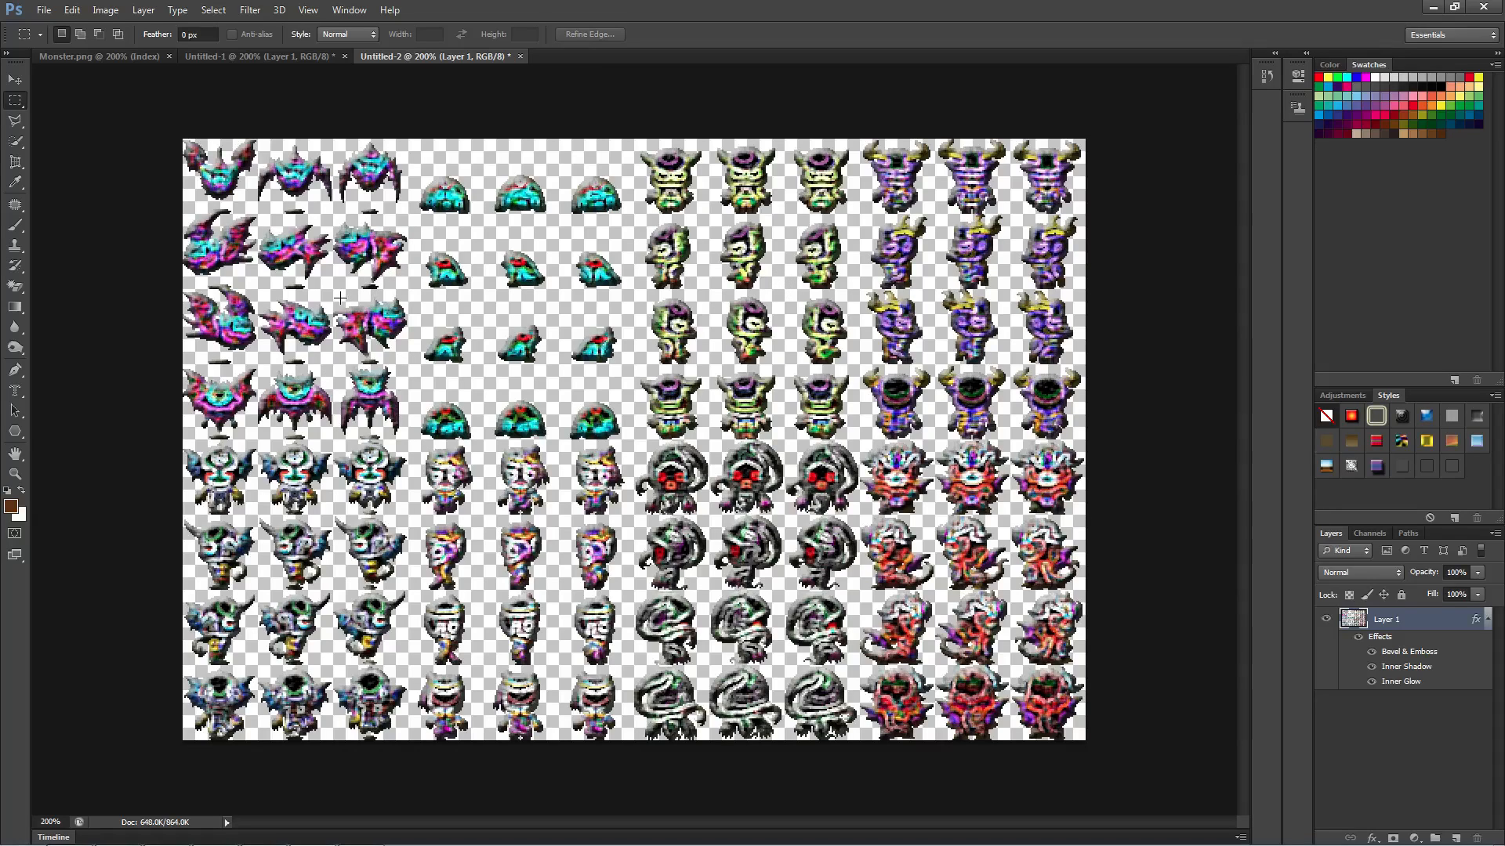
mouse_move(547, 414)
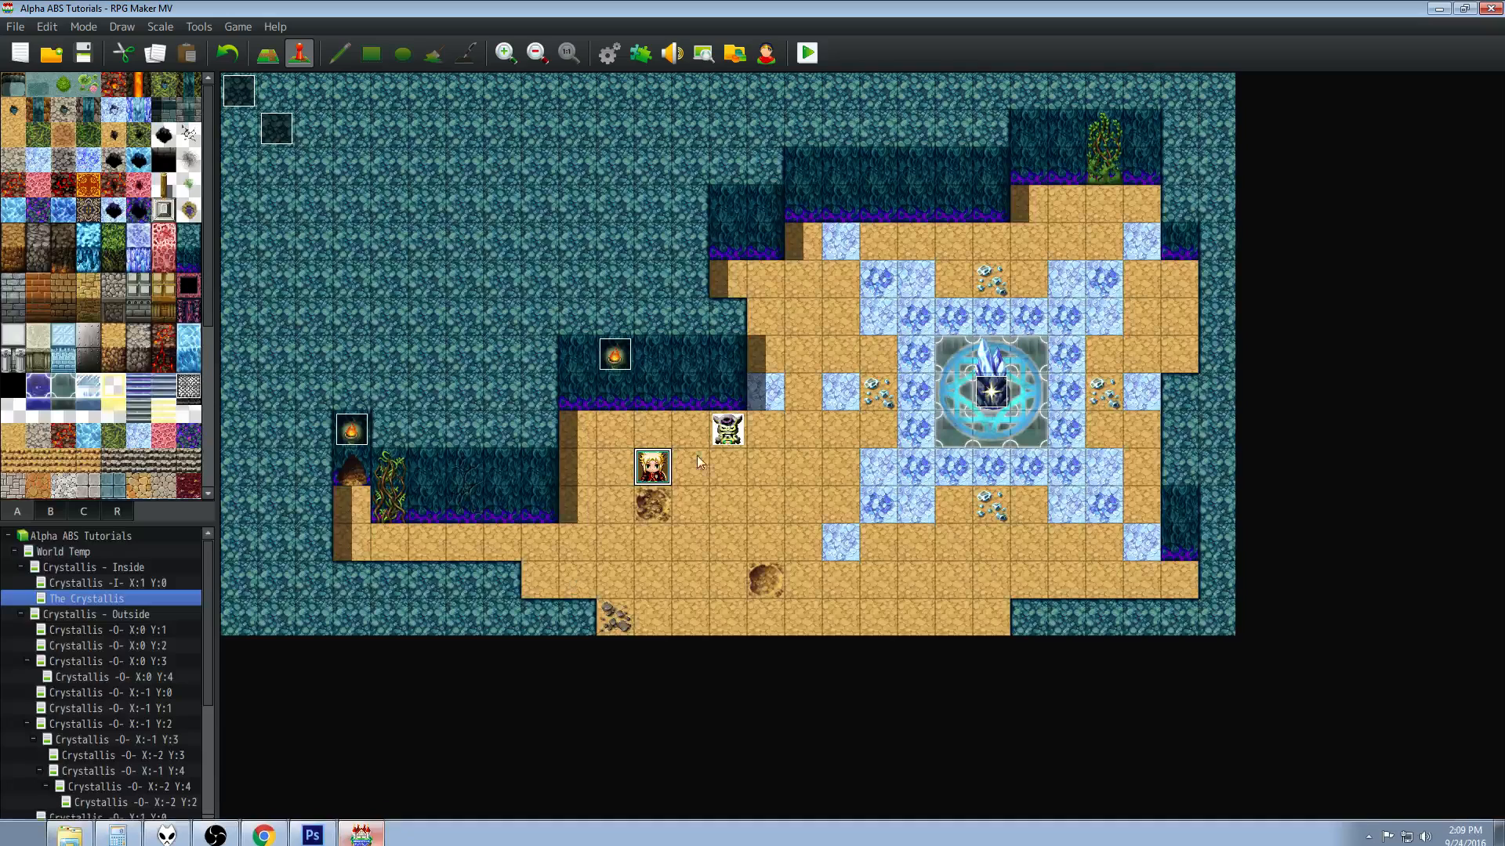
Open event EV005, reselect the sheet, and discard the unsaved event settings.
double_click(727, 431)
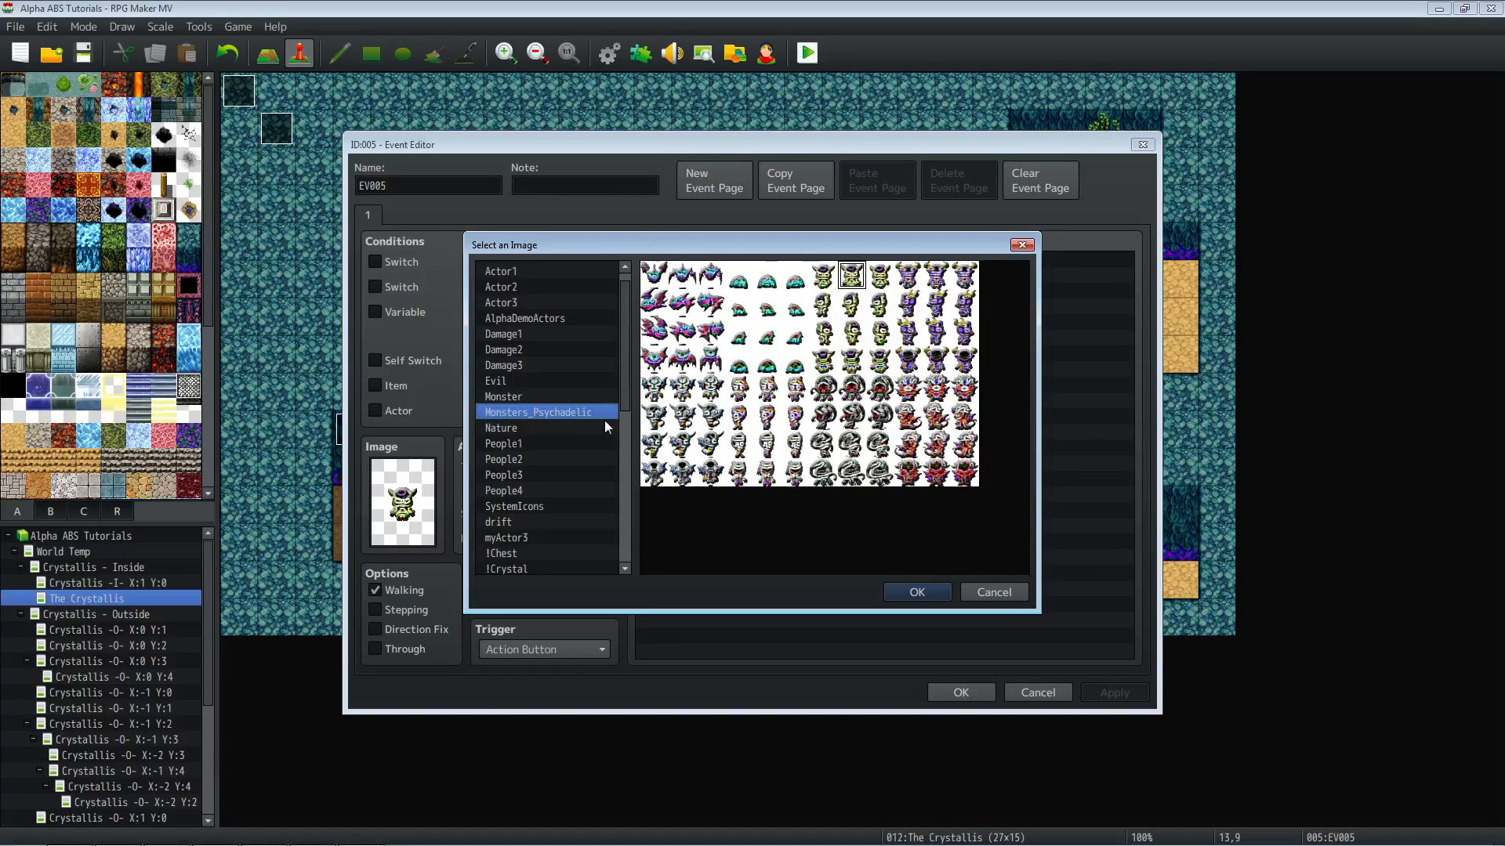
left_click(917, 592)
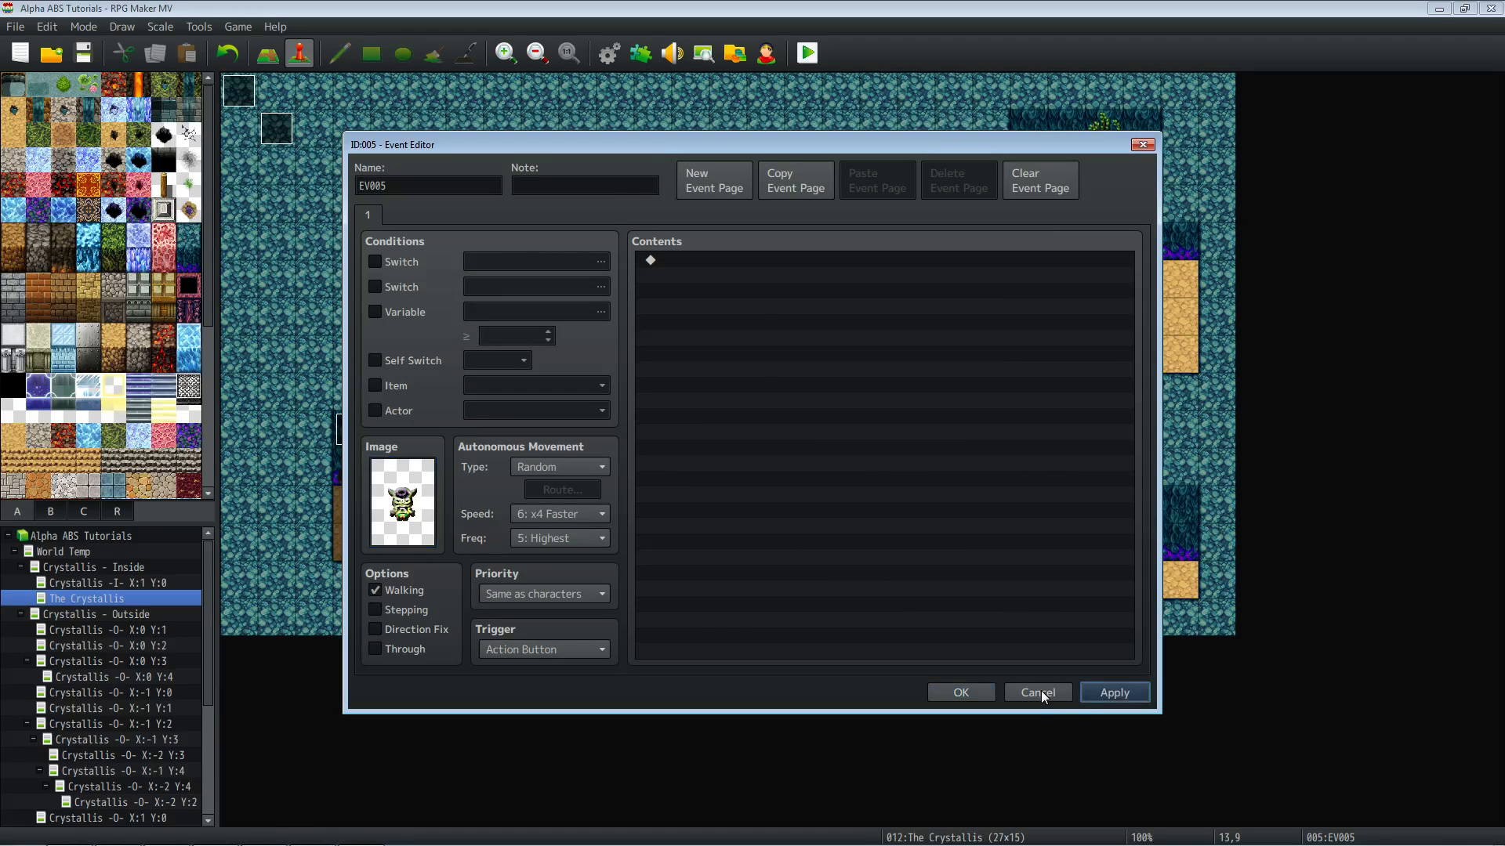
left_click(1038, 692)
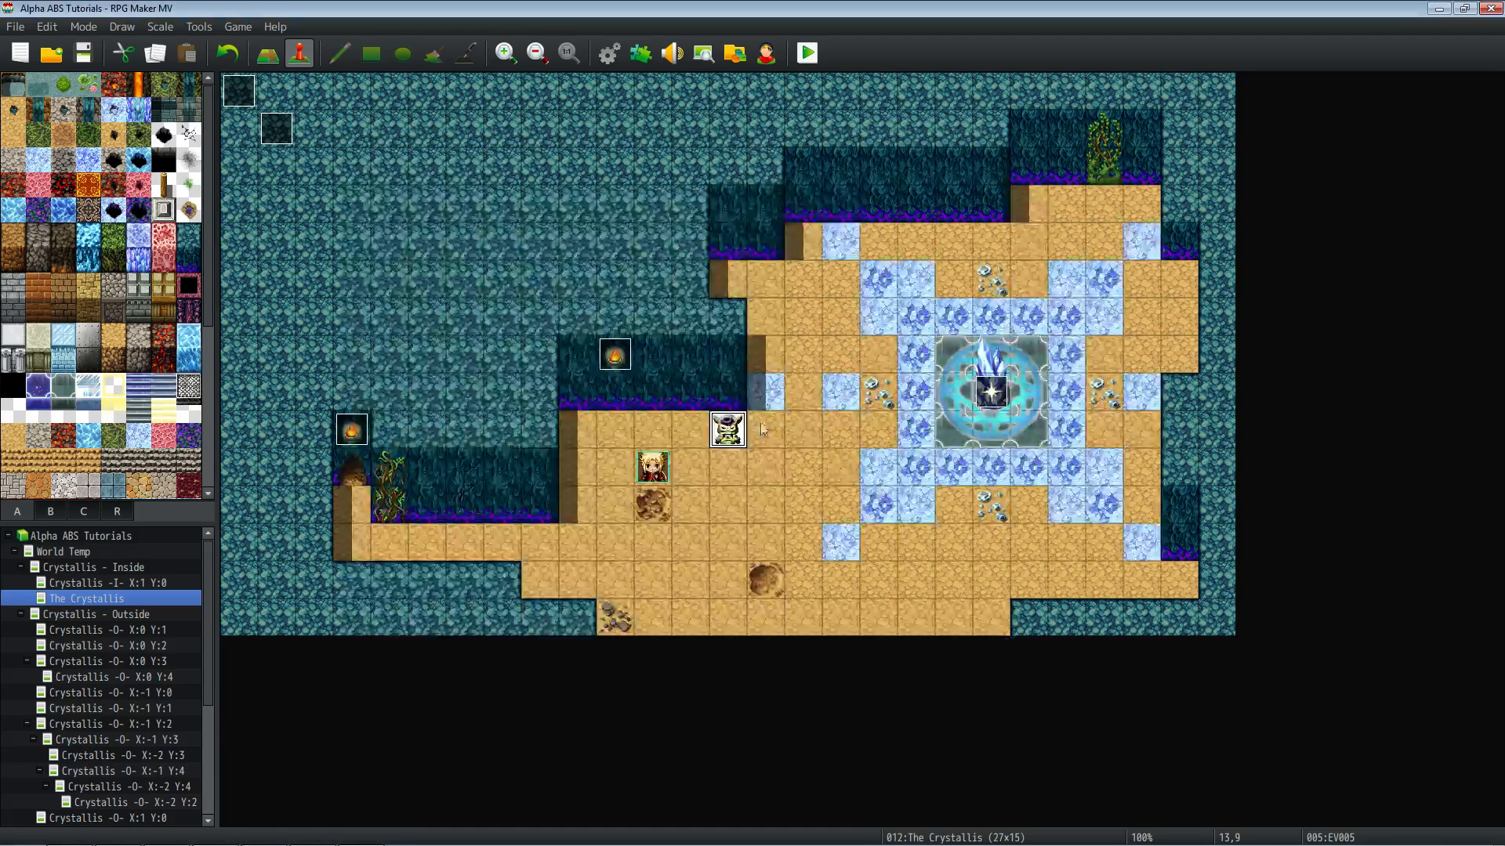
Reopen the blank event, browse its image picker without choosing, then switch to Photoshop.
double_click(721, 432)
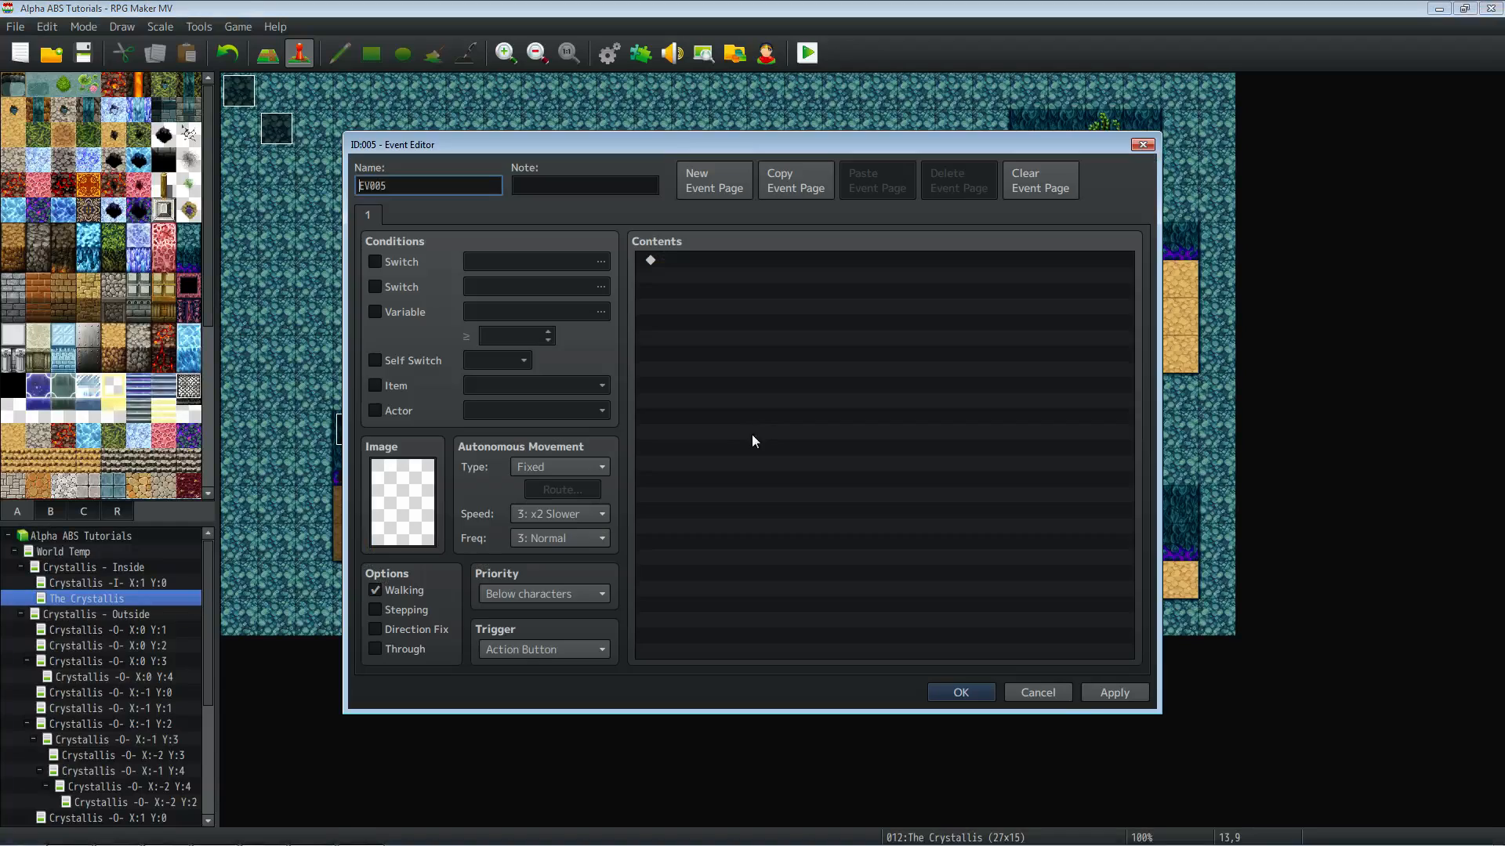
left_click(402, 501)
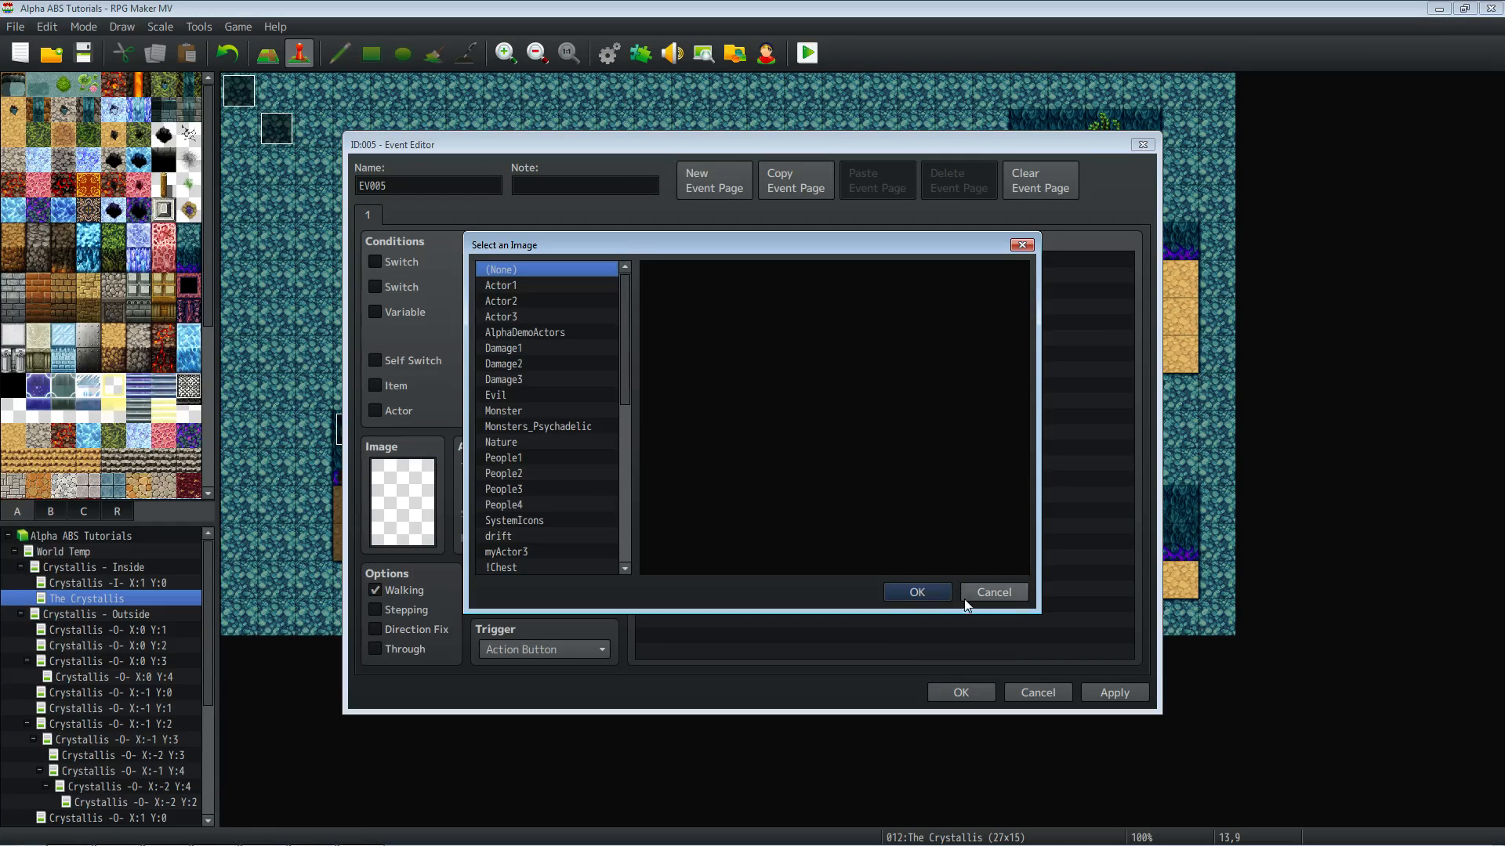
left_click(993, 592)
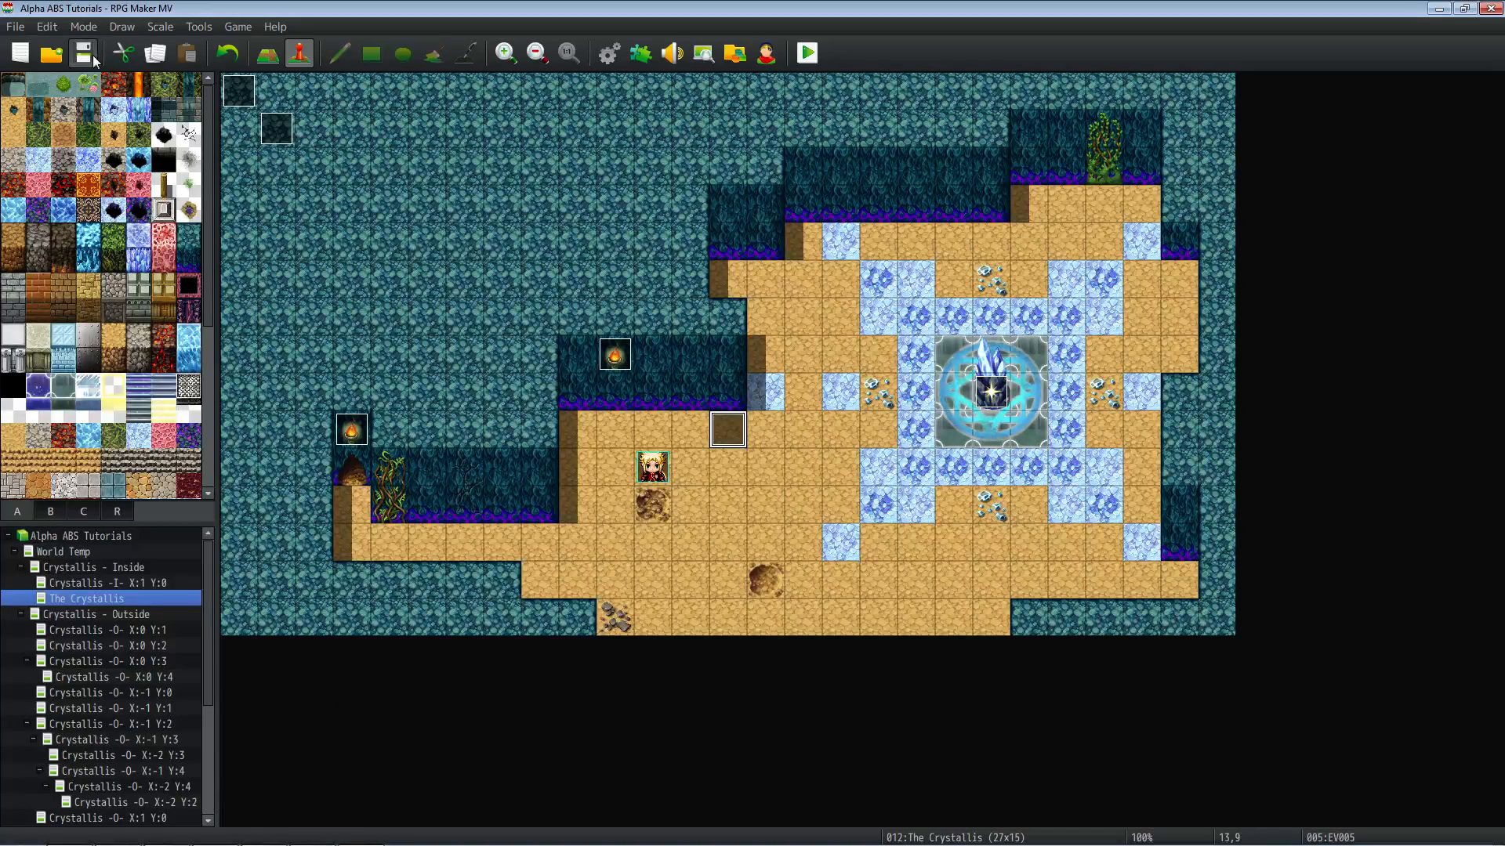
right_click(727, 429)
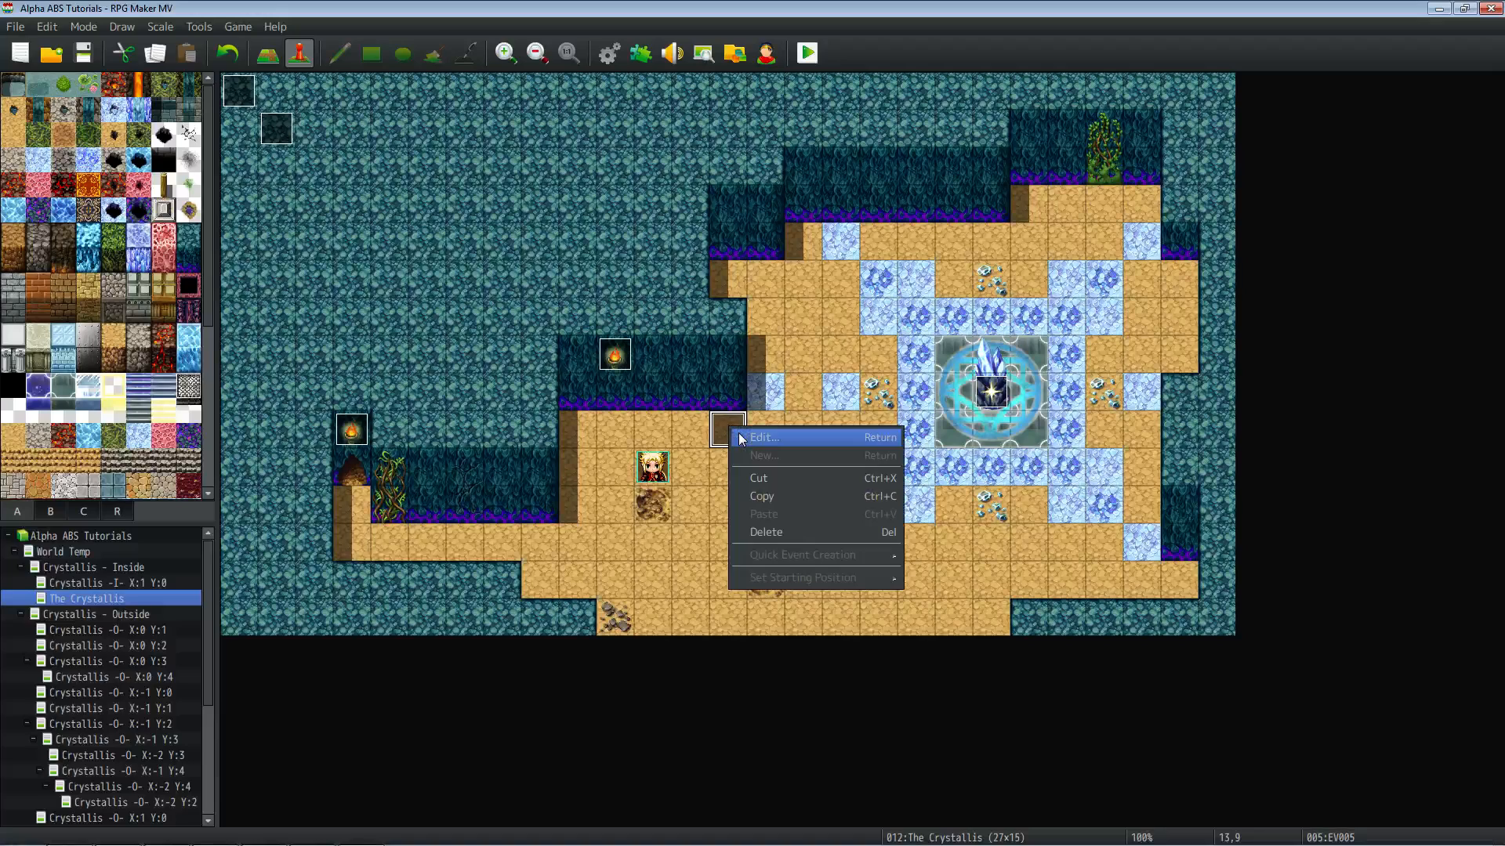
left_click(764, 437)
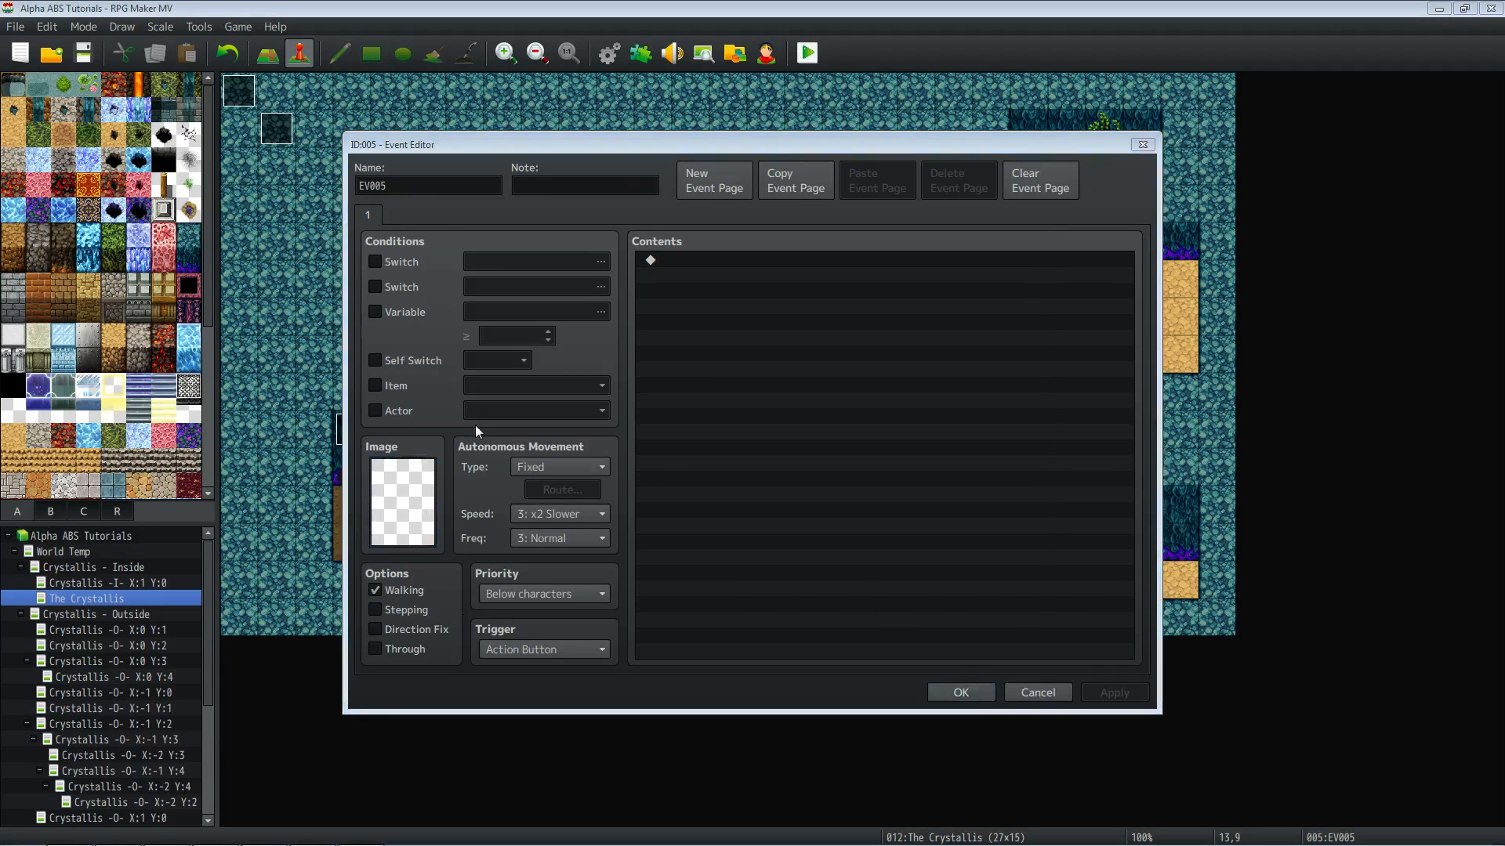
left_click(402, 502)
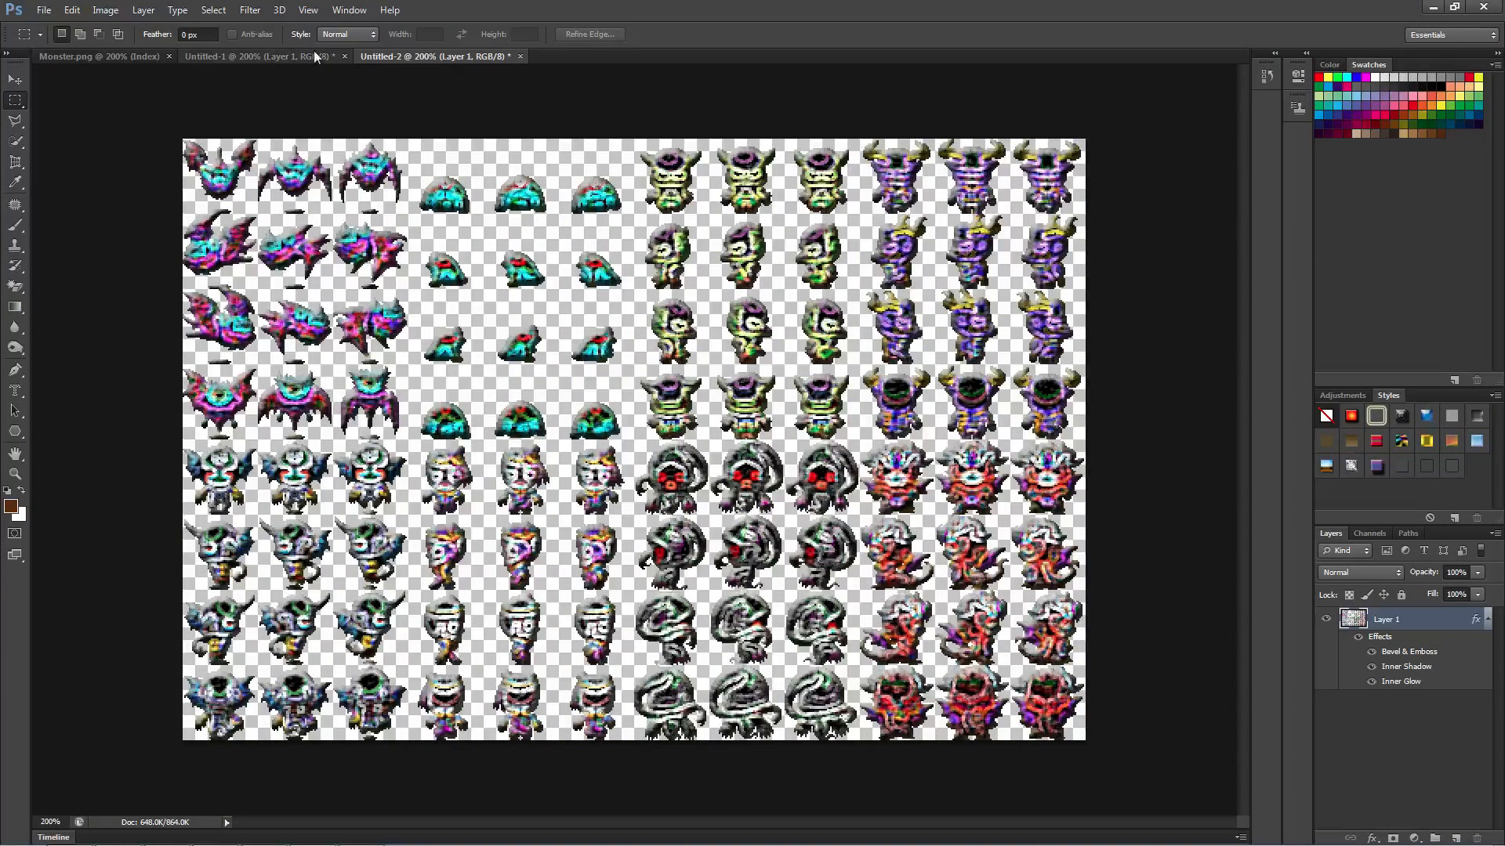
Save As a PNG over Monsters_Psychadelic.png in the characters folder and confirm replacing it.
left_click(44, 10)
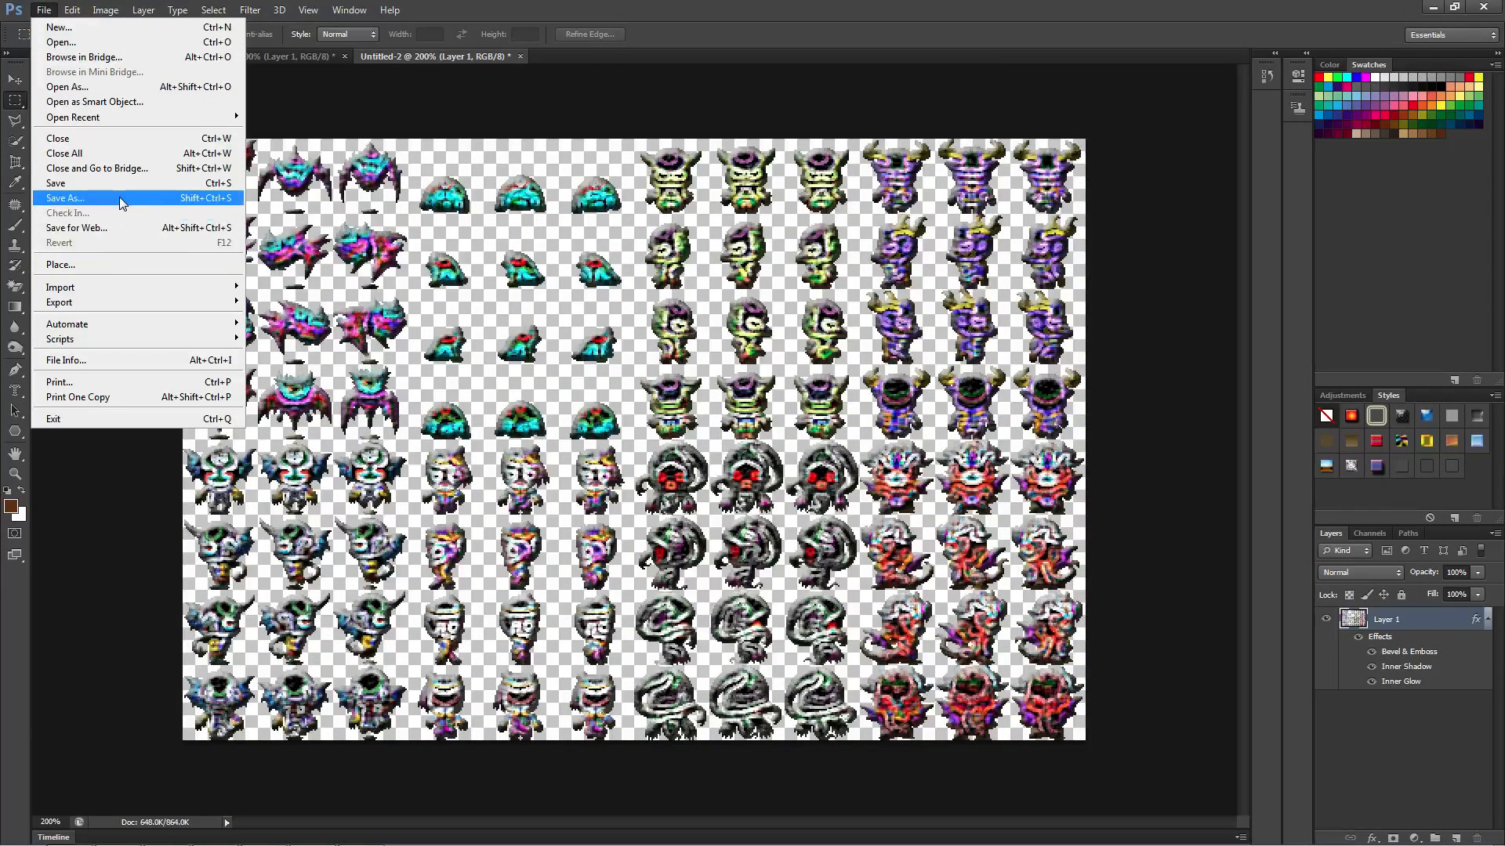
left_click(65, 197)
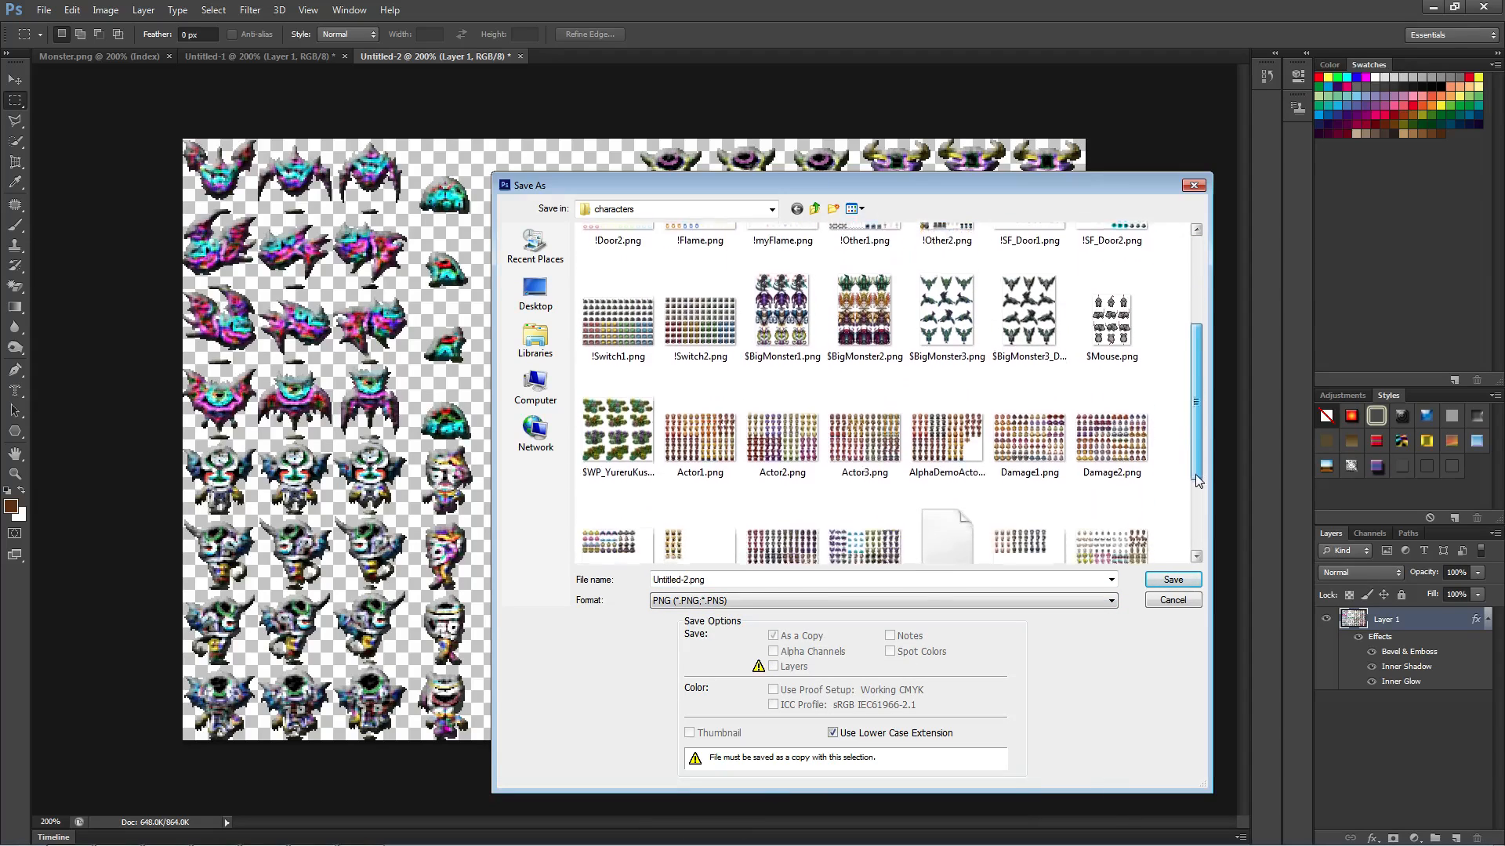
scroll("down", 3)
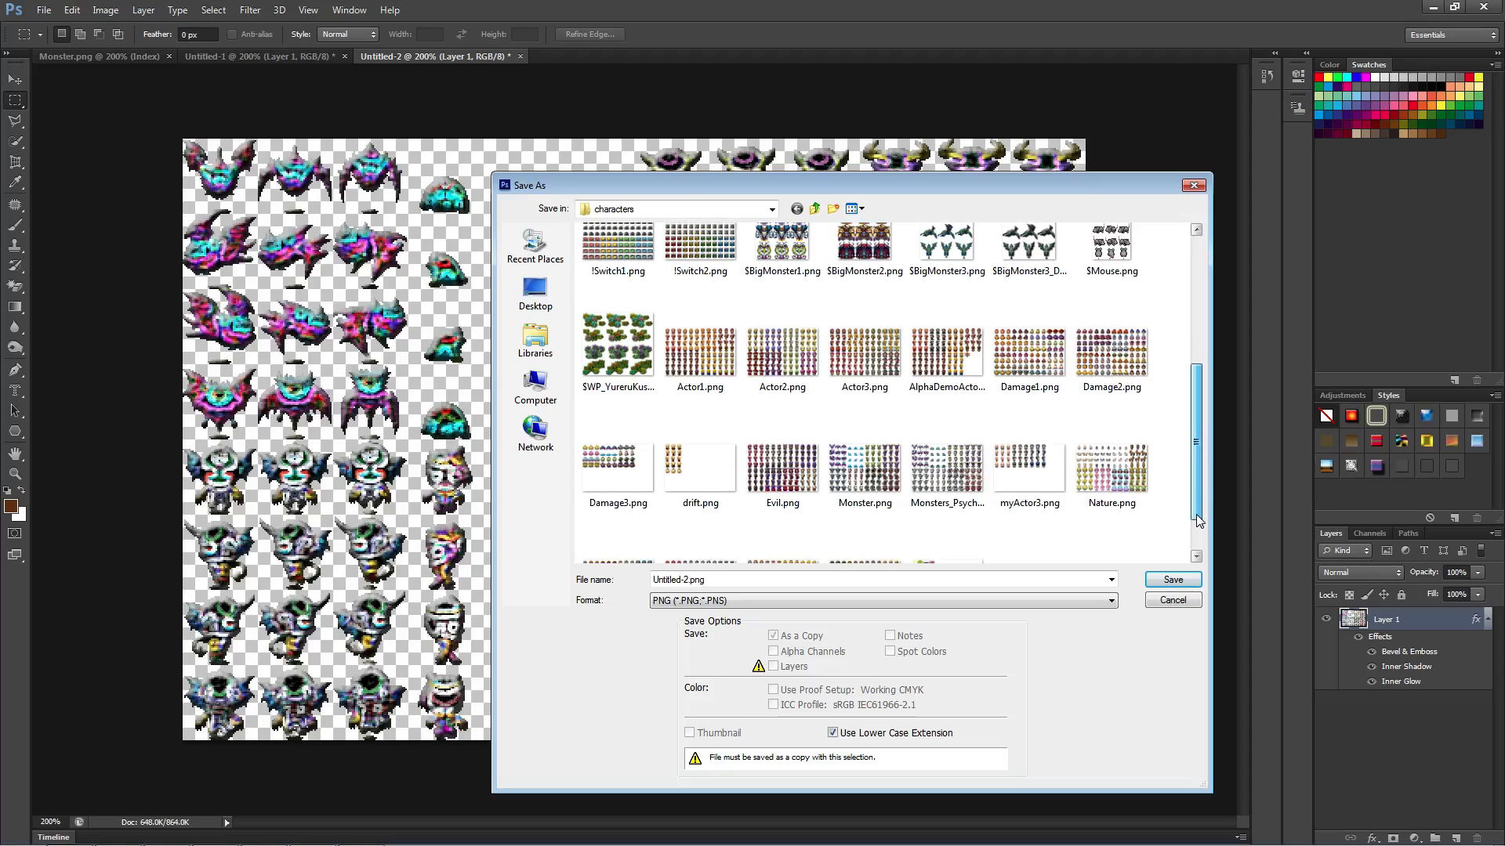
left_click(947, 466)
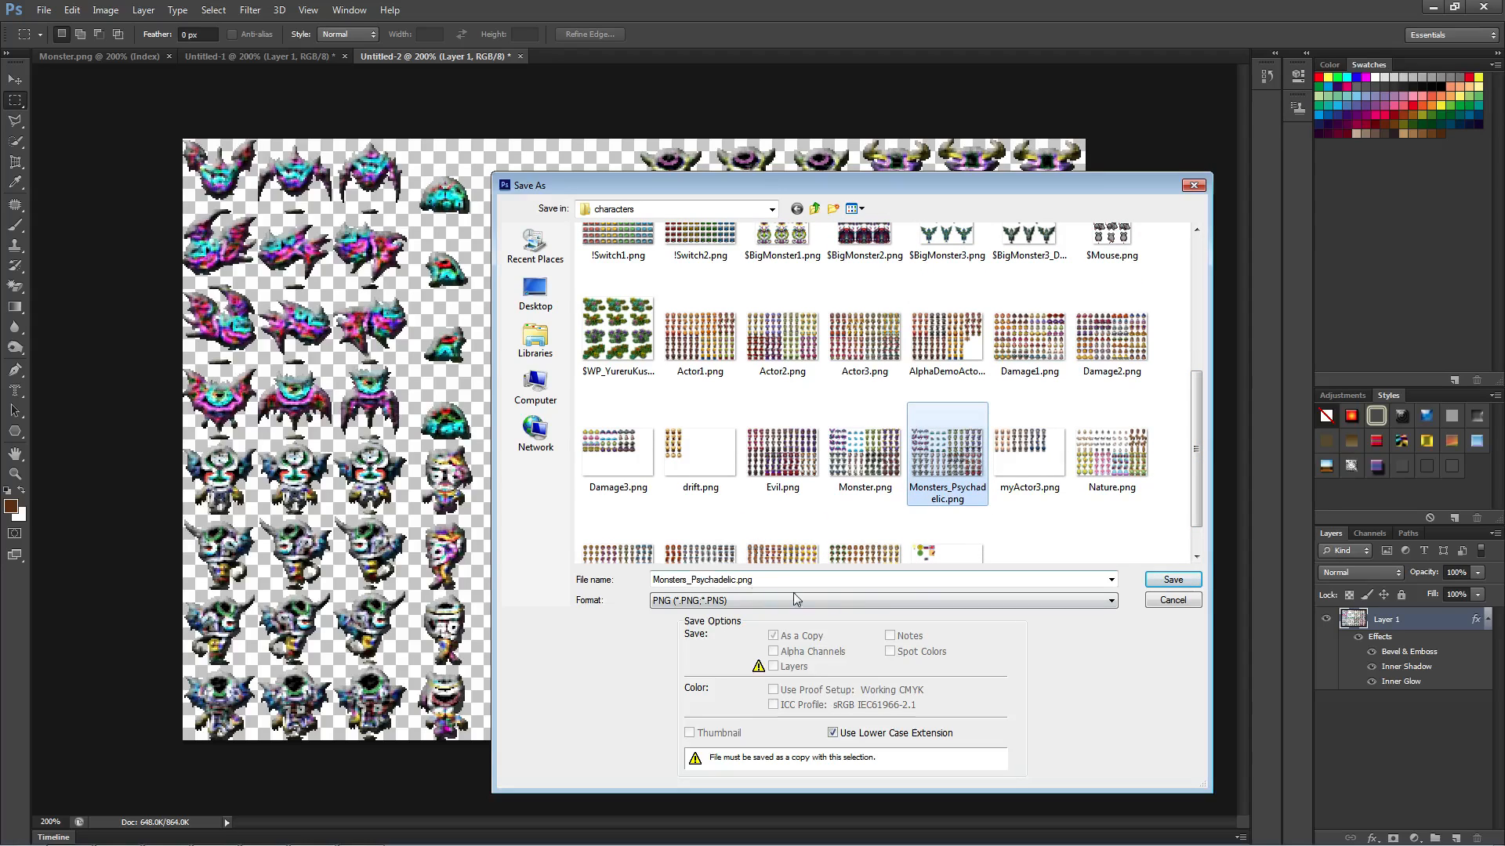
left_click(1172, 579)
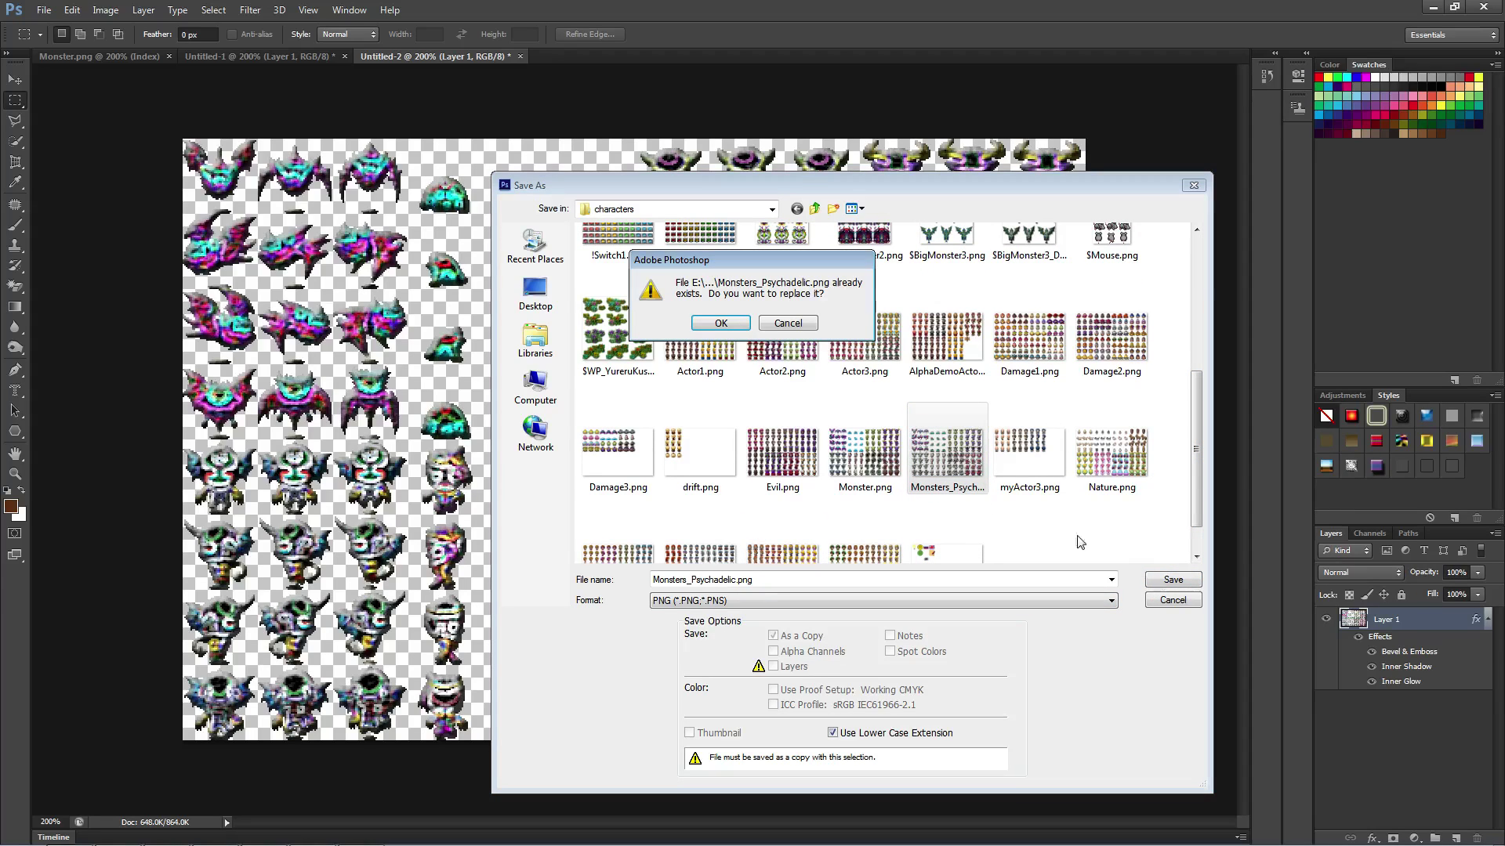
left_click(720, 323)
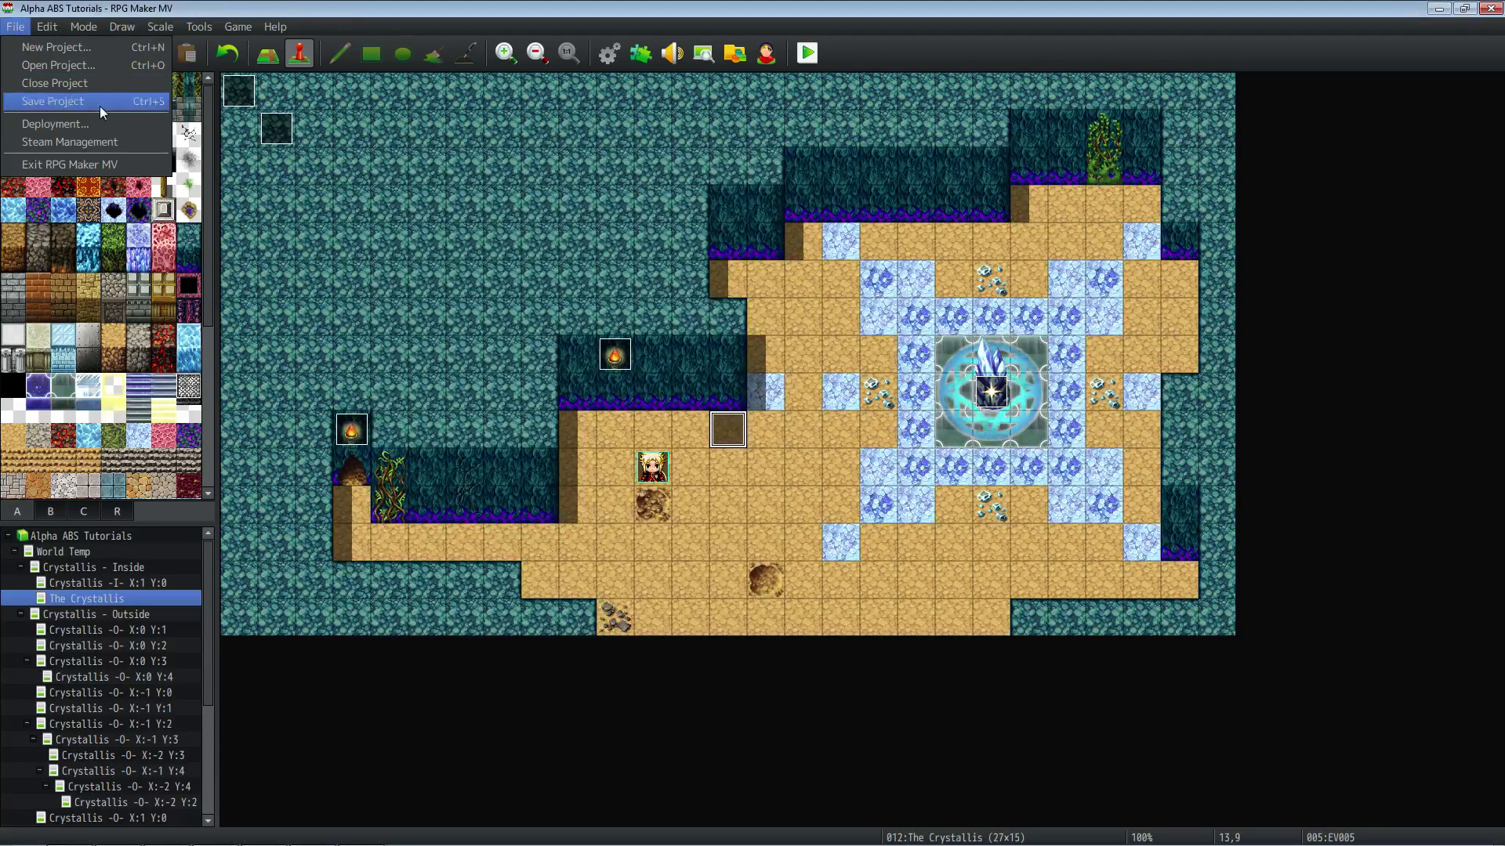
Close the project, saving changes, and reopen it so assets reload.
left_click(54, 100)
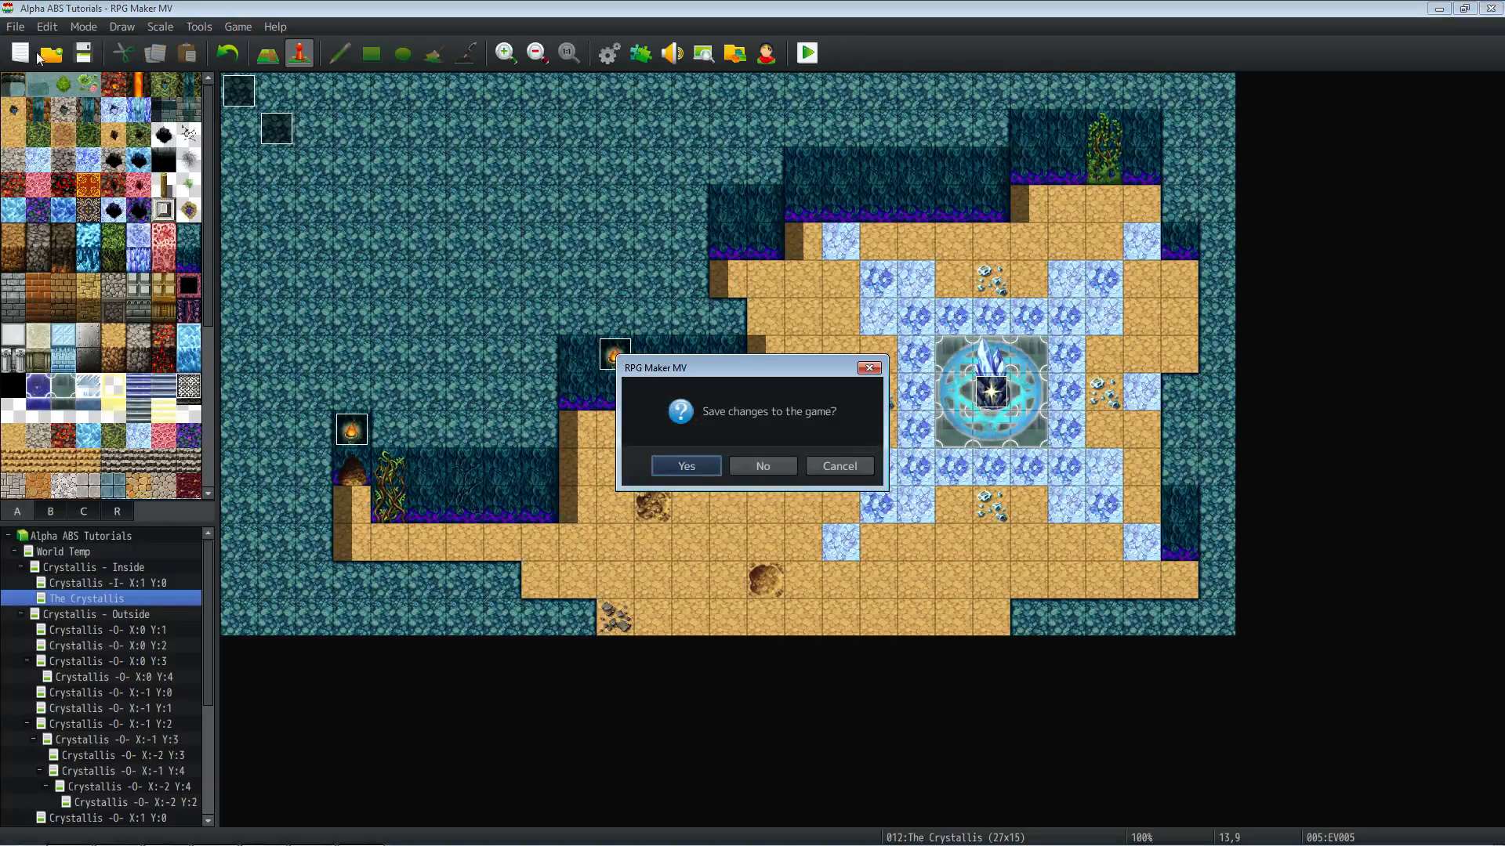
left_click(686, 466)
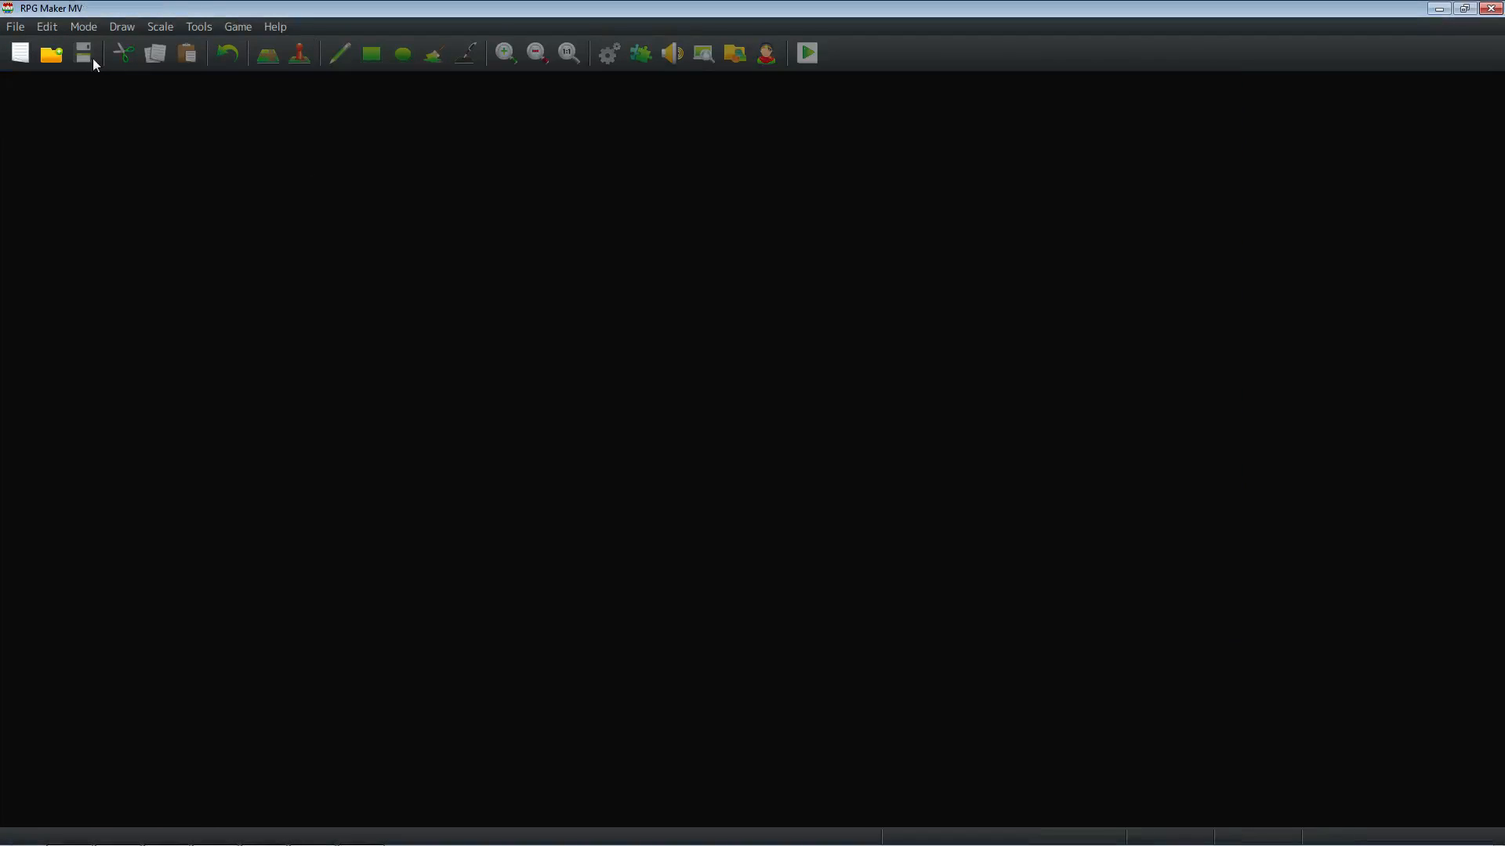
left_click(51, 57)
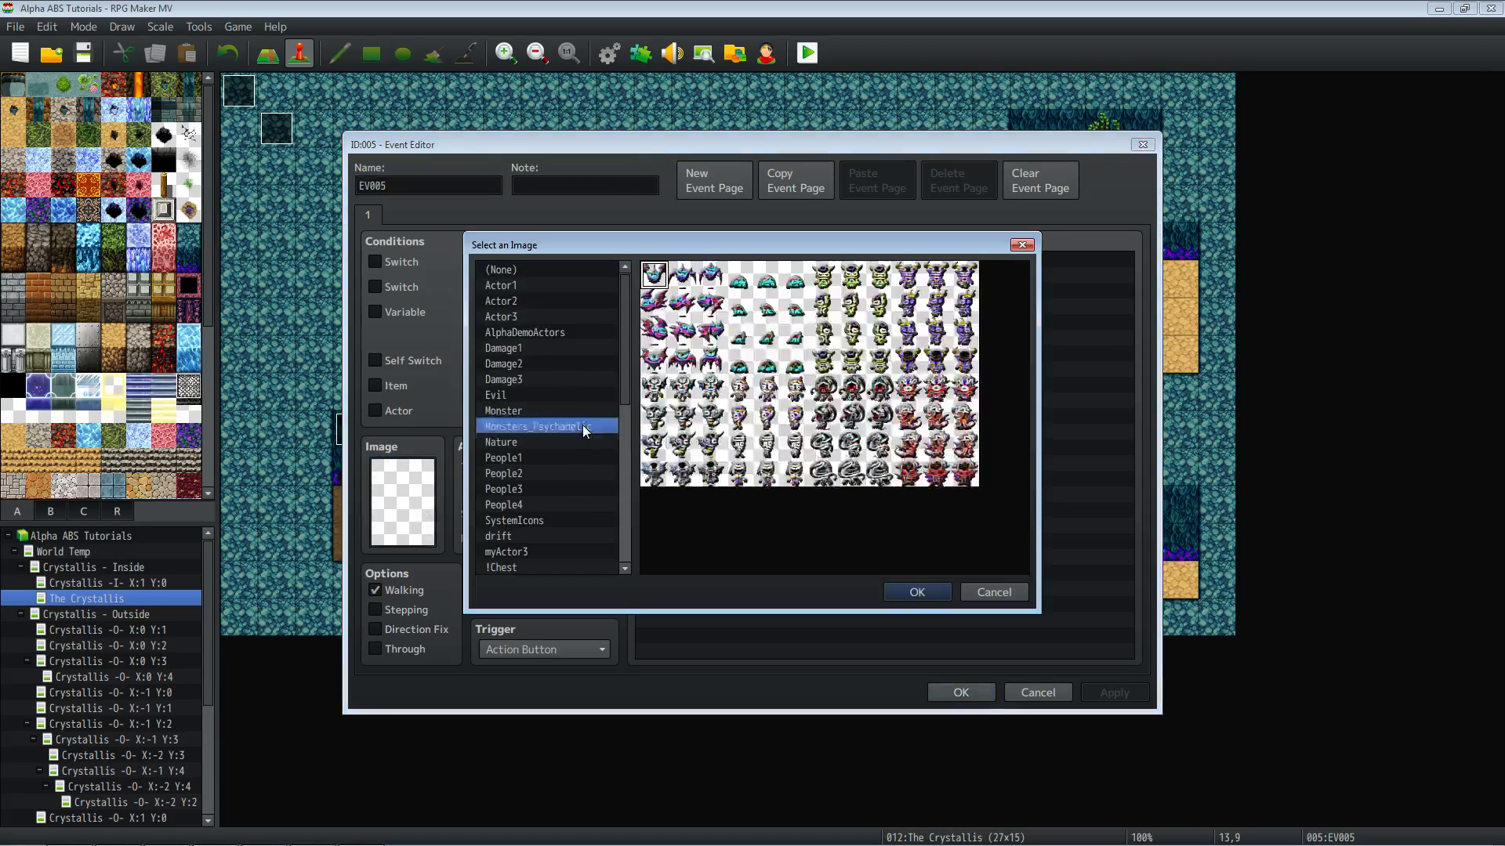
Give the event the blue slime from Monsters_Psychadelic with Random movement.
left_click(851, 302)
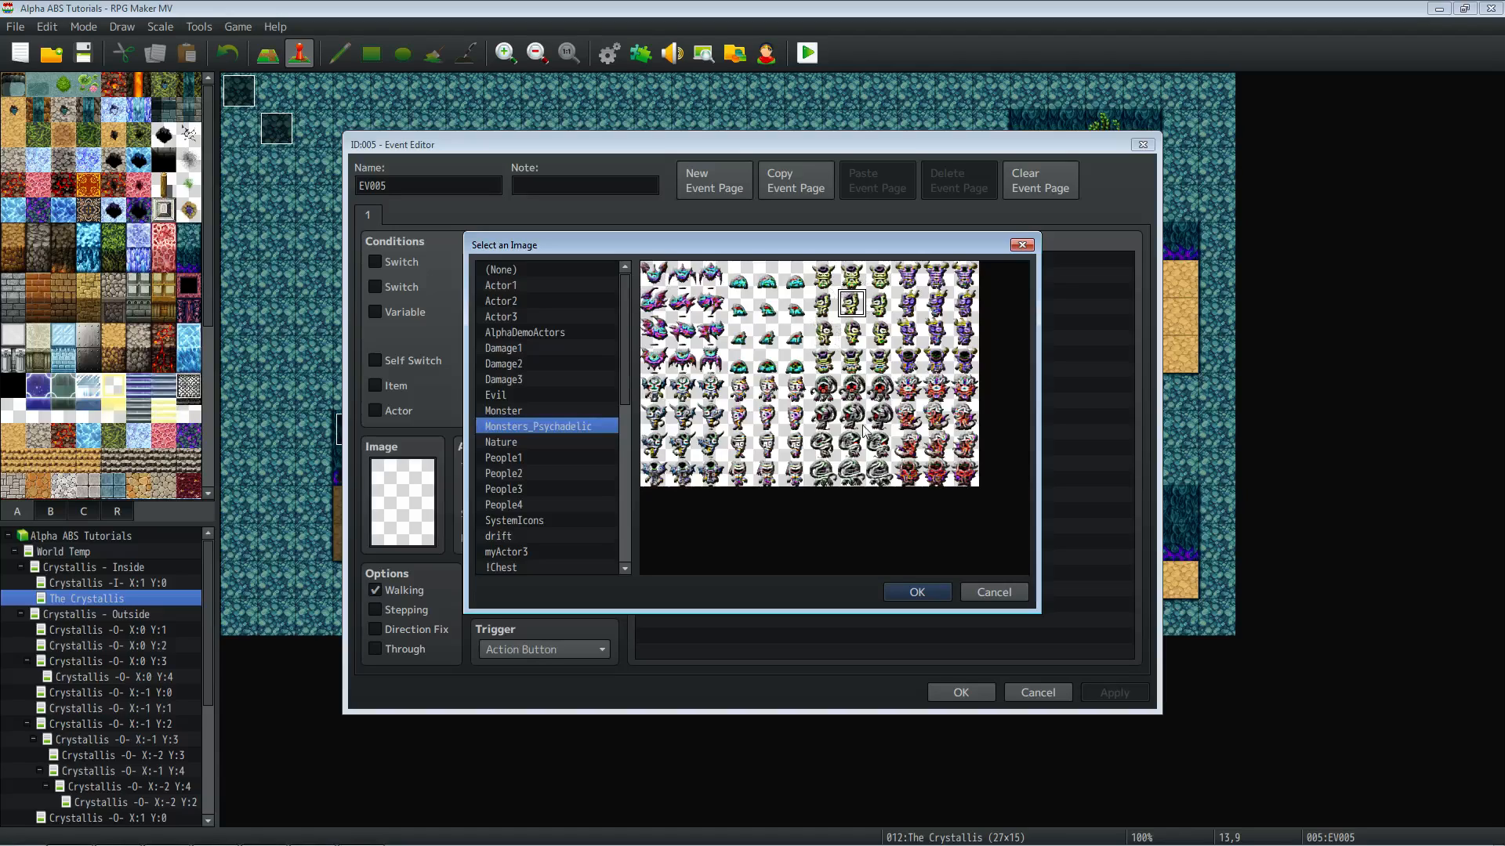
left_click(766, 274)
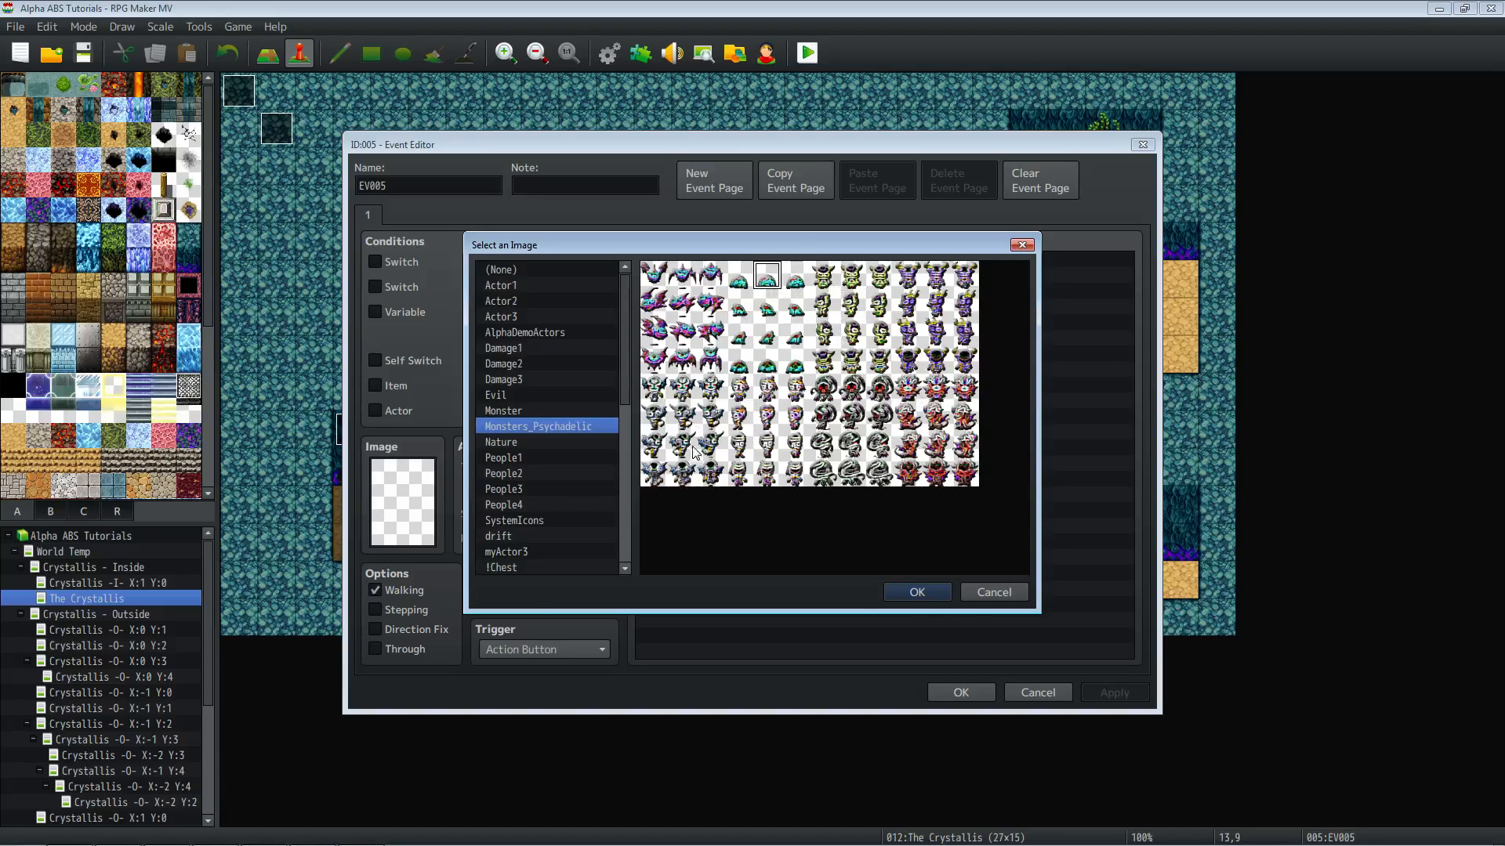
left_click(917, 593)
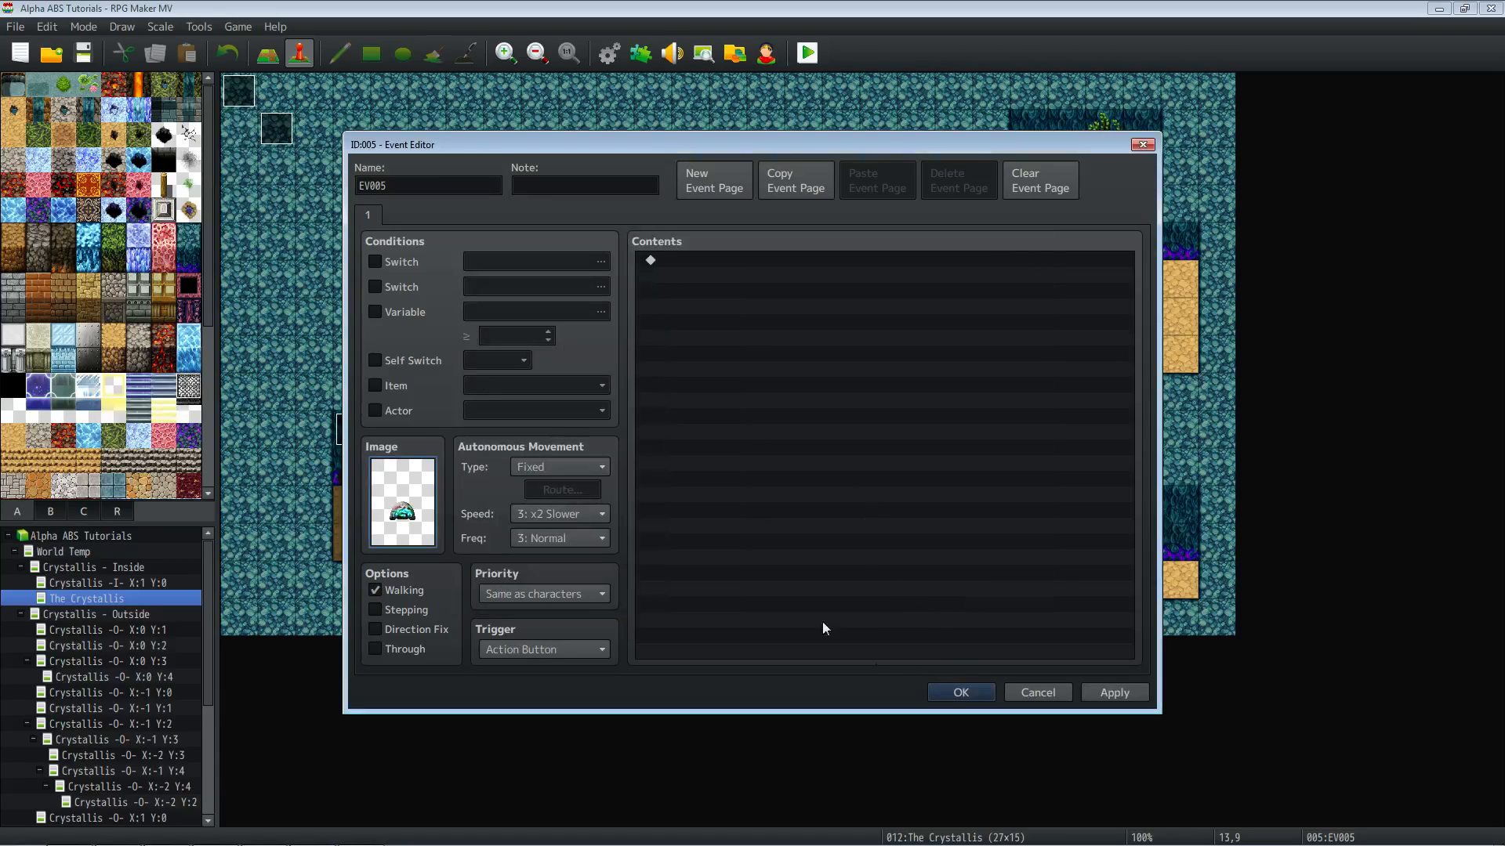
left_click(559, 467)
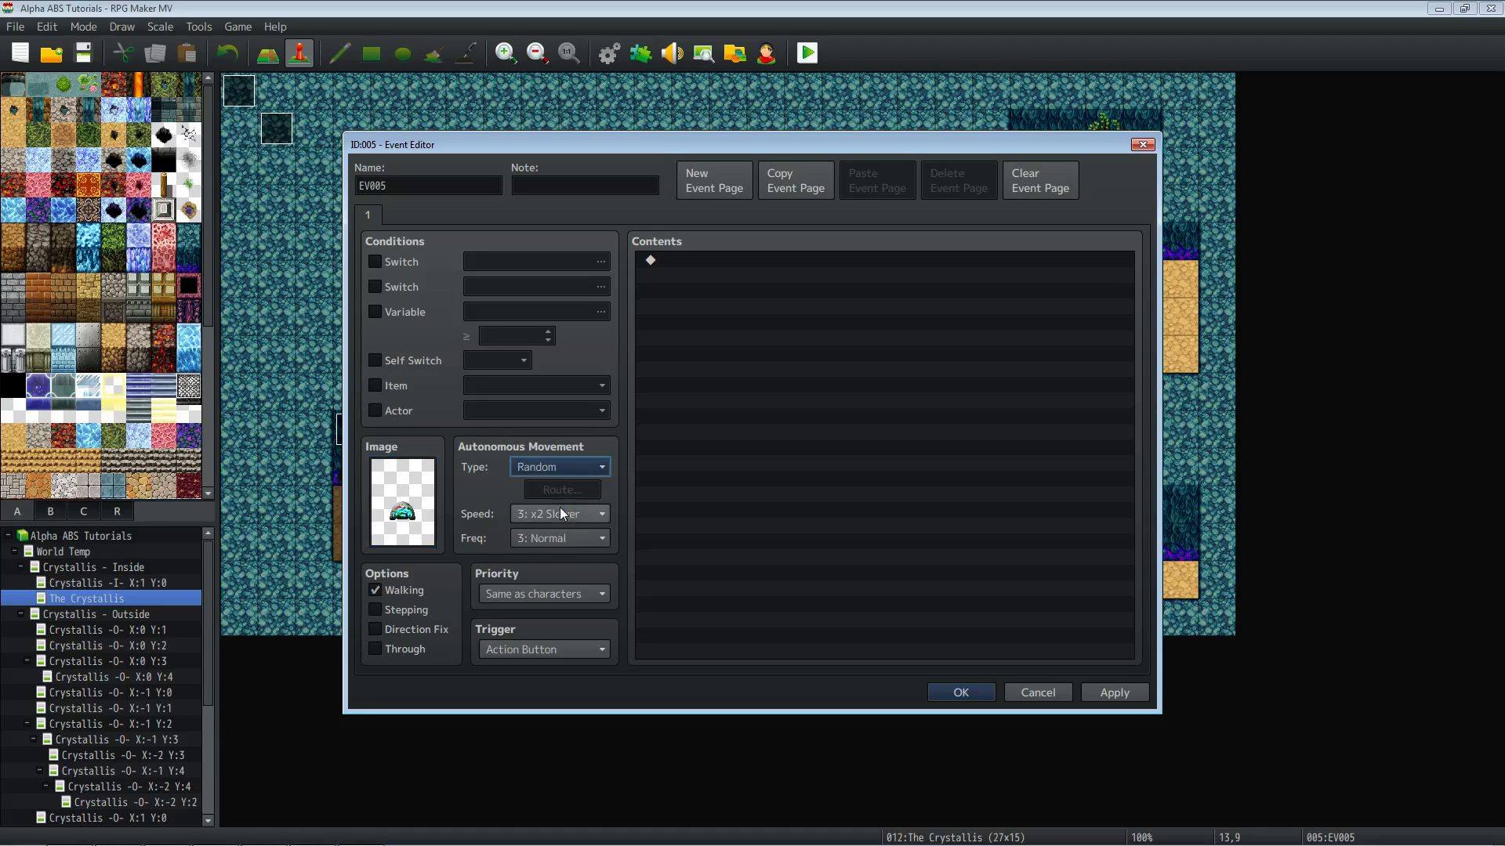
left_click(558, 538)
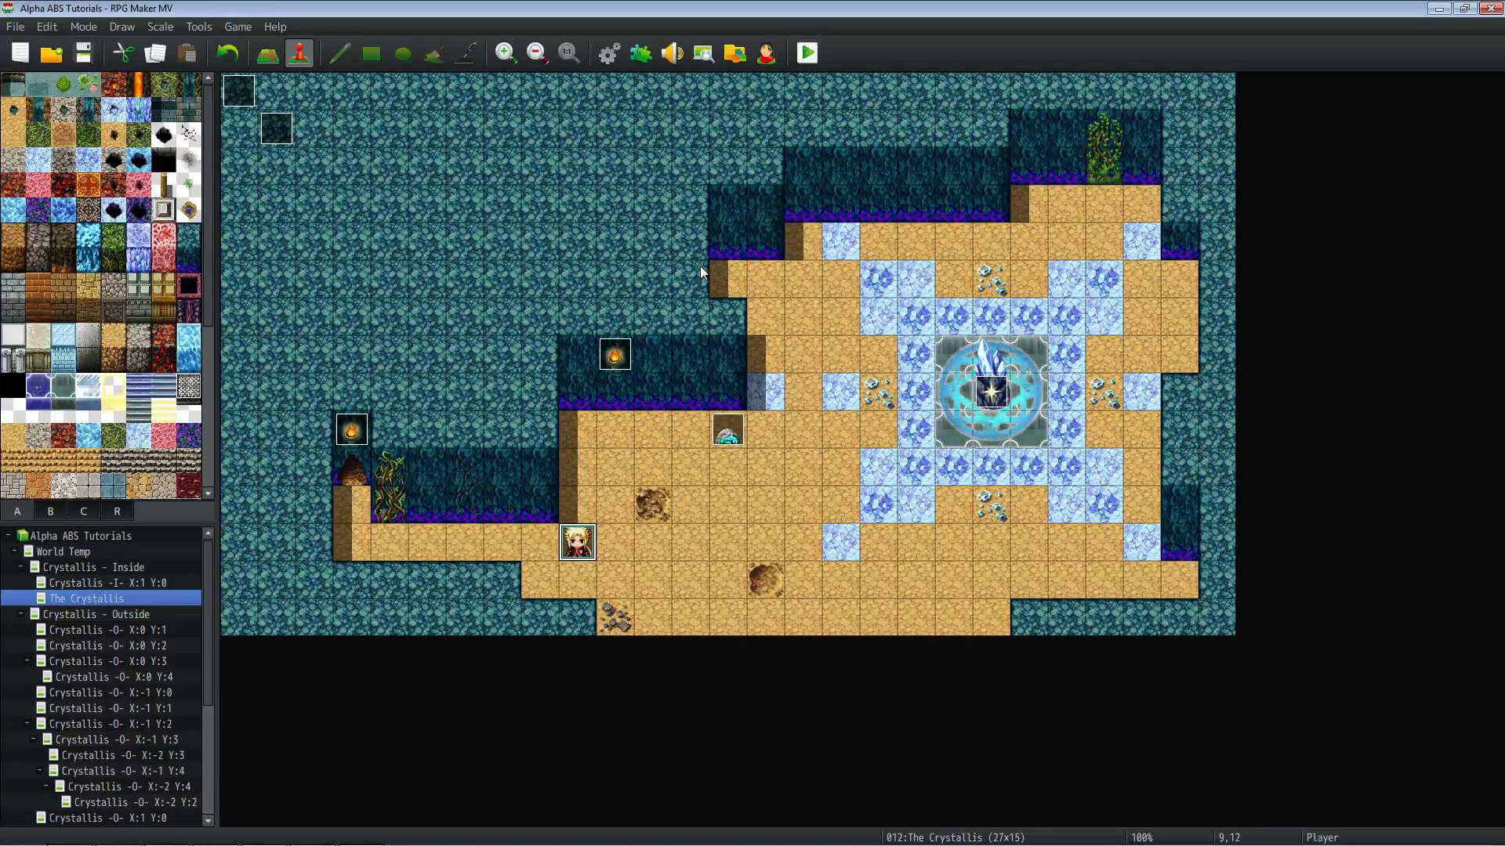
Playtest the Crystallis map and maximize the game window.
left_click(807, 50)
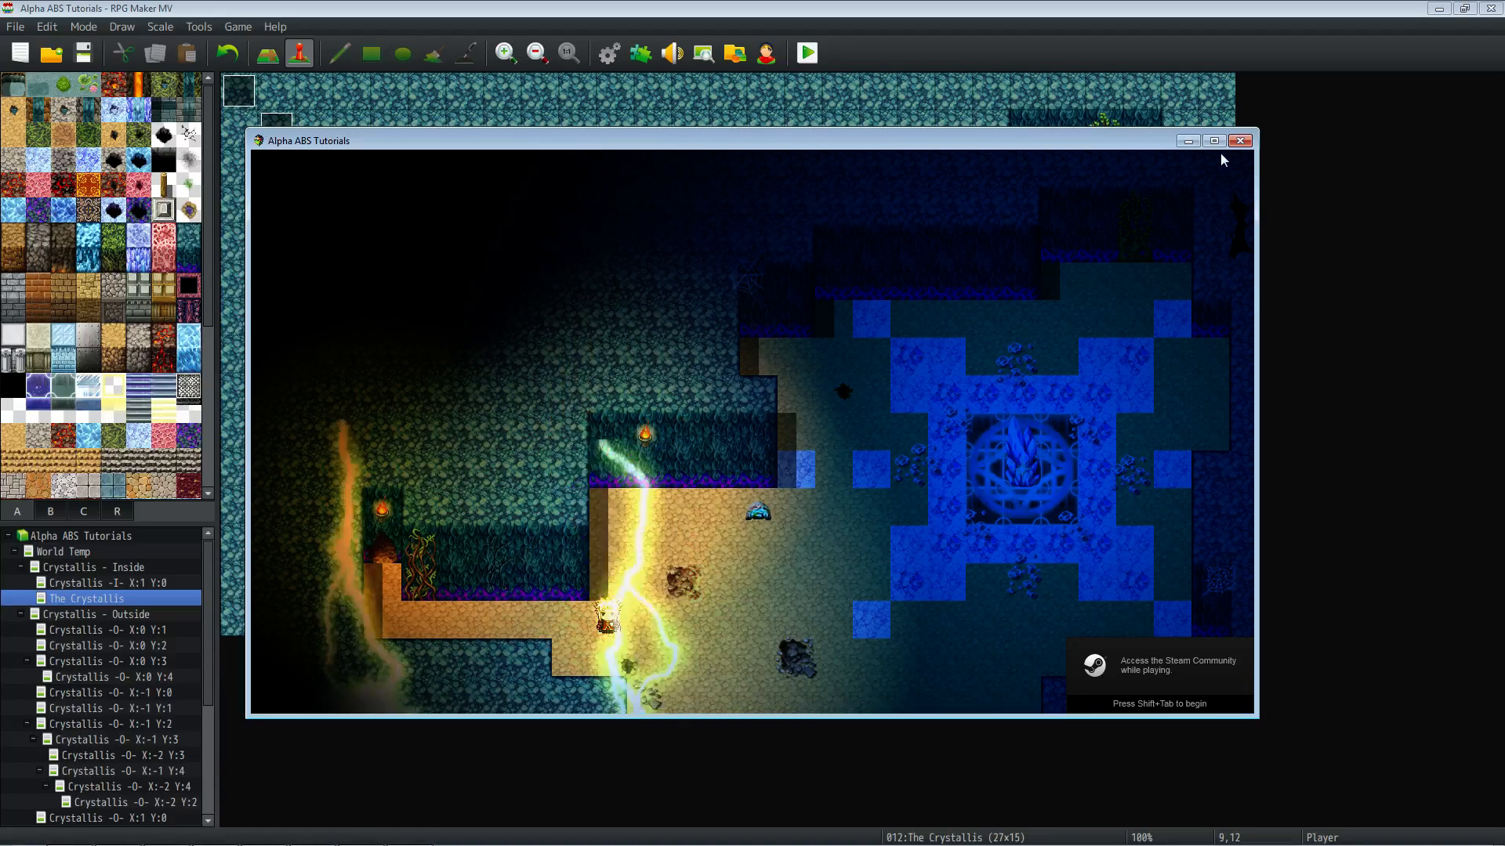
left_click(1213, 140)
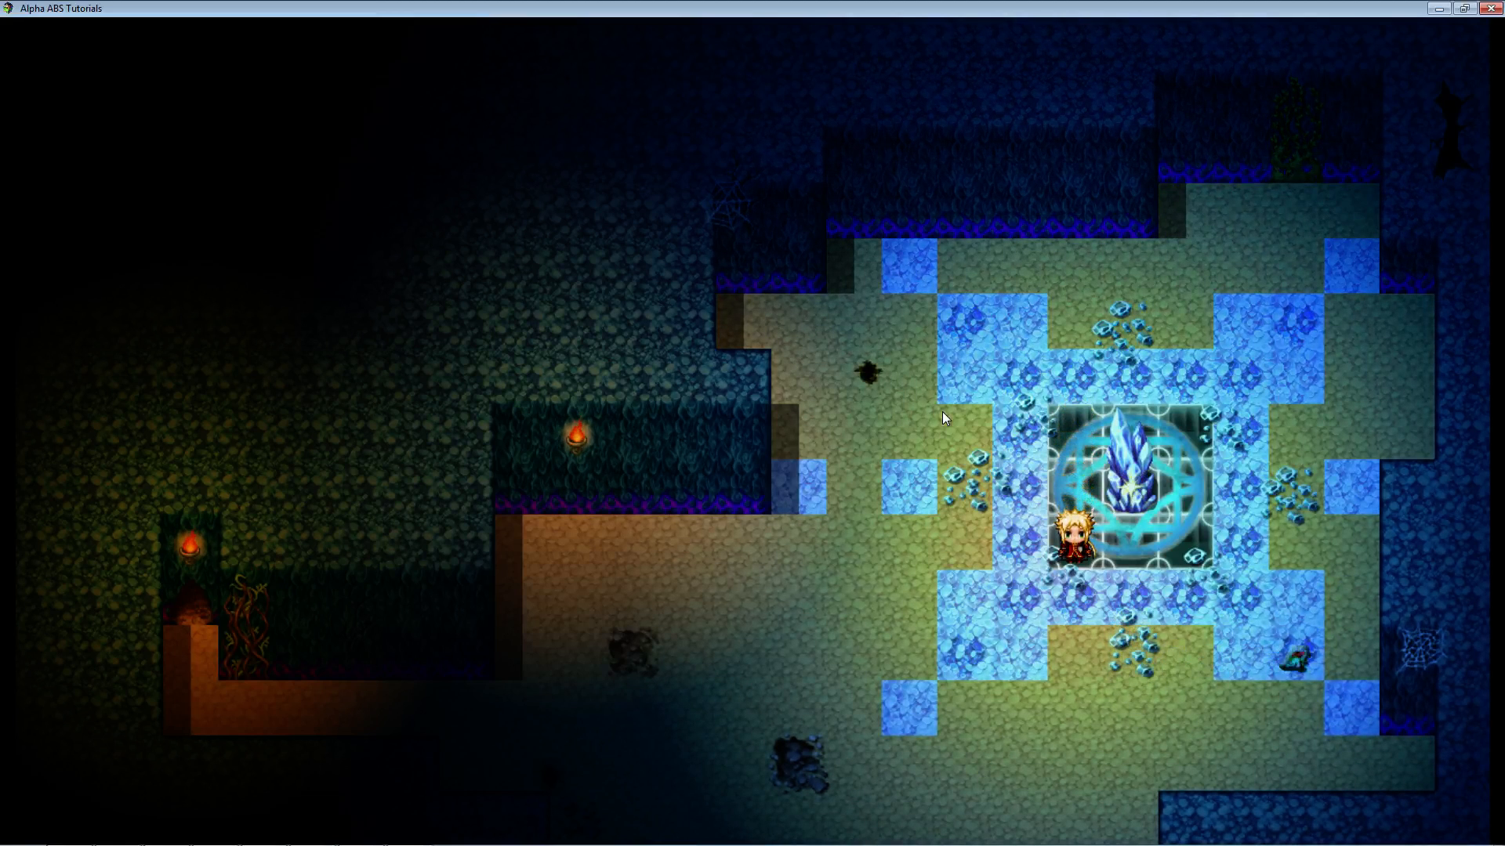
mouse_move(1083, 228)
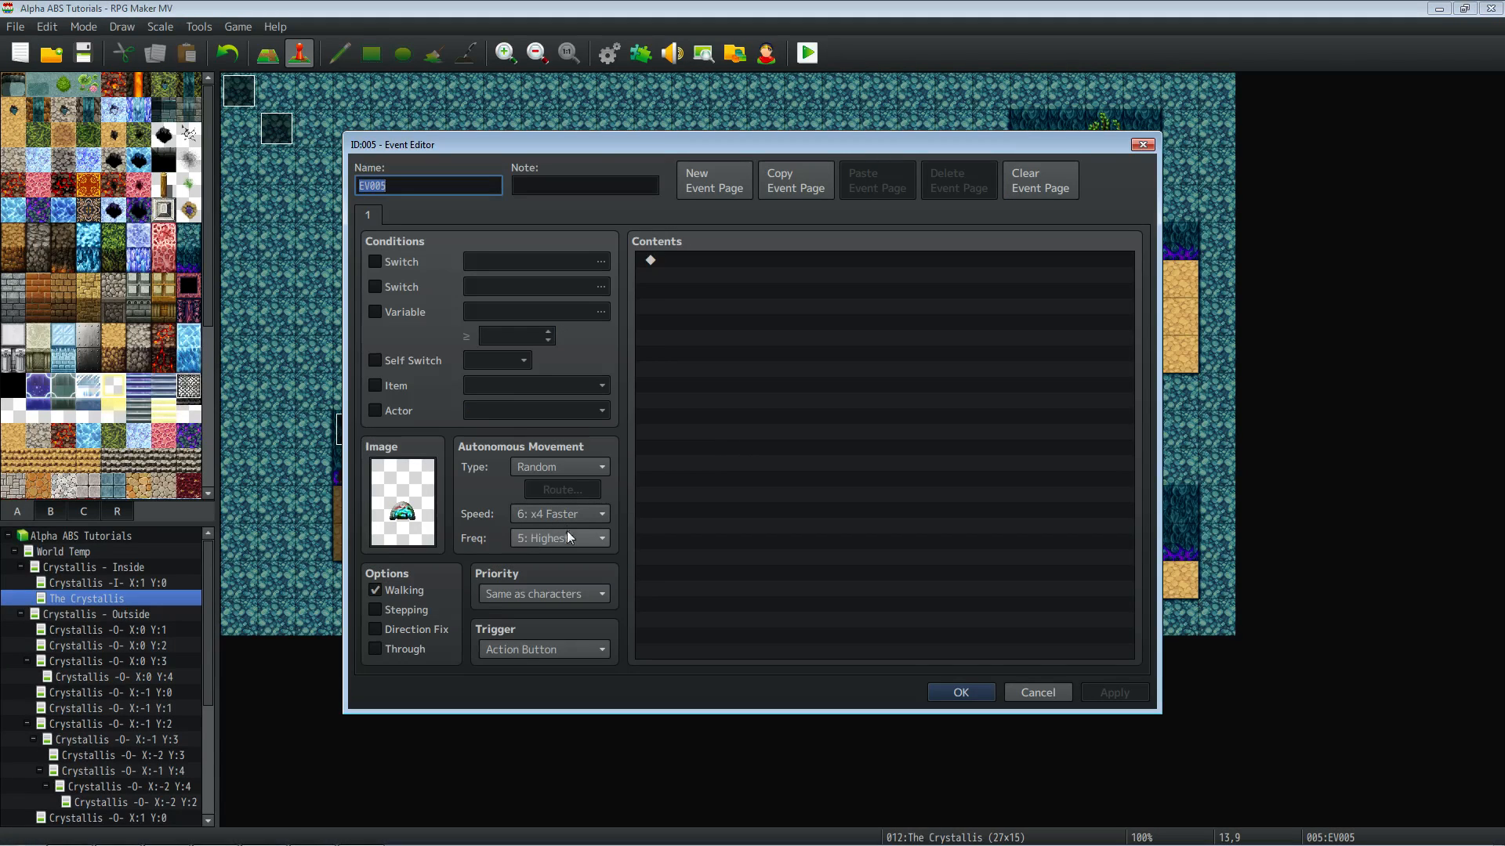
Set the slime's frequency to 4: Higher, start the player beside it, and playtest.
left_click(601, 537)
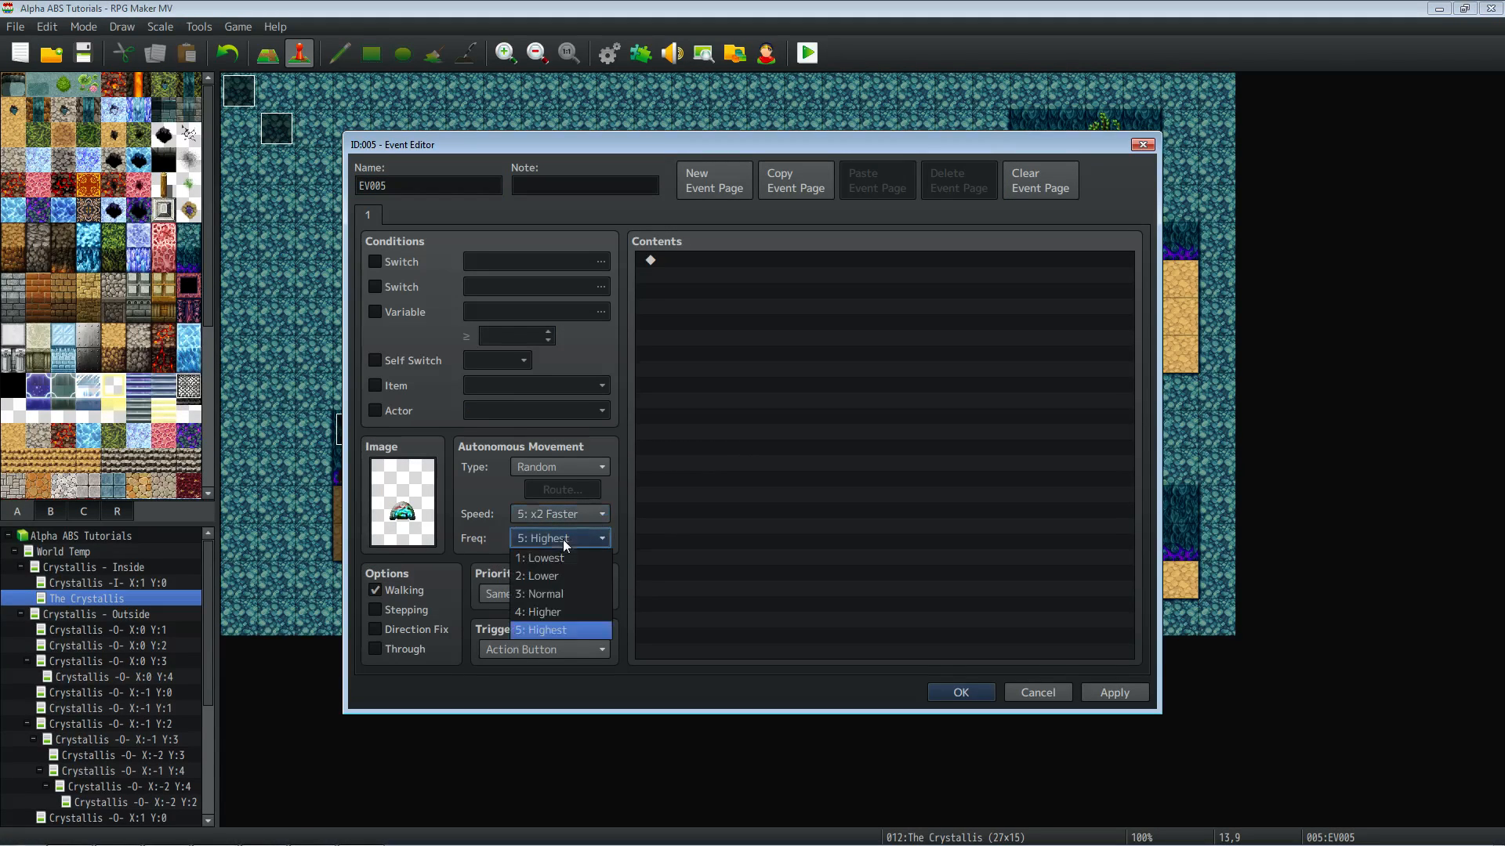
left_click(544, 612)
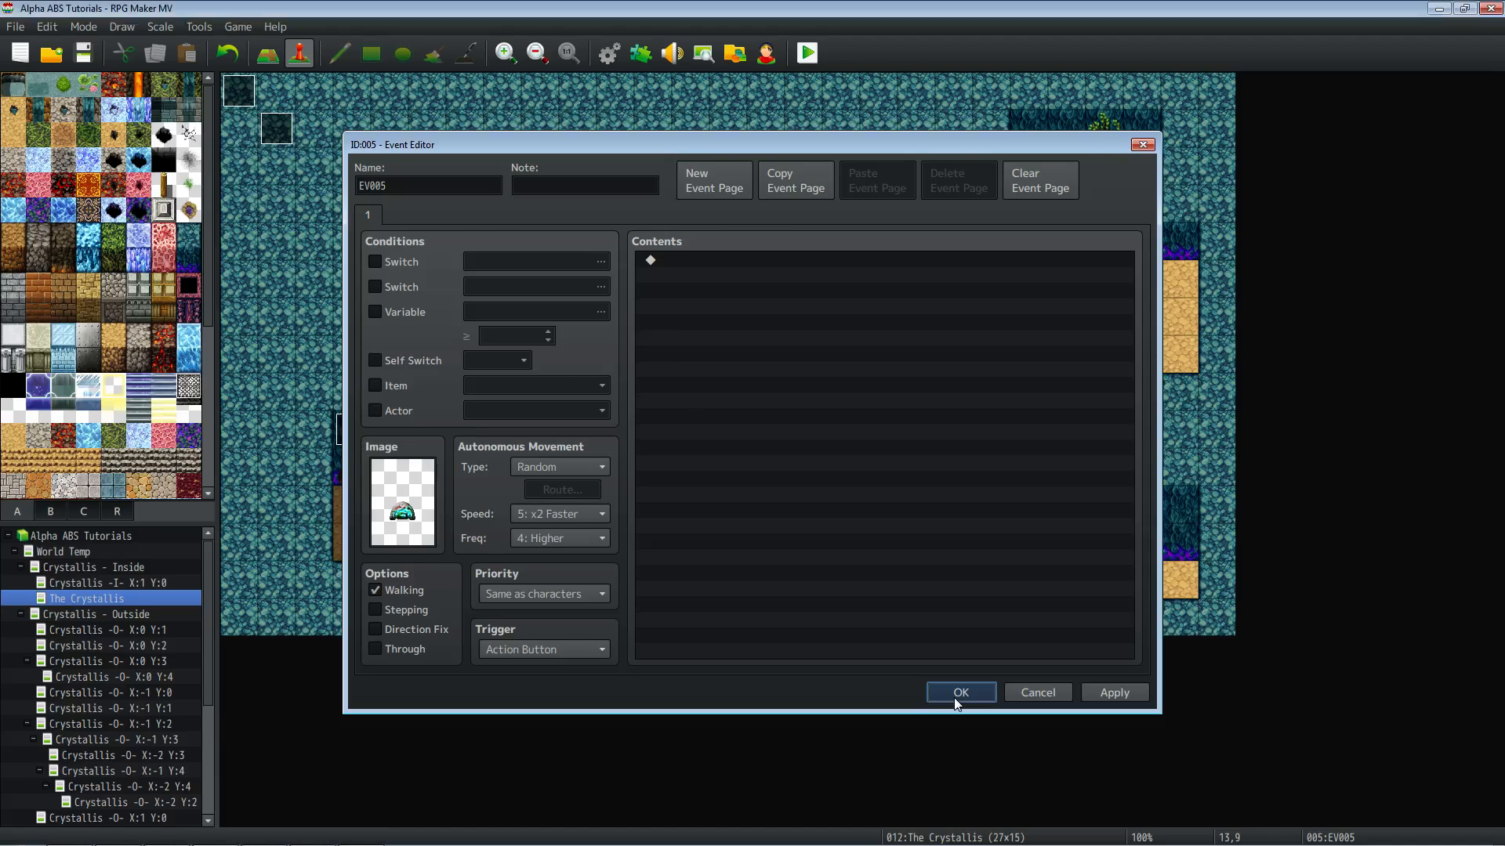
left_click(960, 692)
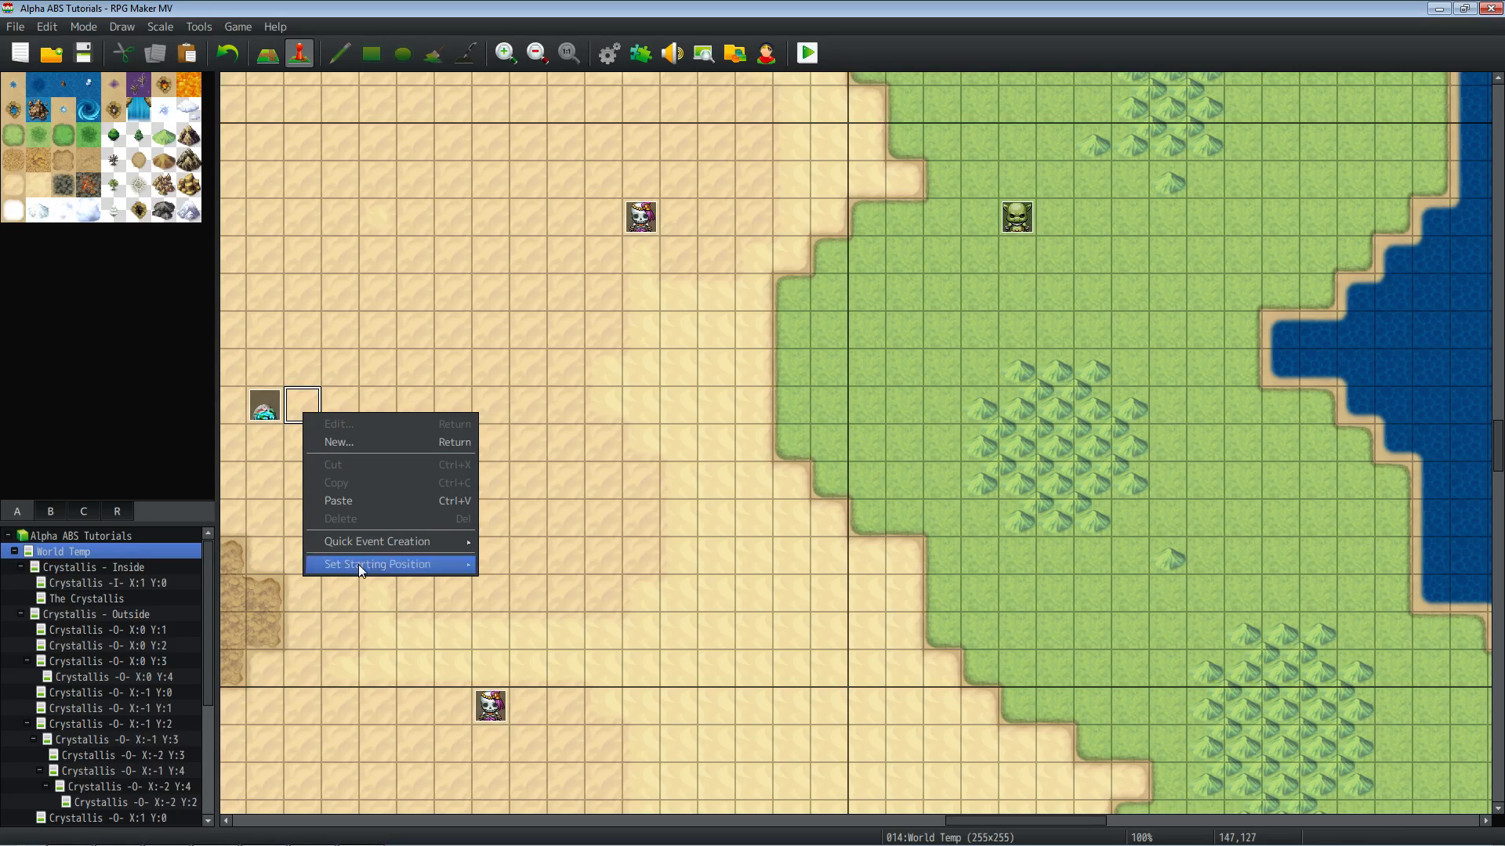
left_click(377, 565)
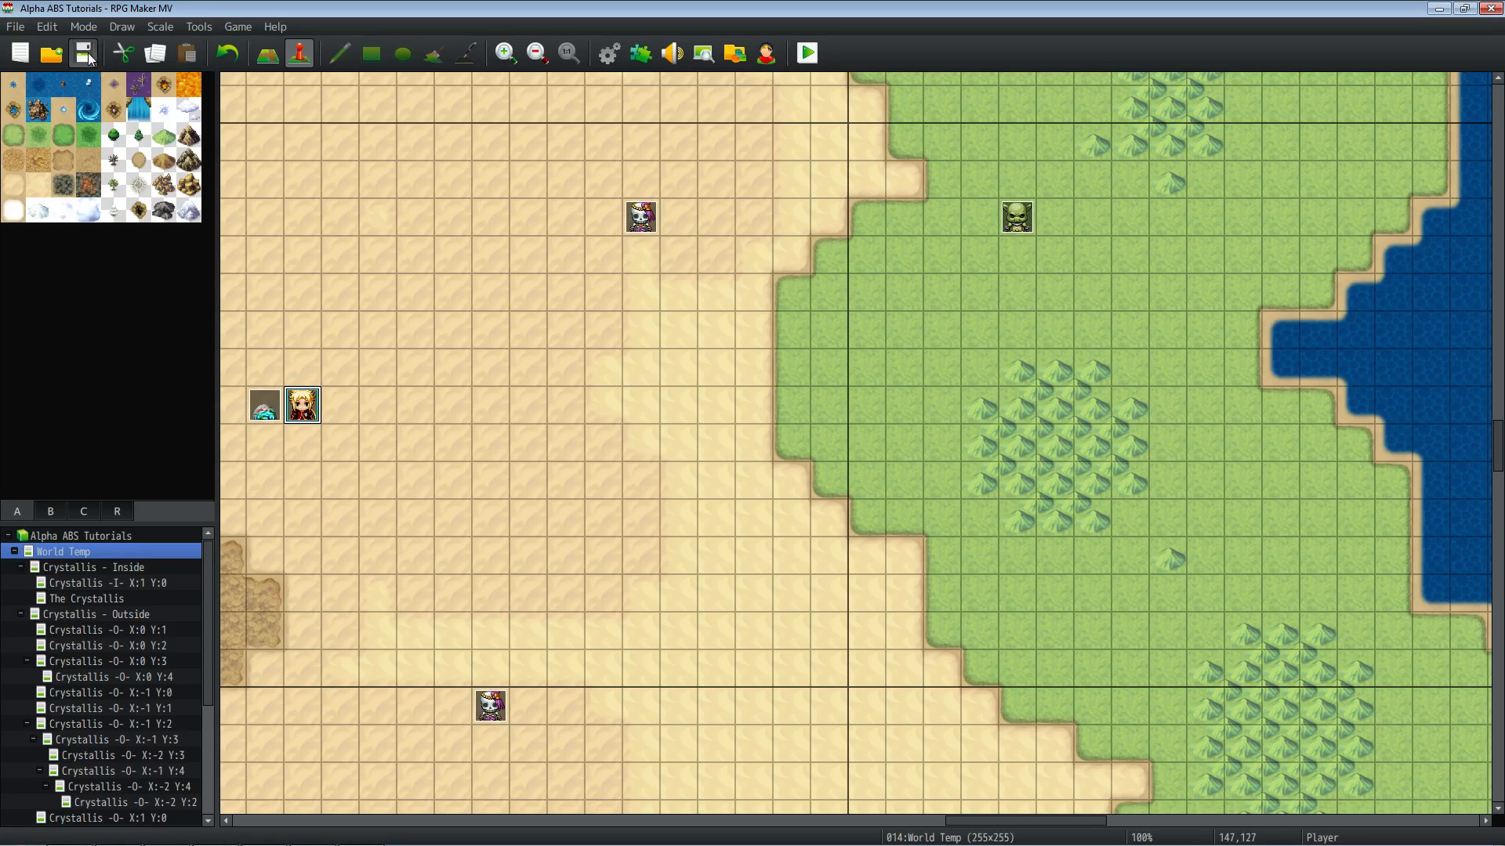
left_click(806, 53)
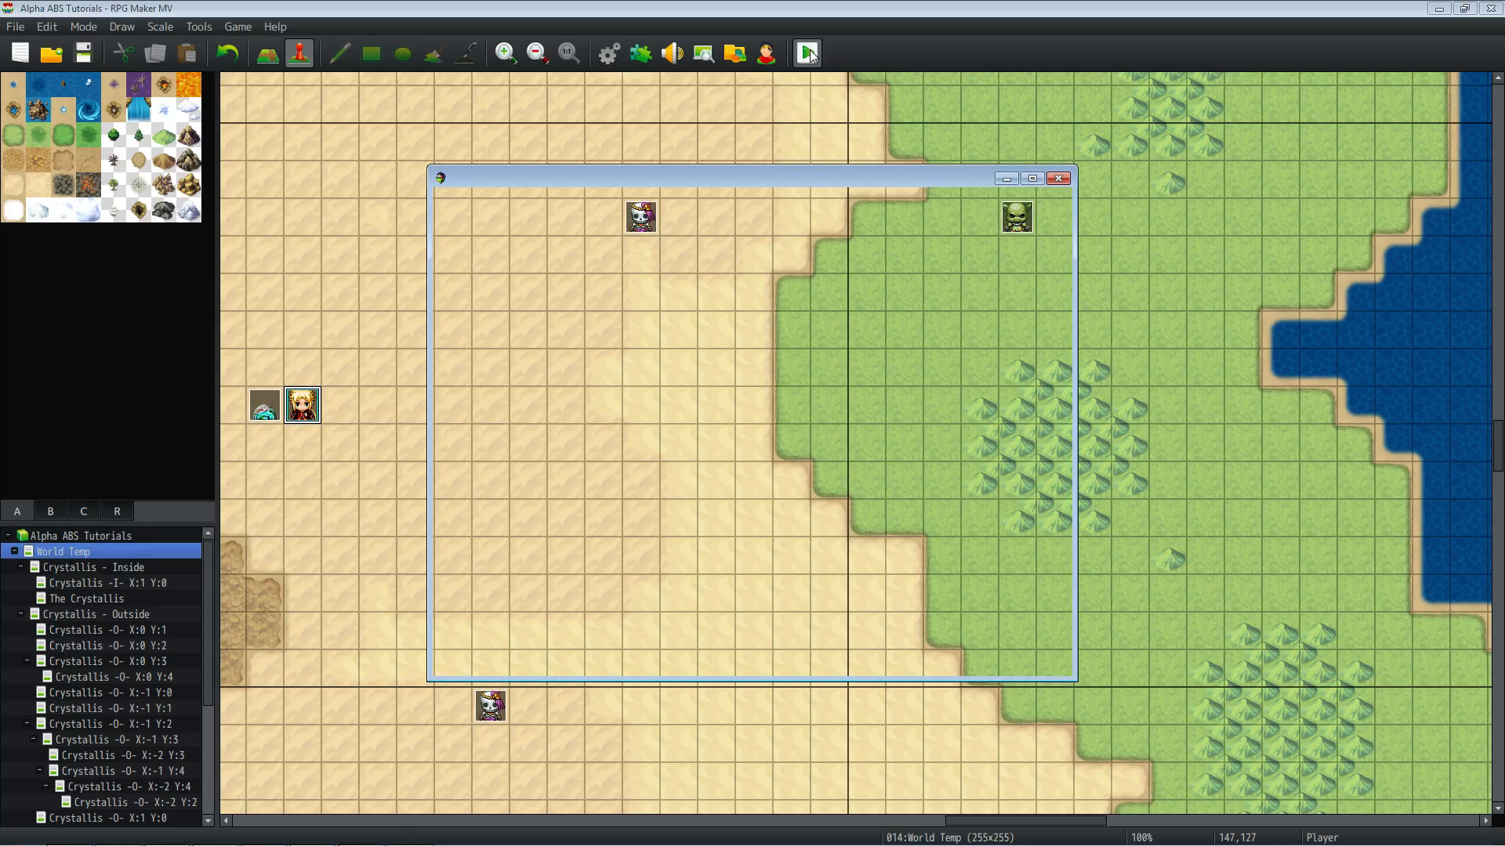